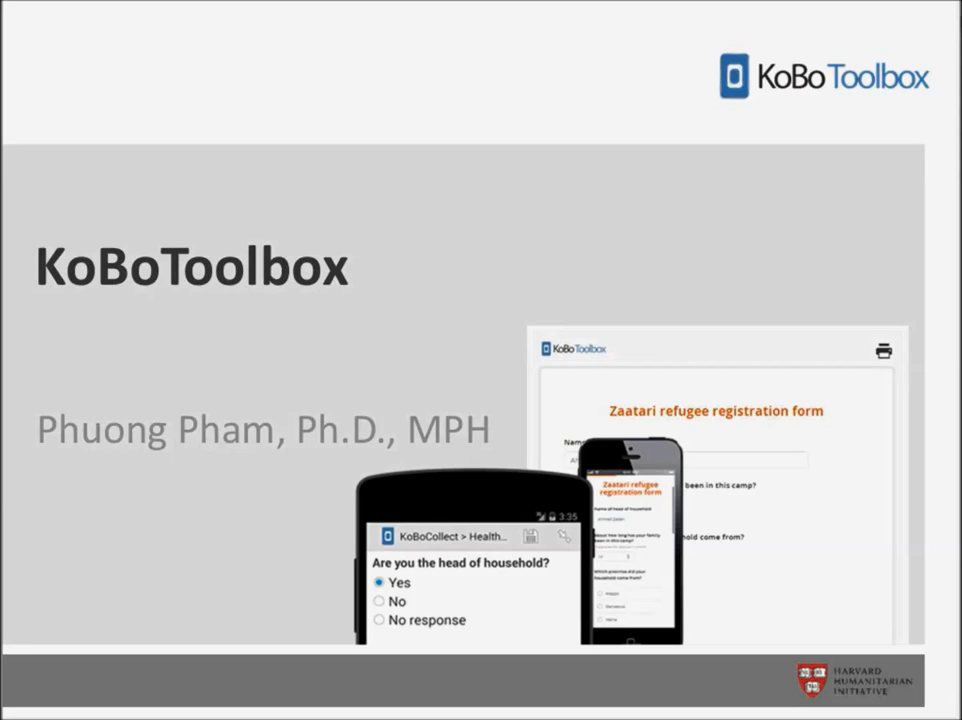
Advance to the 'Typical Workflow – administrator' slide and present its five steps.
{"action": "key", "text": "Right"}
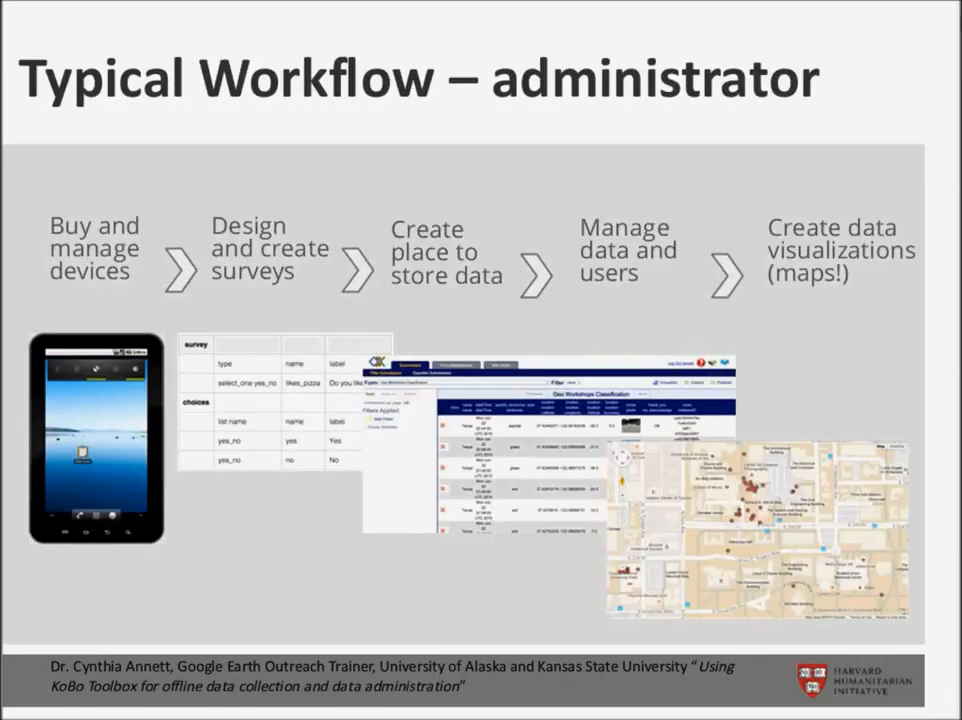
{"action": "key", "text": "right"}
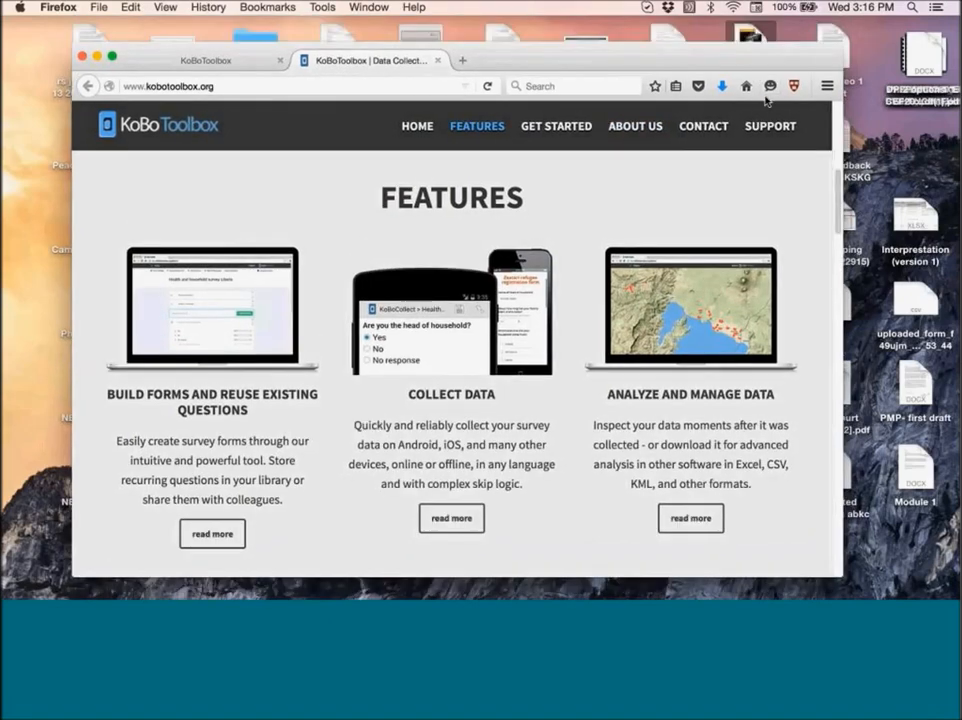
Go from the KoBoToolbox home page to the Get Started account/login page.
{"action": "left_click", "coordinate": [416, 126]}
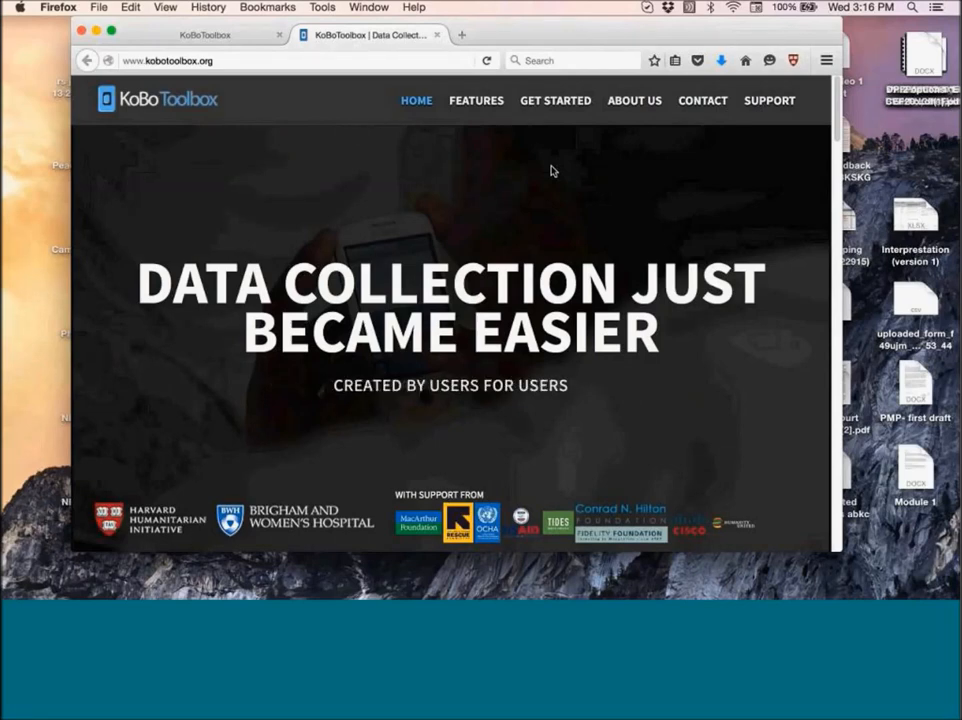
{"action": "mouse_move", "coordinate": [556, 100]}
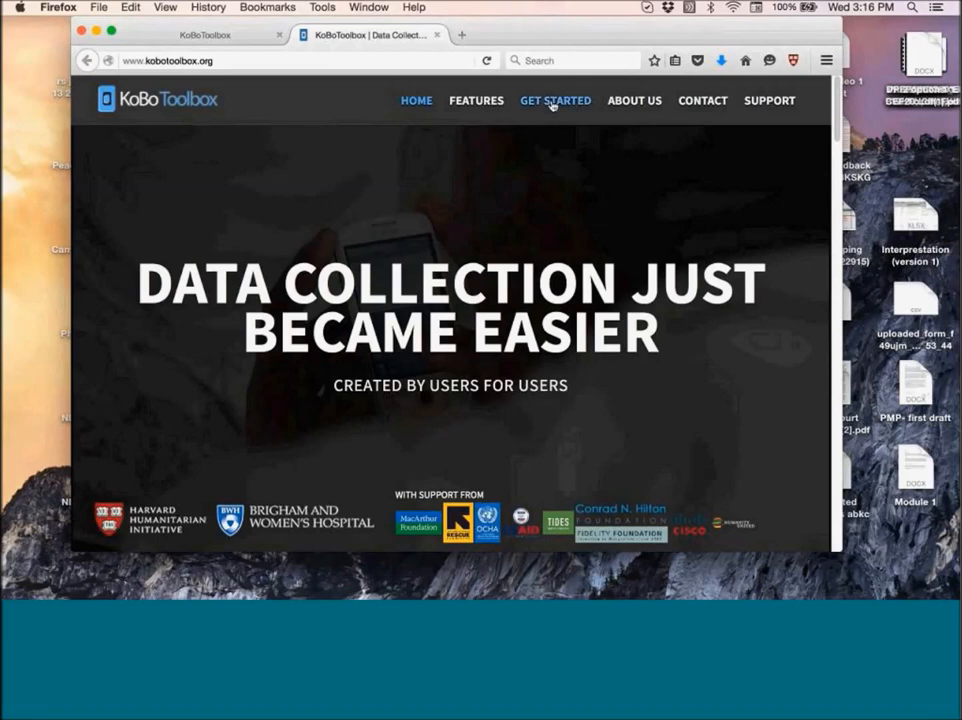
{"action": "left_click", "coordinate": [556, 100]}
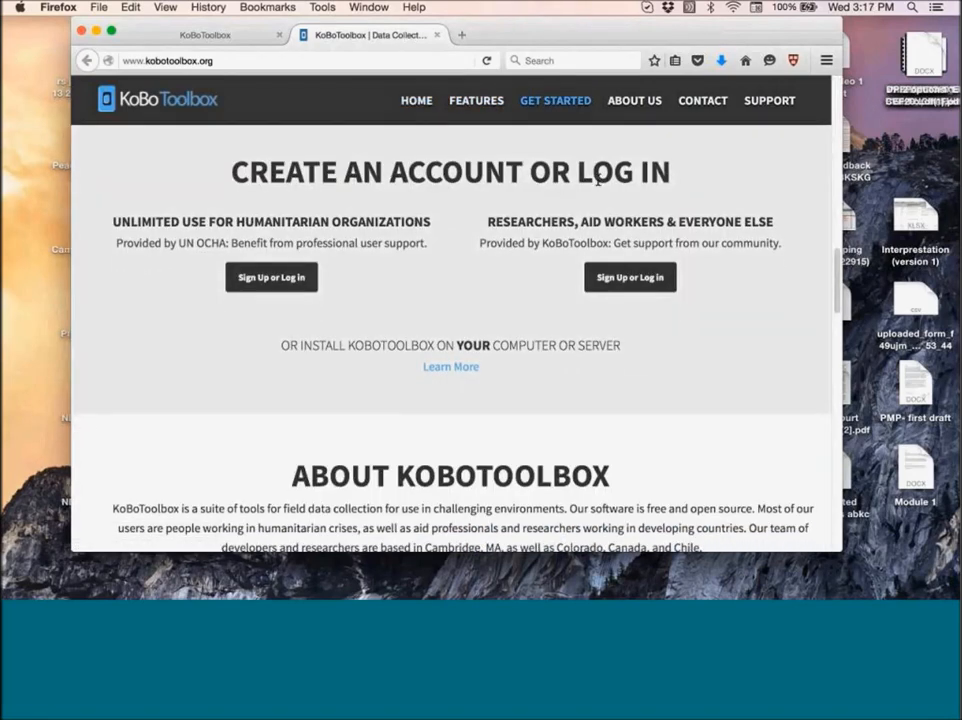
{"action": "mouse_move", "coordinate": [384, 224]}
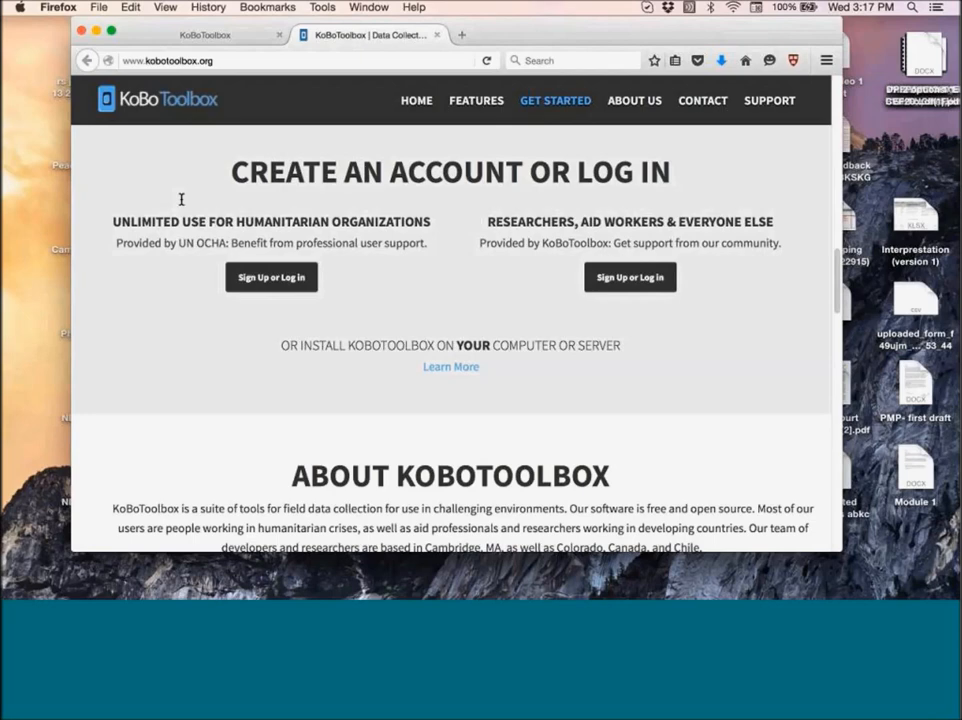
{"action": "mouse_move", "coordinate": [158, 264]}
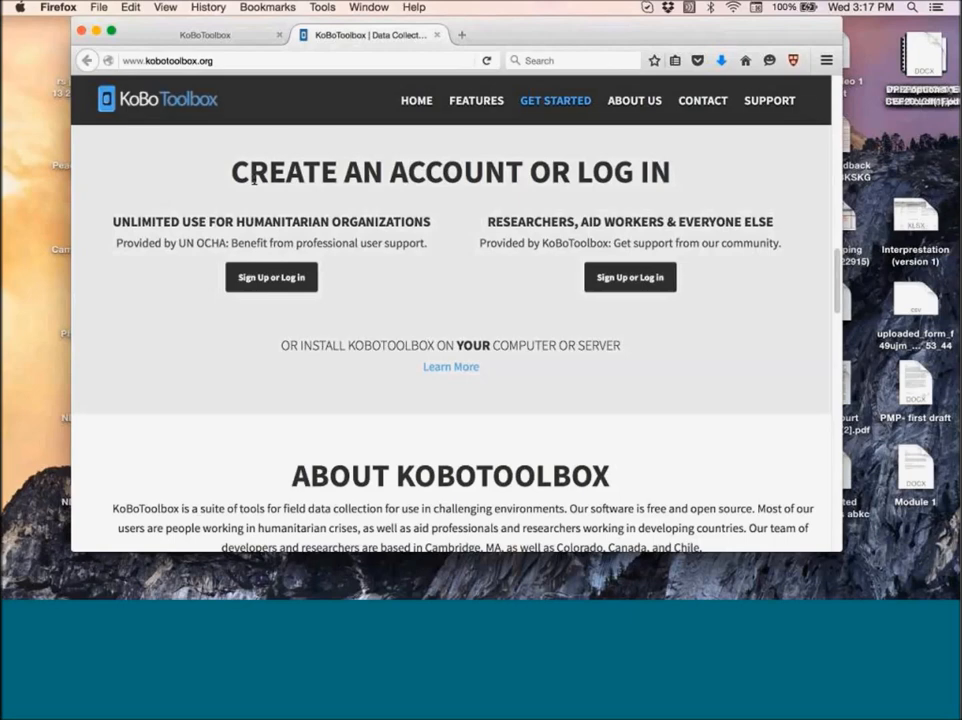
{"action": "mouse_move", "coordinate": [150, 278]}
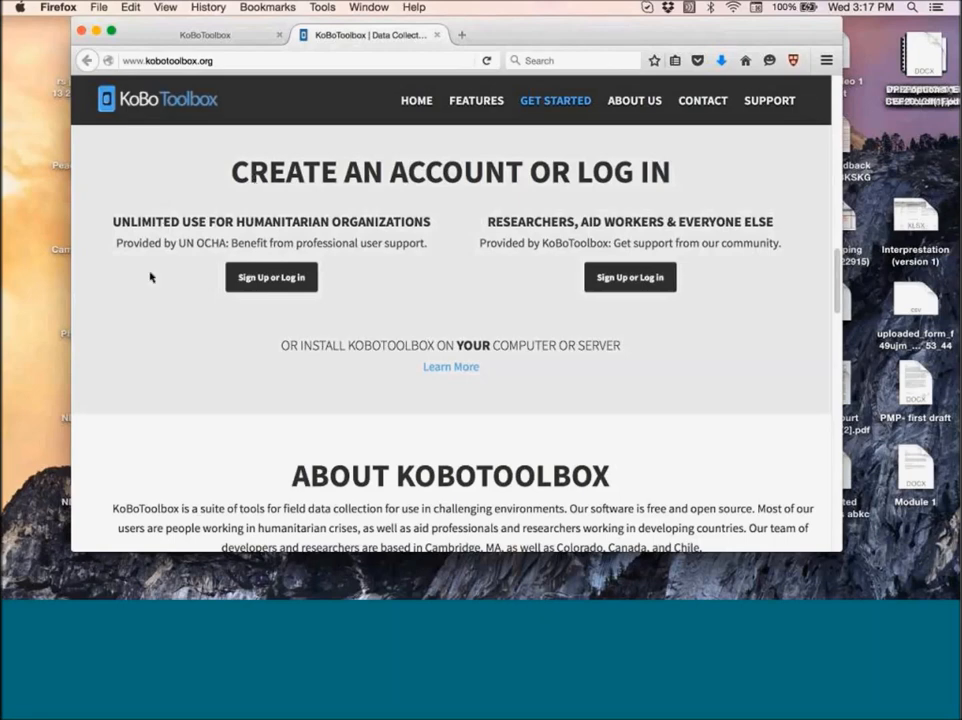
{"action": "mouse_move", "coordinate": [208, 340]}
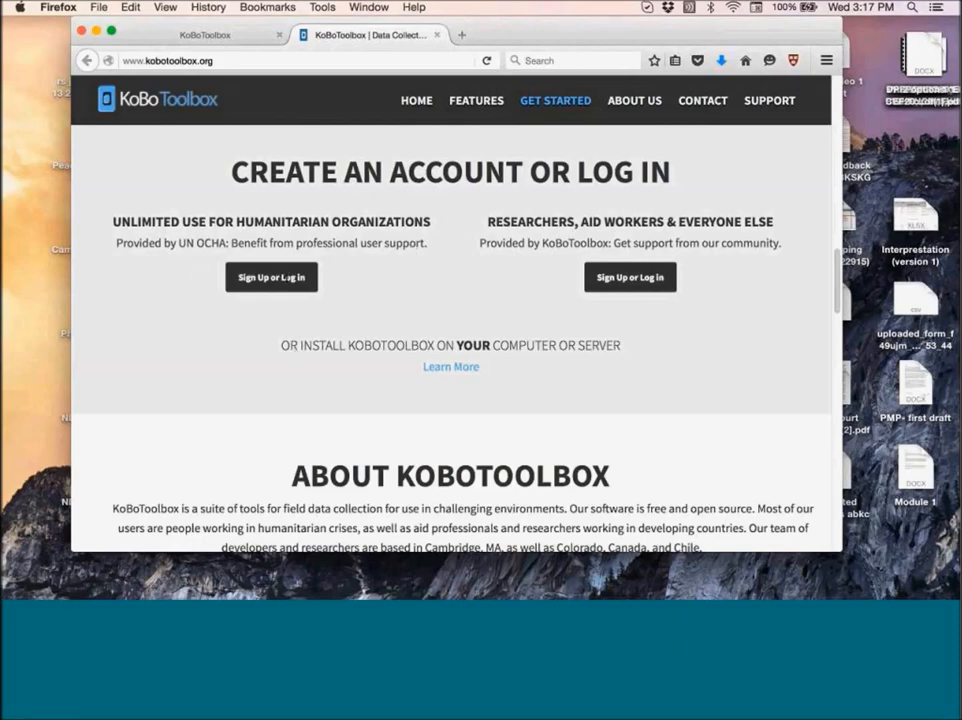
{"action": "mouse_move", "coordinate": [358, 304]}
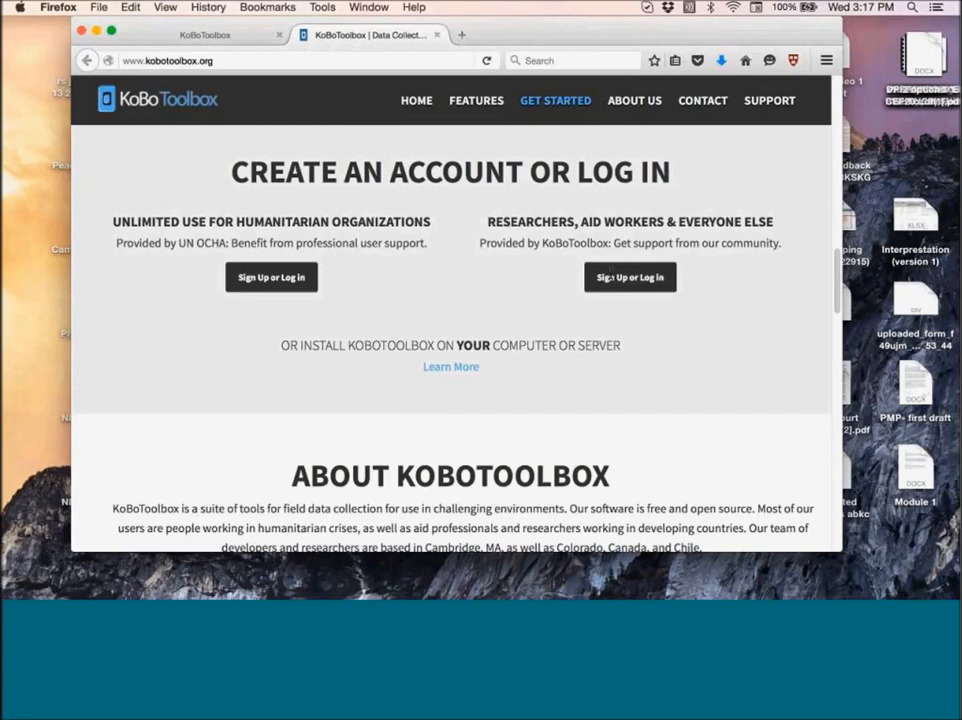
{"action": "mouse_move", "coordinate": [548, 298]}
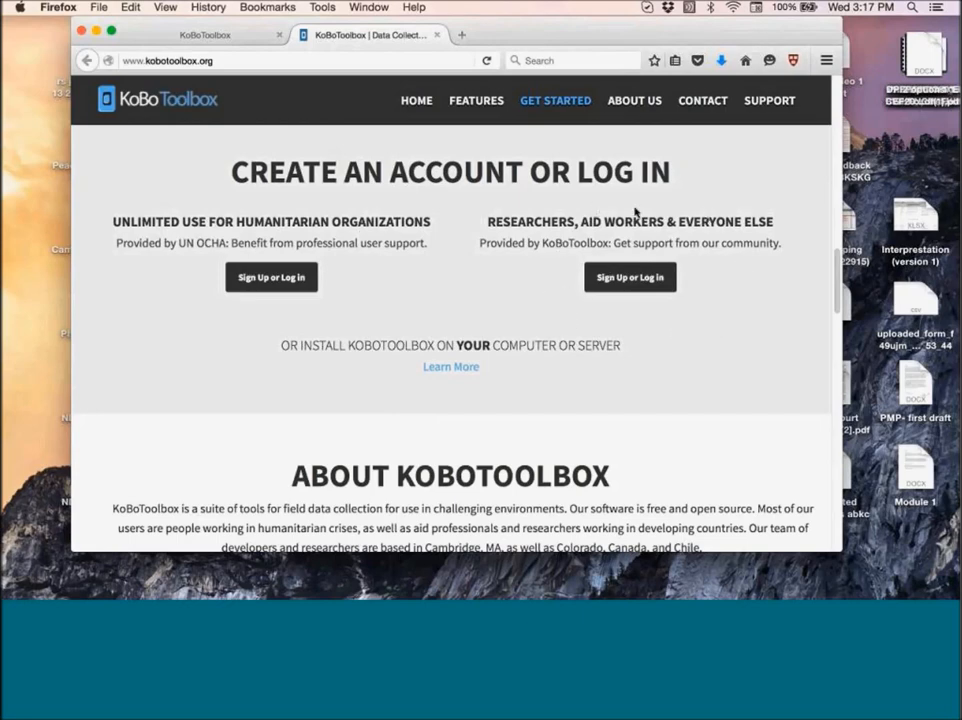
{"action": "mouse_move", "coordinate": [714, 312]}
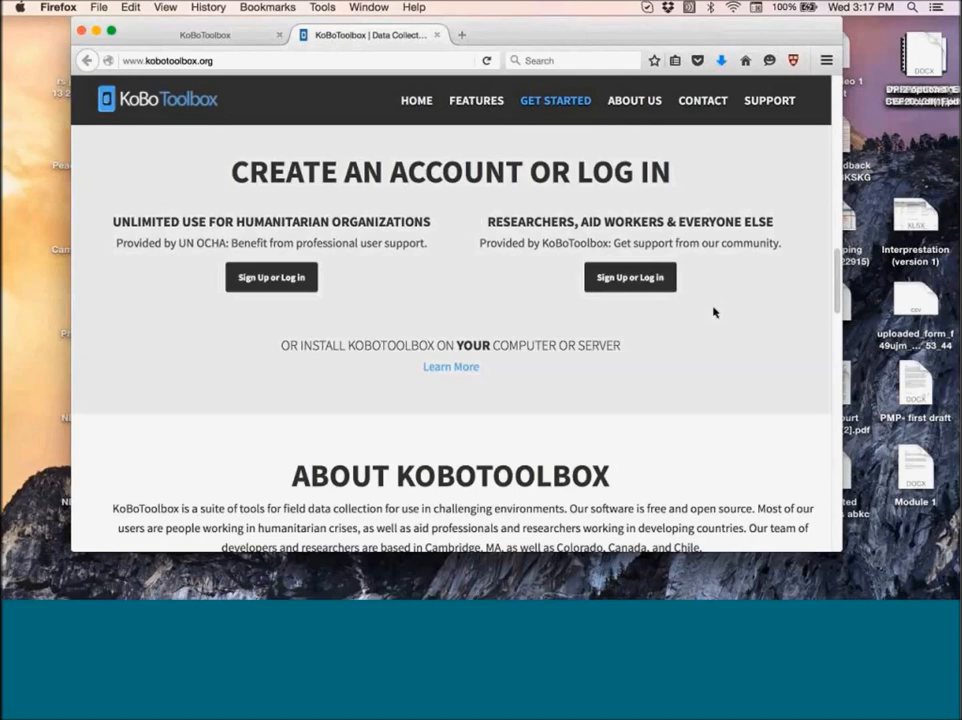
{"action": "mouse_move", "coordinate": [702, 276]}
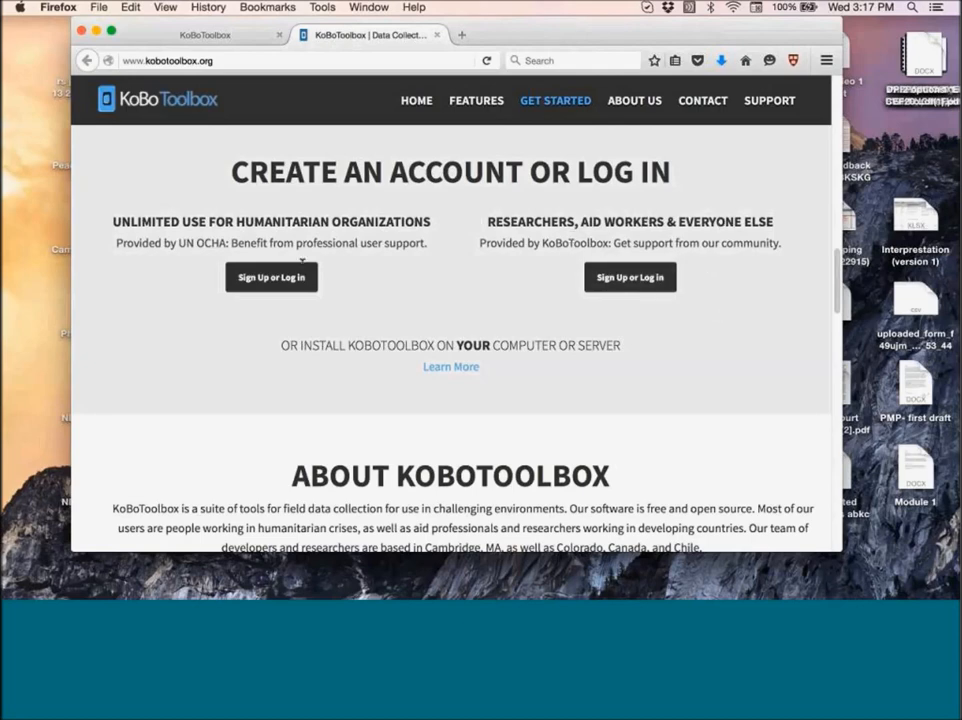
{"action": "mouse_move", "coordinate": [536, 316]}
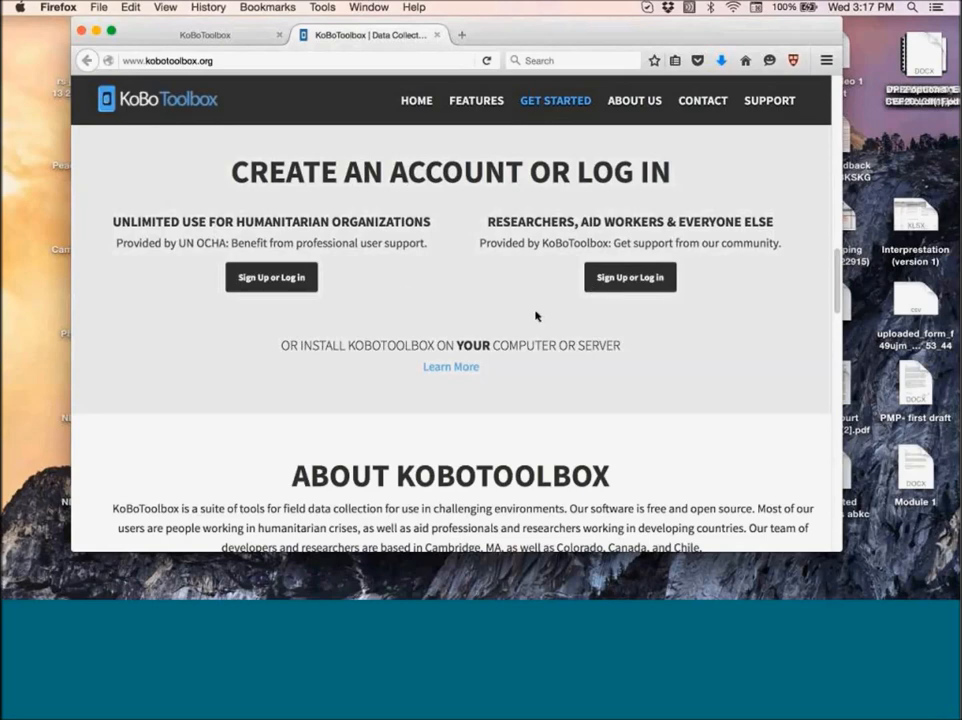
{"action": "mouse_move", "coordinate": [510, 292]}
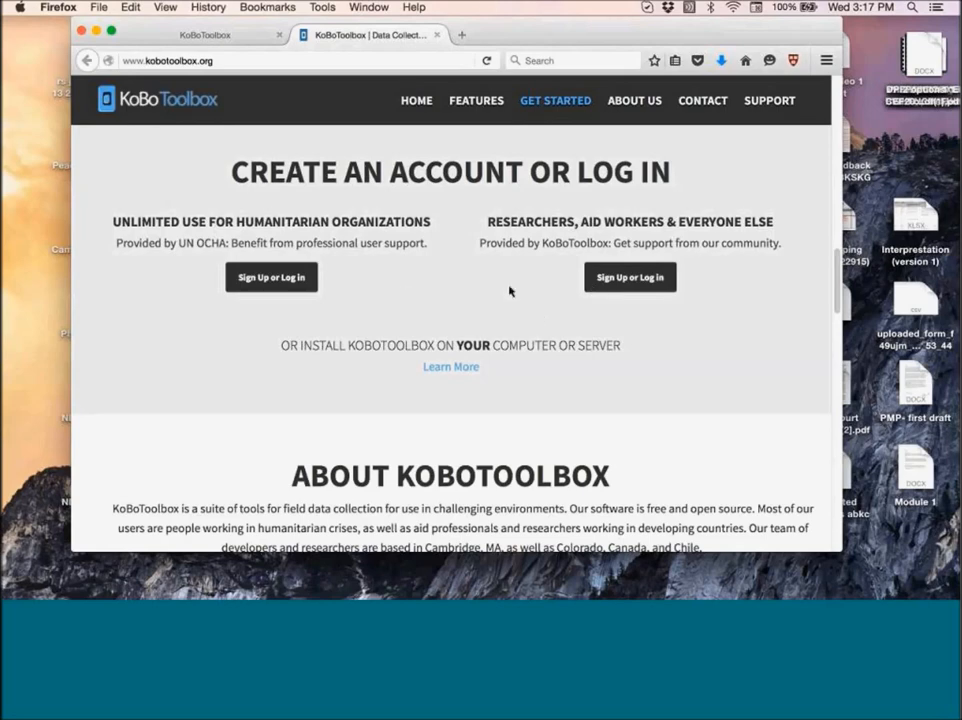
{"action": "mouse_move", "coordinate": [372, 244]}
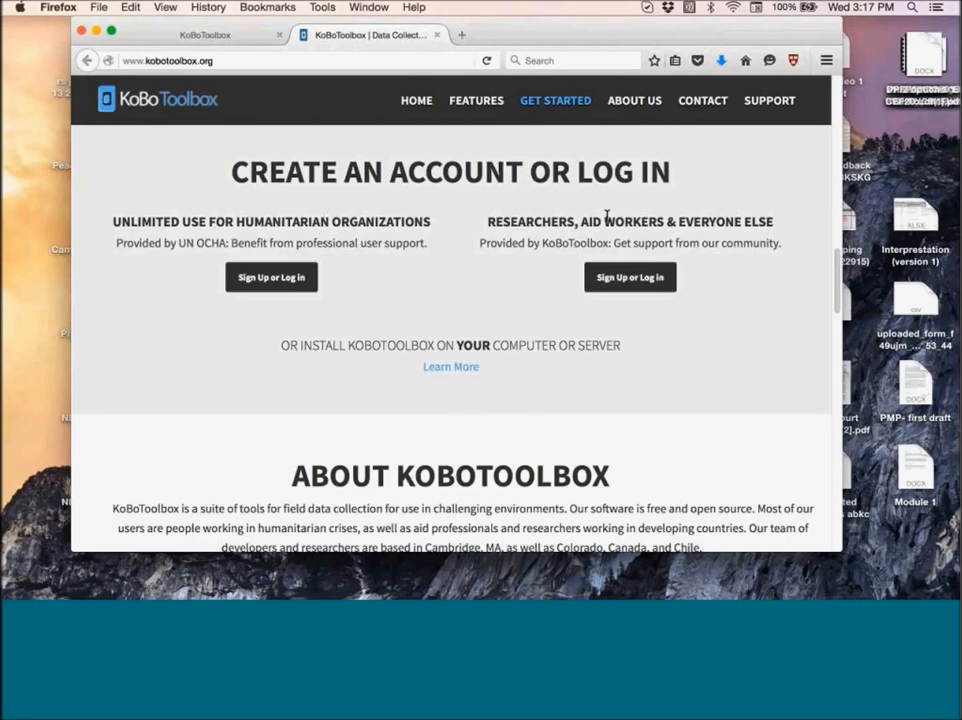
{"action": "mouse_move", "coordinate": [662, 228]}
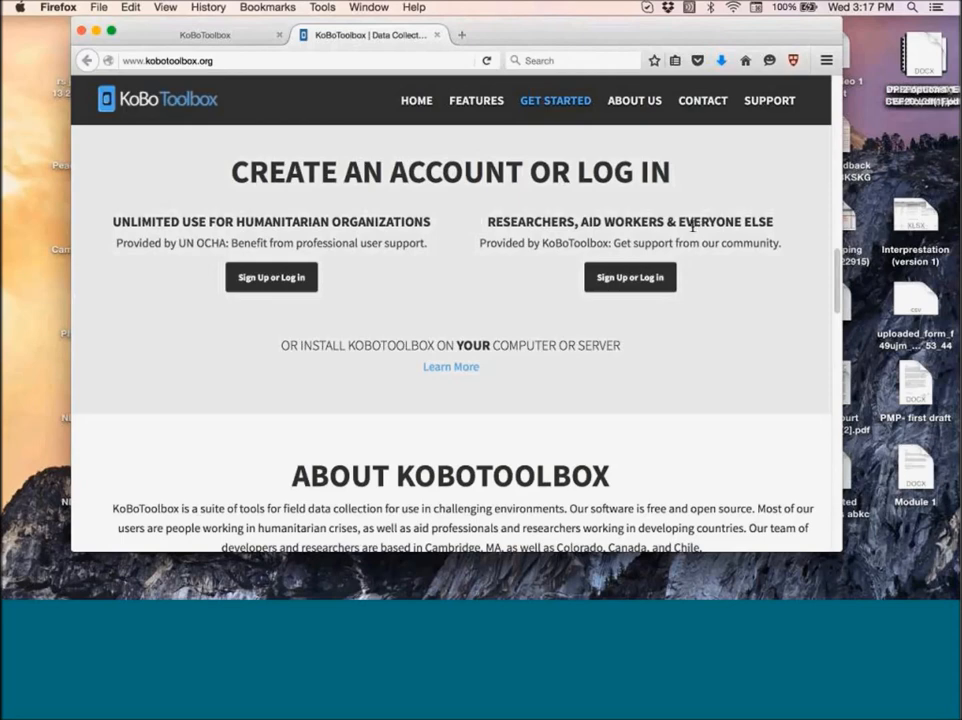
{"action": "mouse_move", "coordinate": [564, 196]}
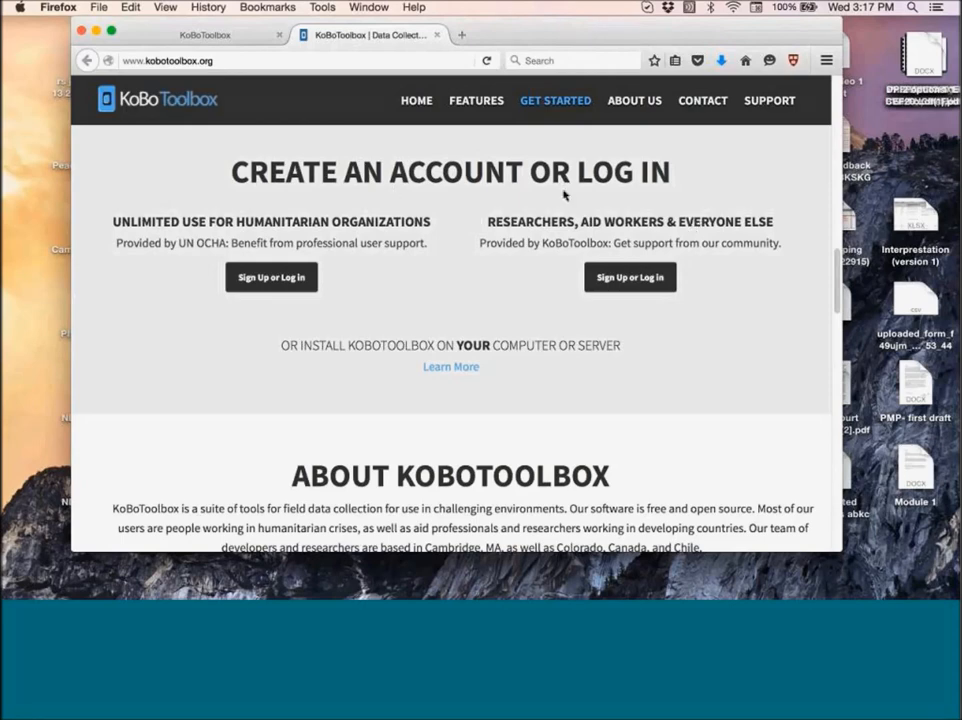
{"action": "mouse_move", "coordinate": [496, 236]}
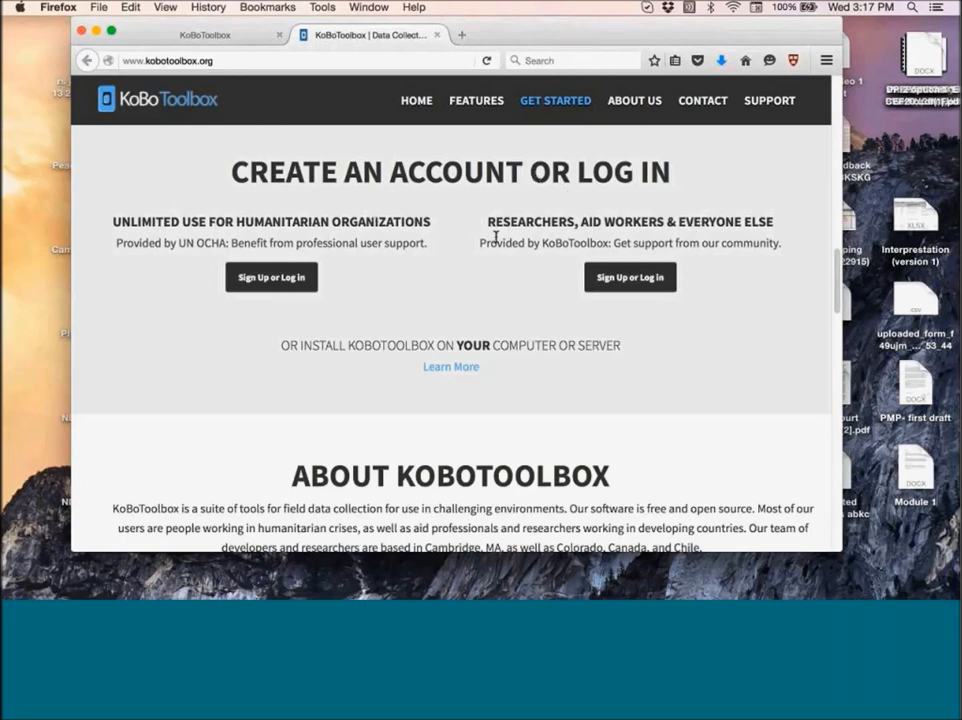
{"action": "mouse_move", "coordinate": [630, 276]}
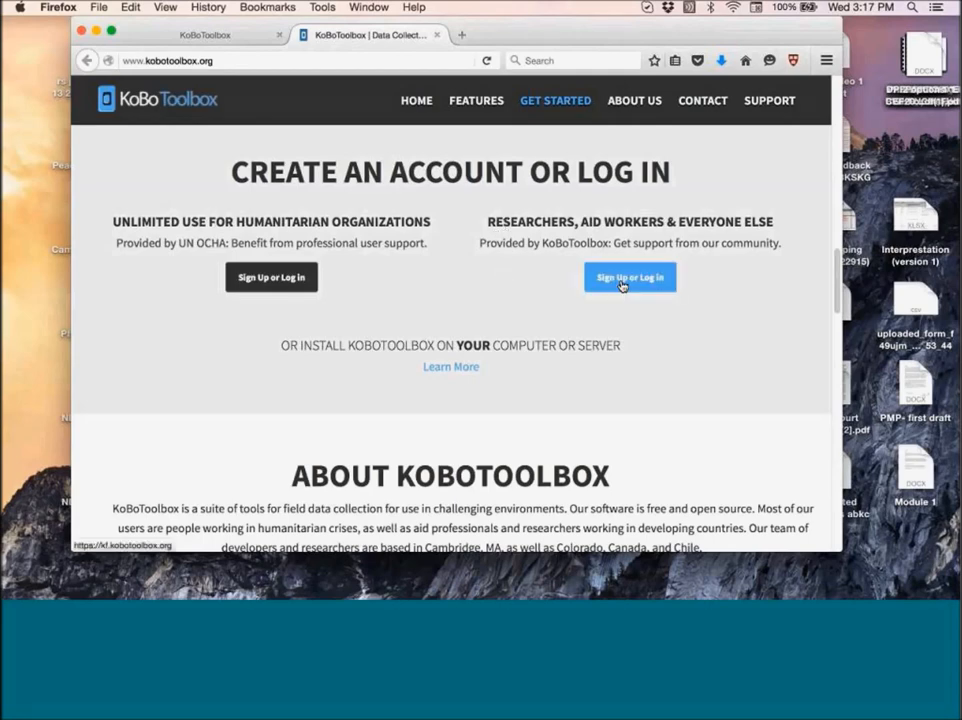
Sign in as a researcher or aid worker to reach the forms list.
{"action": "left_click", "coordinate": [628, 276]}
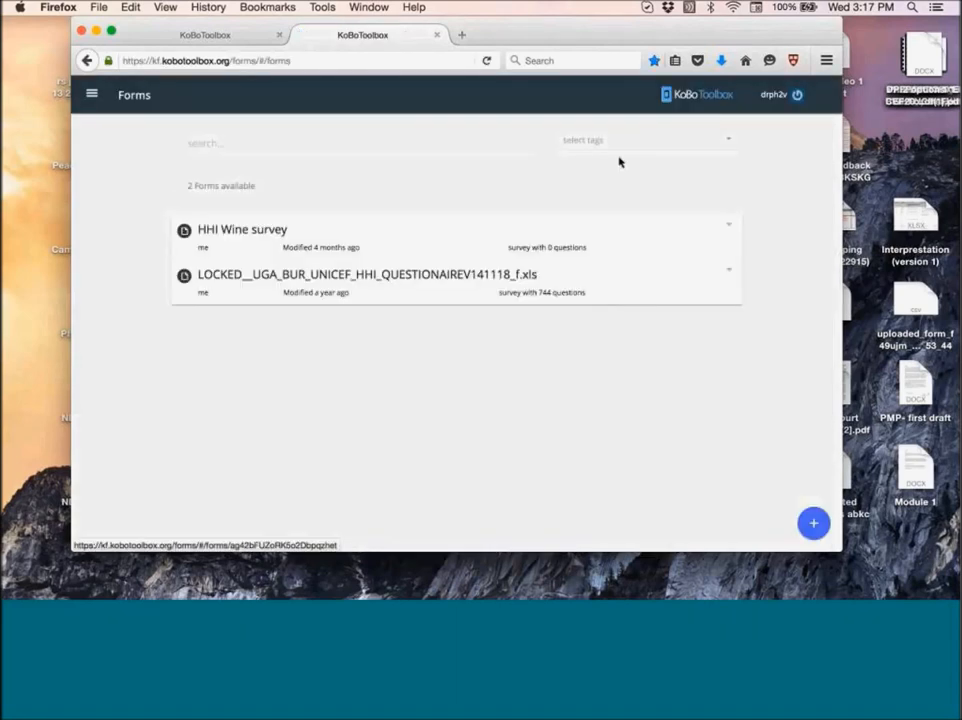
{"action": "mouse_move", "coordinate": [388, 96]}
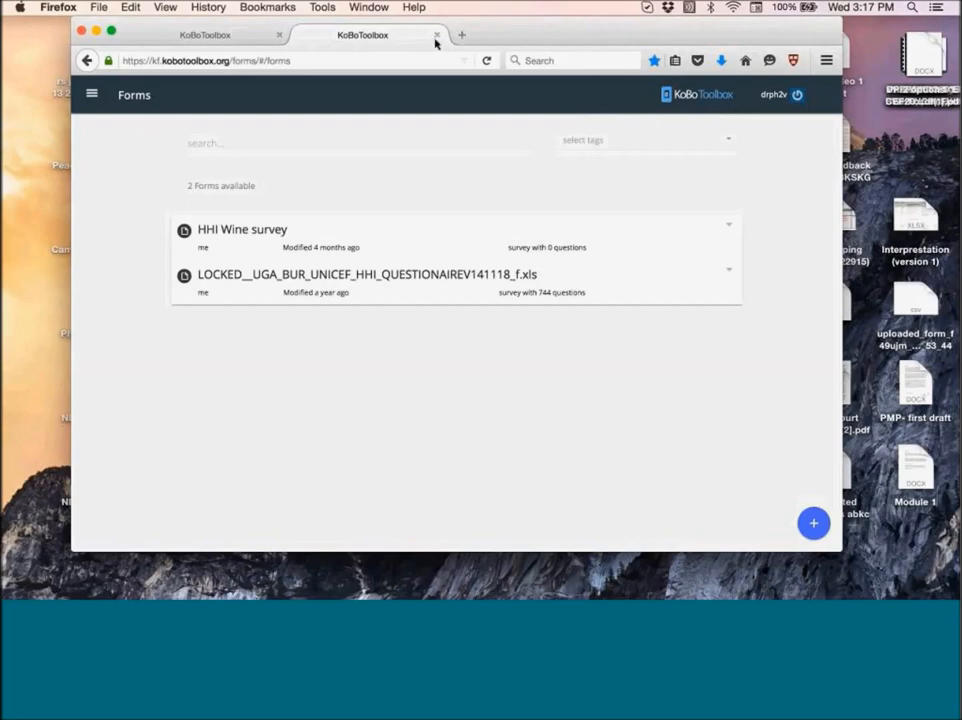
{"action": "mouse_move", "coordinate": [416, 138]}
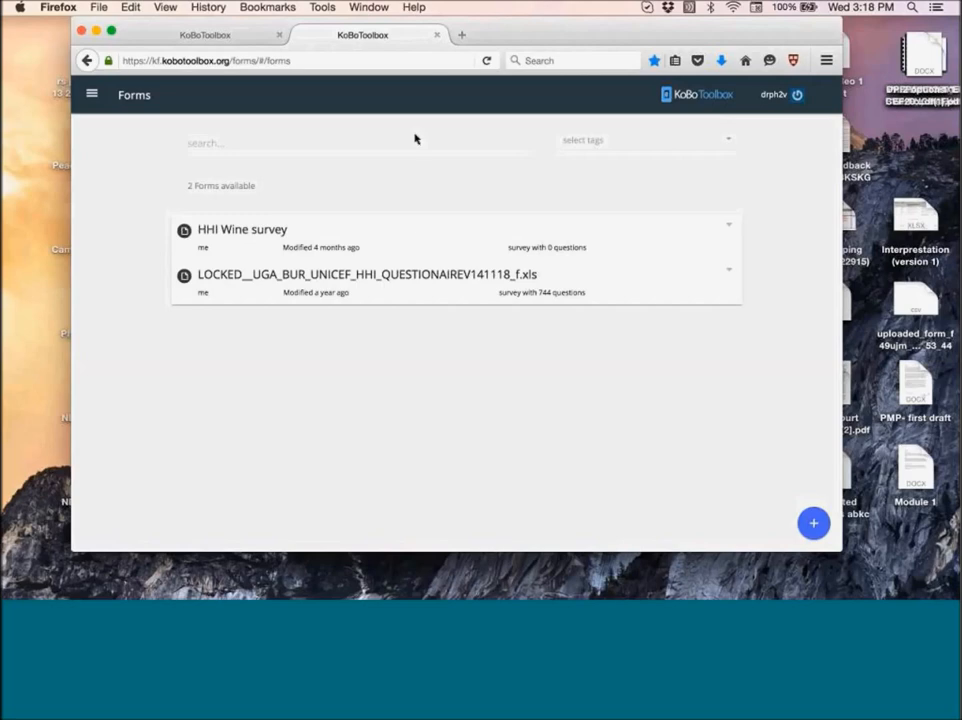
{"action": "mouse_move", "coordinate": [620, 38]}
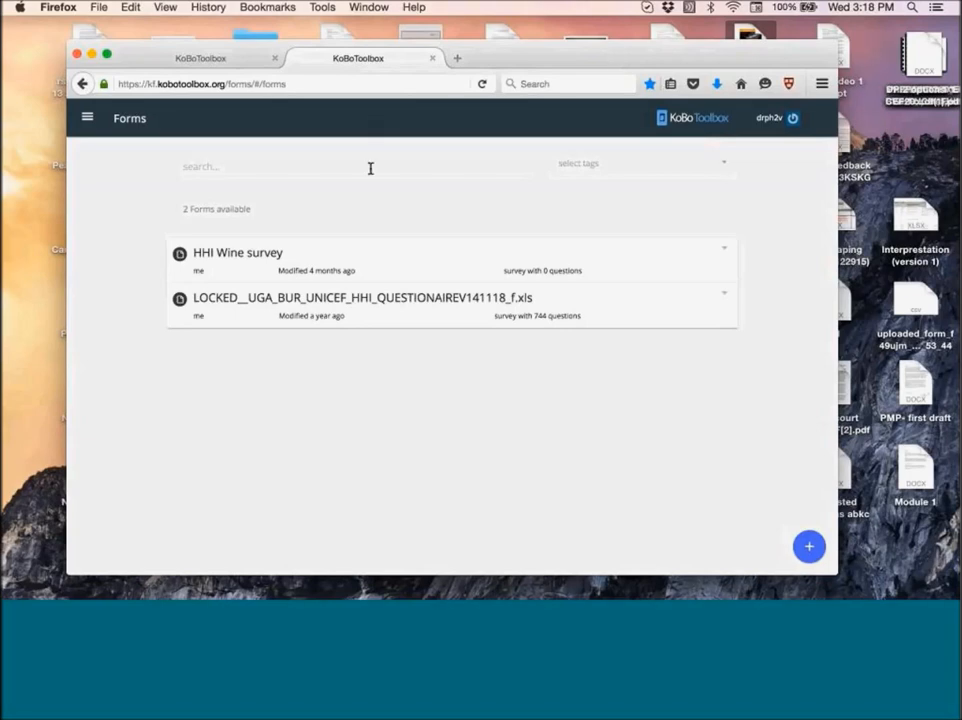
{"action": "mouse_move", "coordinate": [324, 170]}
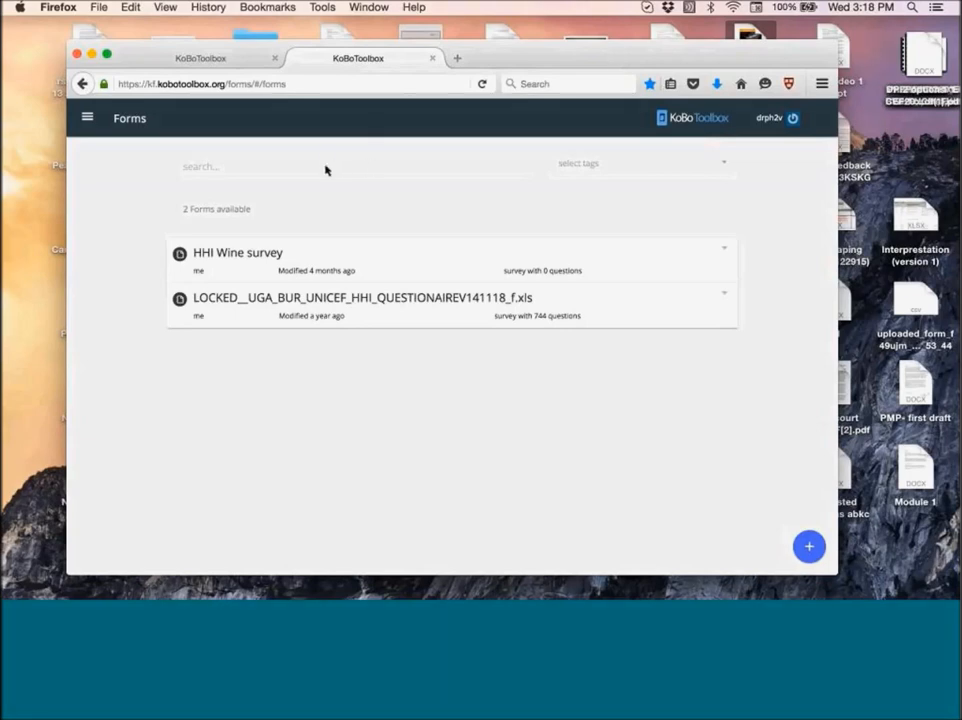
{"action": "mouse_move", "coordinate": [298, 140]}
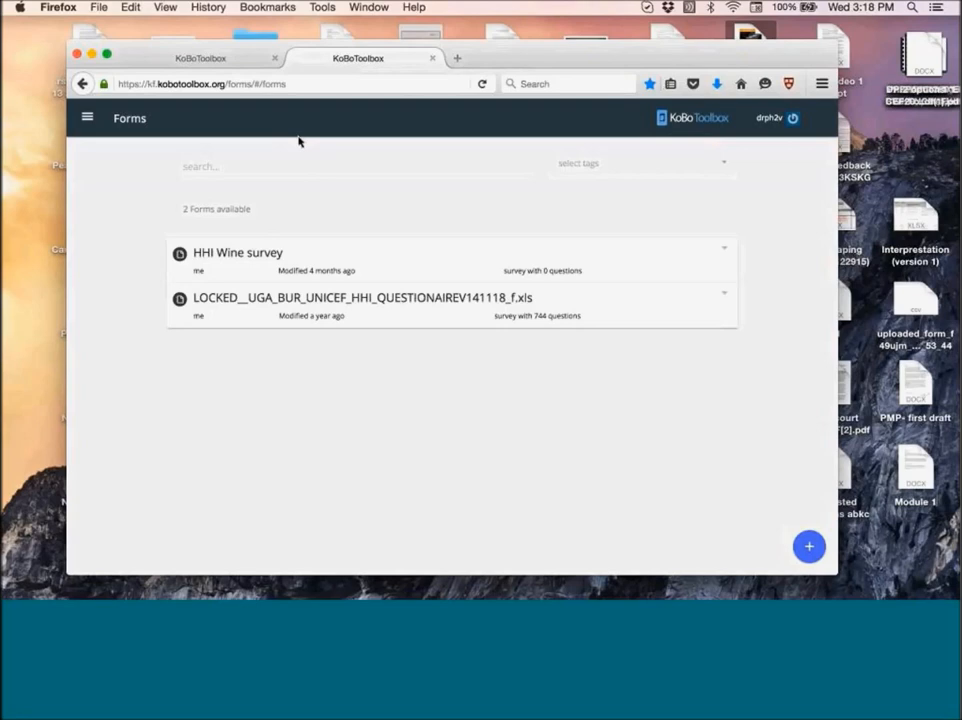
{"action": "mouse_move", "coordinate": [310, 228]}
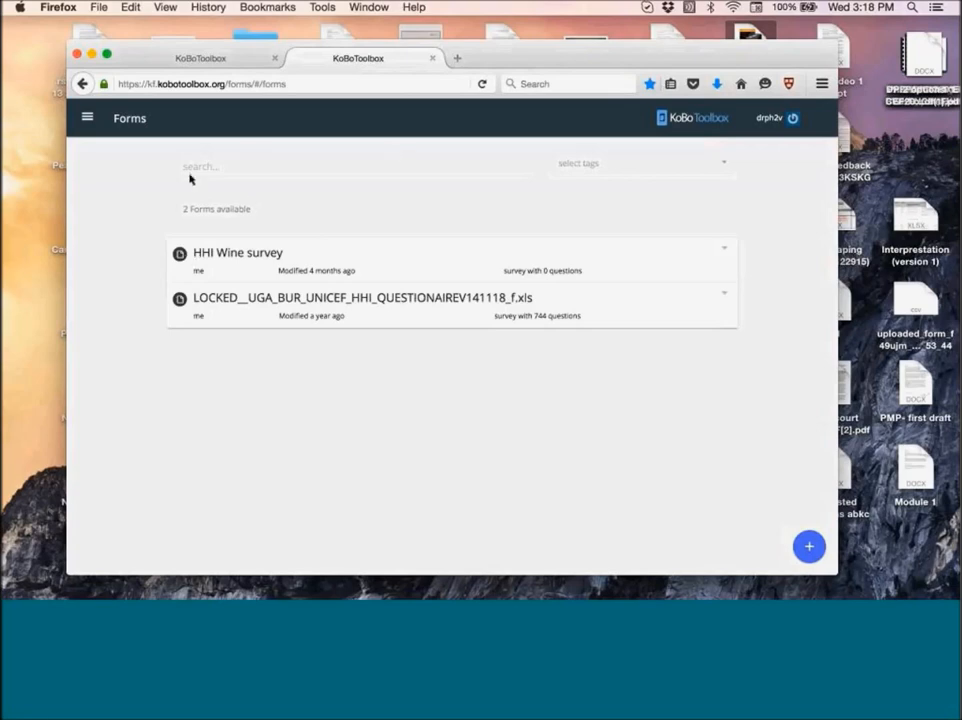
{"action": "mouse_move", "coordinate": [410, 136]}
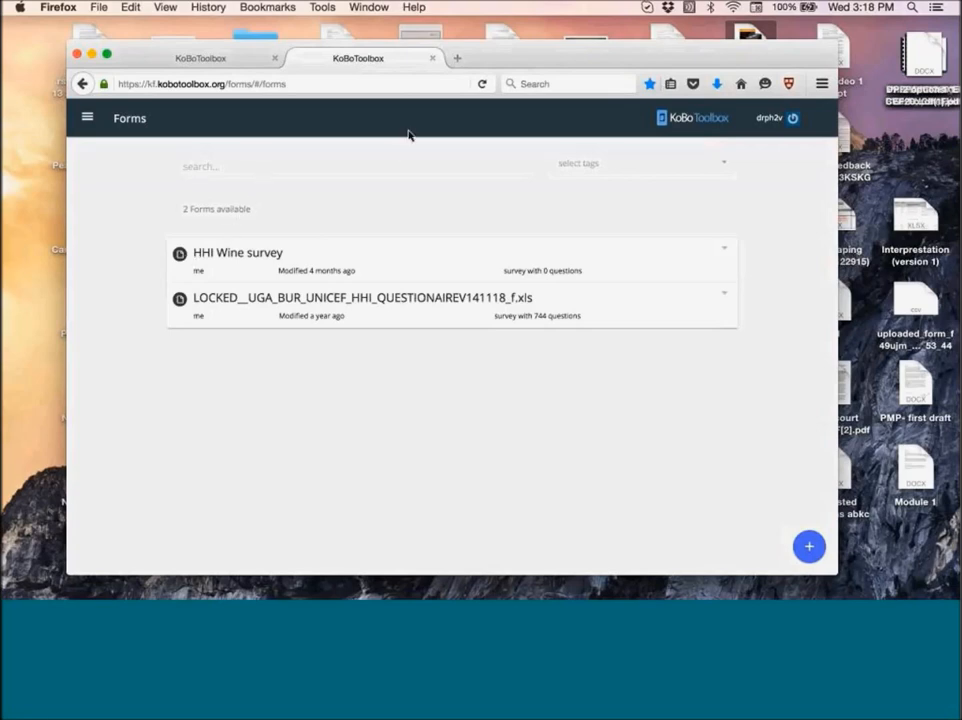
{"action": "mouse_move", "coordinate": [260, 196]}
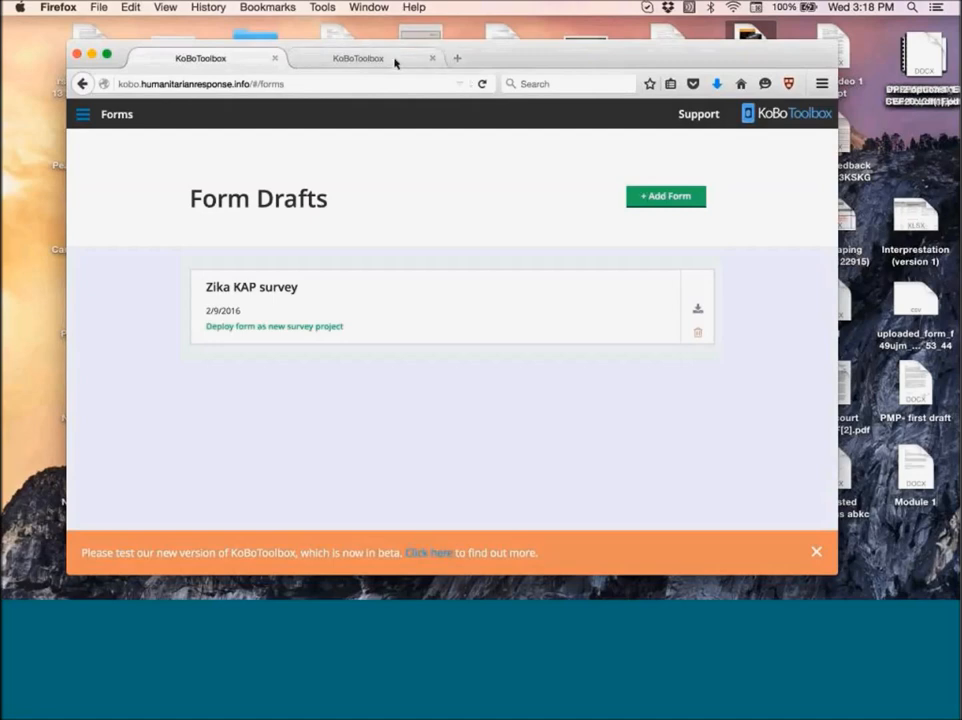
{"action": "left_click", "coordinate": [358, 58]}
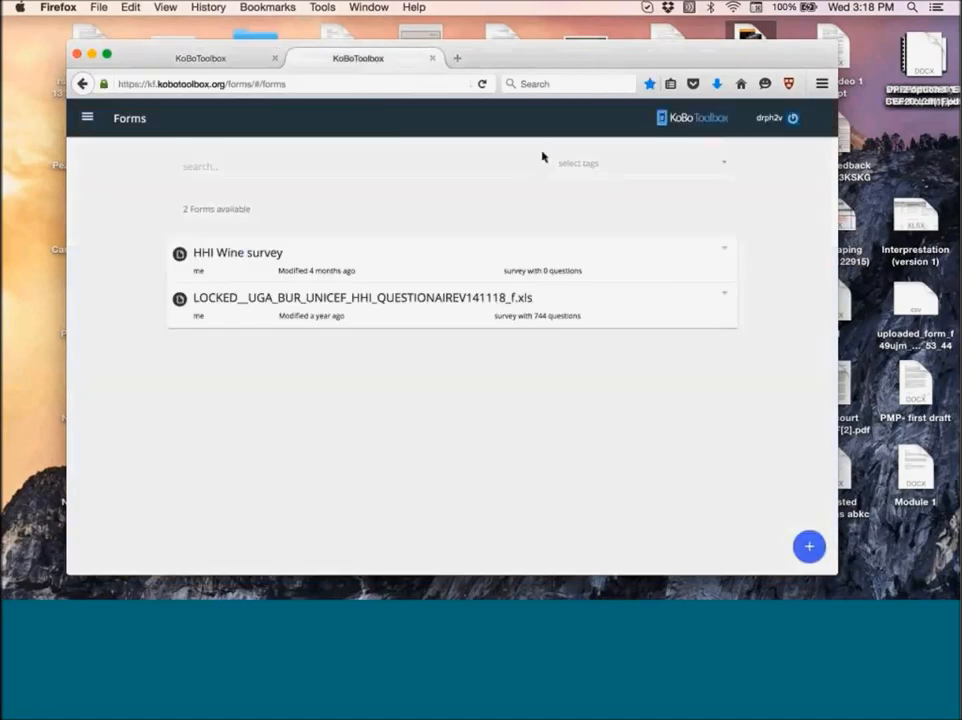
{"action": "left_click", "coordinate": [200, 58]}
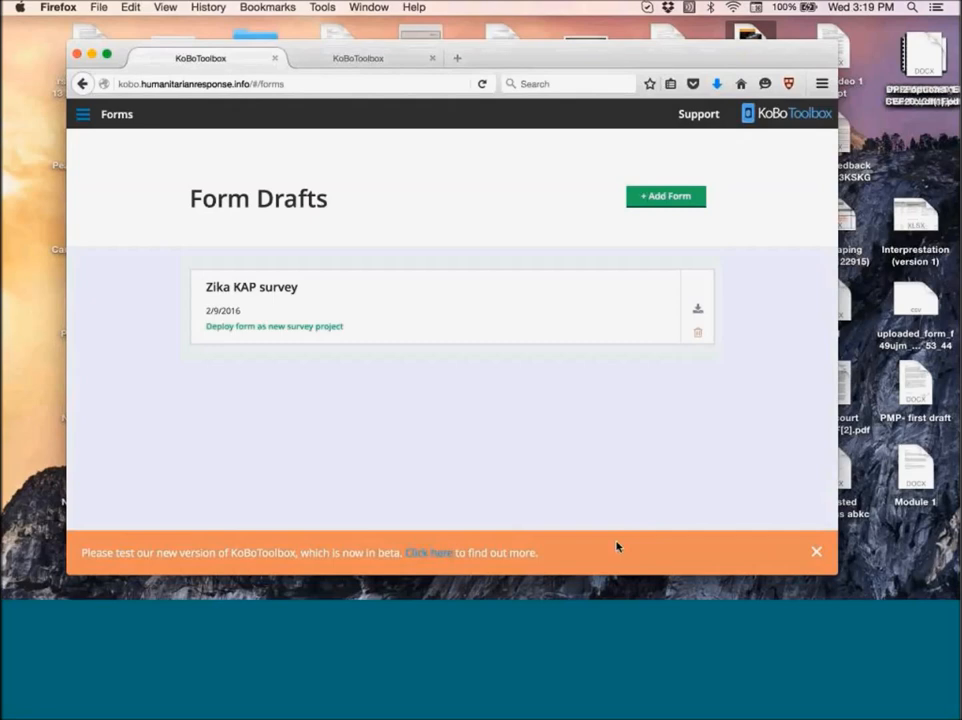
{"action": "mouse_move", "coordinate": [544, 488]}
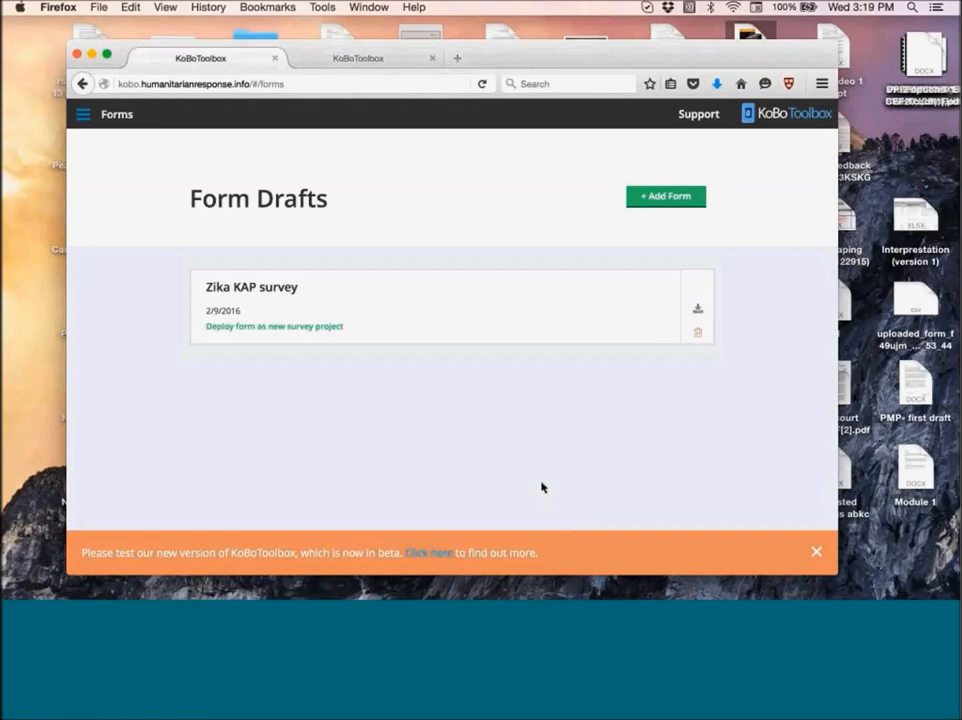
{"action": "mouse_move", "coordinate": [550, 408]}
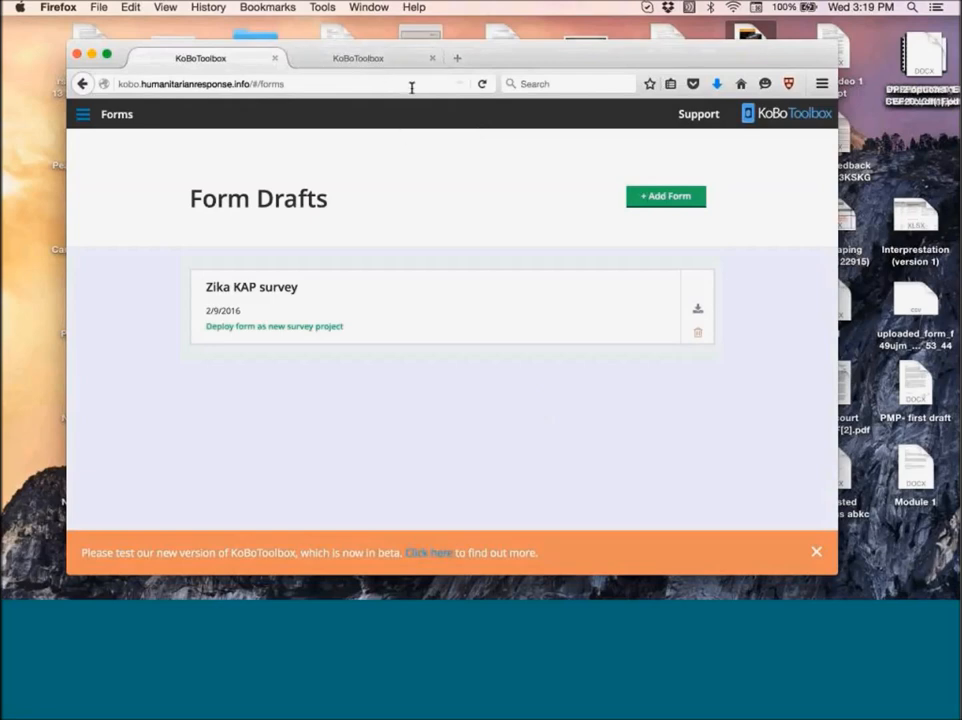
{"action": "mouse_move", "coordinate": [278, 104]}
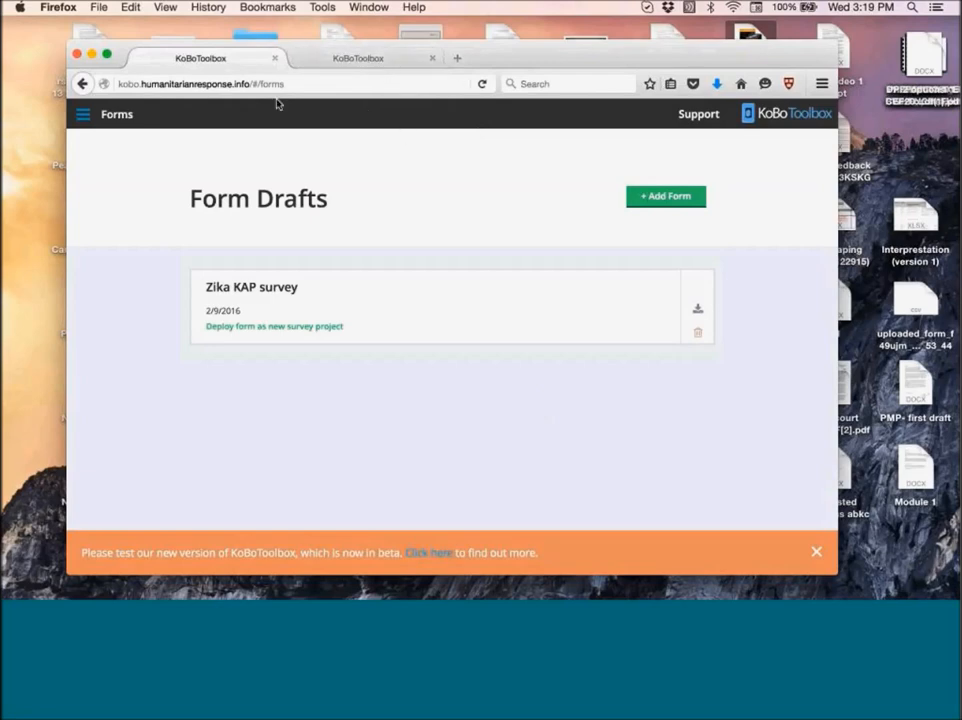
{"action": "mouse_move", "coordinate": [224, 170]}
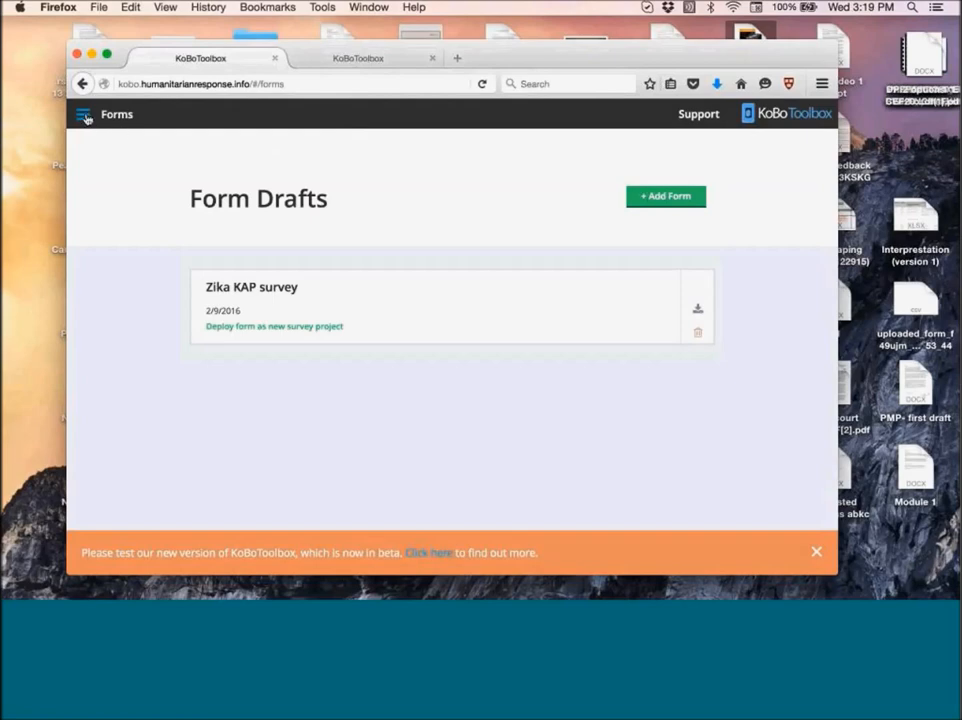
Open the beta announcement from the orange banner and read through its new features.
{"action": "left_click", "coordinate": [84, 114]}
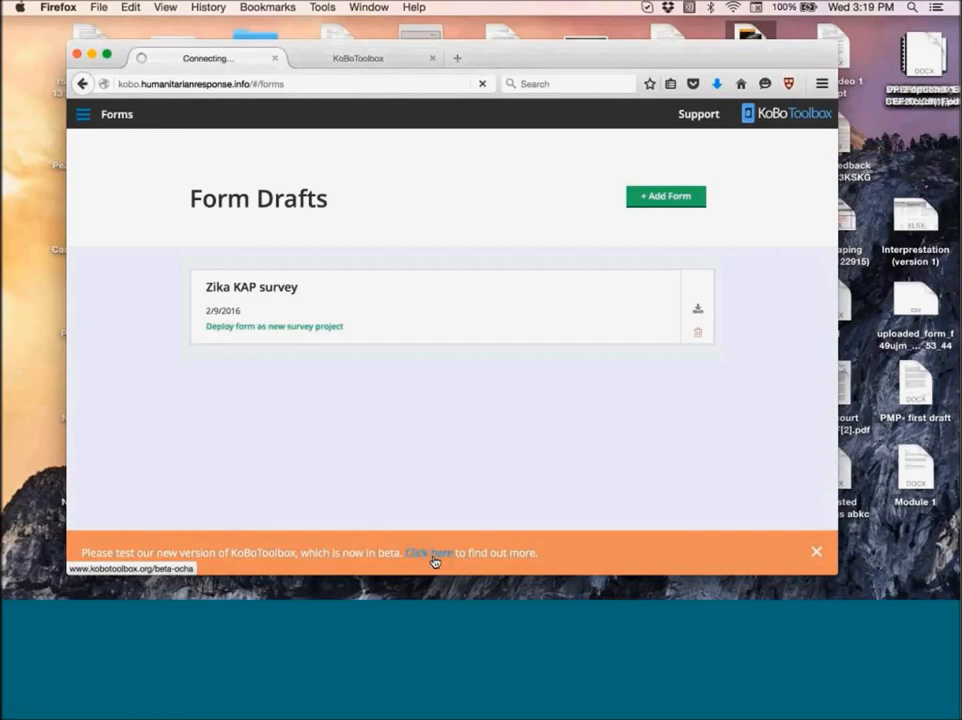
{"action": "left_click", "coordinate": [428, 552]}
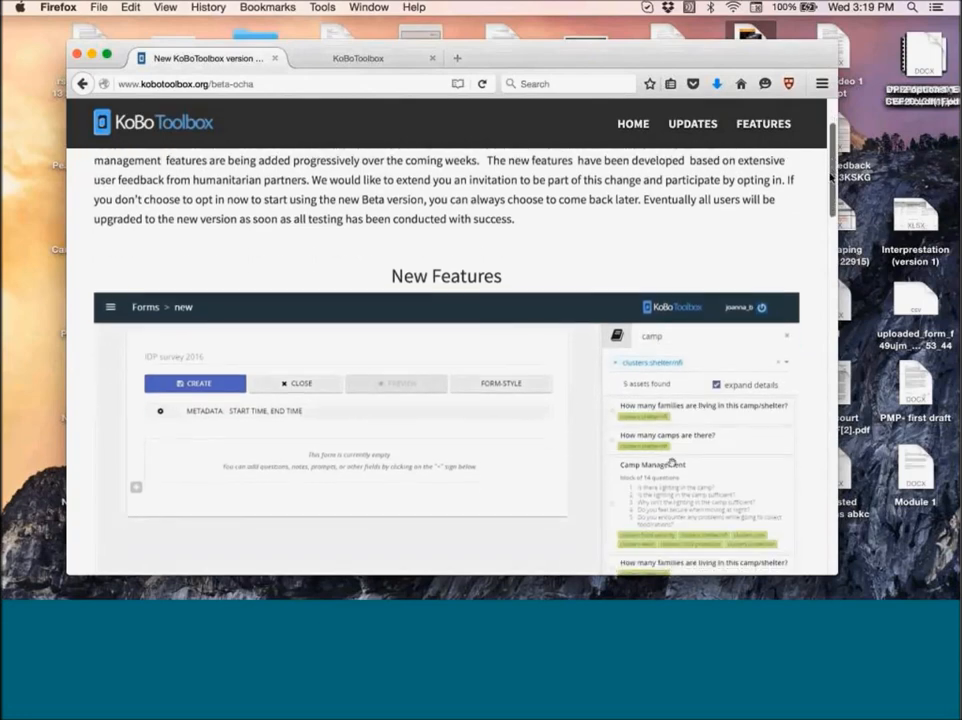
{"action": "scroll", "scroll_direction": "down", "scroll_amount": 3}
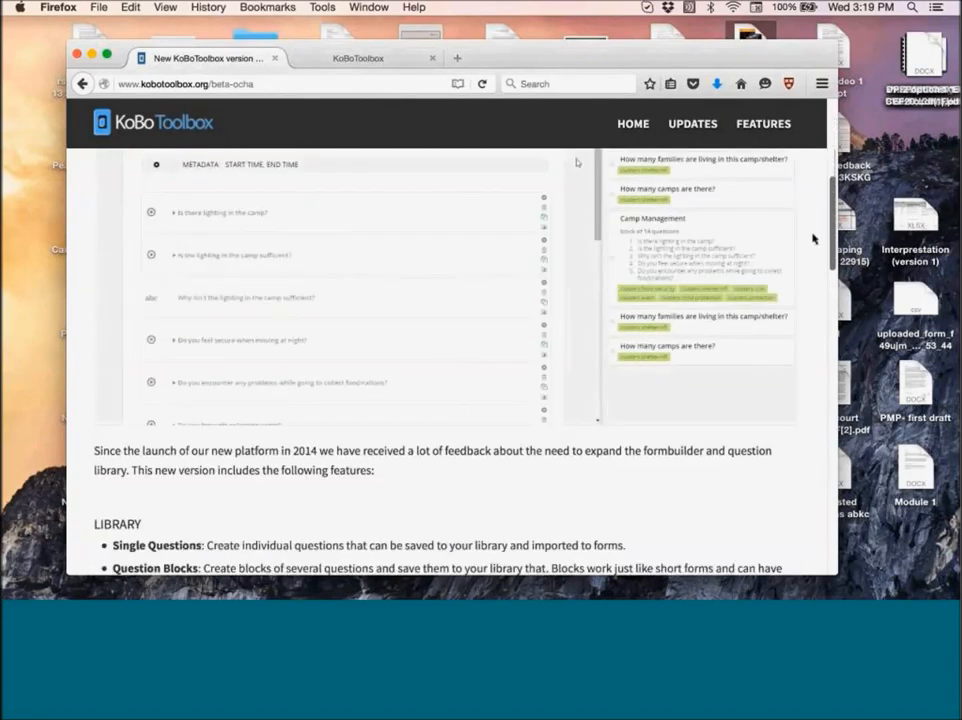
{"action": "scroll", "scroll_direction": "down", "scroll_amount": 3}
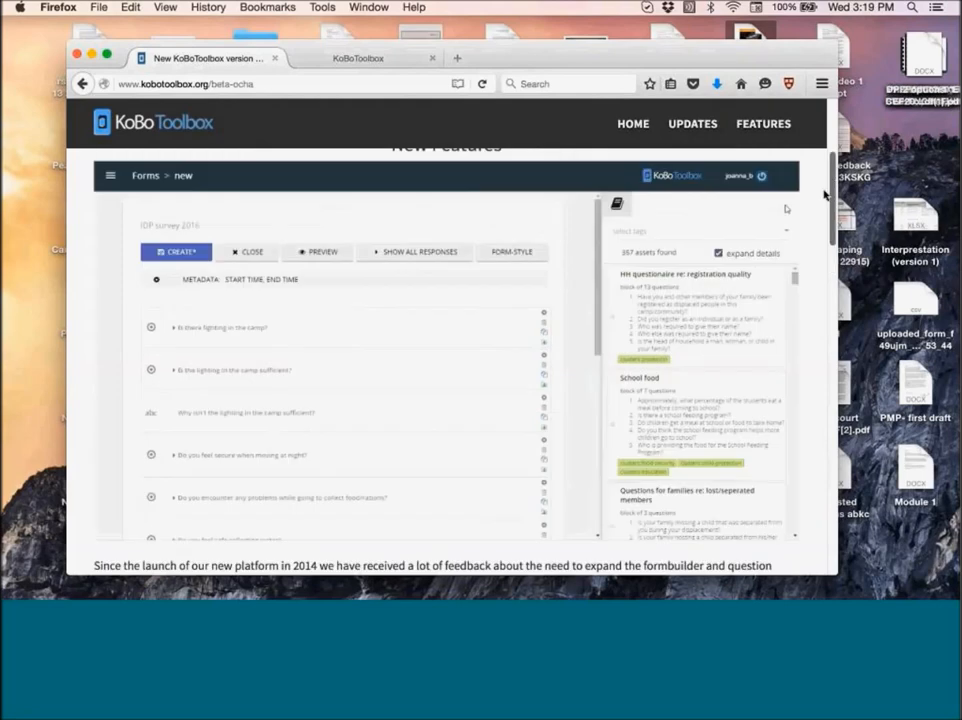
{"action": "scroll", "scroll_direction": "up", "scroll_amount": 3}
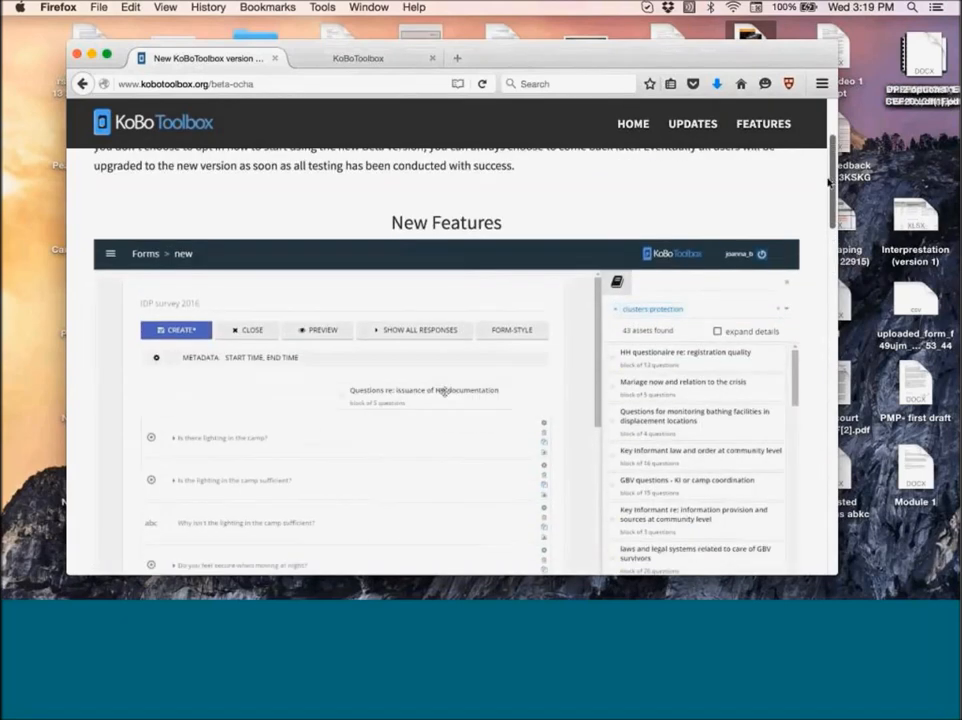
{"action": "scroll", "scroll_direction": "down", "scroll_amount": 3}
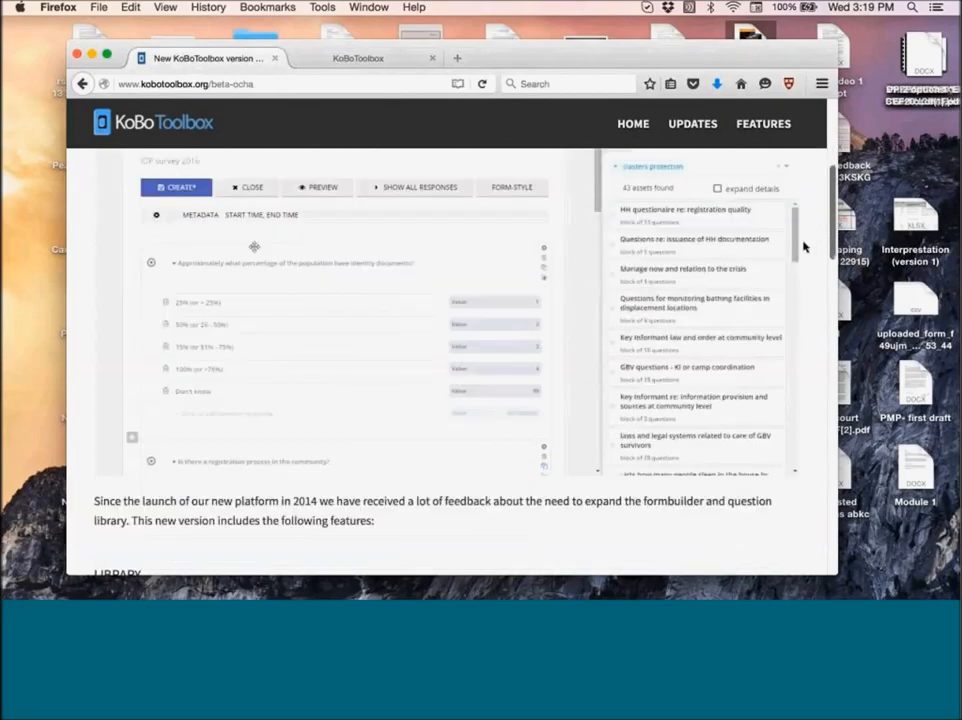
{"action": "scroll", "scroll_direction": "down", "scroll_amount": 3}
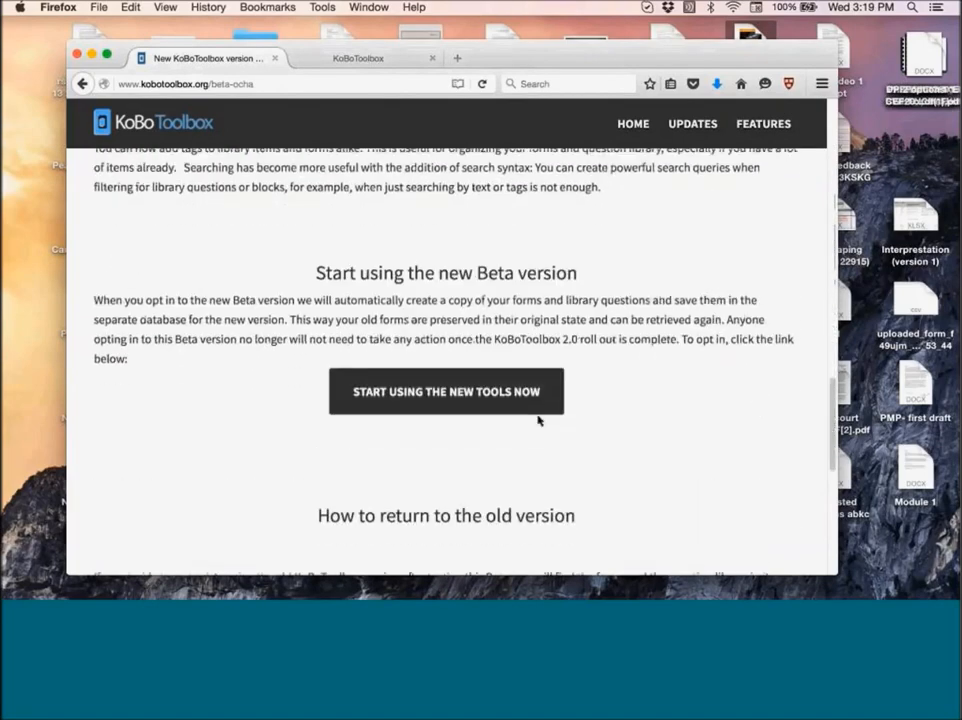
Start using the new beta tools and show the side menu with Forms, Library and Projects.
{"action": "left_click", "coordinate": [446, 390]}
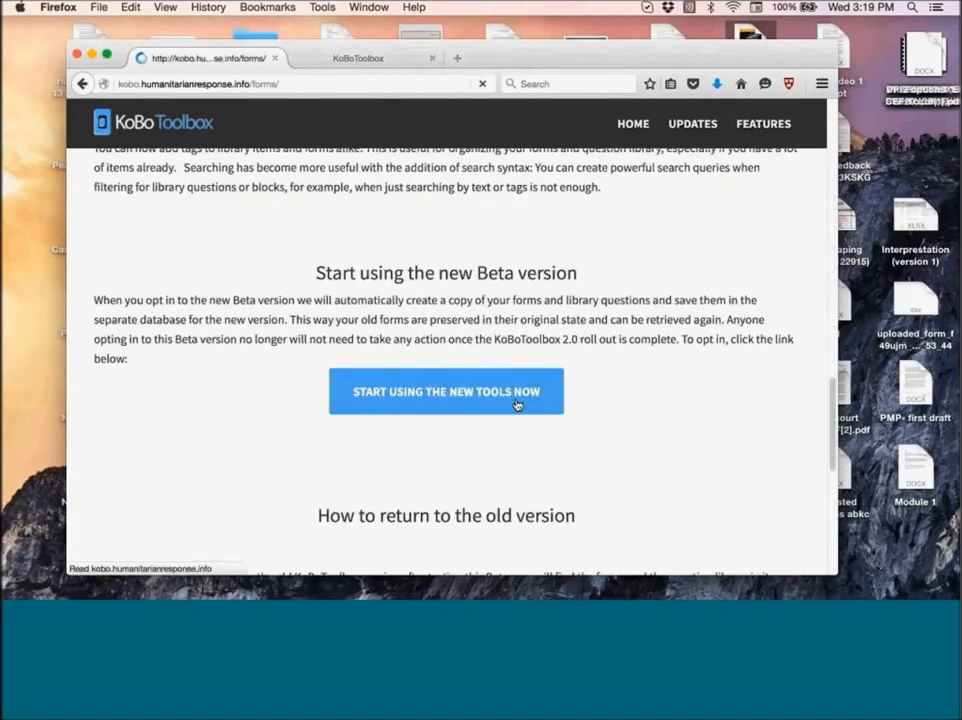
{"action": "left_click", "coordinate": [446, 390]}
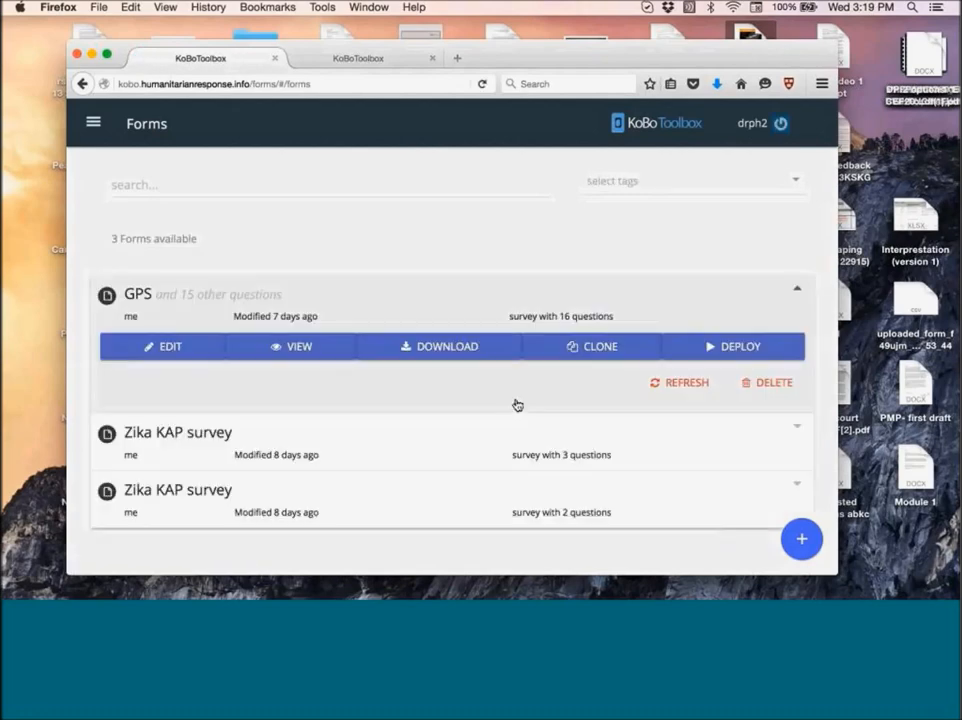
{"action": "mouse_move", "coordinate": [518, 158]}
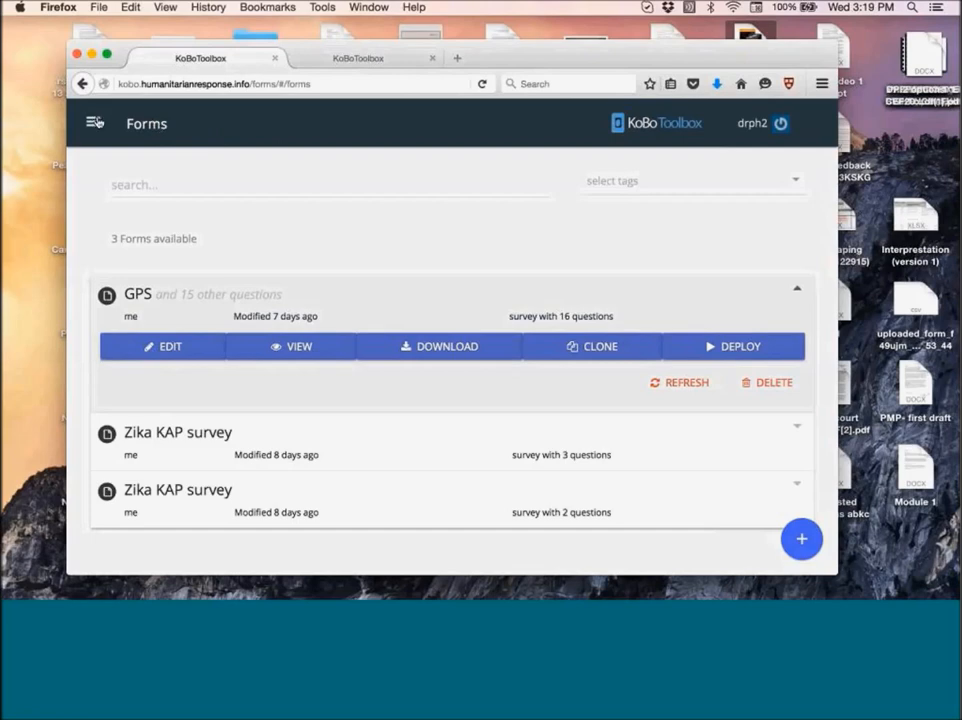
{"action": "left_click", "coordinate": [94, 122]}
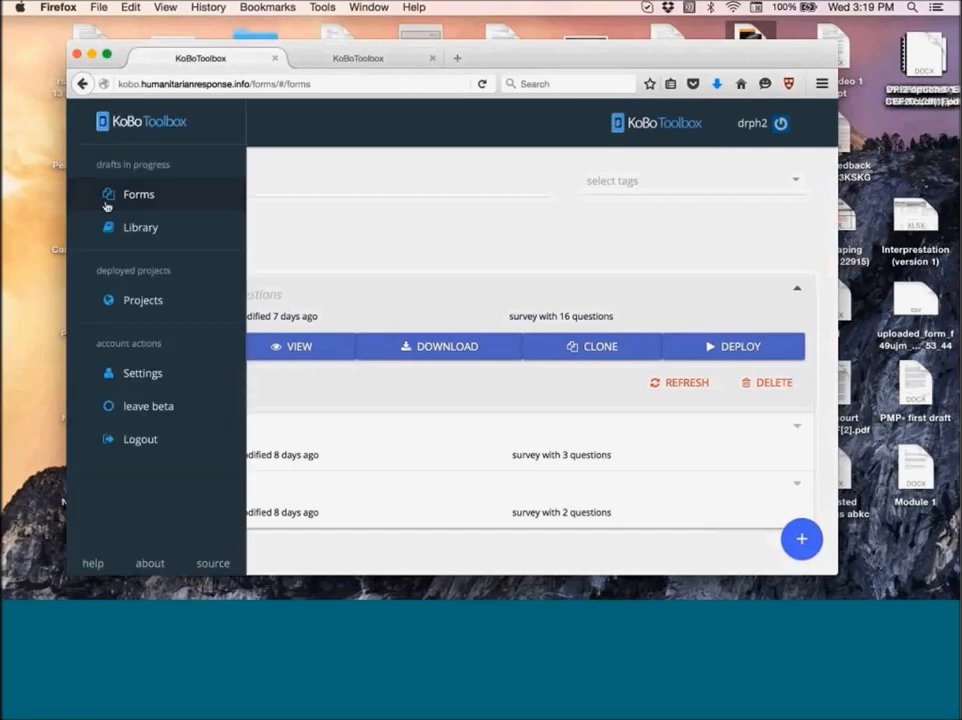
{"action": "mouse_move", "coordinate": [140, 228]}
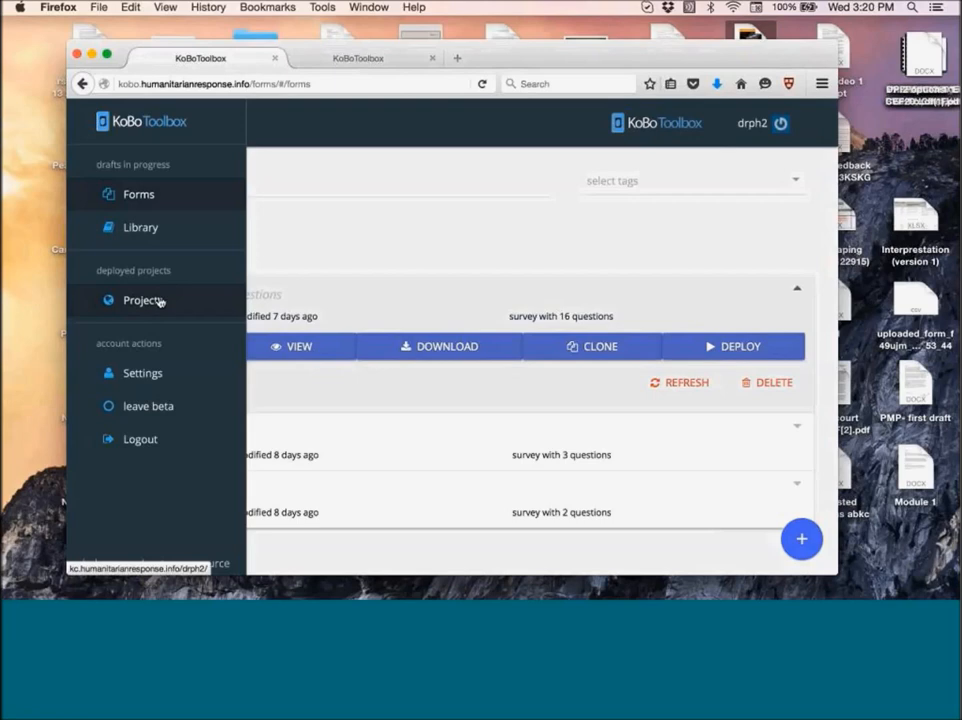
{"action": "mouse_move", "coordinate": [160, 344]}
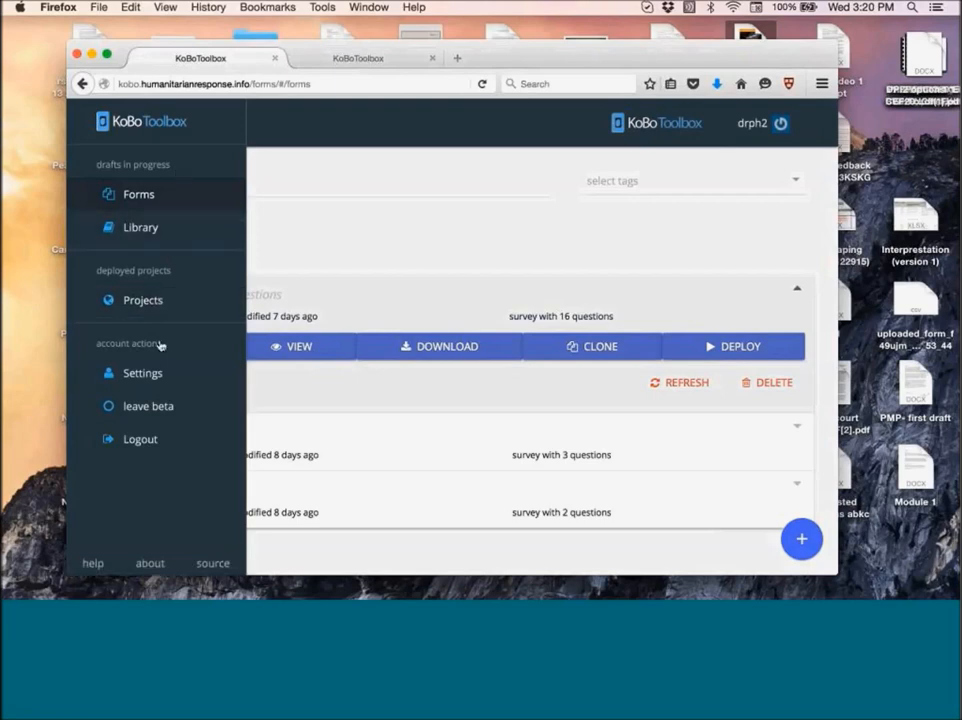
{"action": "mouse_move", "coordinate": [148, 404]}
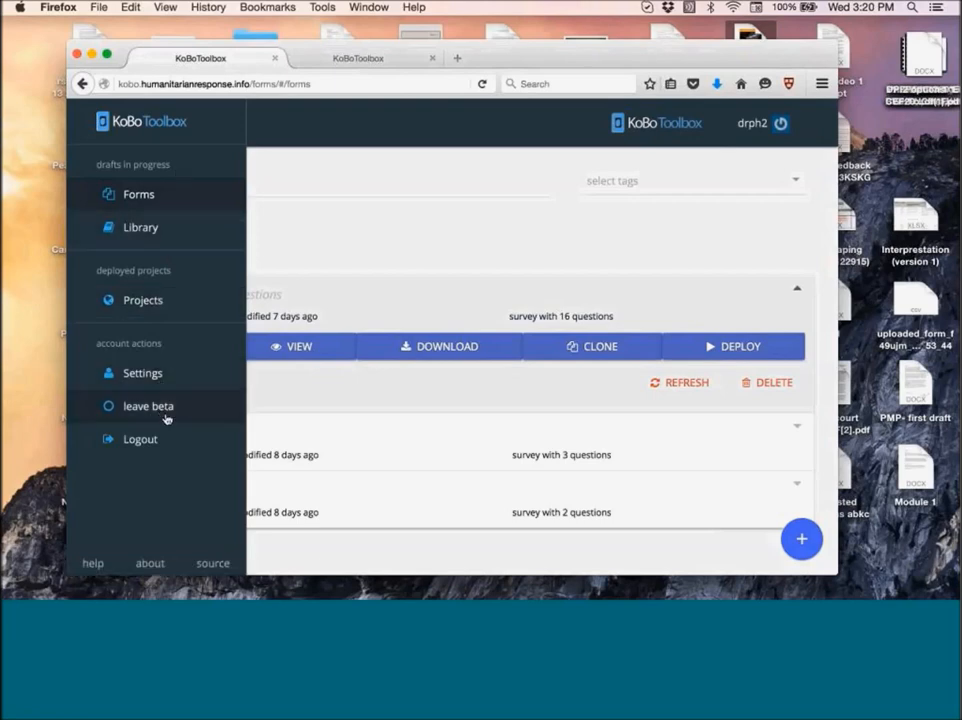
{"action": "mouse_move", "coordinate": [142, 374]}
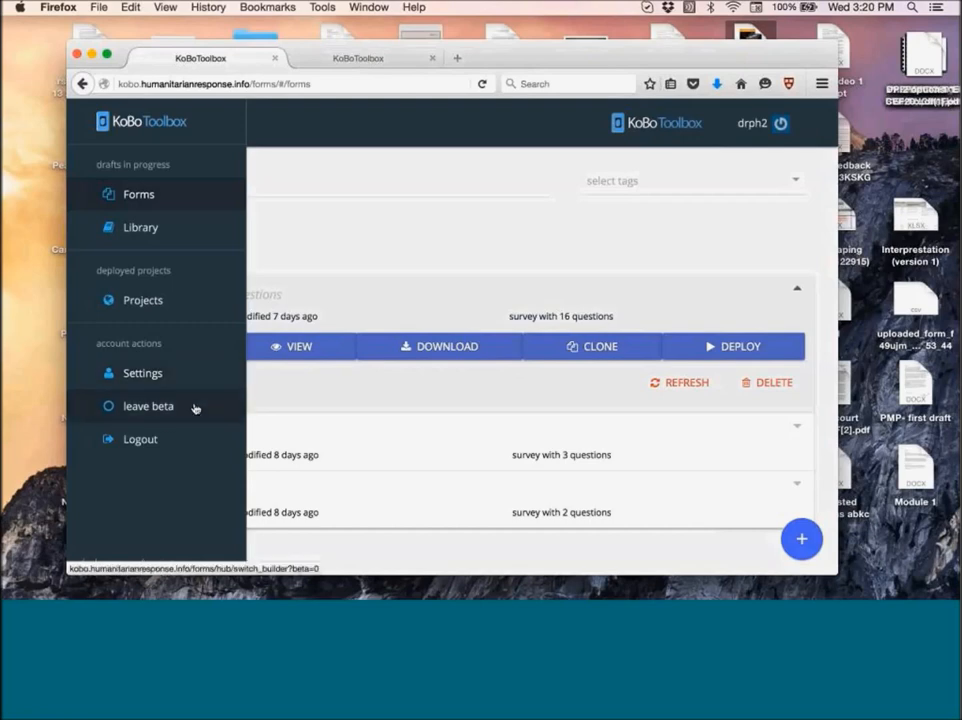
{"action": "mouse_move", "coordinate": [190, 392]}
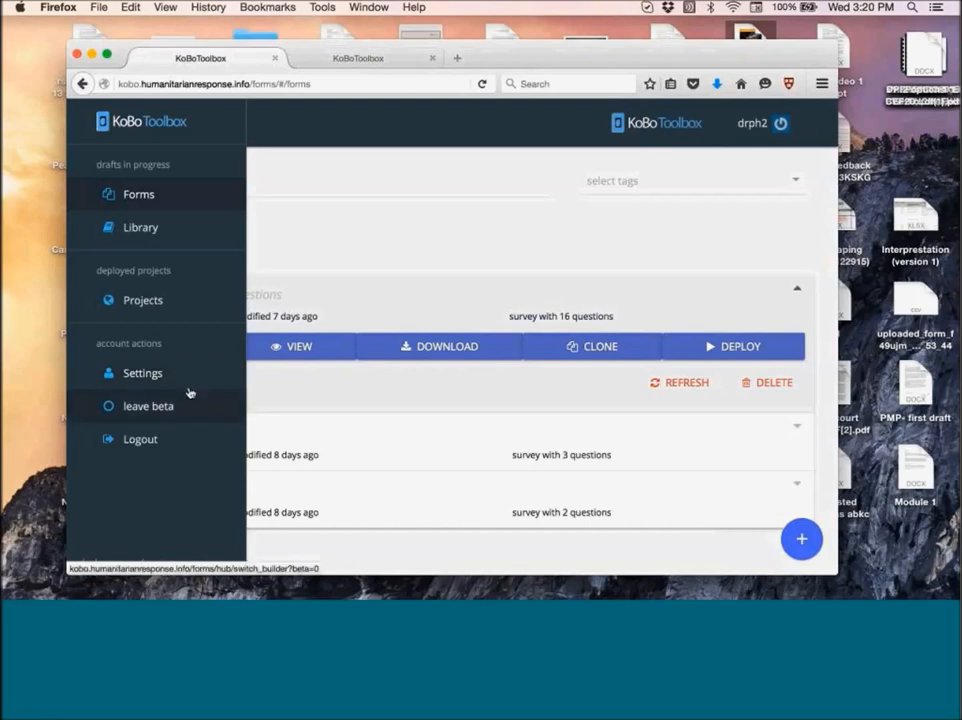
{"action": "mouse_move", "coordinate": [364, 284]}
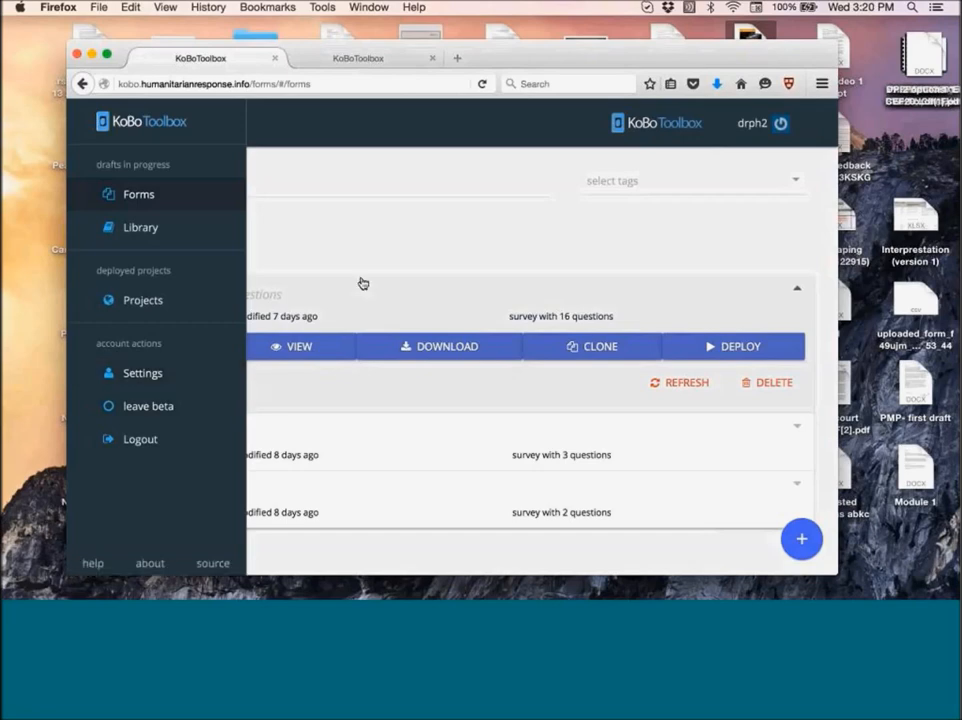
{"action": "mouse_move", "coordinate": [338, 180]}
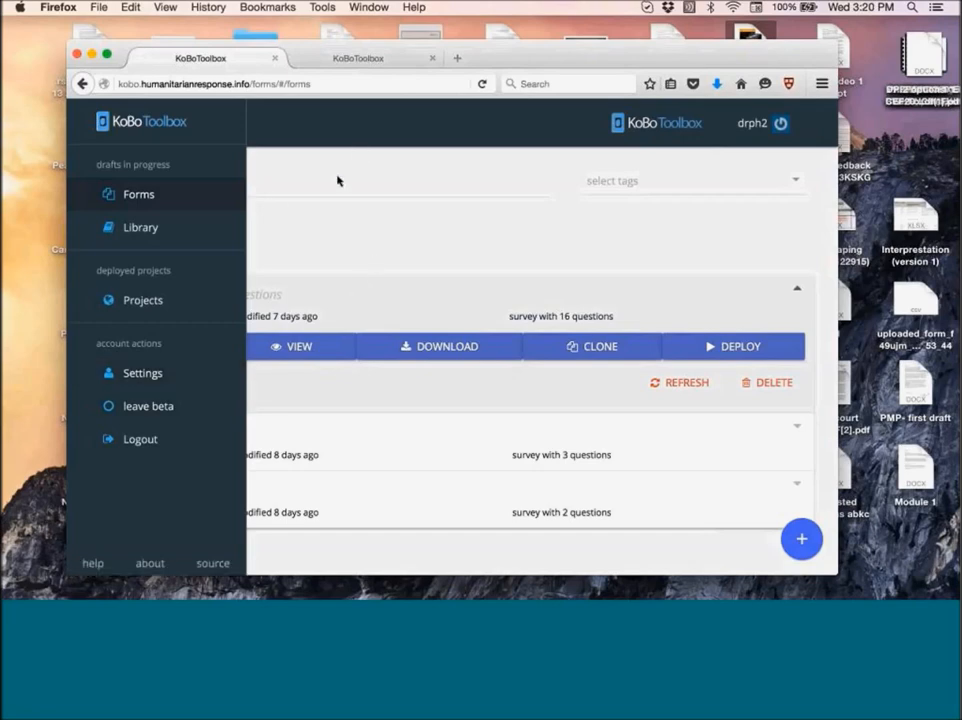
Create a New Form via the + button and open it blank in the form builder.
{"action": "left_click", "coordinate": [92, 124]}
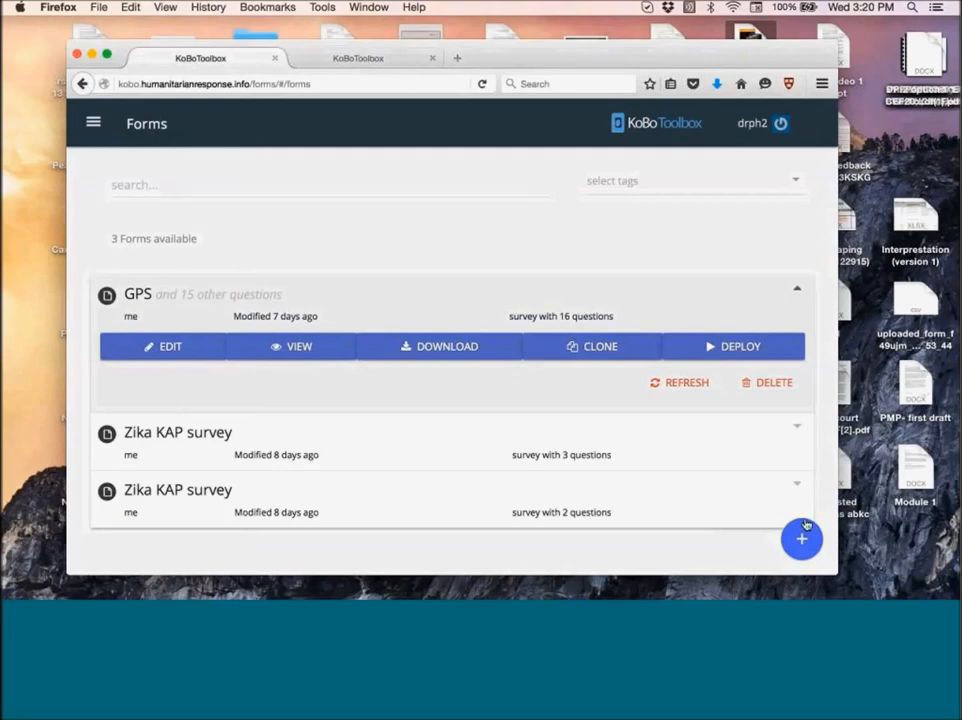
{"action": "left_click", "coordinate": [800, 540]}
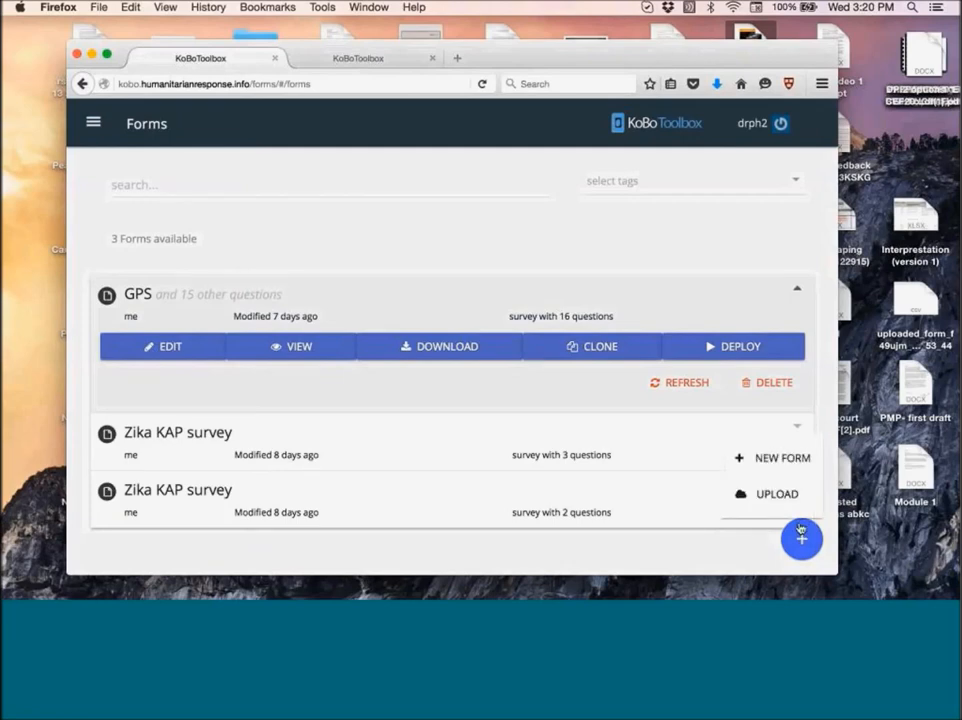
{"action": "mouse_move", "coordinate": [772, 458]}
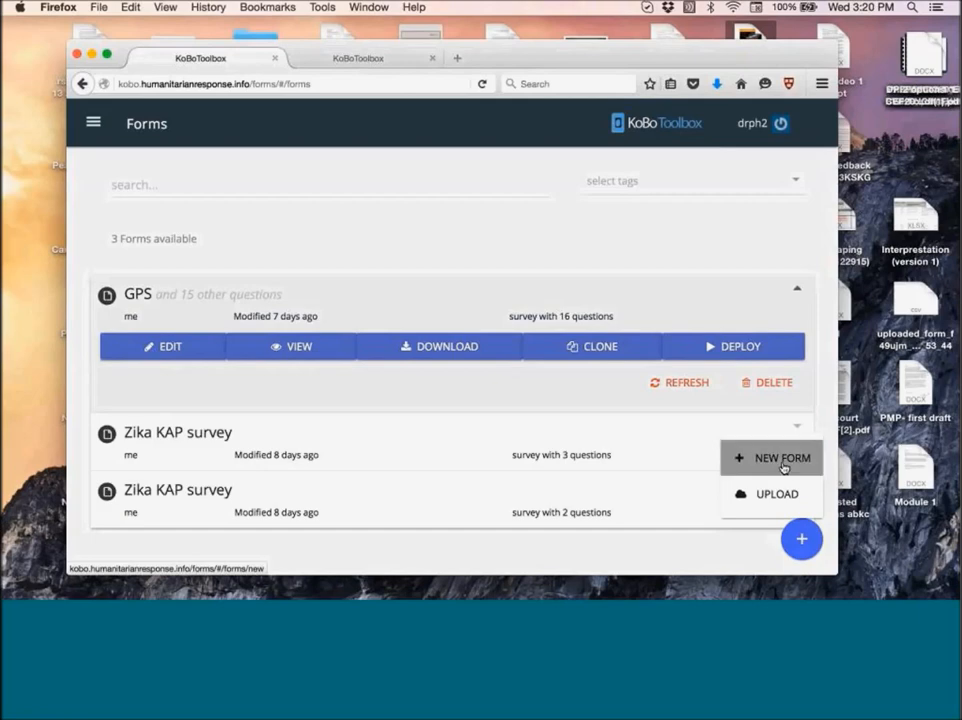
{"action": "left_click", "coordinate": [772, 456]}
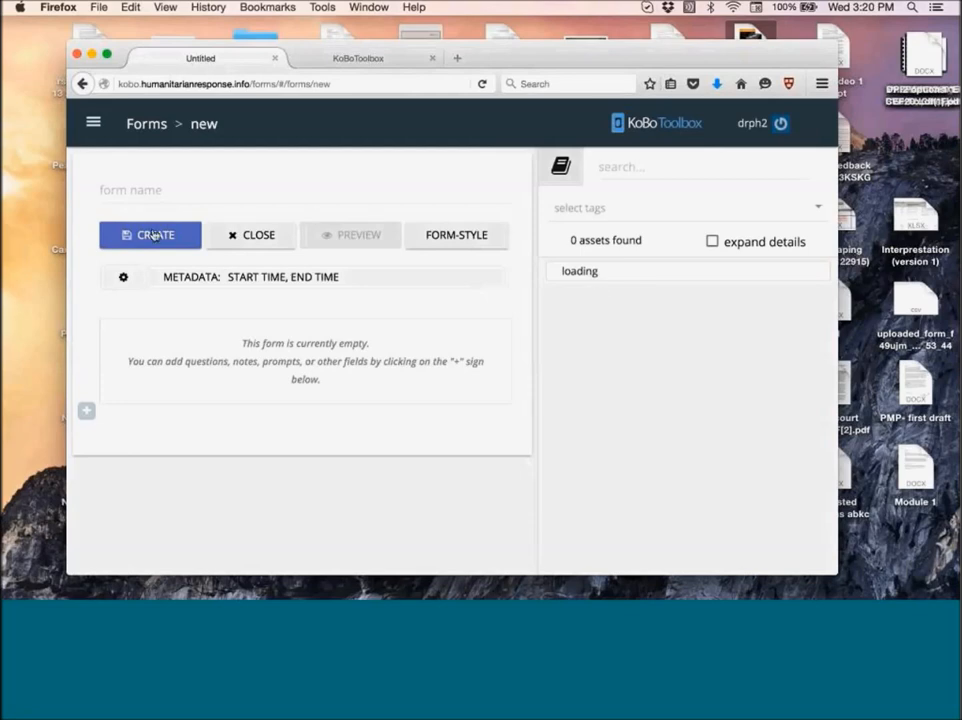
{"action": "left_click", "coordinate": [150, 234]}
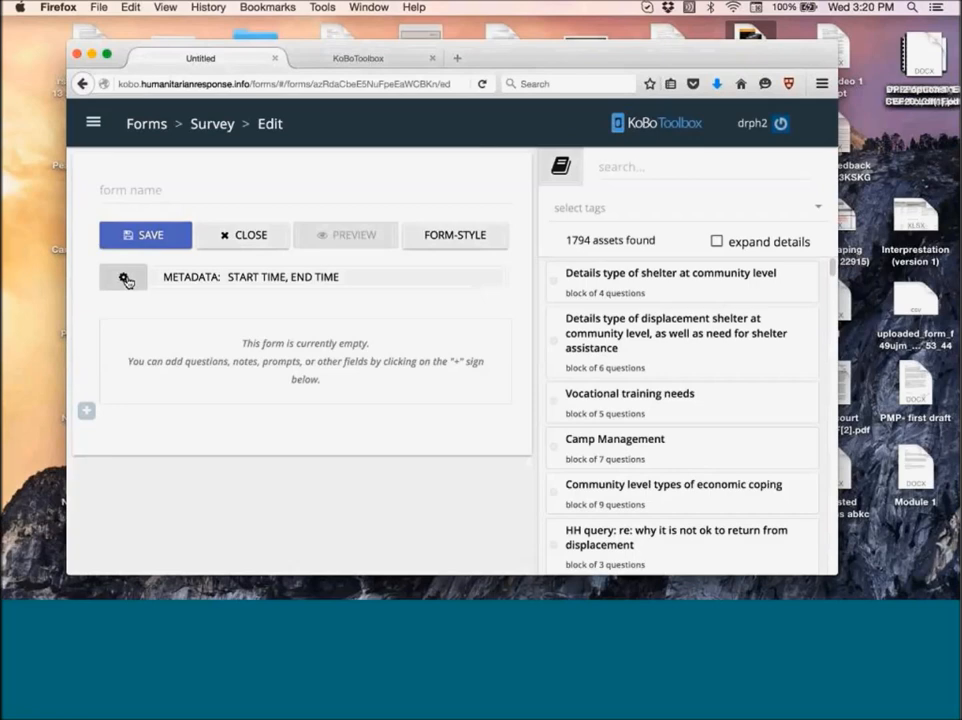
Tick 'today' in the Metadata section alongside start time and end time.
{"action": "left_click", "coordinate": [124, 276]}
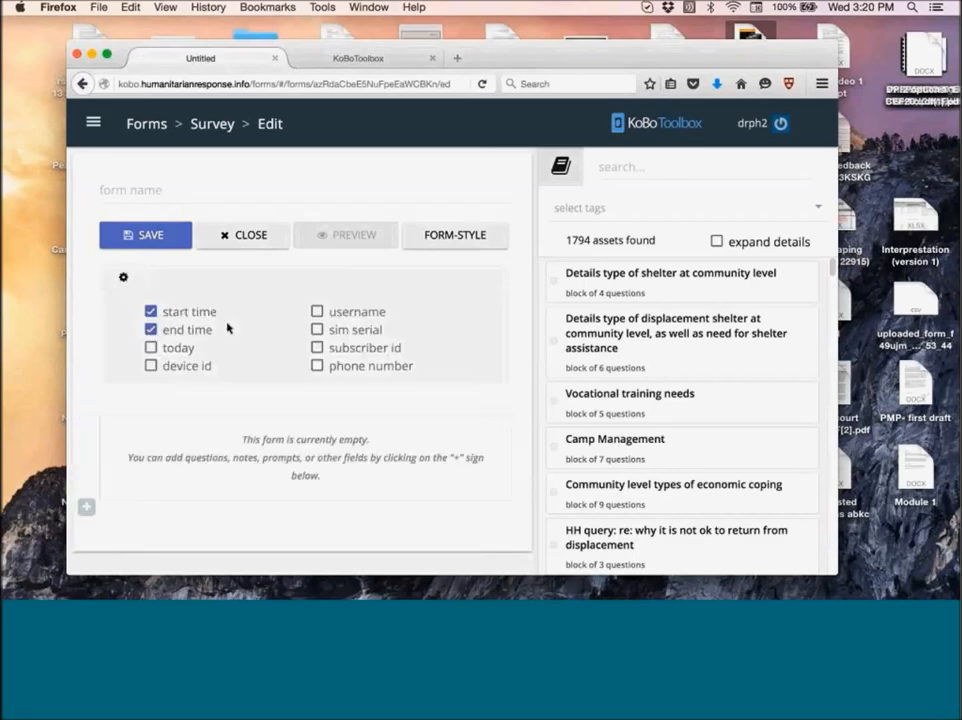
{"action": "mouse_move", "coordinate": [220, 342]}
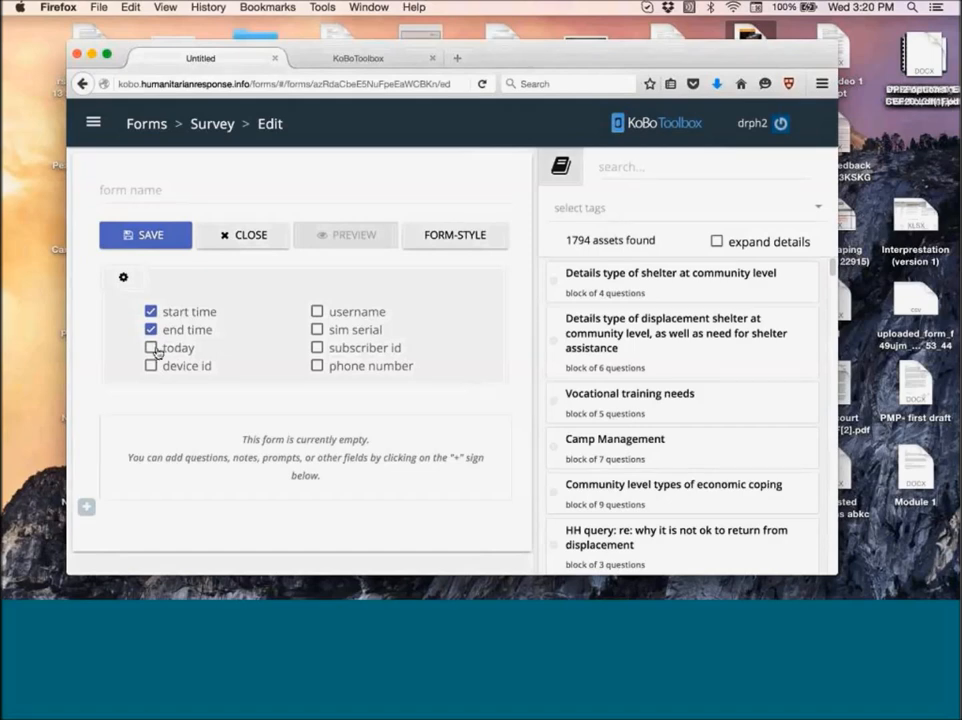
{"action": "left_click", "coordinate": [152, 348]}
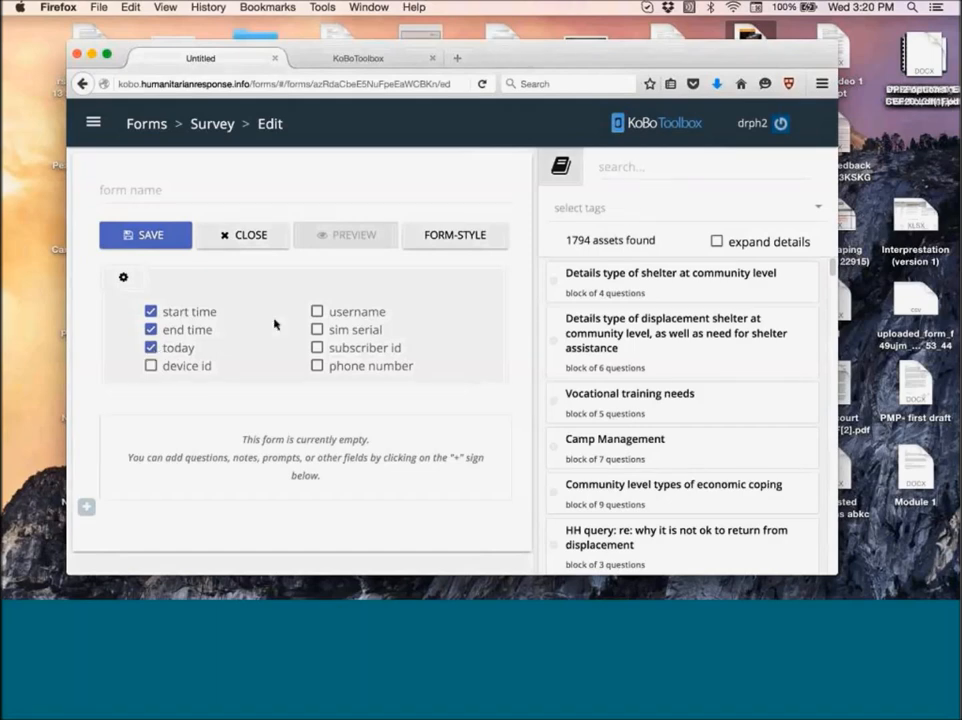
{"action": "mouse_move", "coordinate": [304, 392]}
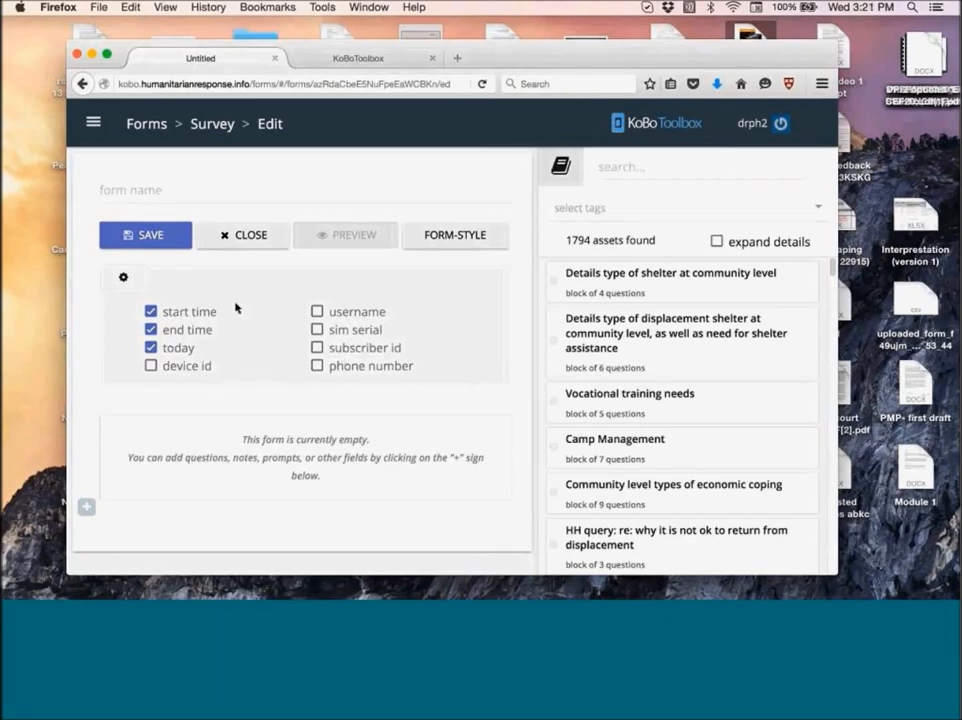
{"action": "mouse_move", "coordinate": [232, 308]}
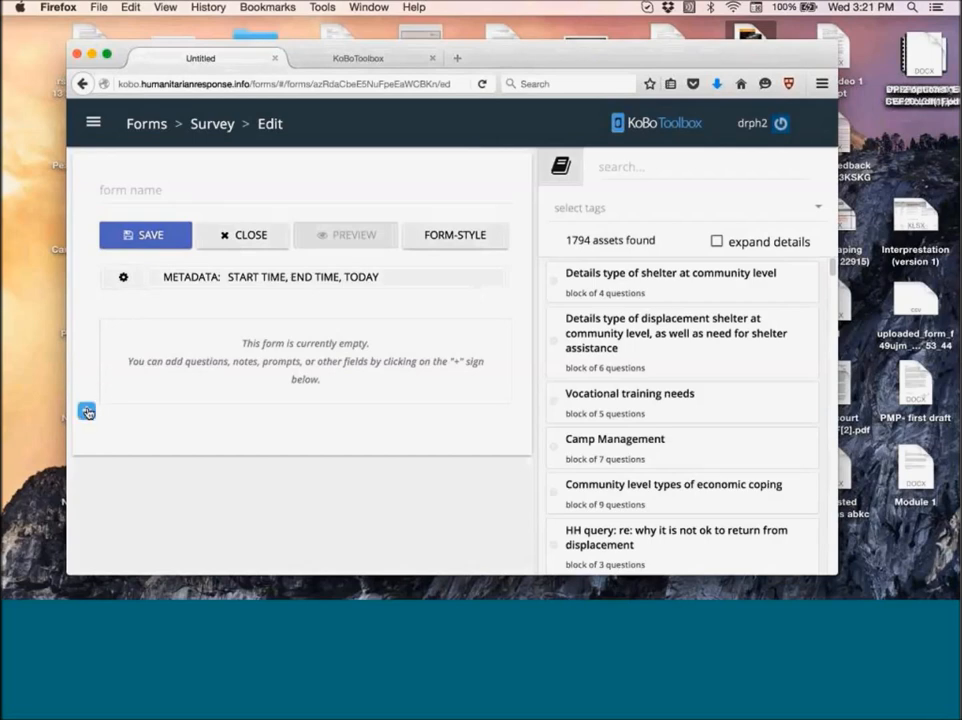
Add a first question labelled 'Name' and bring up its question type picker.
{"action": "left_click", "coordinate": [88, 412]}
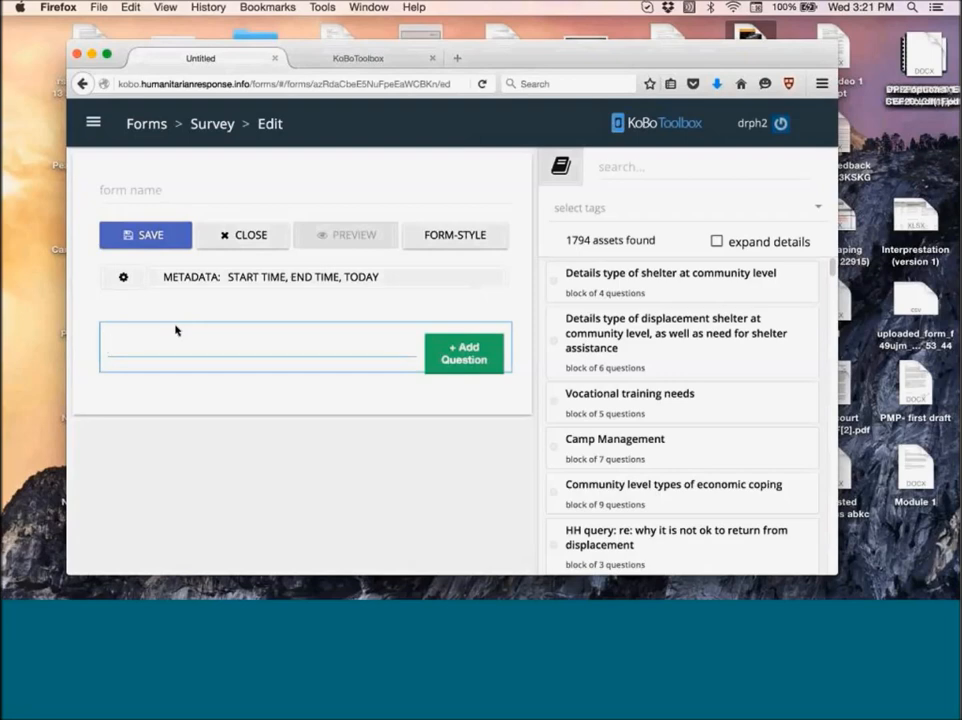
{"action": "type", "text": "Name"}
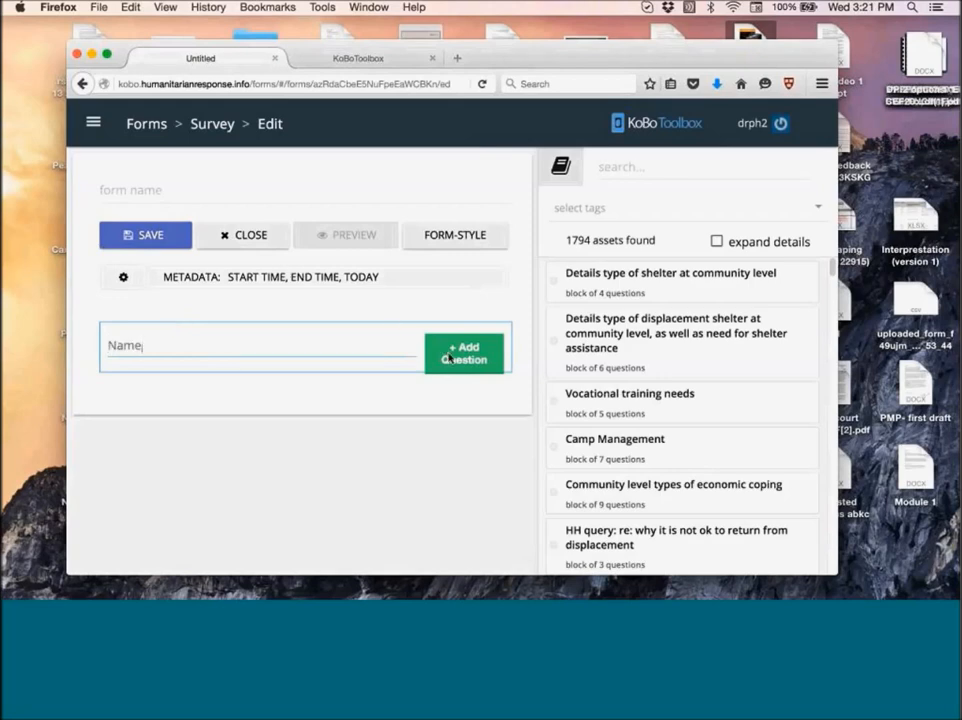
{"action": "left_click", "coordinate": [464, 352]}
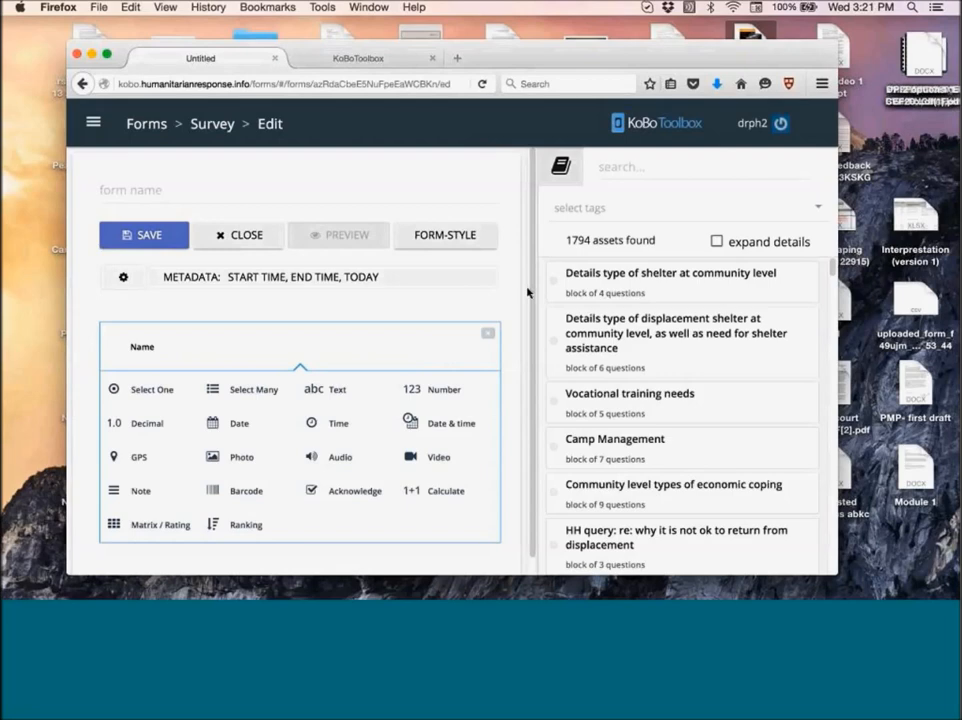
{"action": "left_click", "coordinate": [488, 332]}
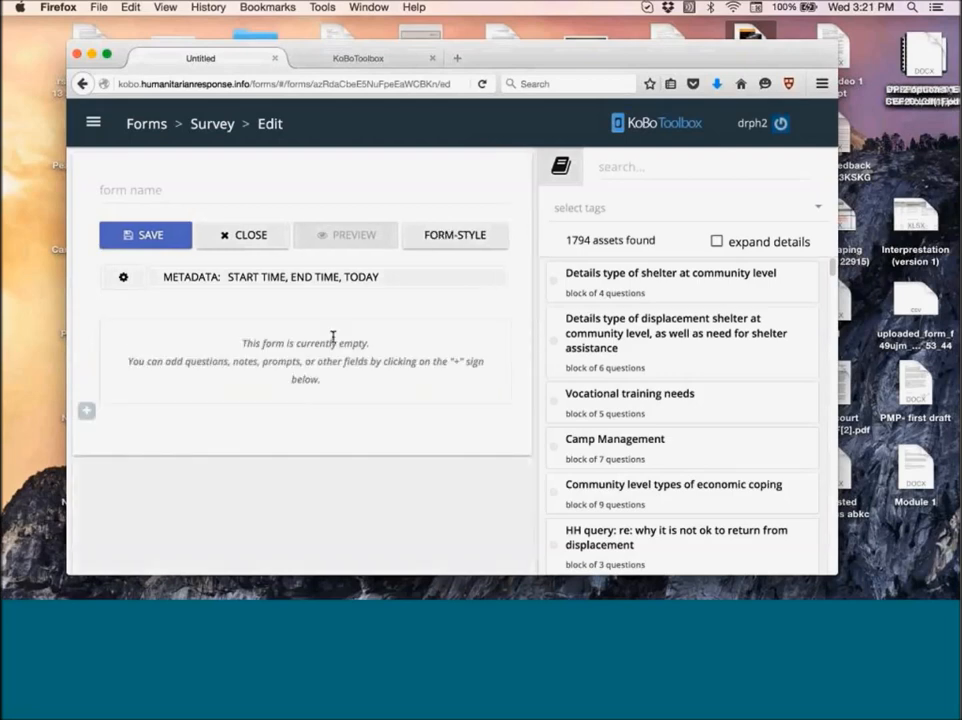
{"action": "type", "text": "Bn"}
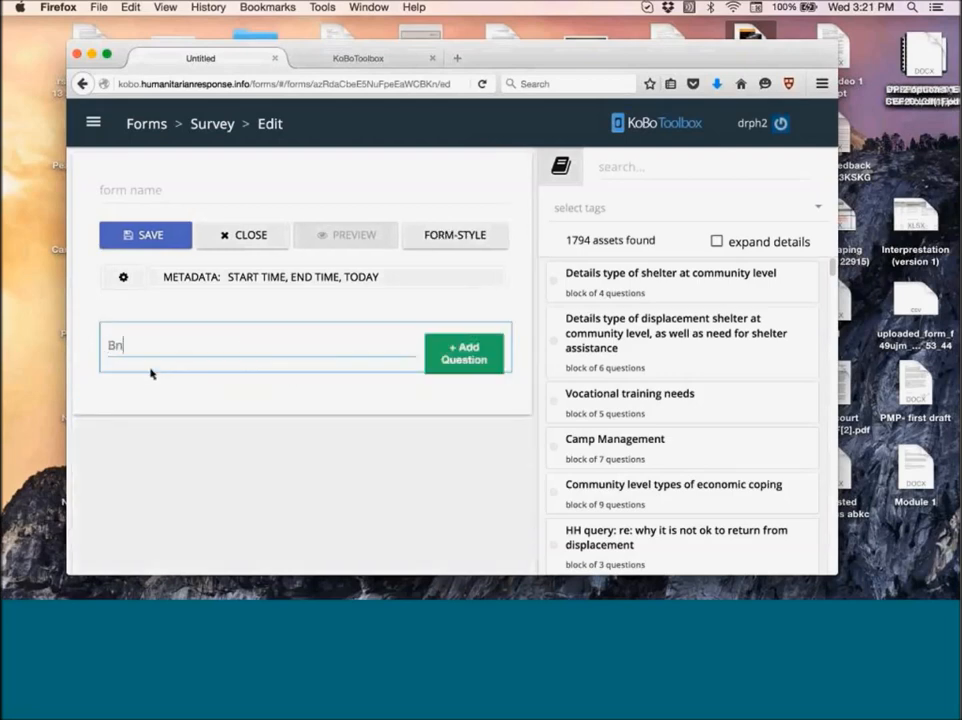
{"action": "type", "text": "Name"}
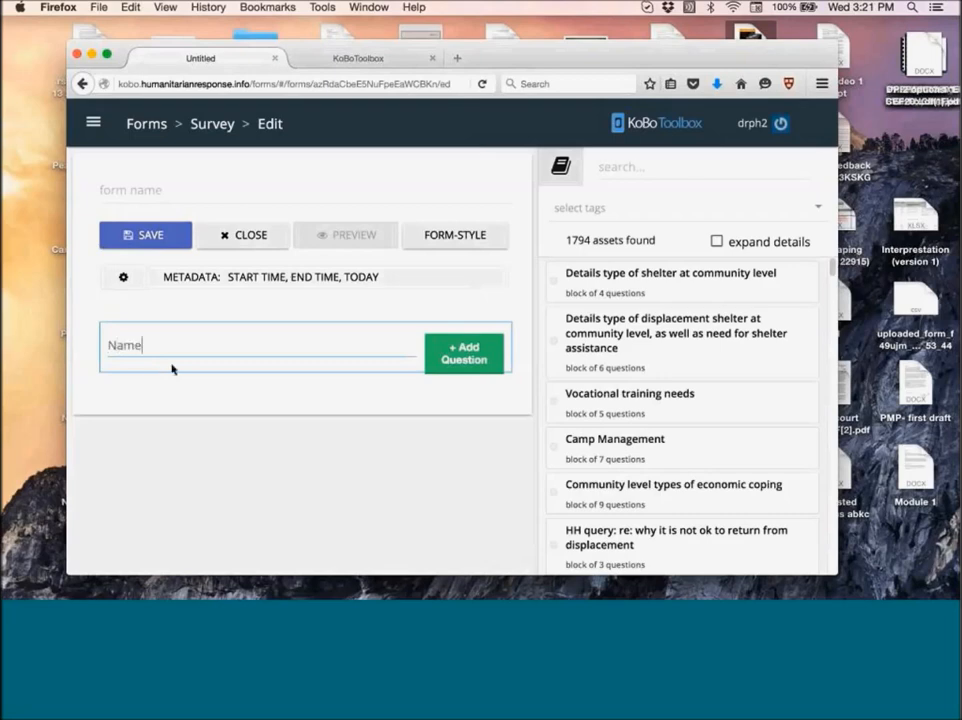
{"action": "left_click", "coordinate": [464, 352]}
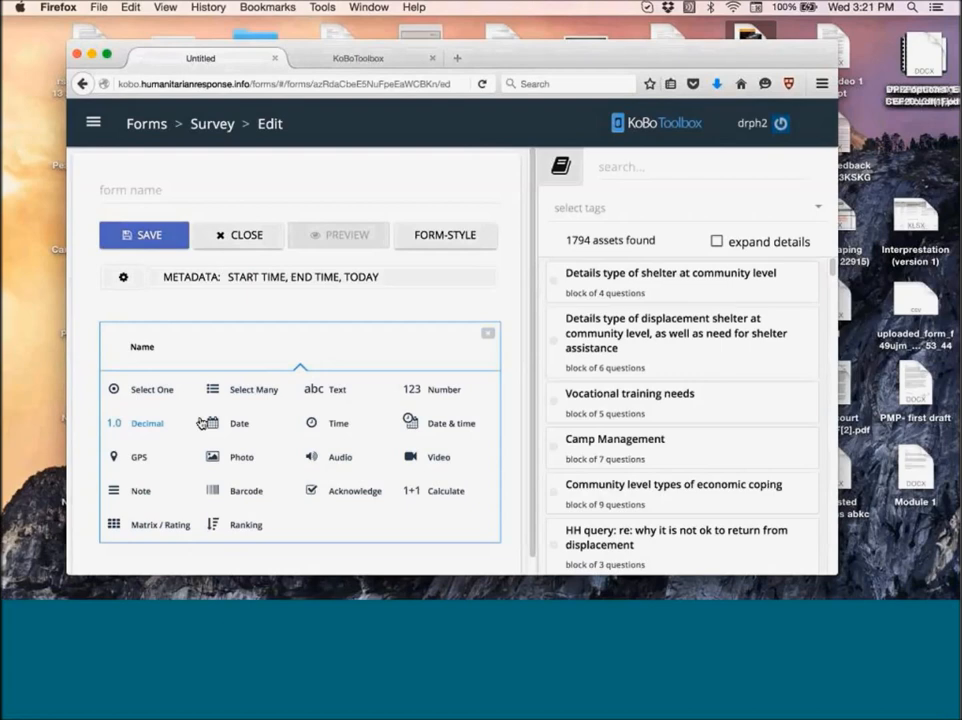
{"action": "mouse_move", "coordinate": [152, 388]}
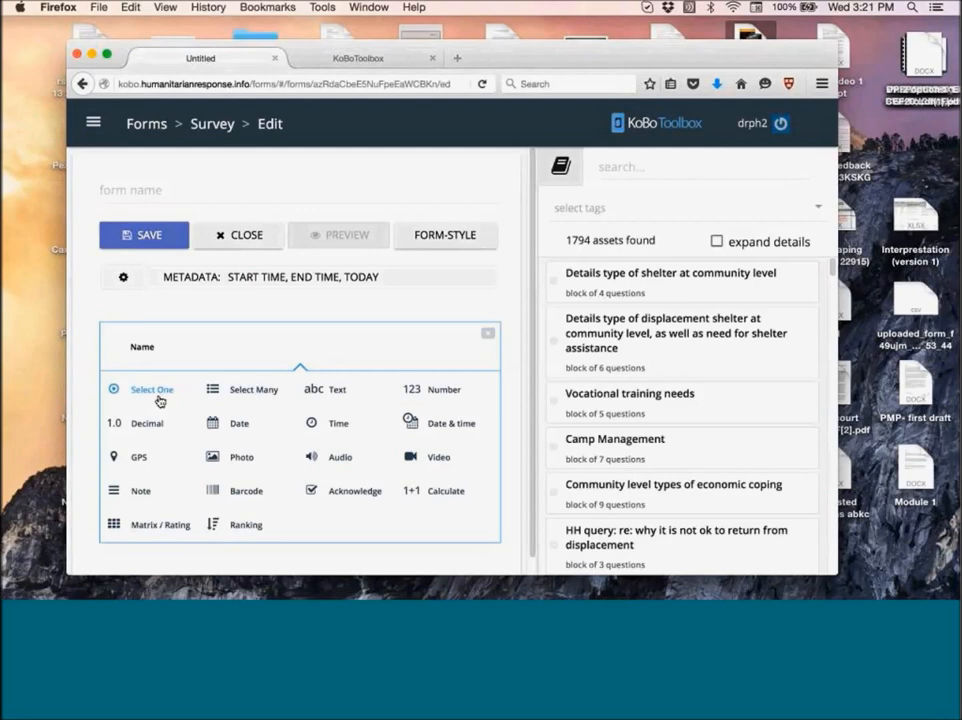
{"action": "mouse_move", "coordinate": [260, 388]}
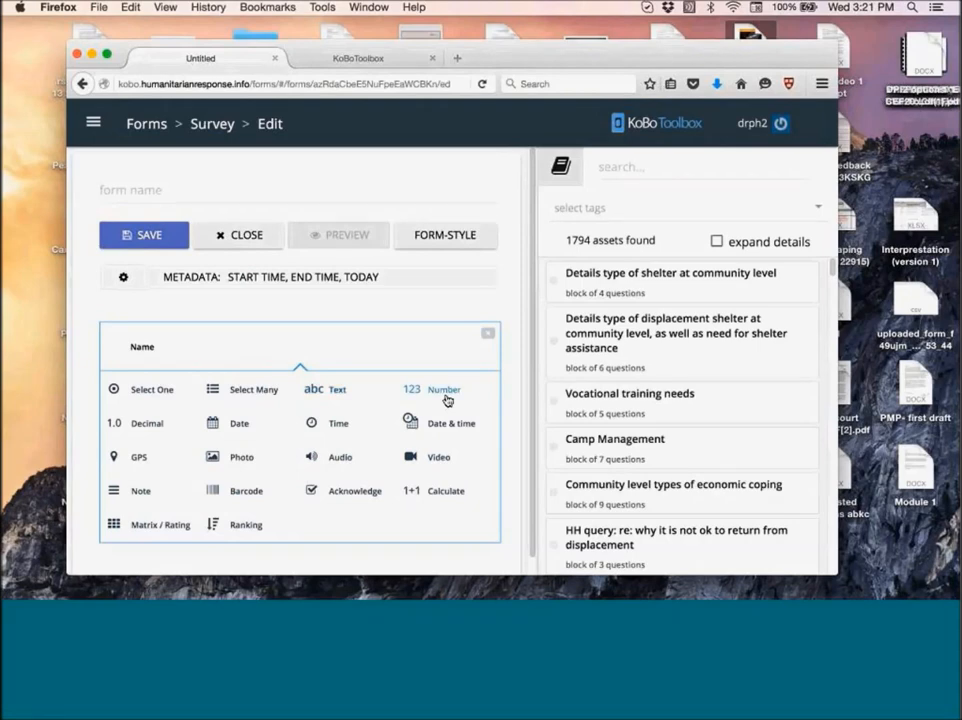
{"action": "mouse_move", "coordinate": [148, 424]}
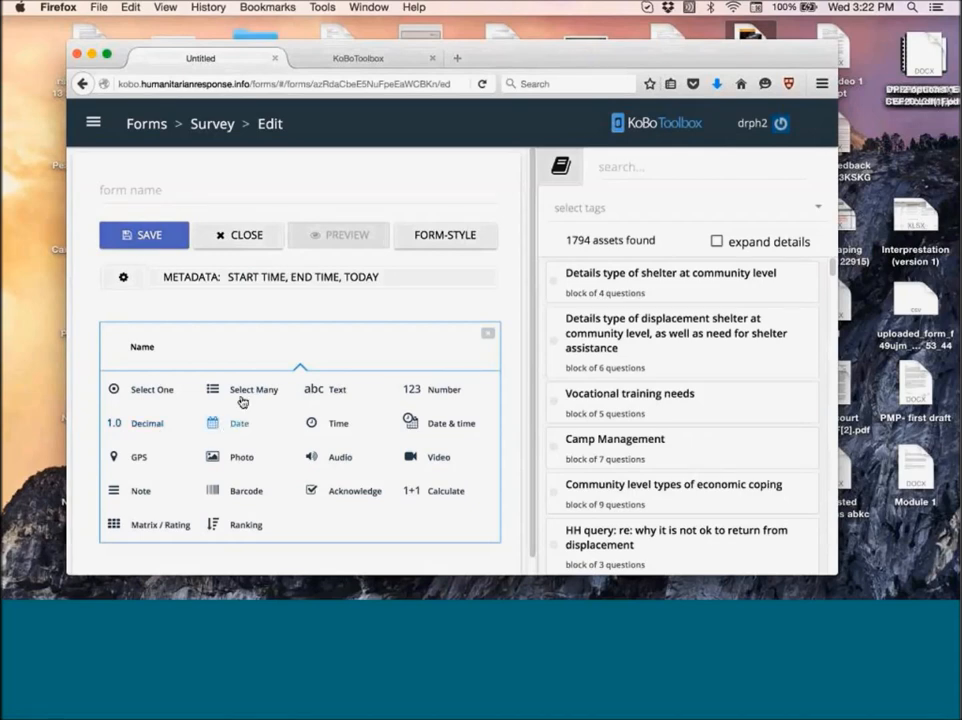
{"action": "mouse_move", "coordinate": [338, 424]}
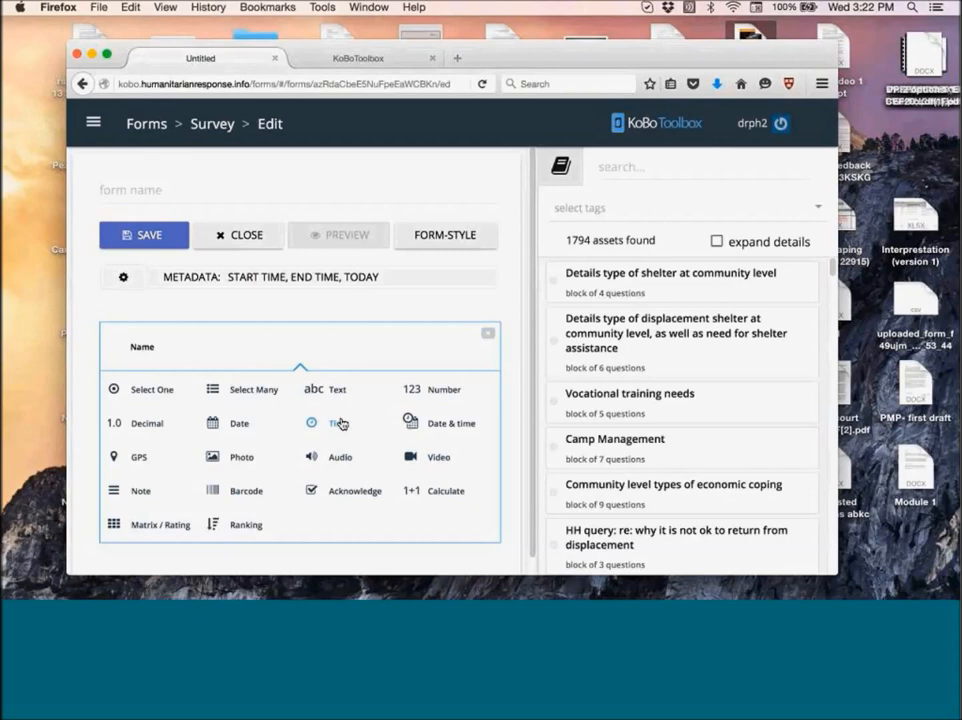
{"action": "mouse_move", "coordinate": [448, 432]}
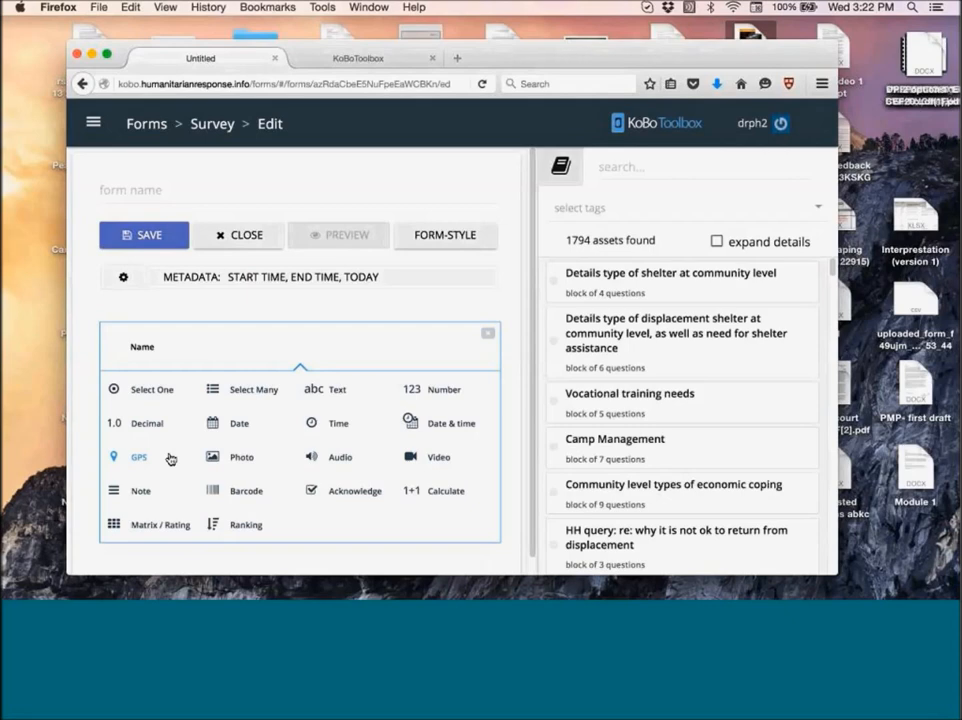
Relabel the pending question as 'GPS', leaving its type unchosen.
{"action": "left_click", "coordinate": [140, 346]}
{"action": "type", "text": "GPS"}
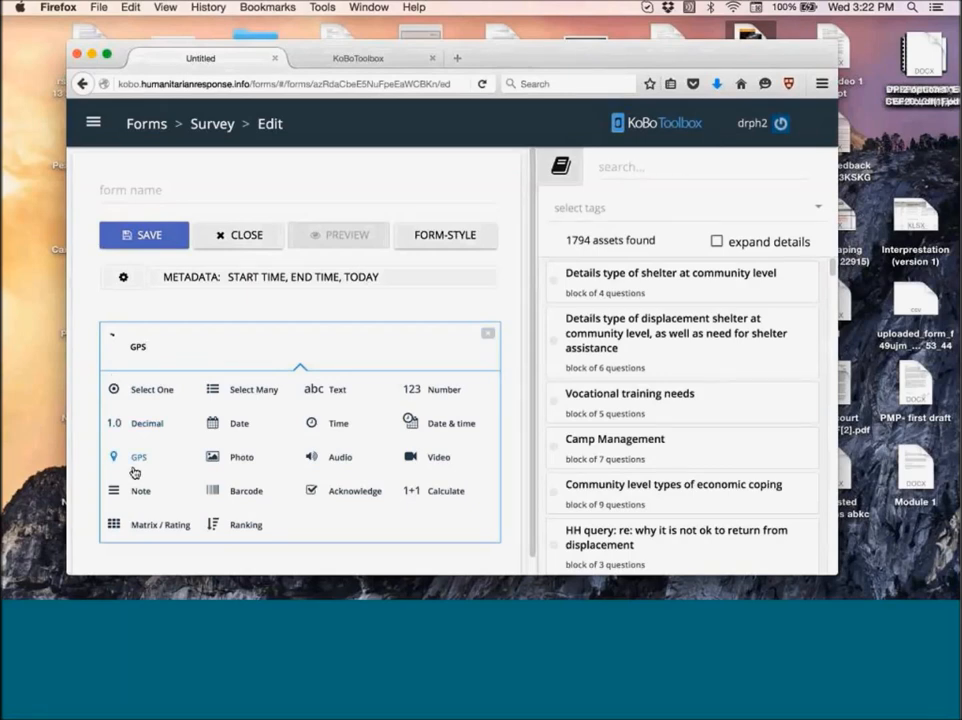
{"action": "left_click", "coordinate": [140, 346]}
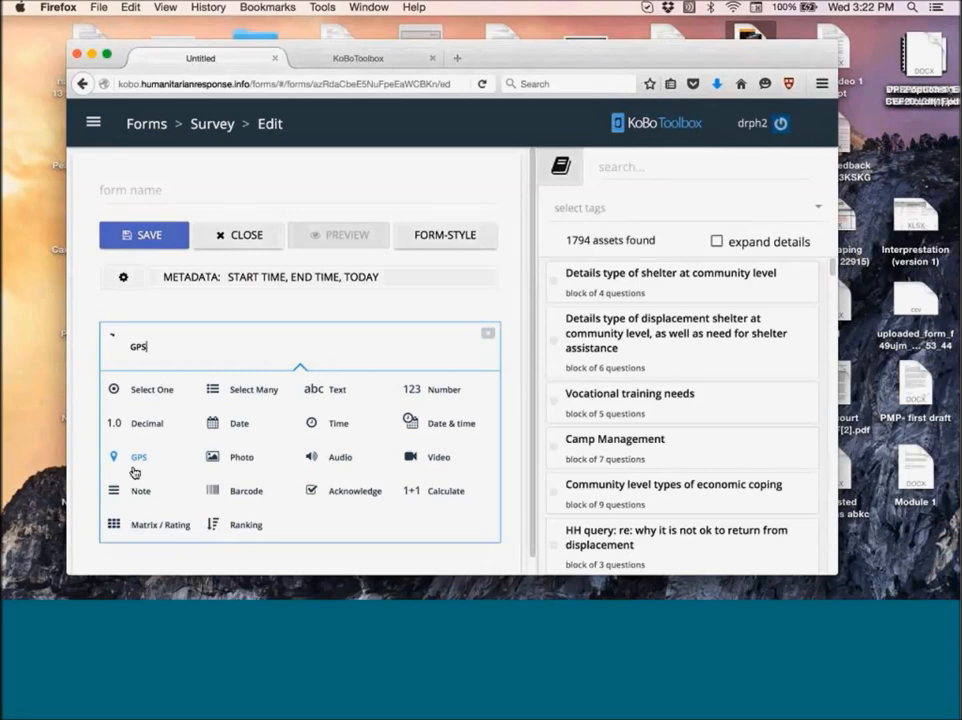
{"action": "mouse_move", "coordinate": [224, 464]}
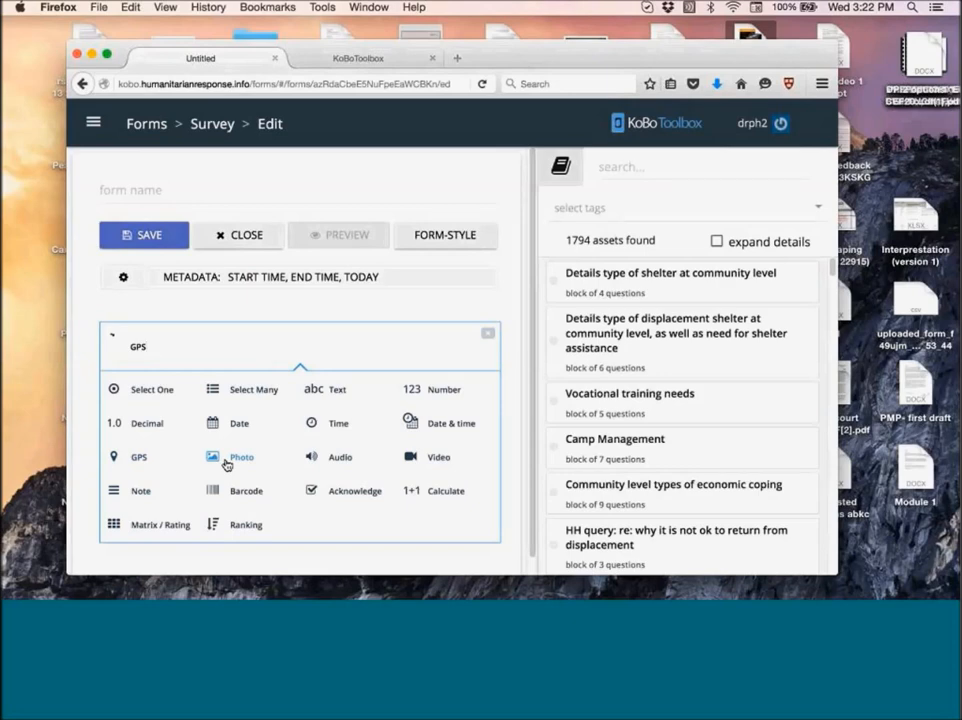
{"action": "left_click", "coordinate": [136, 346]}
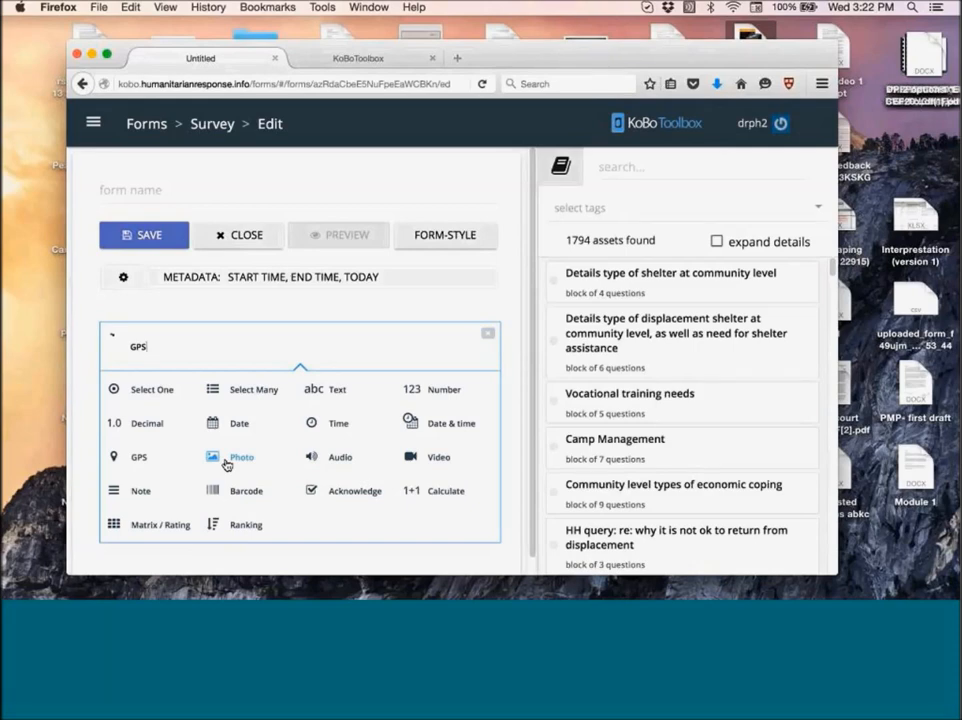
{"action": "mouse_move", "coordinate": [318, 456]}
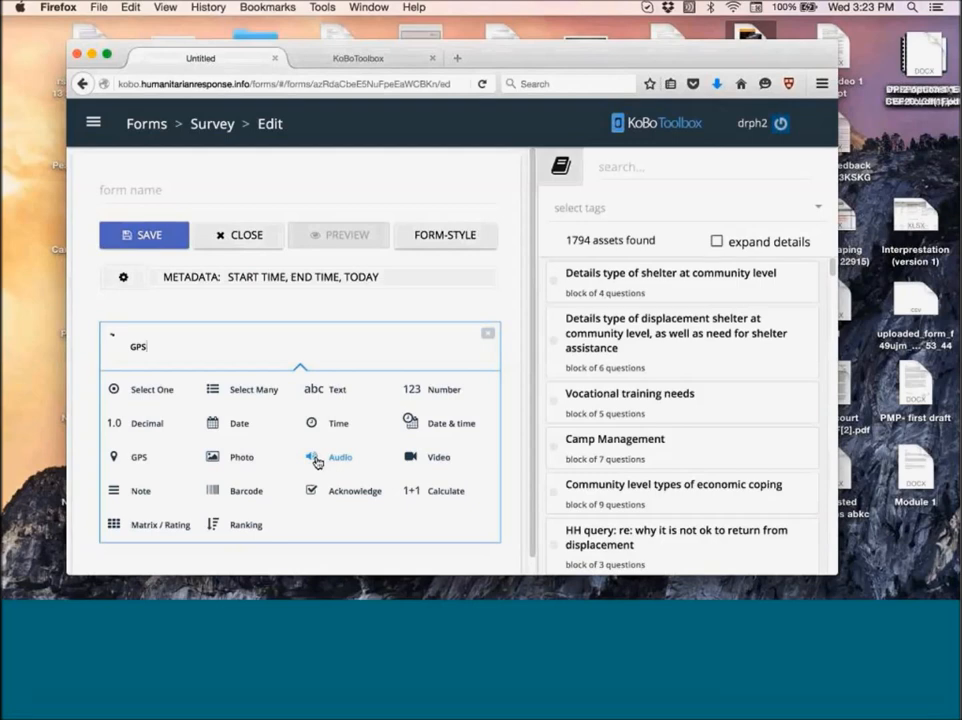
{"action": "left_click", "coordinate": [150, 346]}
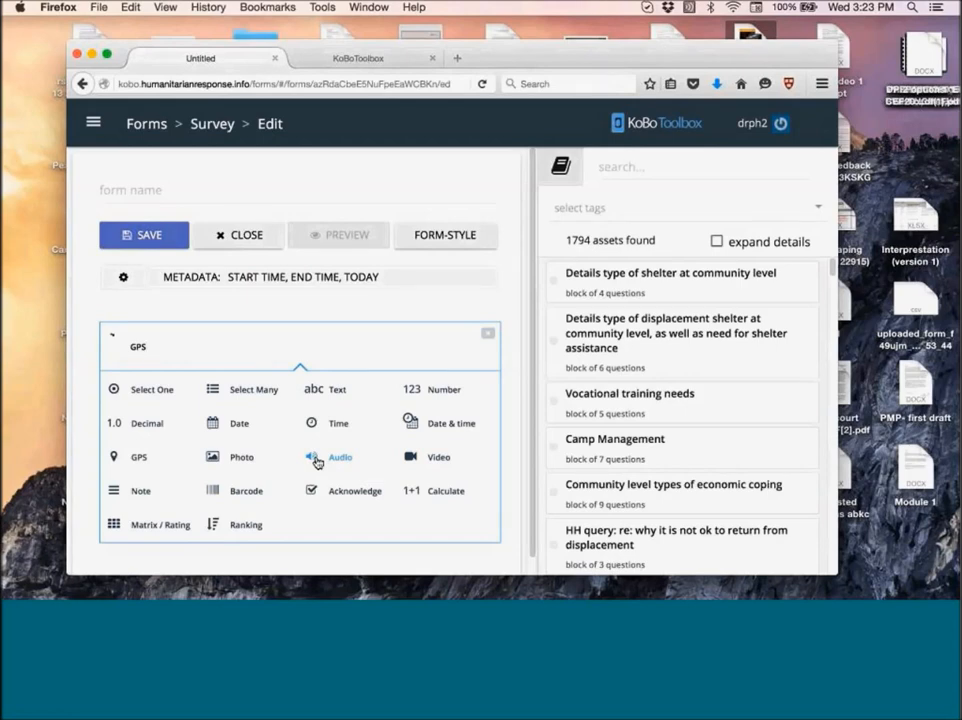
{"action": "left_click", "coordinate": [138, 346]}
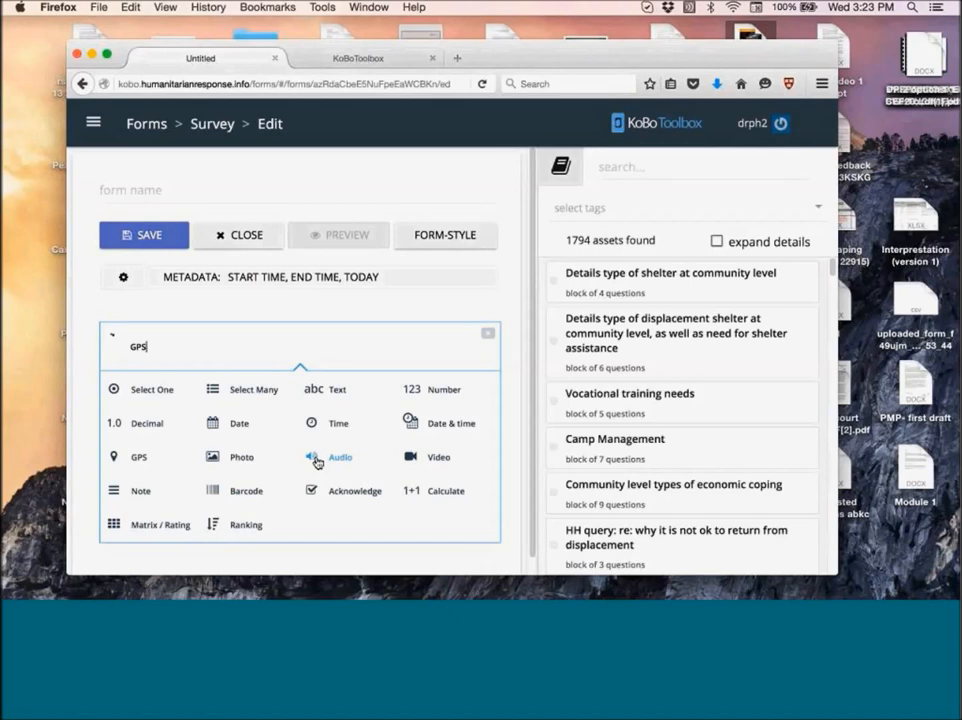
{"action": "mouse_move", "coordinate": [280, 462]}
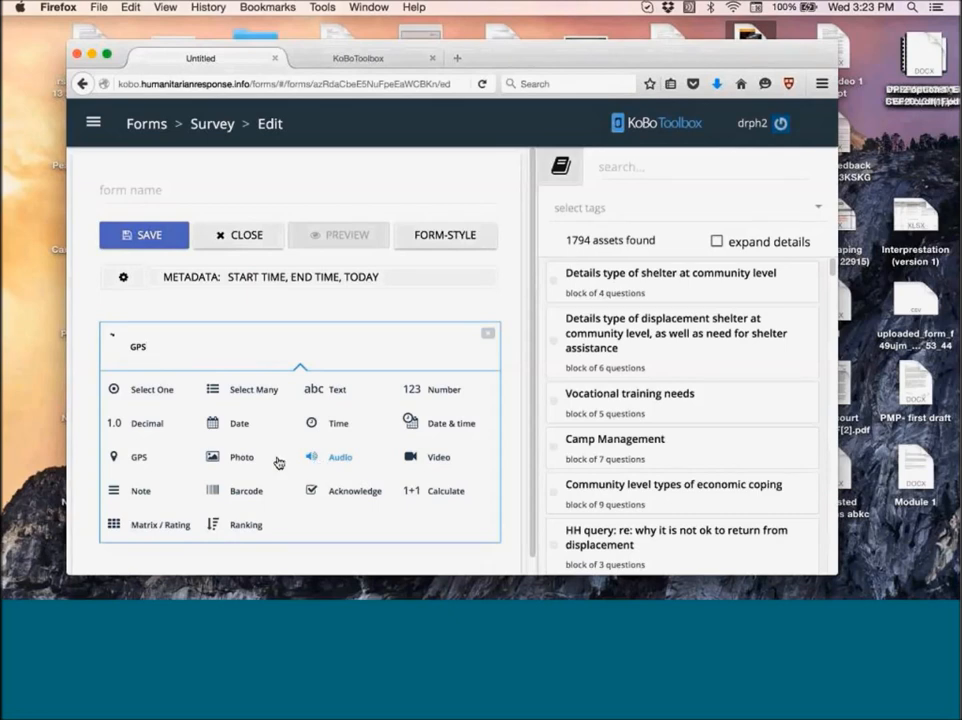
{"action": "mouse_move", "coordinate": [140, 490]}
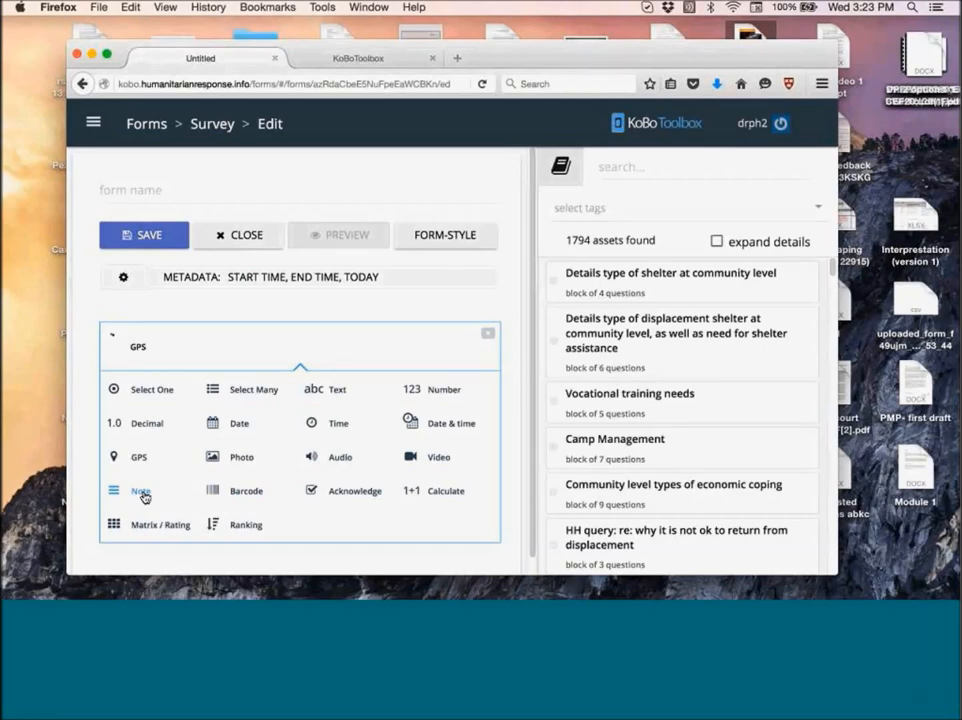
{"action": "left_click", "coordinate": [138, 346]}
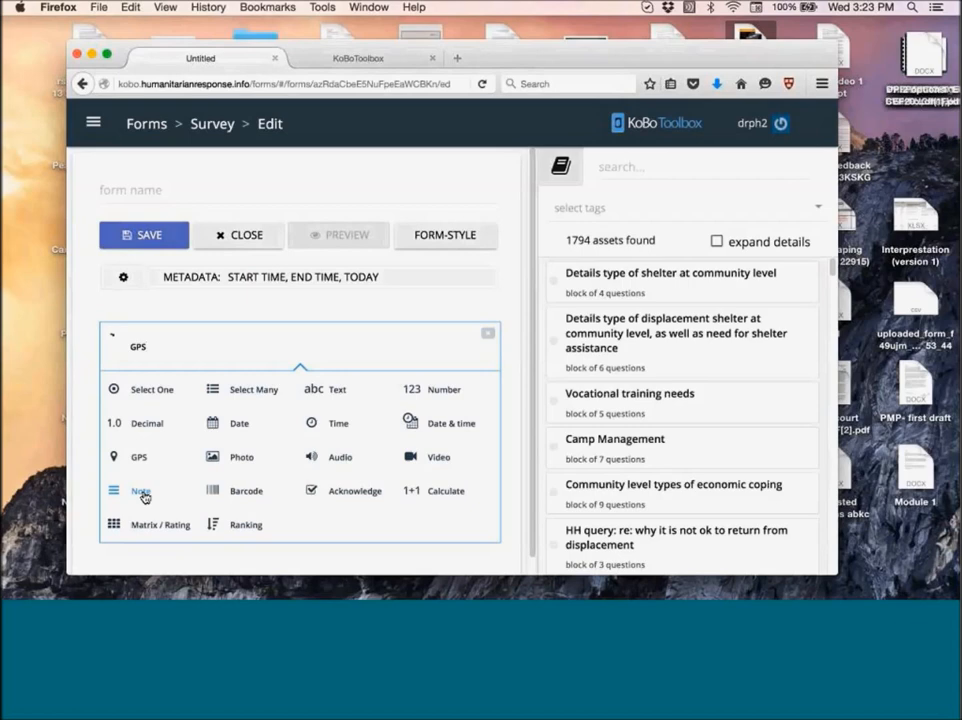
{"action": "left_click", "coordinate": [144, 346]}
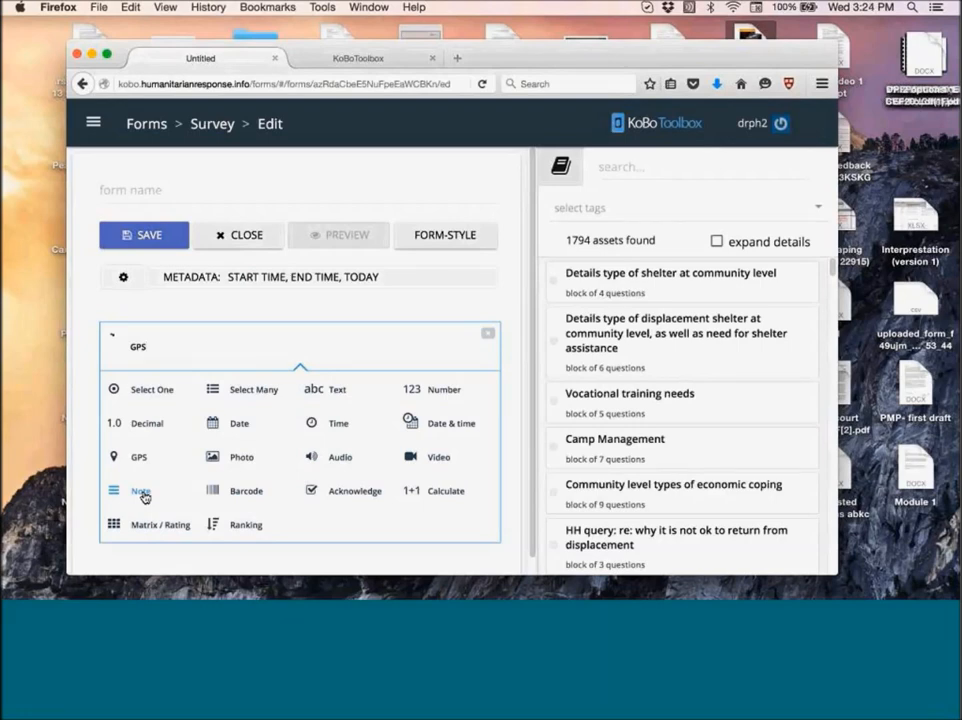
{"action": "left_click", "coordinate": [144, 348]}
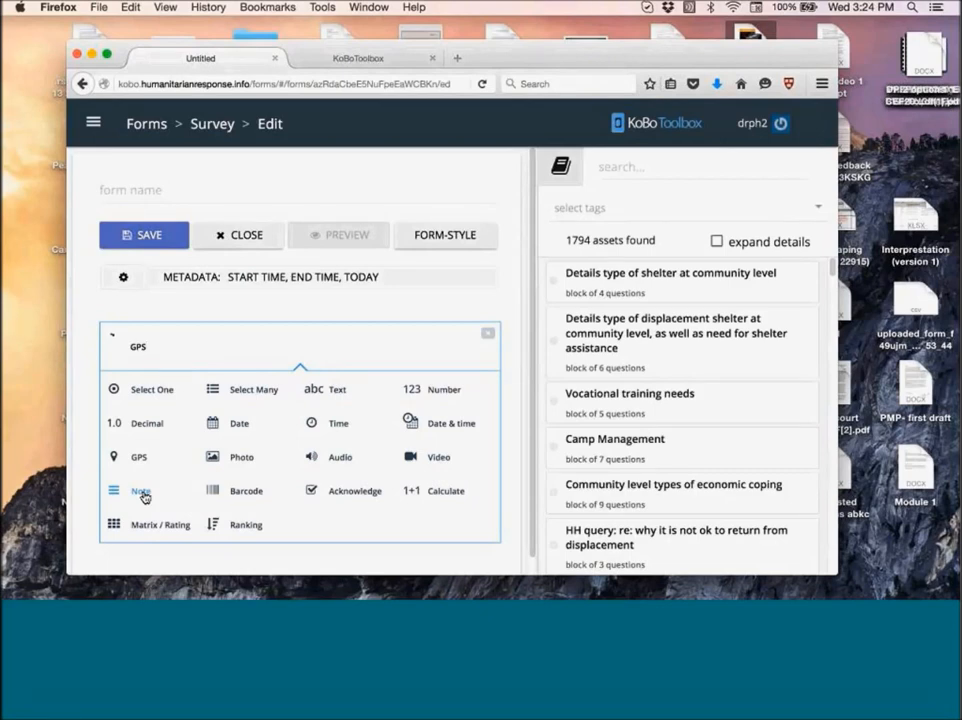
{"action": "left_click", "coordinate": [138, 348]}
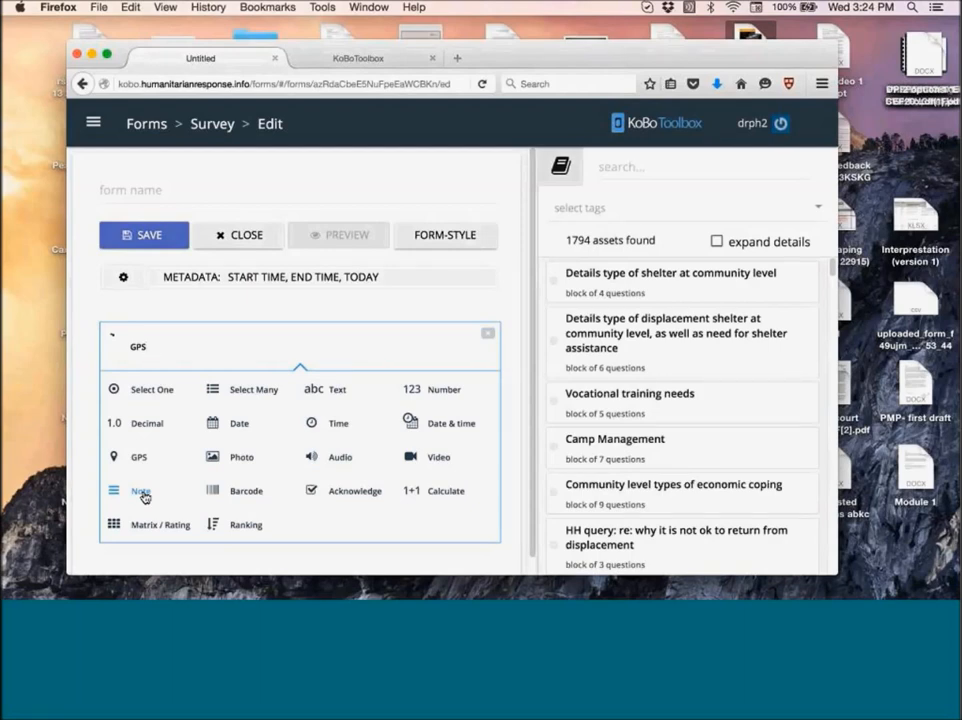
{"action": "left_click", "coordinate": [144, 346]}
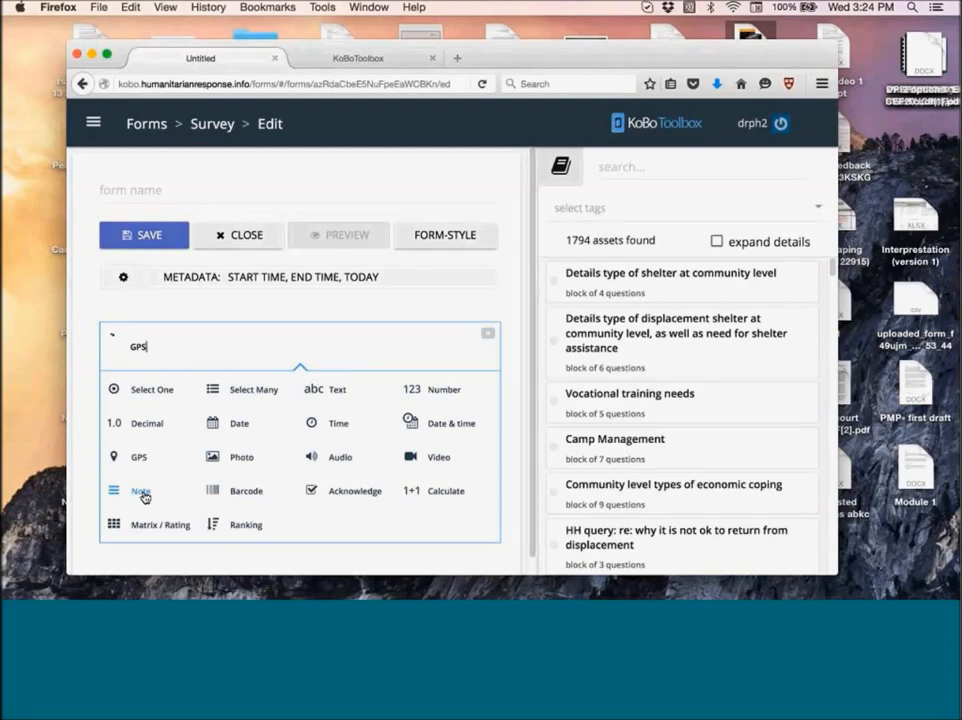
{"action": "mouse_move", "coordinate": [246, 490]}
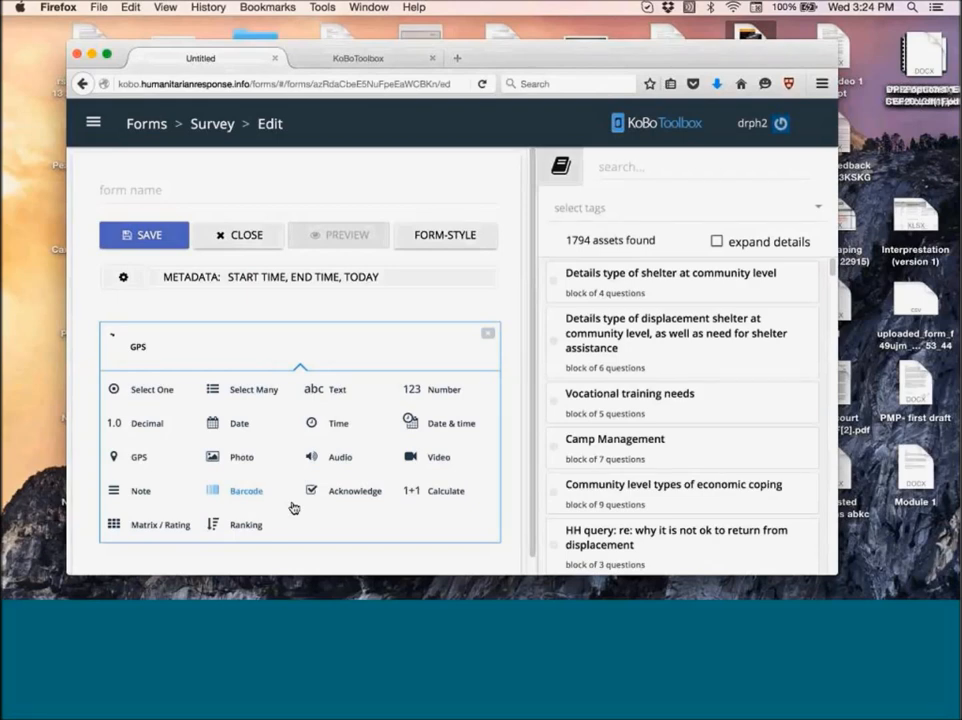
{"action": "left_click", "coordinate": [140, 346]}
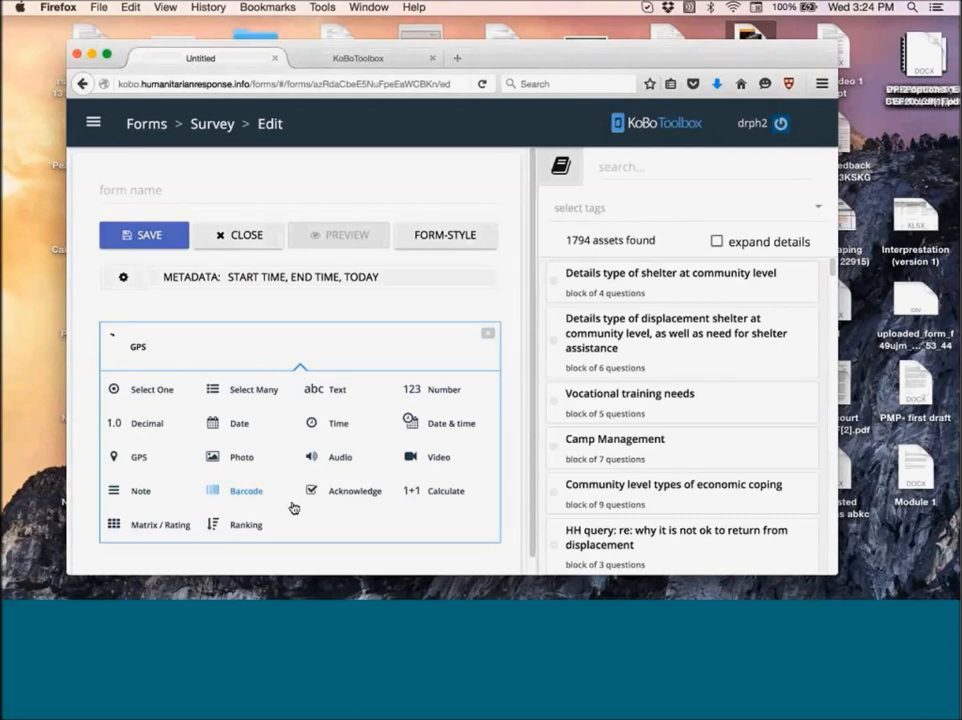
{"action": "left_click", "coordinate": [138, 346]}
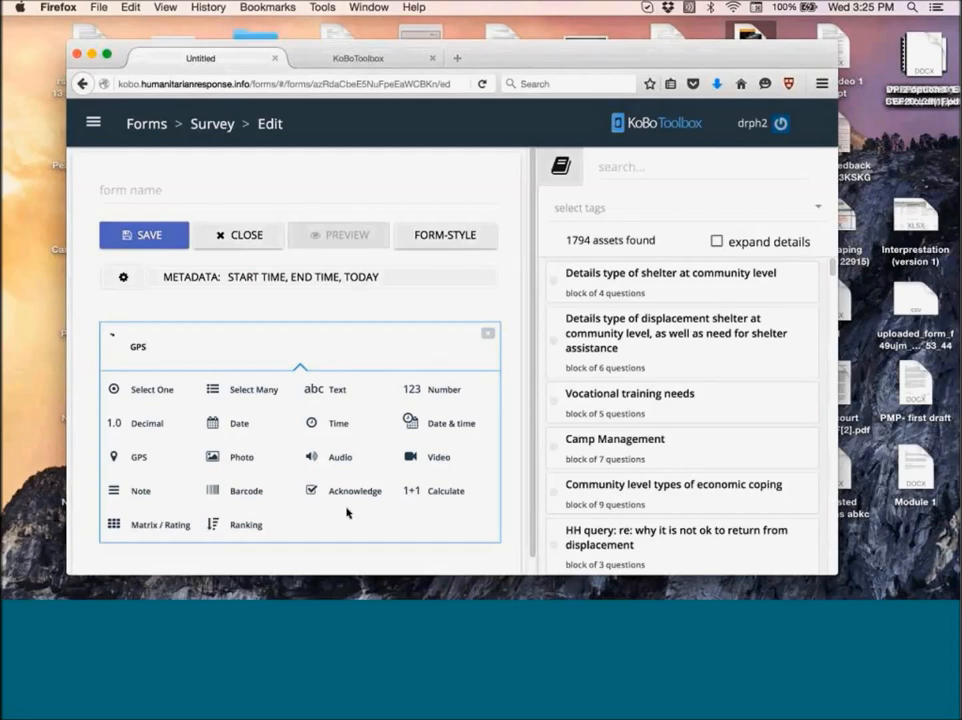
{"action": "left_click", "coordinate": [138, 346]}
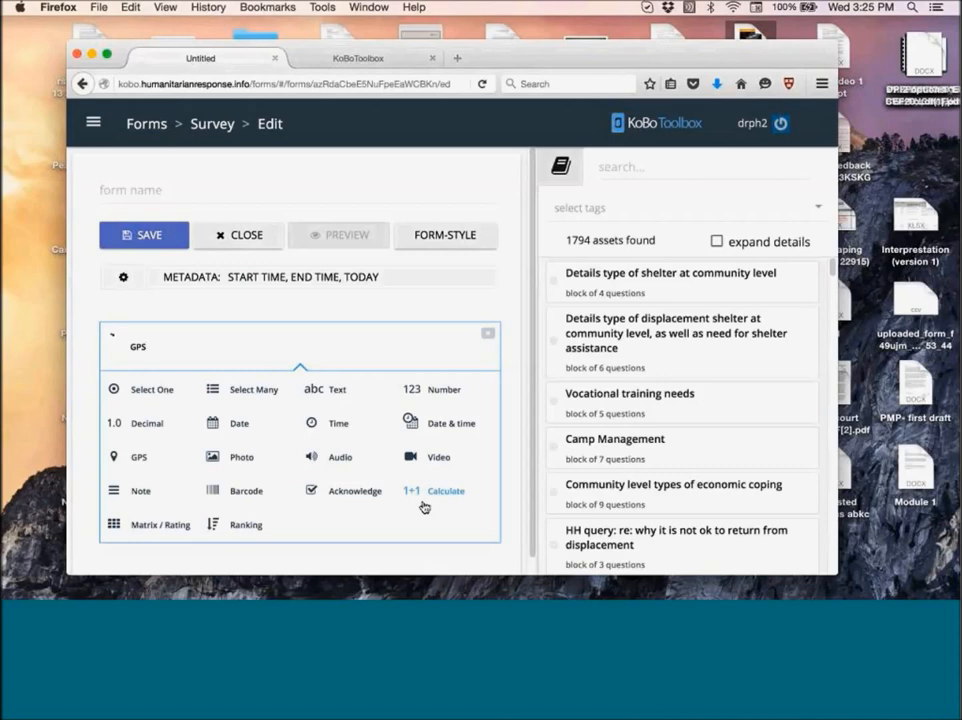
{"action": "left_click", "coordinate": [140, 346]}
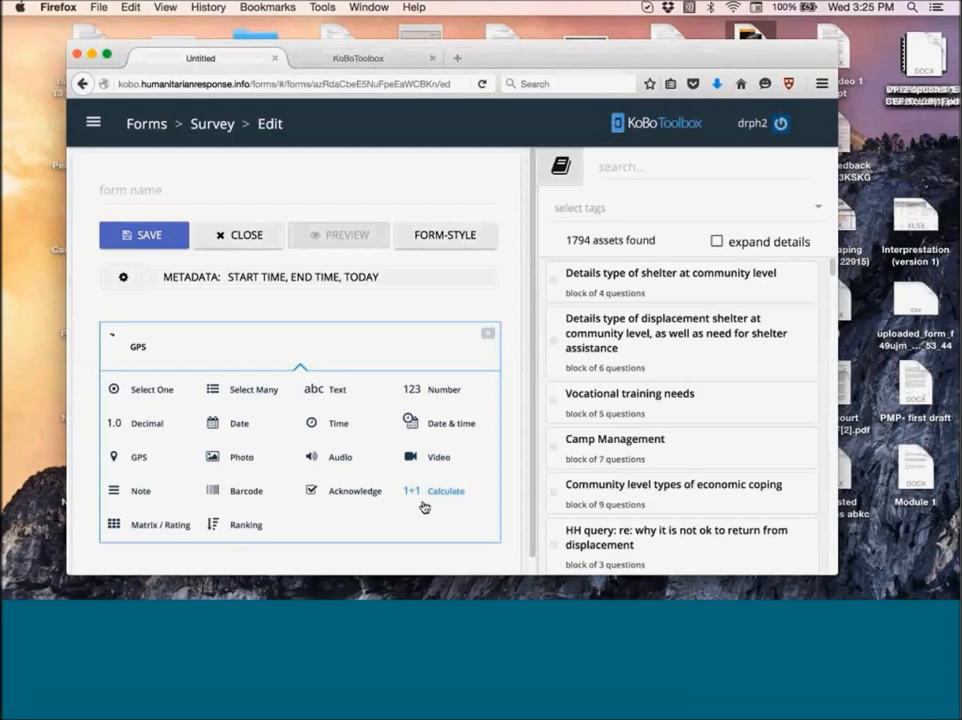
{"action": "left_click", "coordinate": [138, 346]}
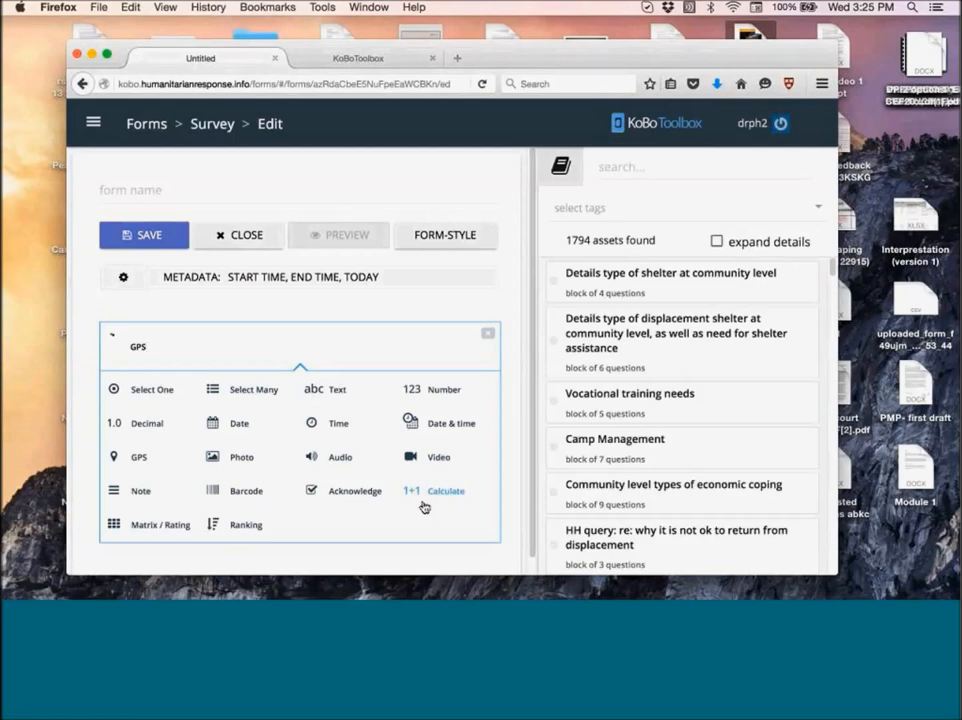
{"action": "left_click", "coordinate": [144, 346]}
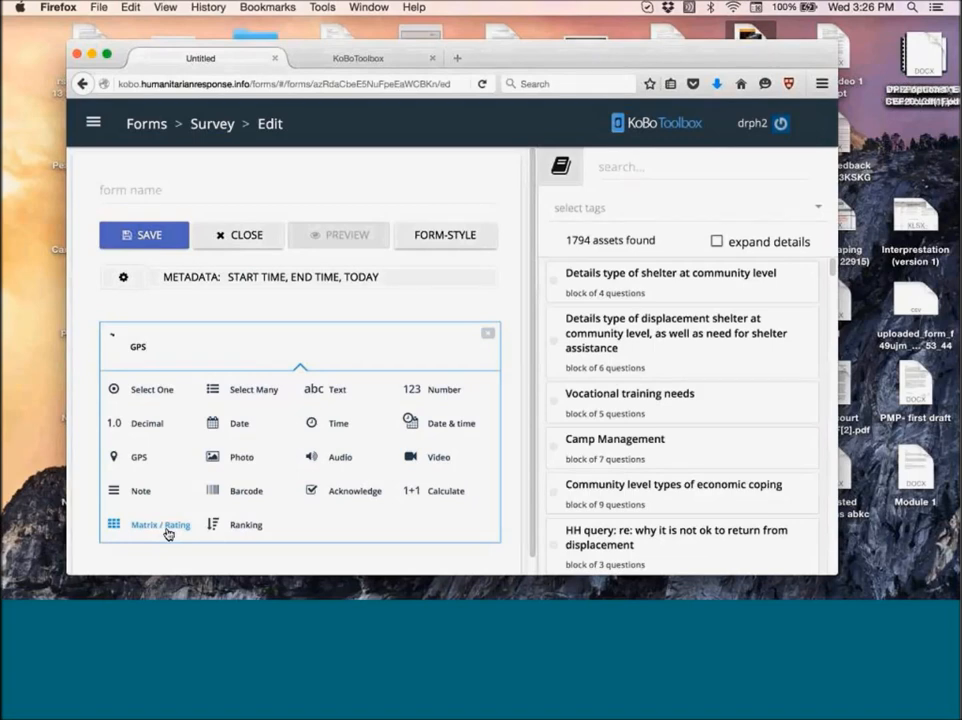
Choose the GPS location type for the GPS question, adding it to the form.
{"action": "left_click", "coordinate": [138, 346]}
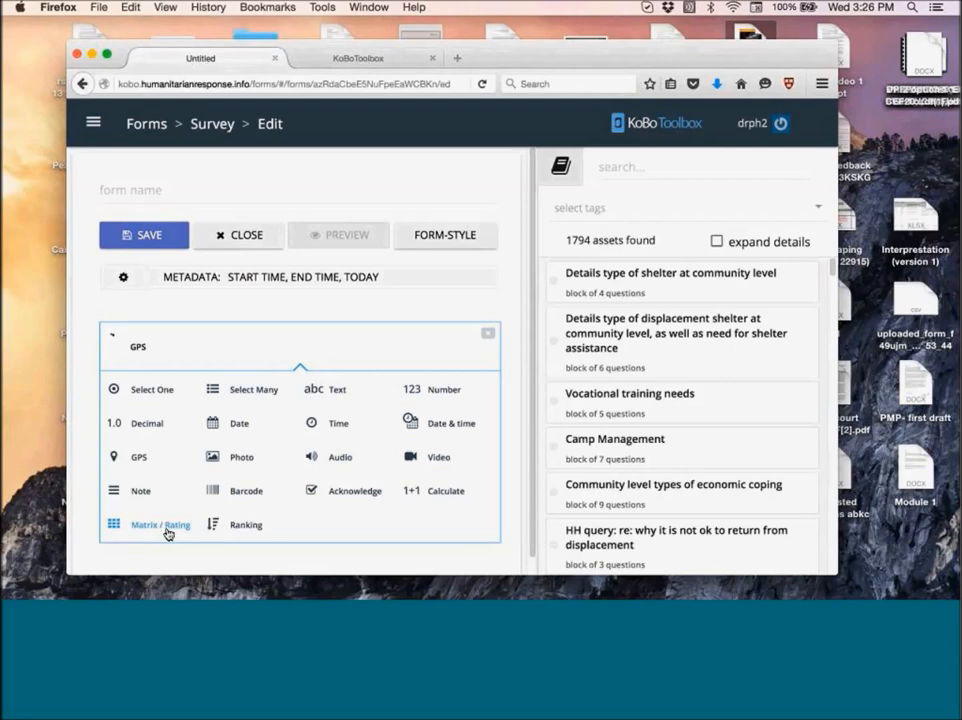
{"action": "left_click", "coordinate": [138, 346]}
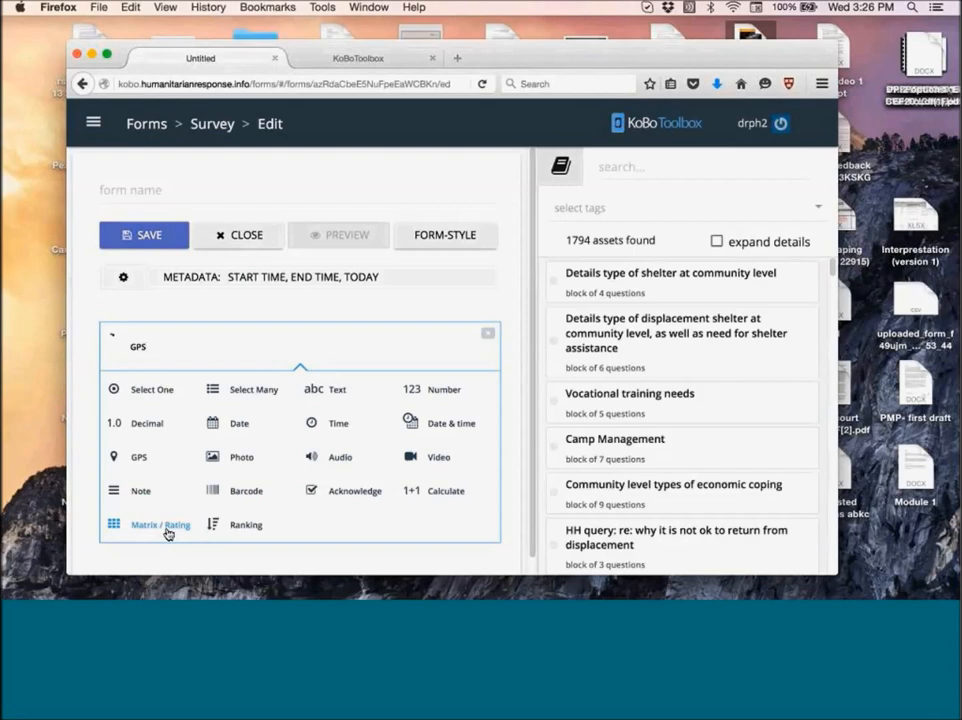
{"action": "left_click", "coordinate": [138, 348]}
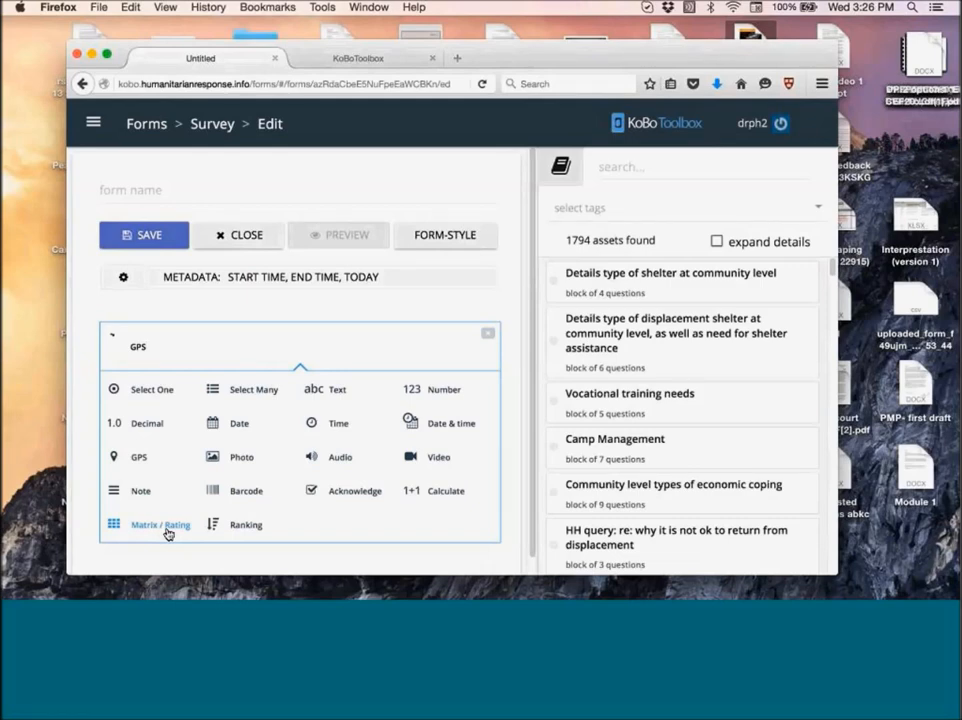
{"action": "left_click", "coordinate": [150, 346]}
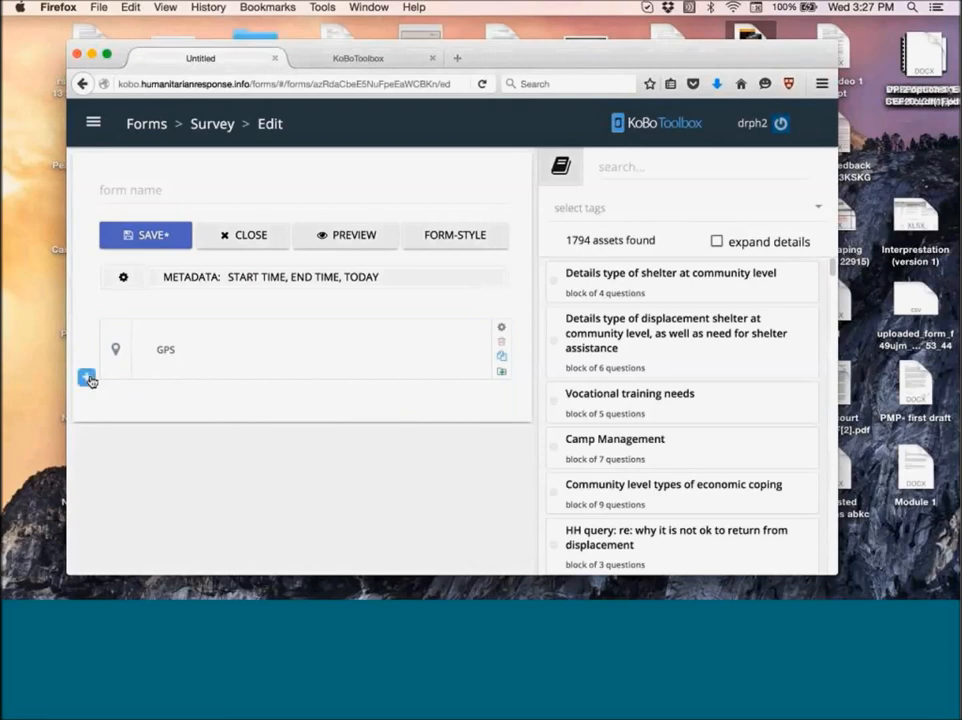
Add a numeric Age question, then a Select One question named Gender below it.
{"action": "left_click", "coordinate": [88, 378]}
{"action": "type", "text": "Age"}
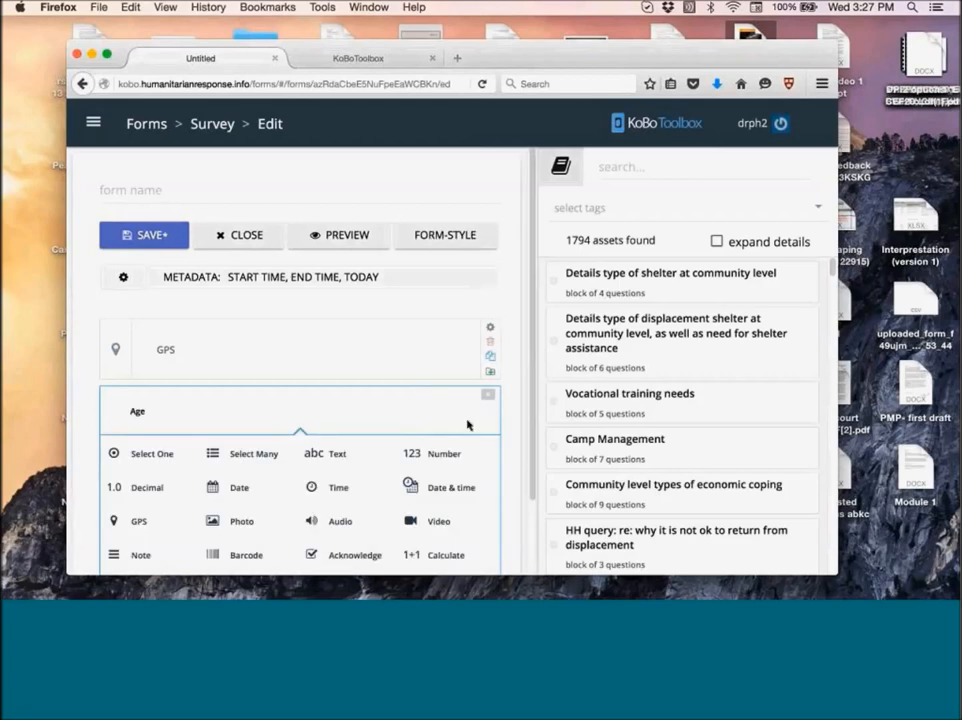
{"action": "left_click", "coordinate": [442, 452]}
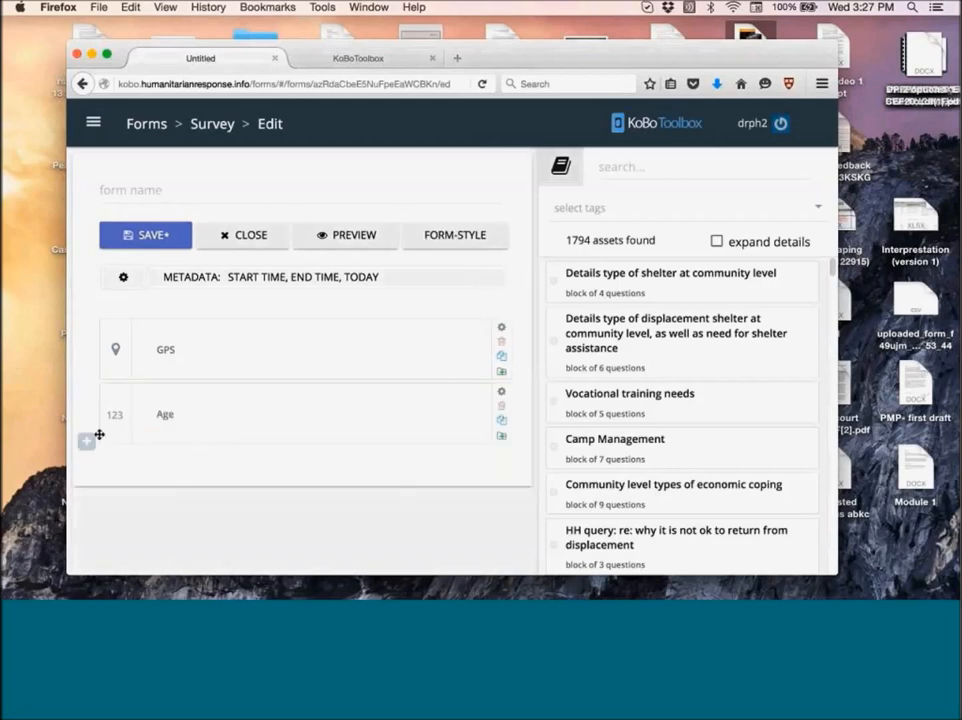
{"action": "left_click", "coordinate": [86, 442]}
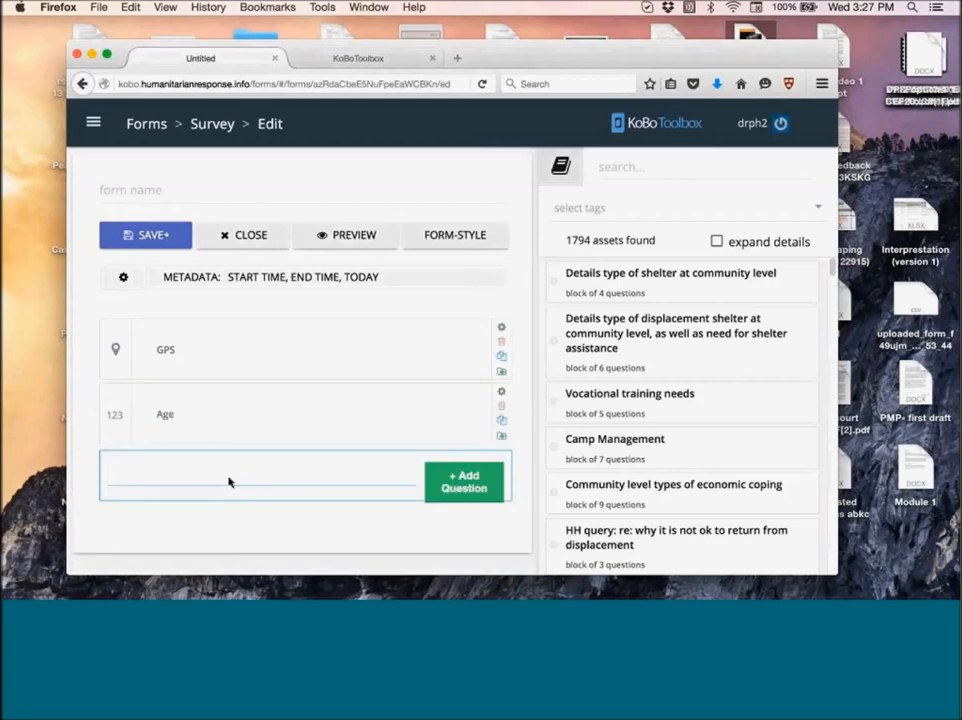
{"action": "type", "text": "Gender"}
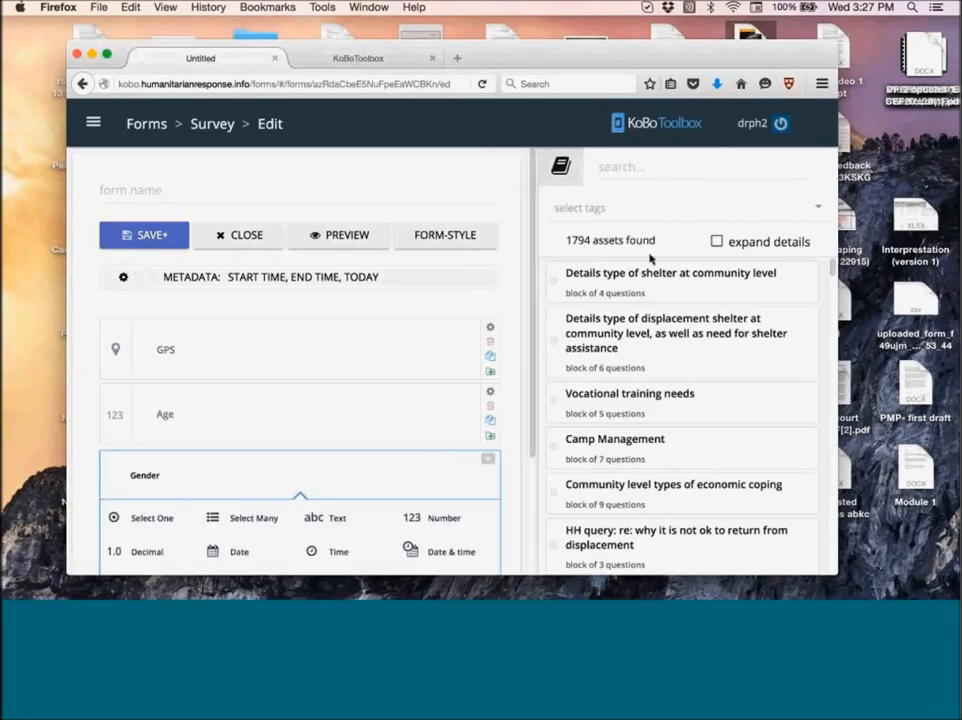
{"action": "left_click", "coordinate": [488, 458]}
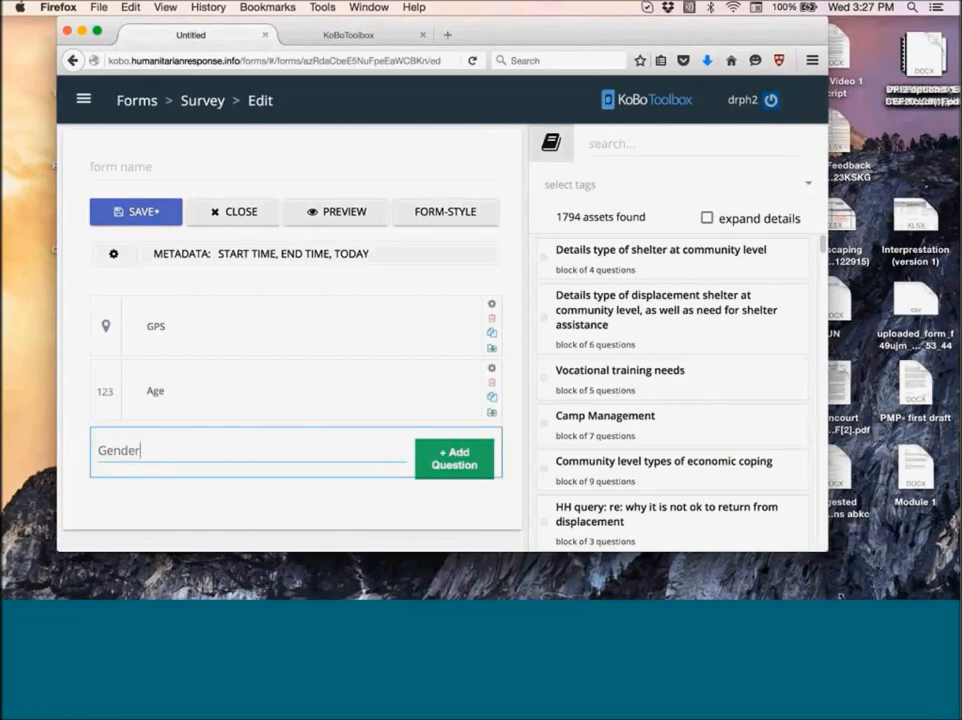
{"action": "left_click", "coordinate": [454, 458]}
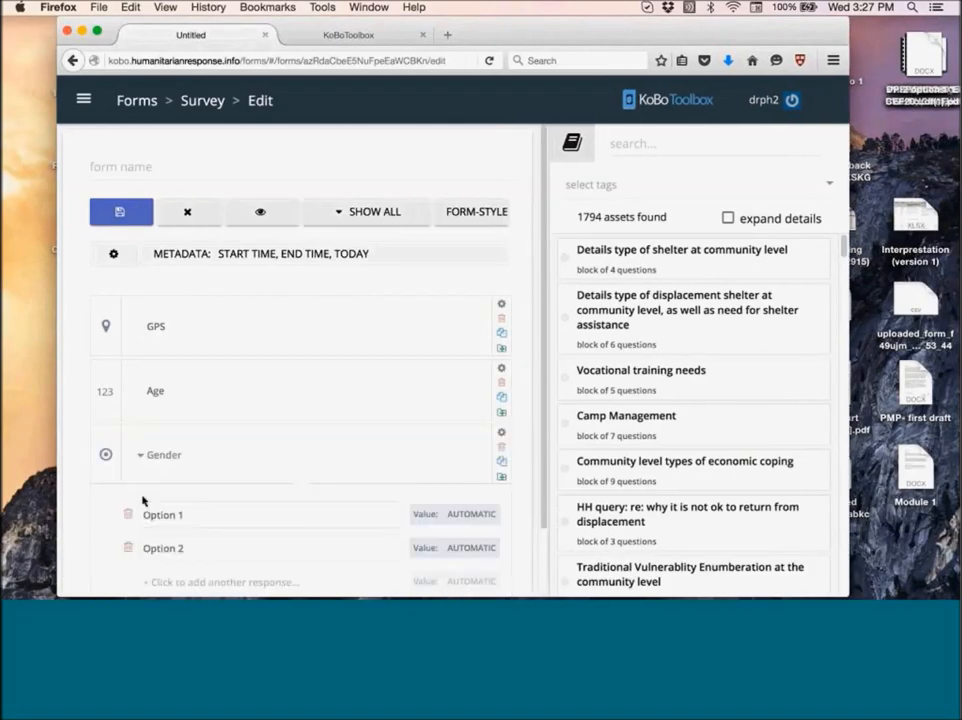
Enter the Gender choices Male and Female with their values.
{"action": "type", "text": "Ma"}
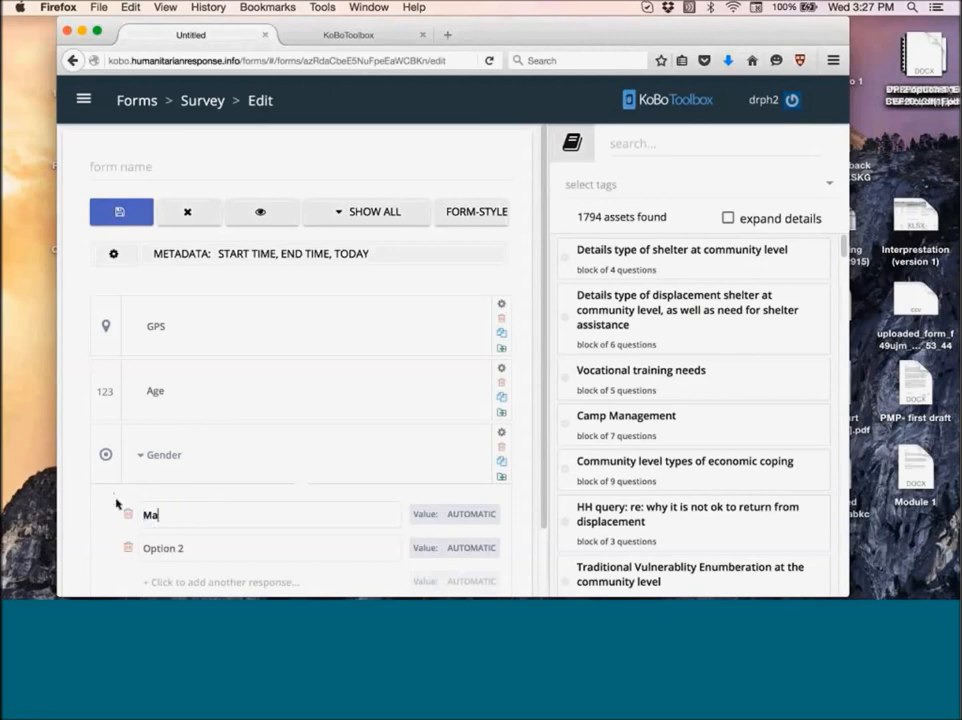
{"action": "type", "text": "le"}
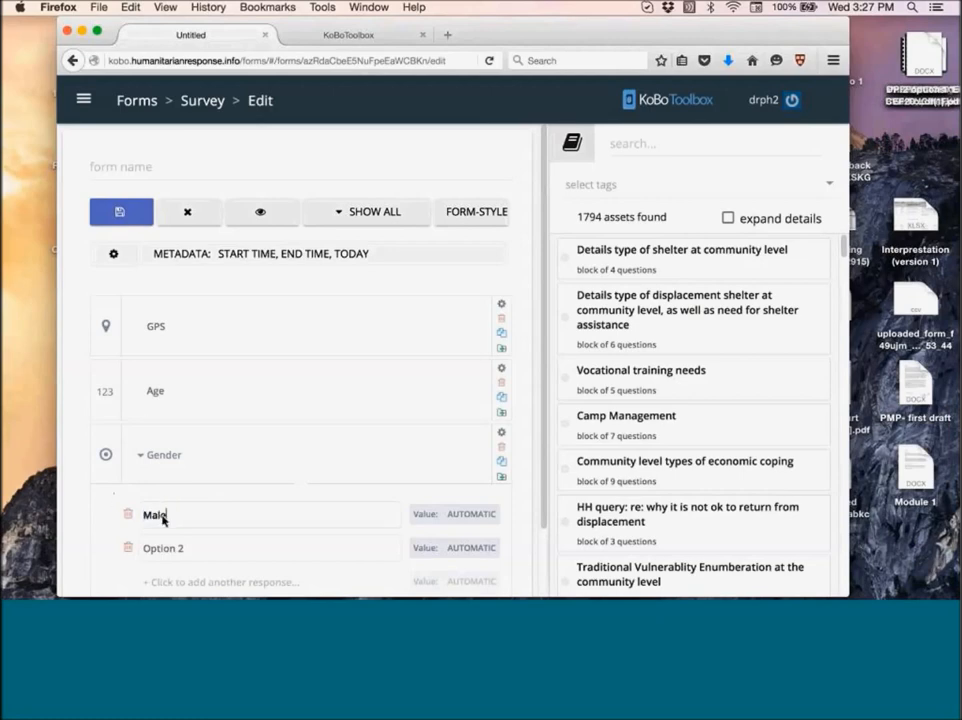
{"action": "type", "text": "Female"}
{"action": "left_click", "coordinate": [454, 514]}
{"action": "type", "text": "0"}
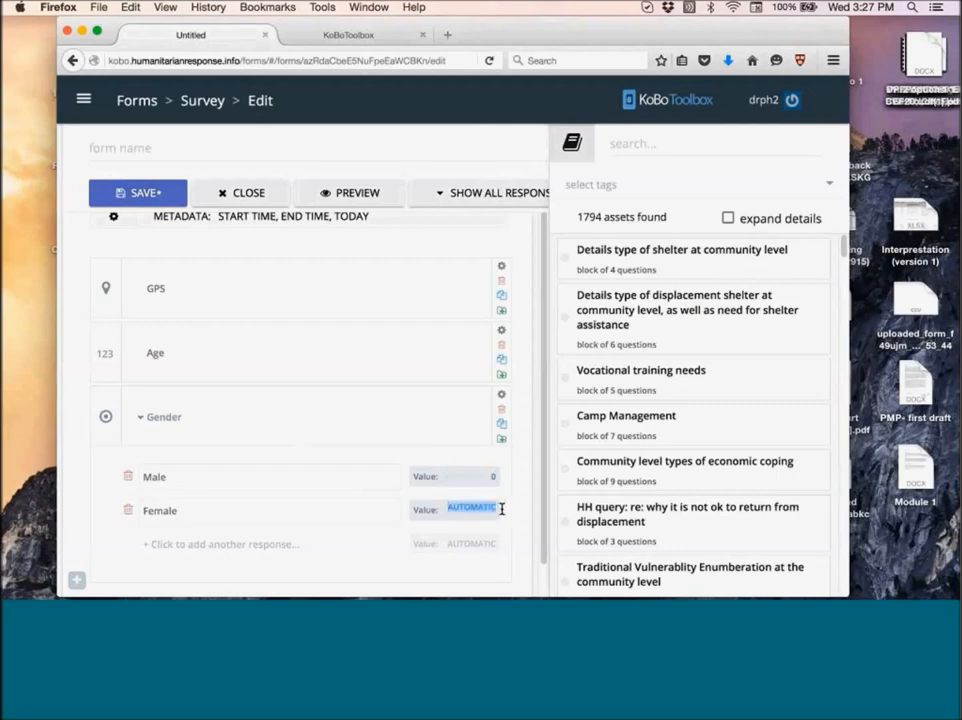
{"action": "type", "text": "1"}
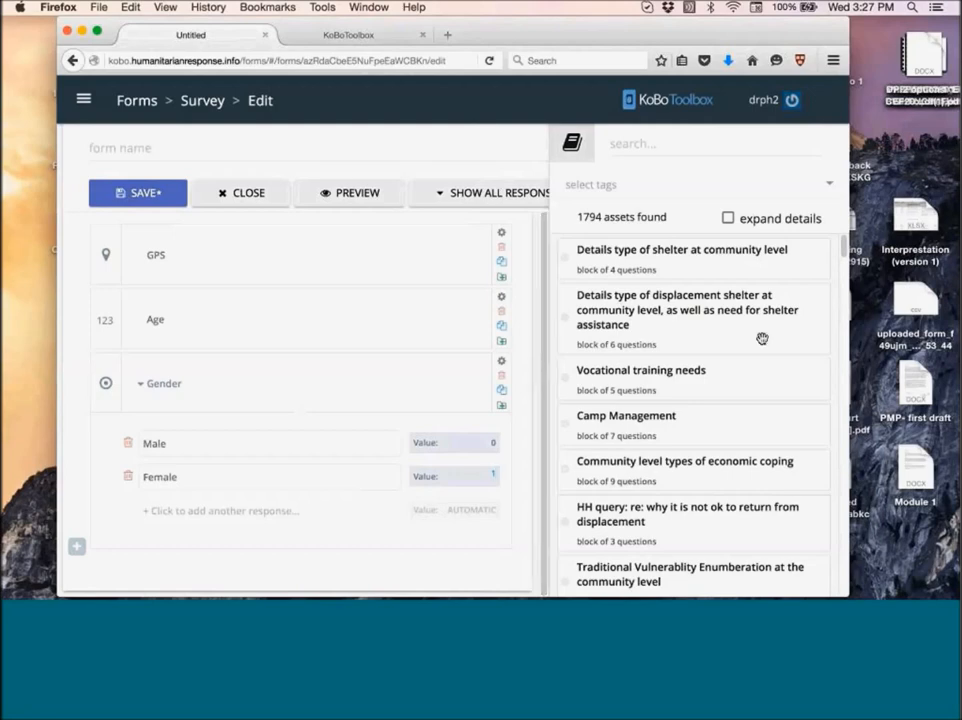
{"action": "left_click", "coordinate": [76, 546]}
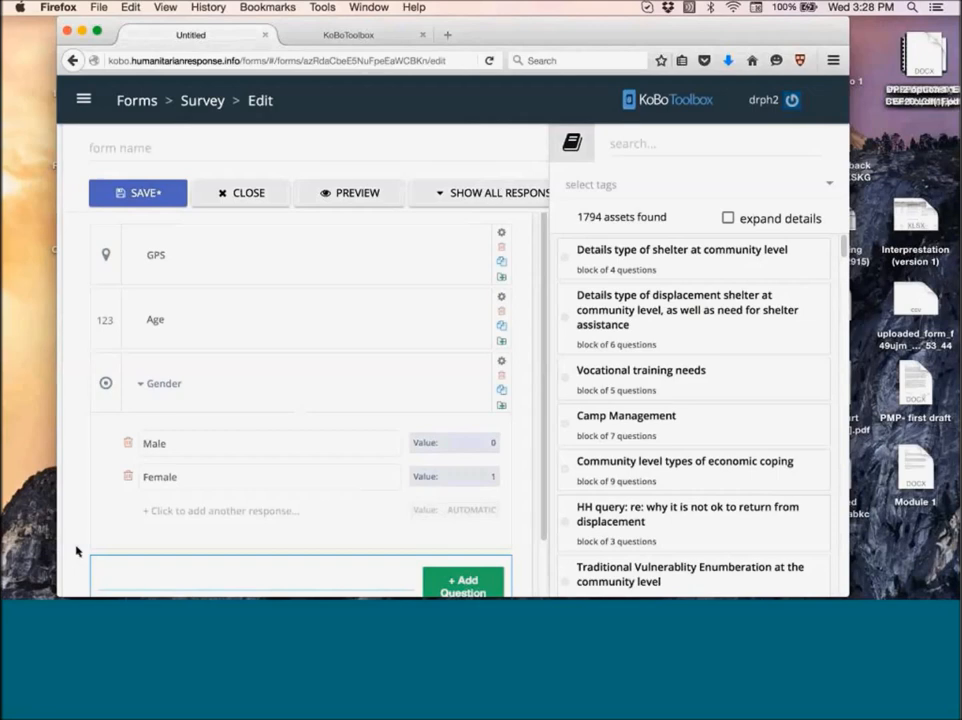
{"action": "type", "text": "Are"}
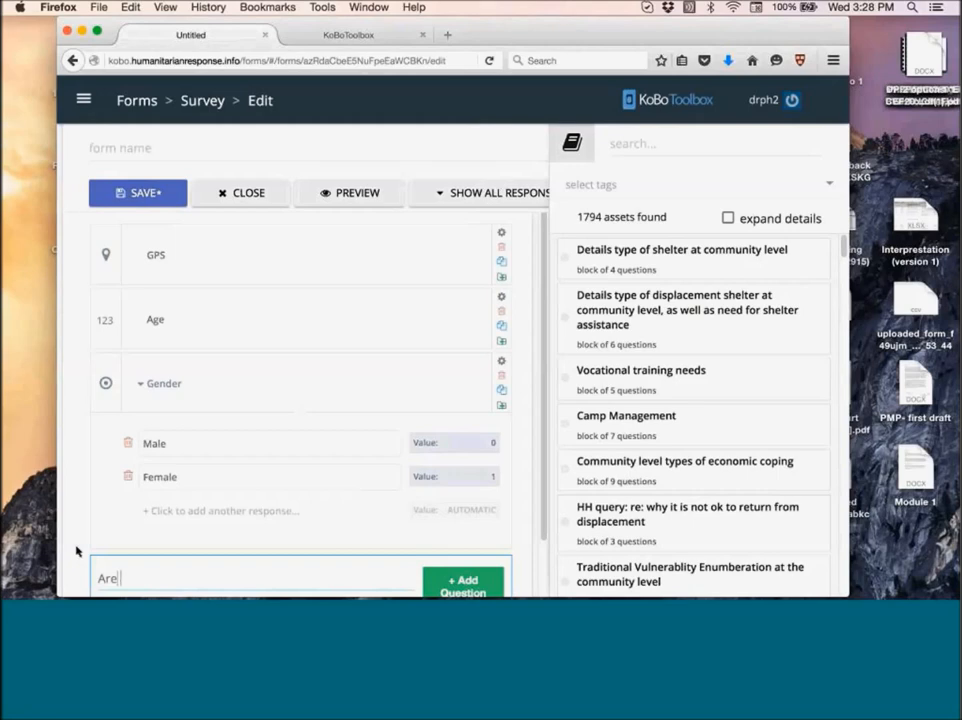
{"action": "type", "text": "pregnant"}
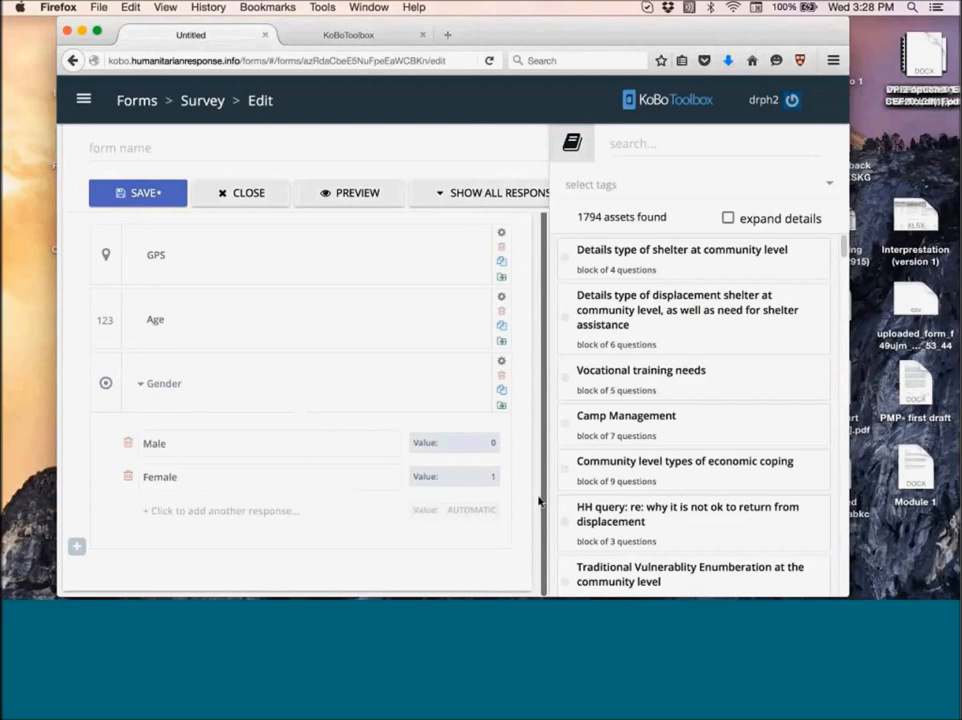
{"action": "mouse_move", "coordinate": [716, 36]}
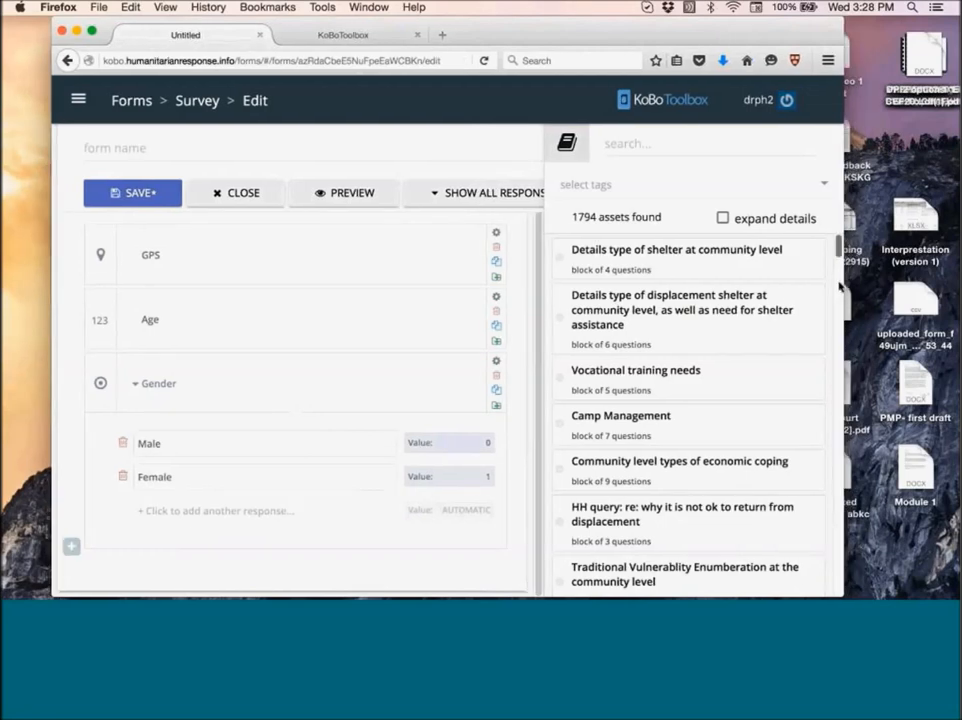
{"action": "scroll", "scroll_direction": "down", "scroll_amount": 3}
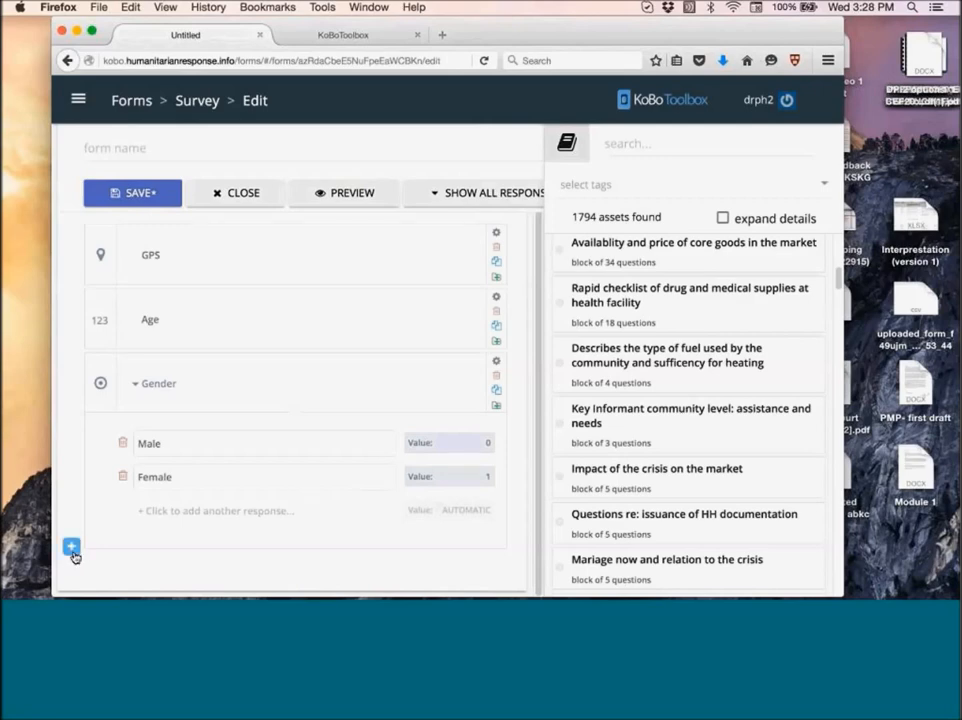
{"action": "type", "text": "Are y"}
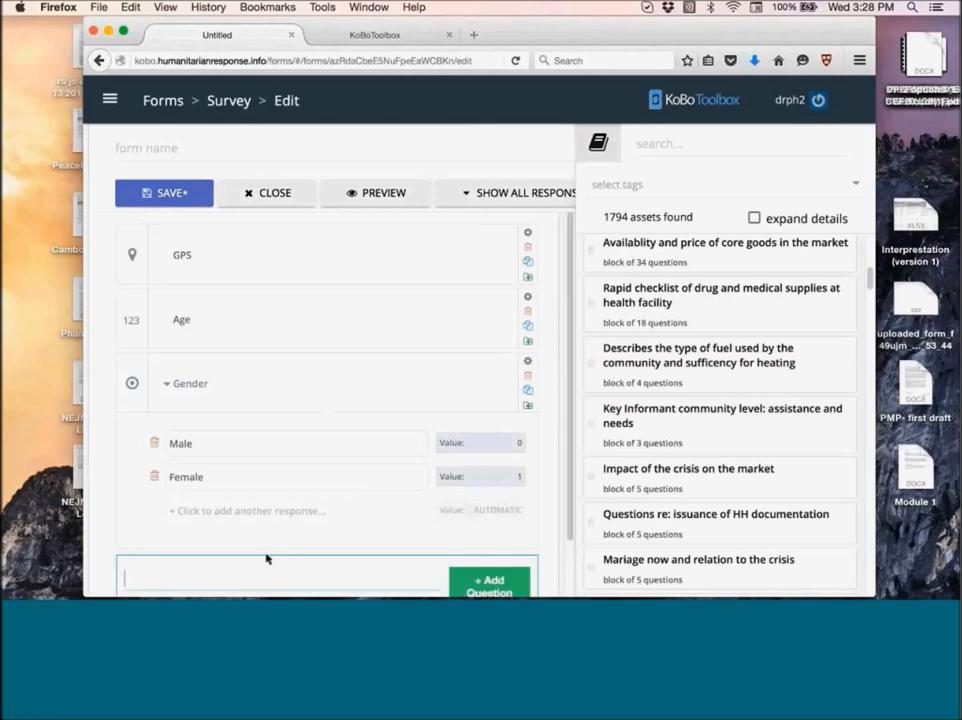
{"action": "type", "text": "Are you pr"}
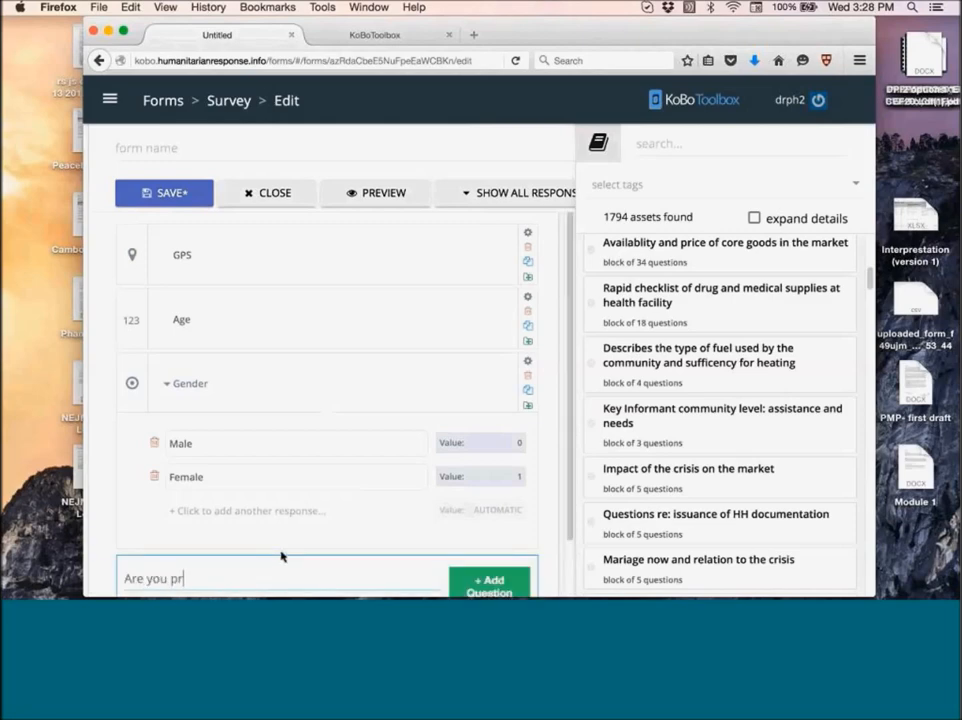
{"action": "type", "text": "egnant"}
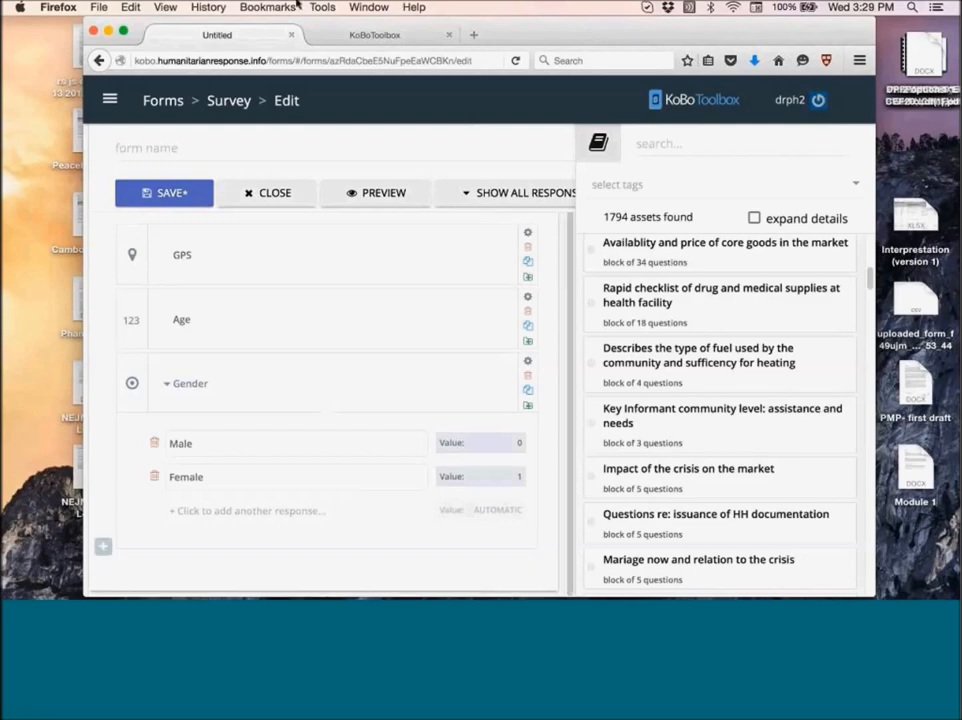
{"action": "left_click", "coordinate": [164, 8]}
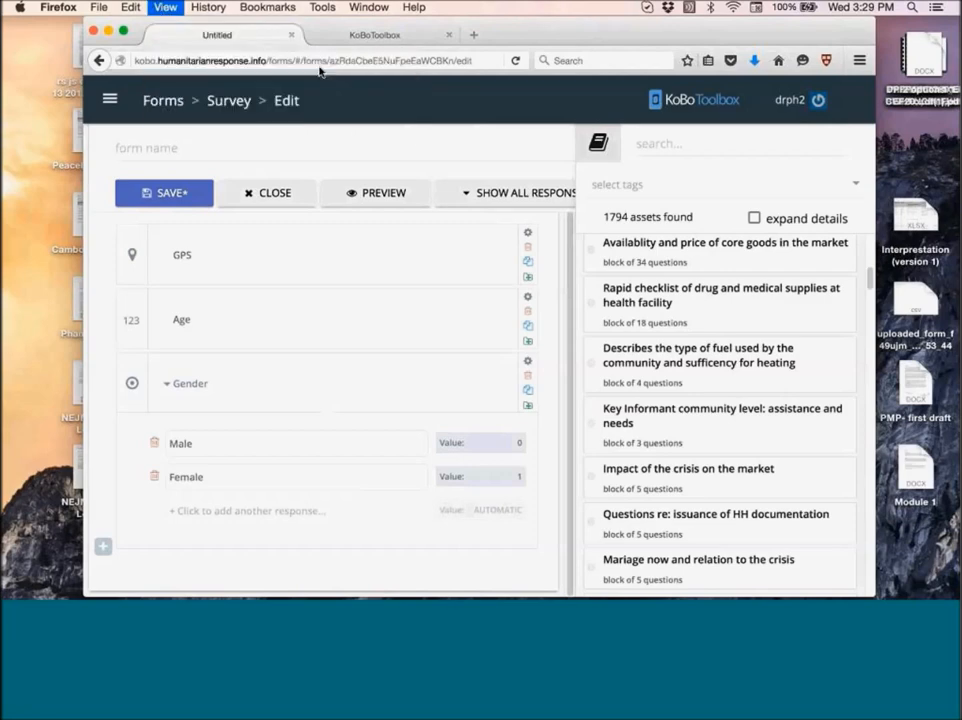
{"action": "left_click", "coordinate": [164, 8]}
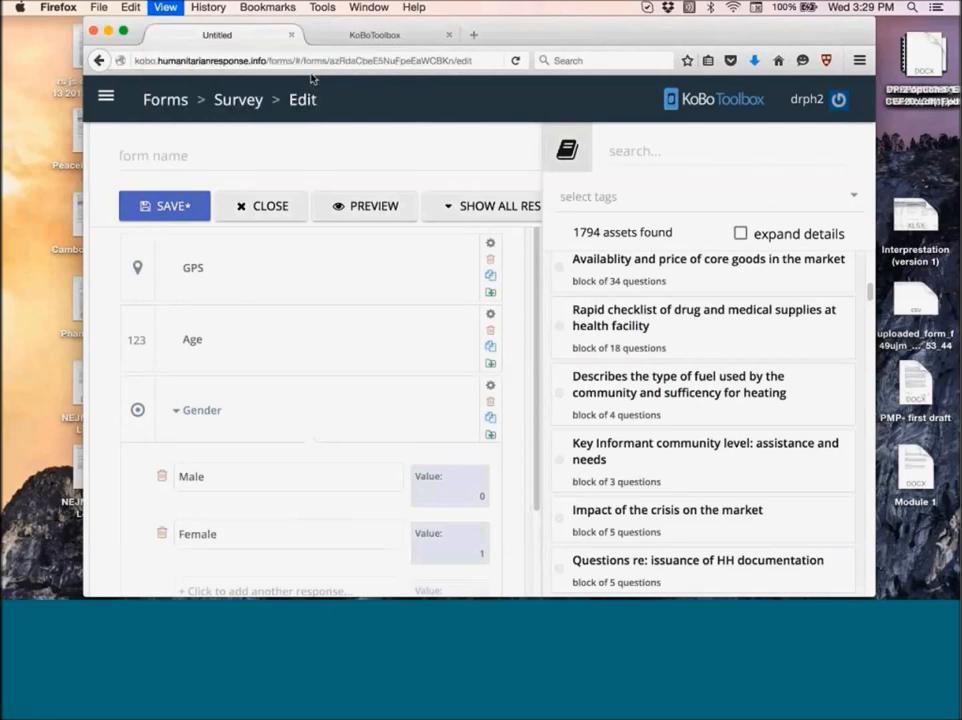
{"action": "left_click", "coordinate": [164, 8]}
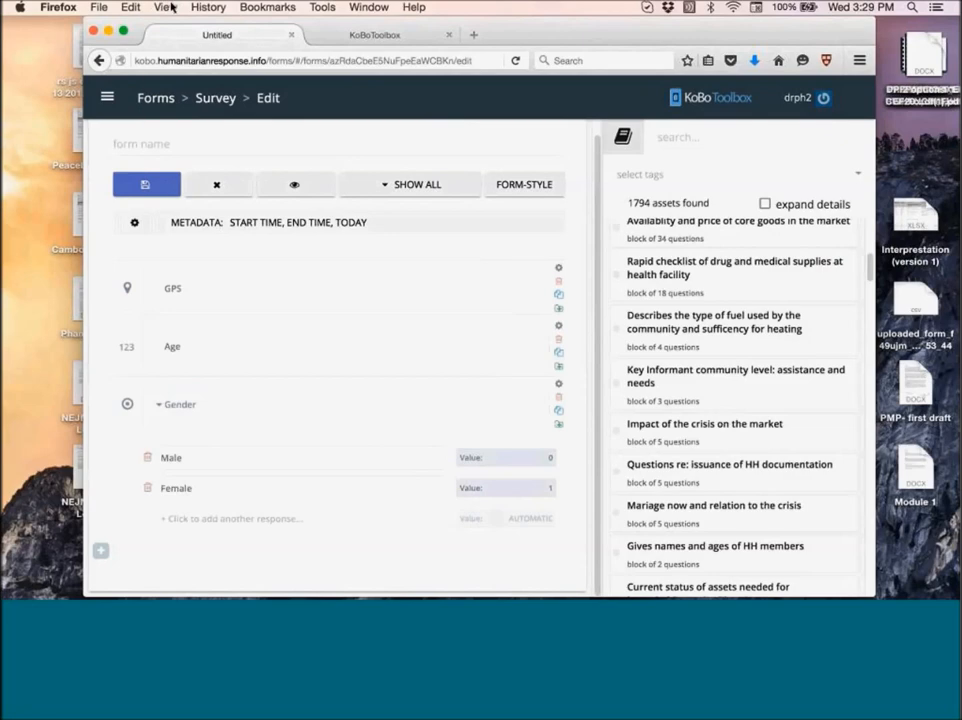
{"action": "left_click", "coordinate": [166, 8]}
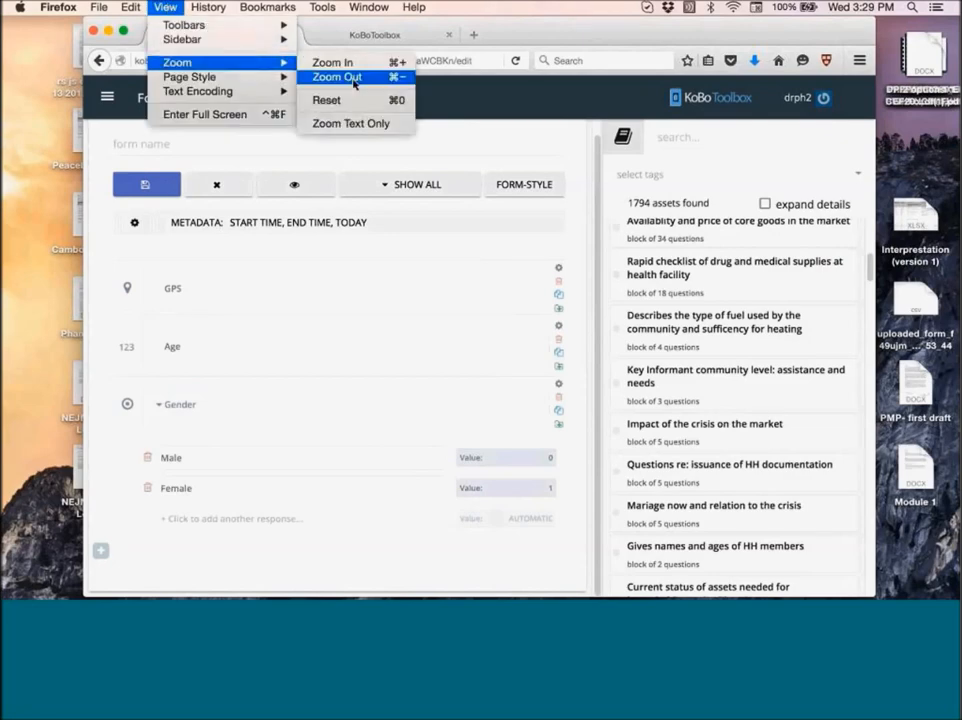
{"action": "left_click", "coordinate": [336, 76]}
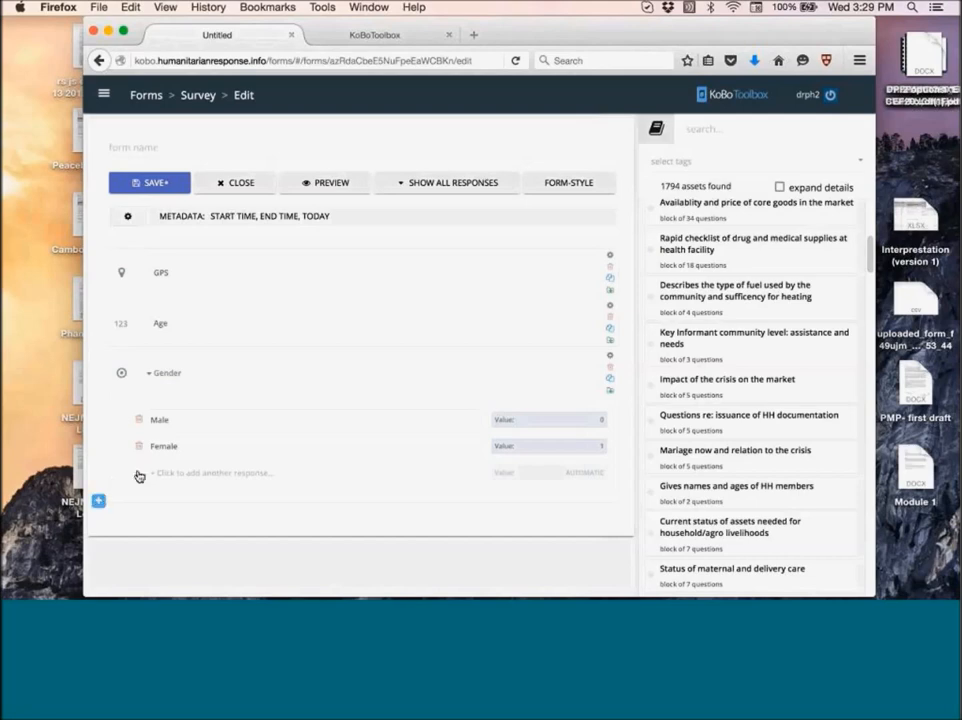
{"action": "left_click", "coordinate": [98, 500]}
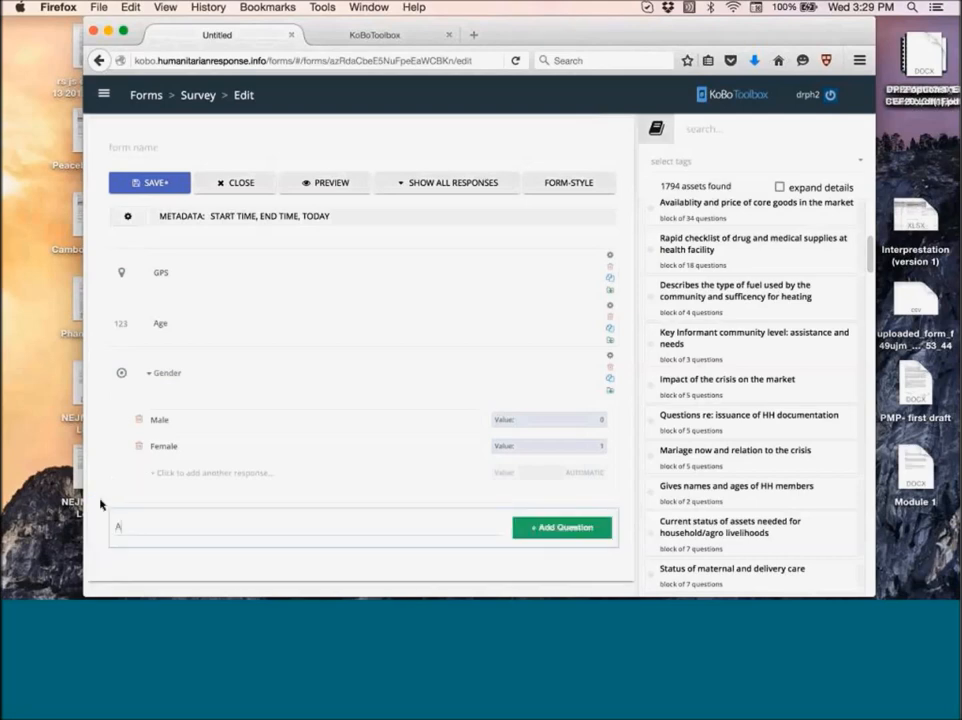
{"action": "type", "text": "Are you pregna"}
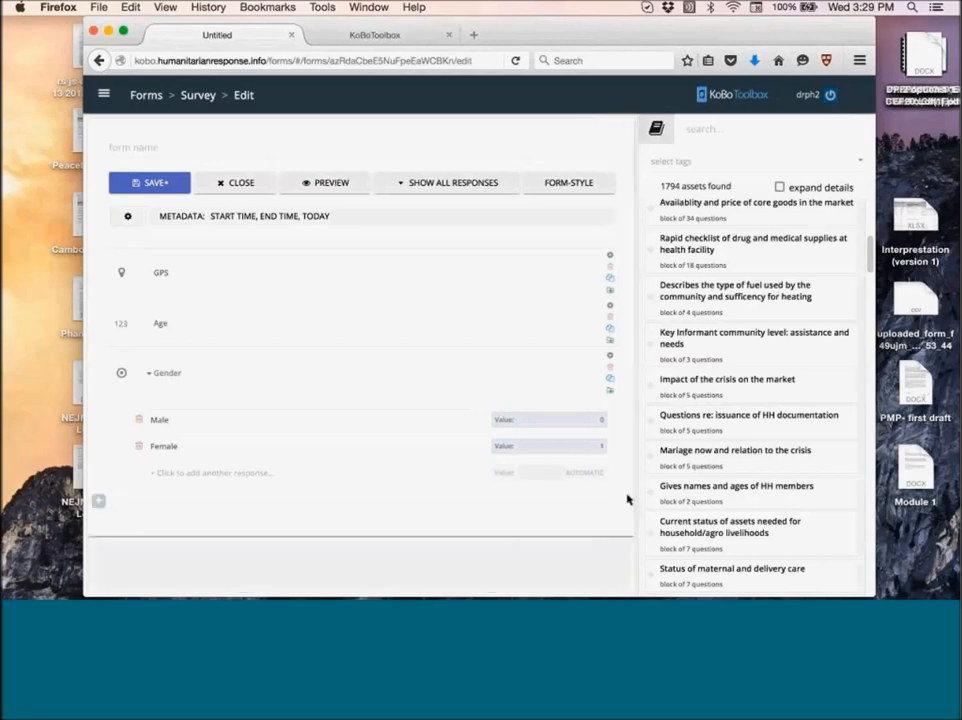
{"action": "left_click", "coordinate": [164, 8]}
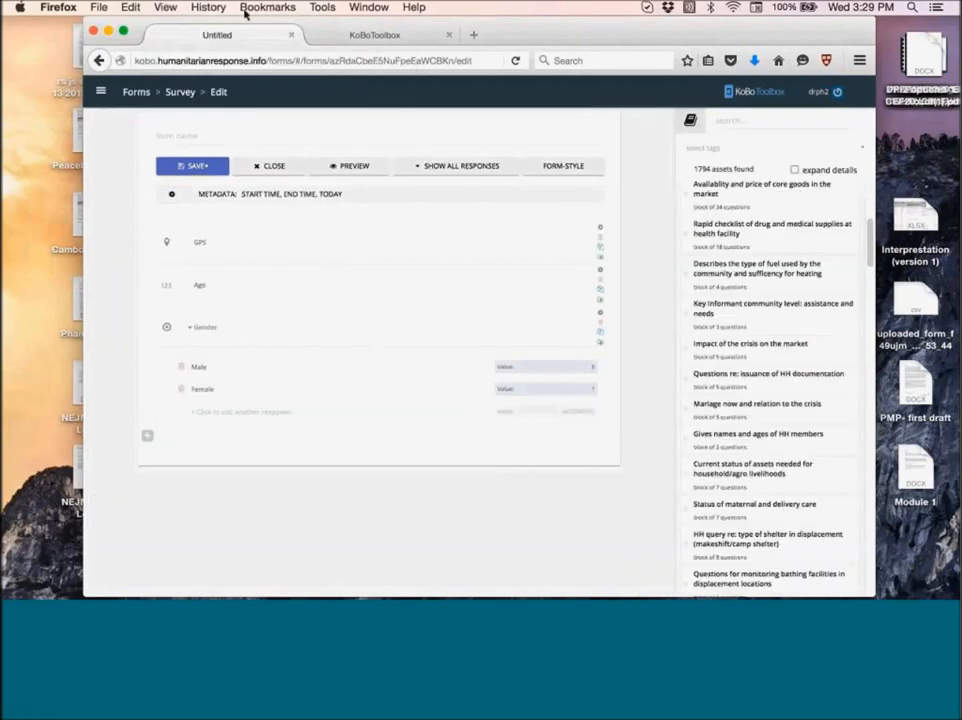
Add the 'Are you pregnant?' select-one question with Yes and No choices below Gender.
{"action": "left_click", "coordinate": [164, 8]}
{"action": "type", "text": "Are you pregnant?"}
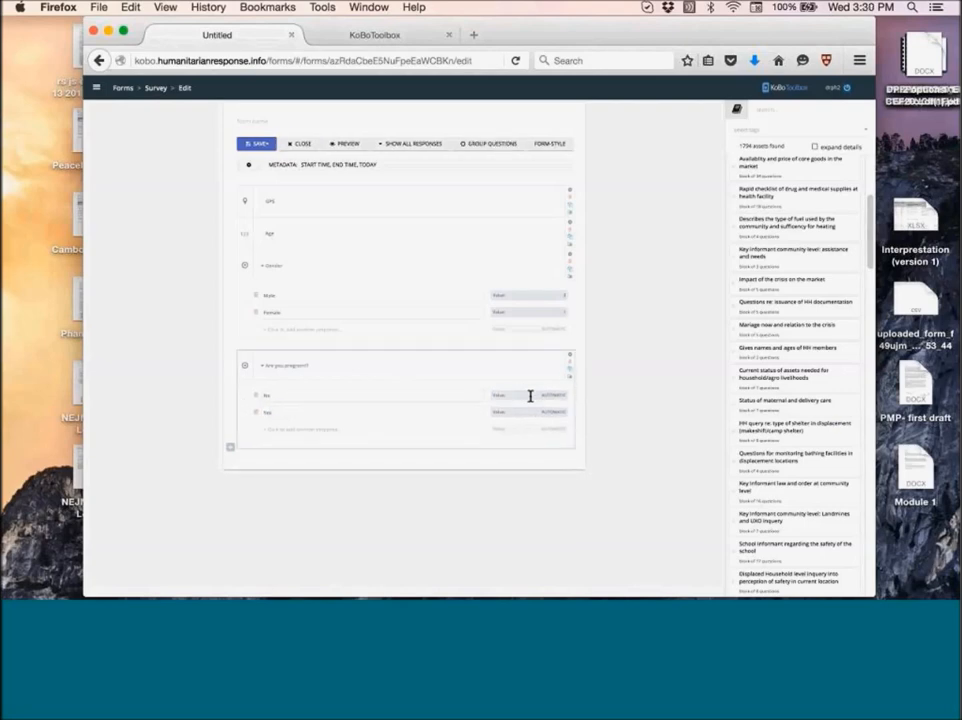
{"action": "mouse_move", "coordinate": [548, 392]}
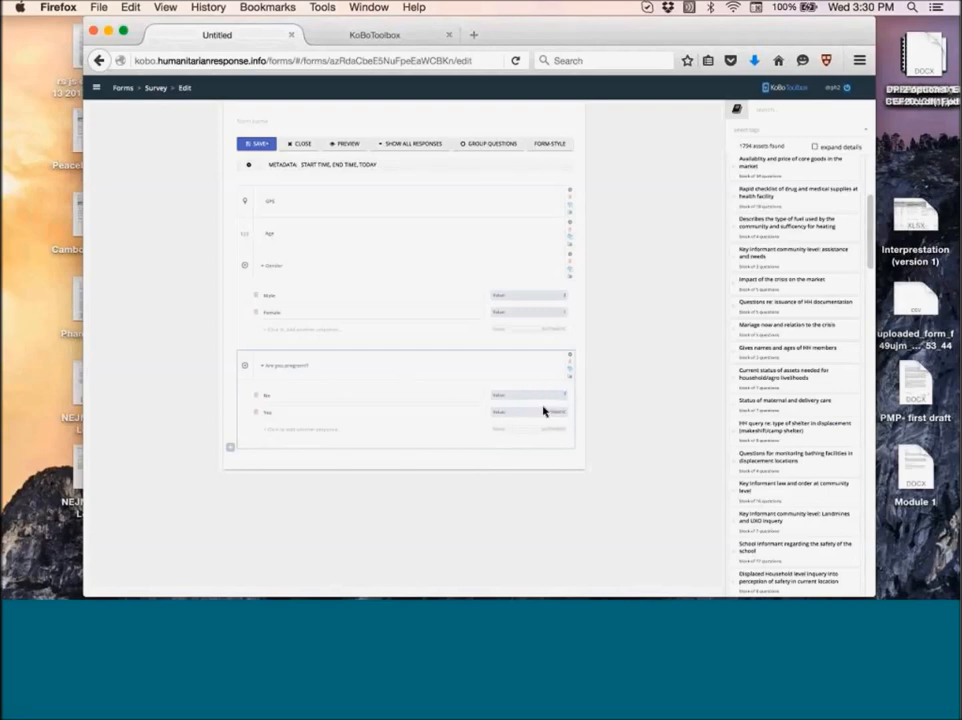
{"action": "mouse_move", "coordinate": [456, 440]}
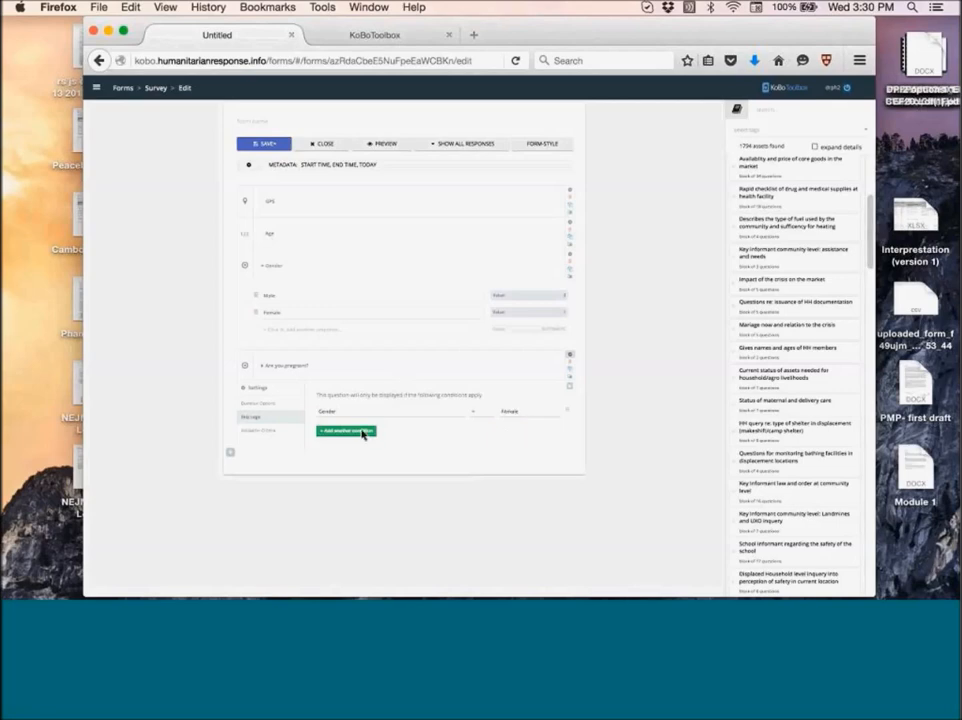
Add a skip-logic condition on Age with value 15 to the pregnancy question and close its settings.
{"action": "left_click", "coordinate": [344, 430]}
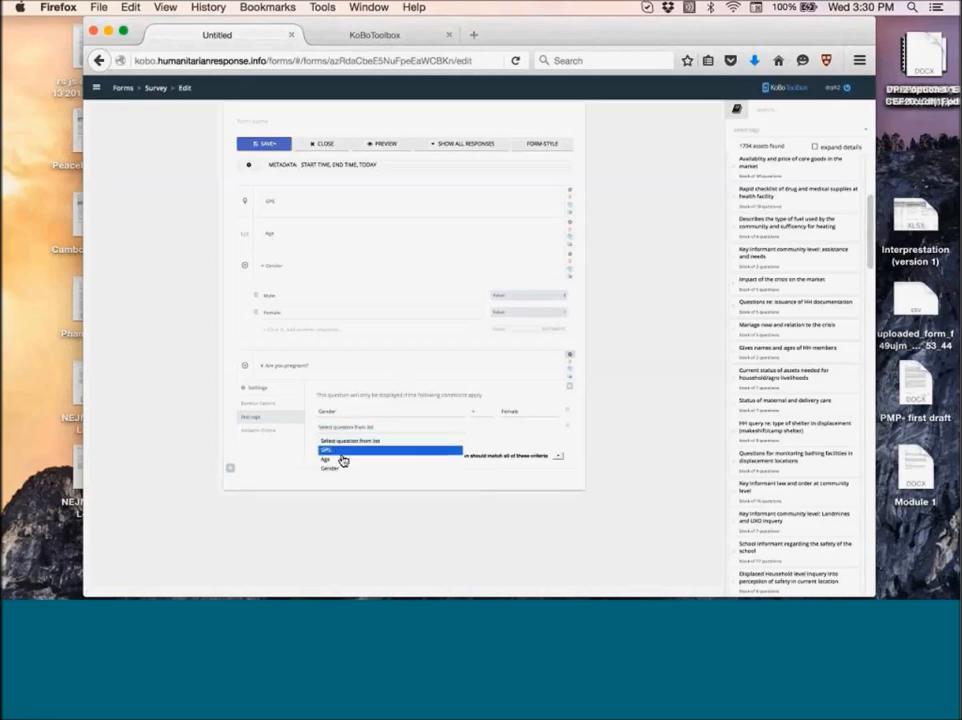
{"action": "left_click", "coordinate": [326, 458]}
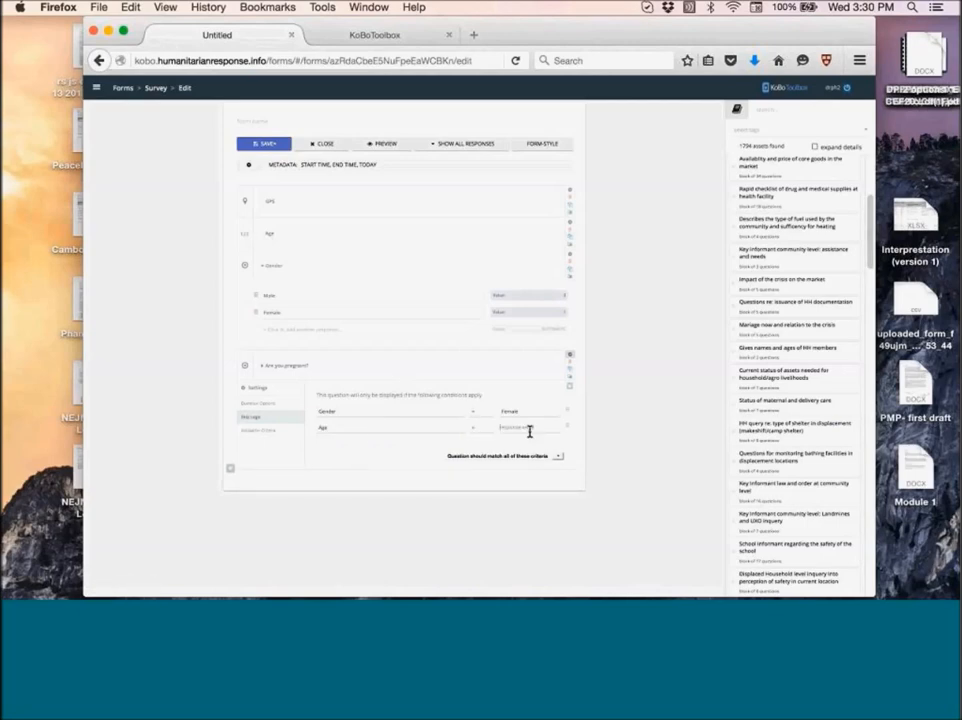
{"action": "type", "text": "15"}
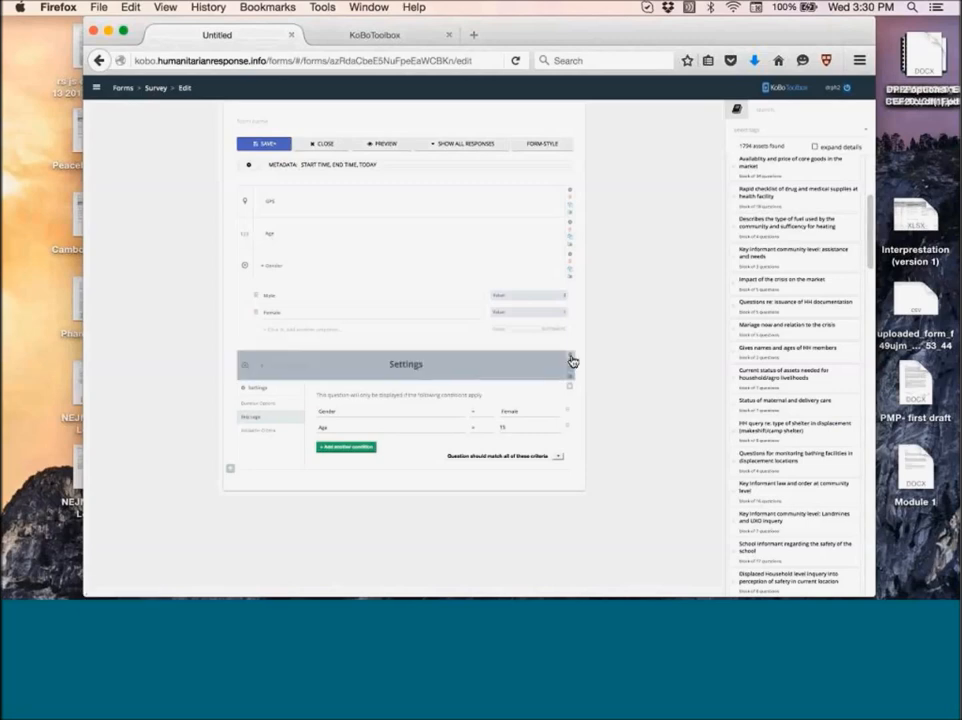
{"action": "left_click", "coordinate": [570, 360]}
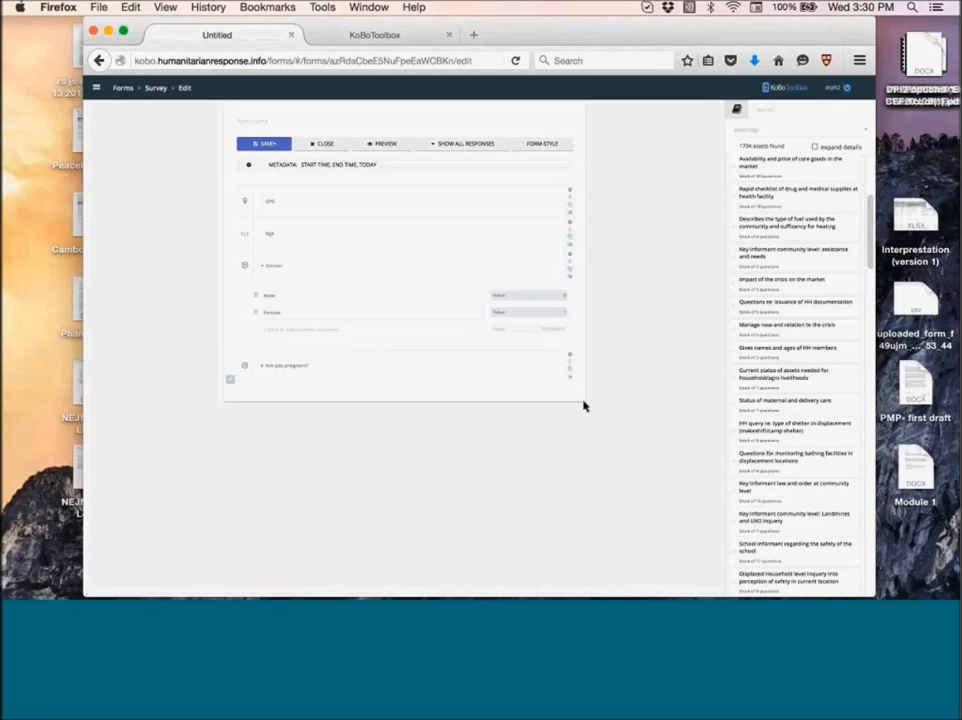
{"action": "mouse_move", "coordinate": [590, 430]}
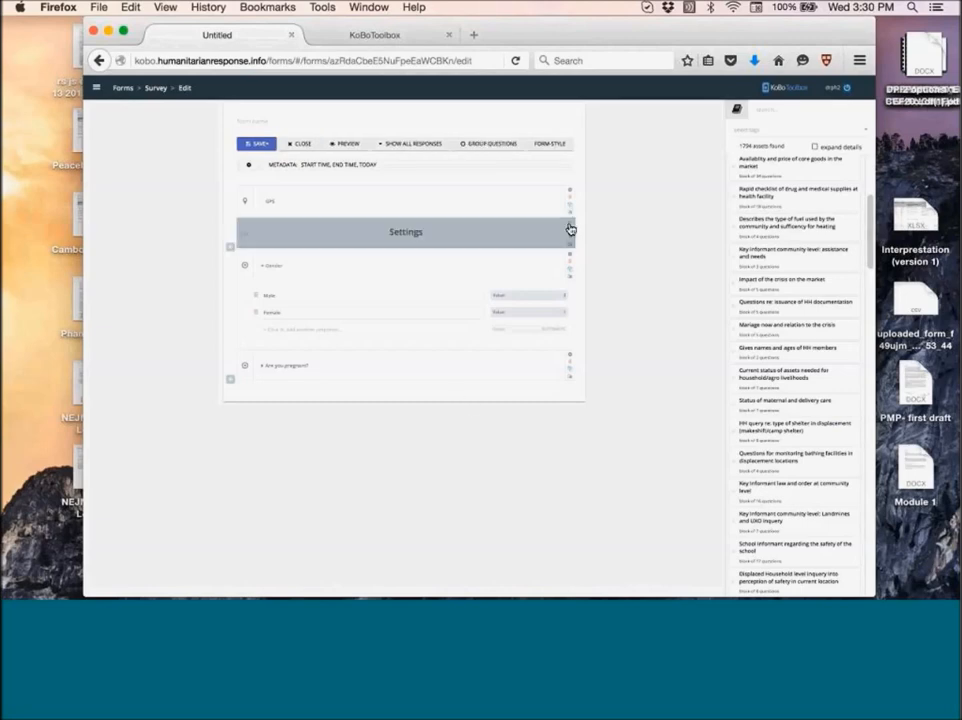
In Age's validation criteria, write an error message asking for the correct age or an eligible respondent.
{"action": "left_click", "coordinate": [568, 232]}
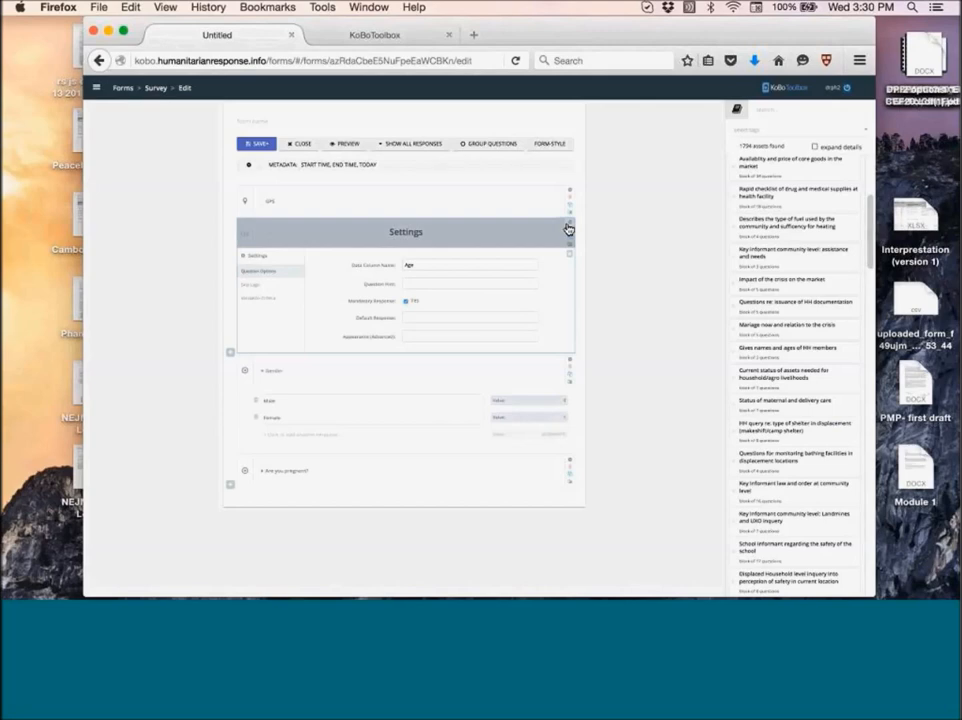
{"action": "left_click", "coordinate": [258, 298]}
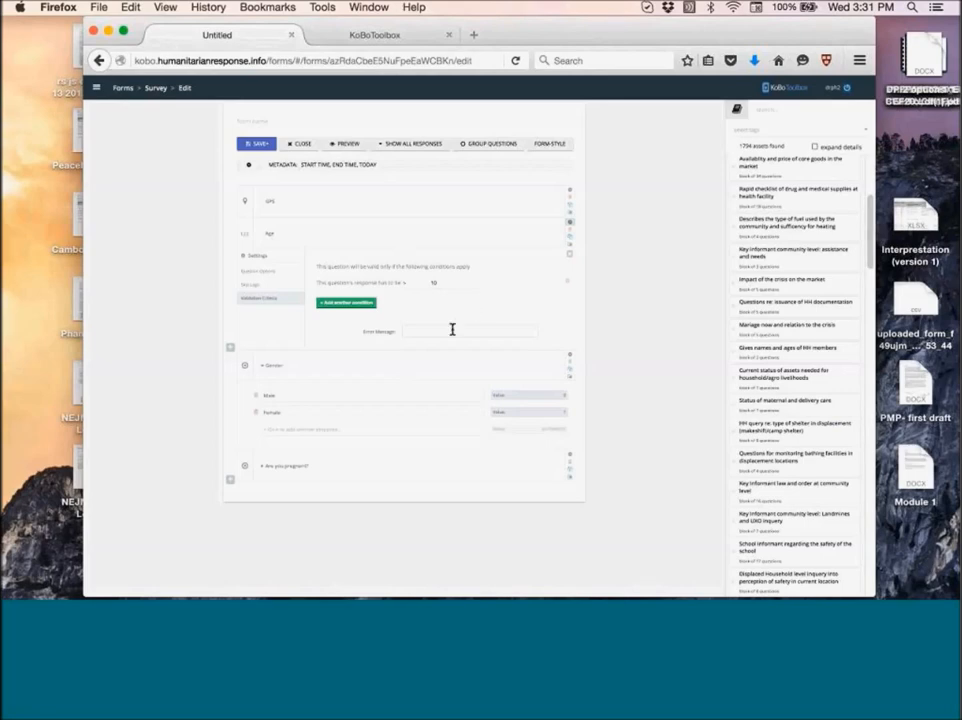
{"action": "left_click", "coordinate": [470, 330]}
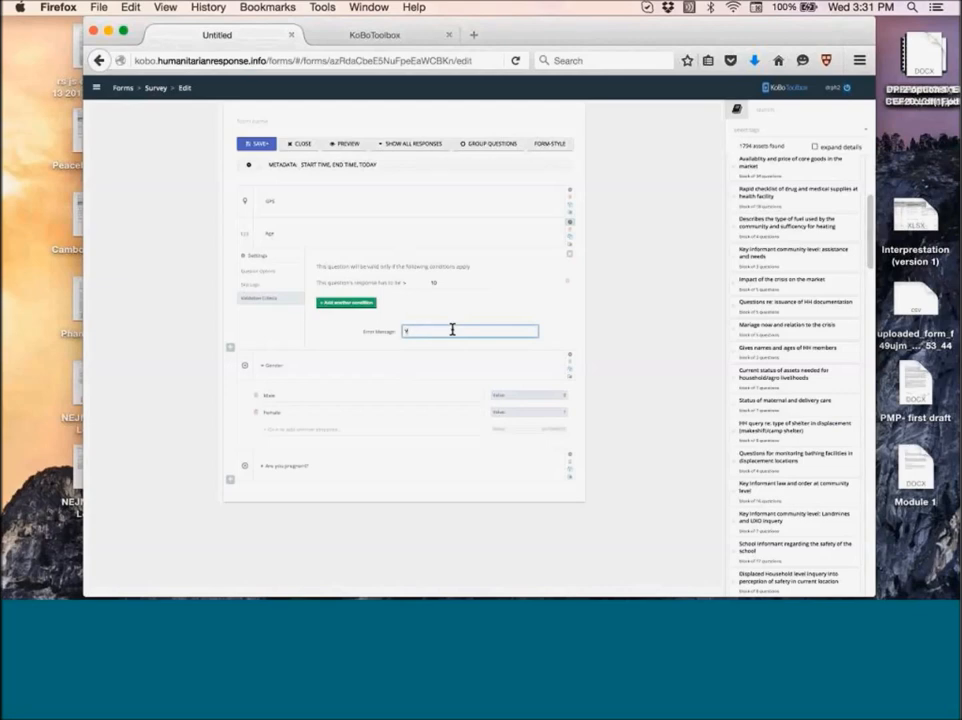
{"action": "type", "text": "Please read"}
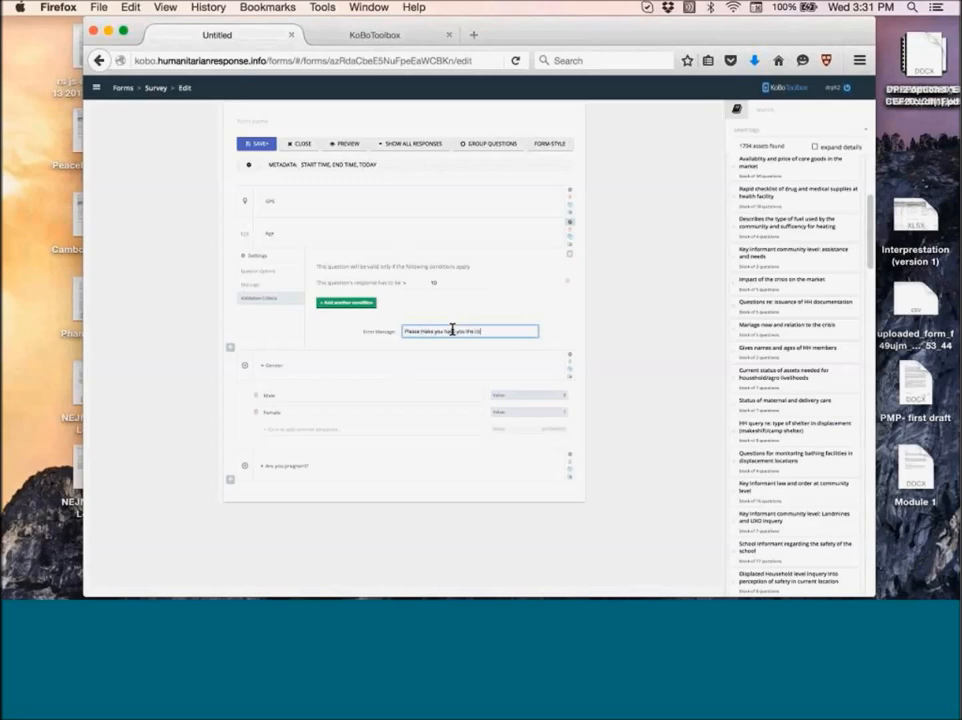
{"action": "type", "text": "the correct age"}
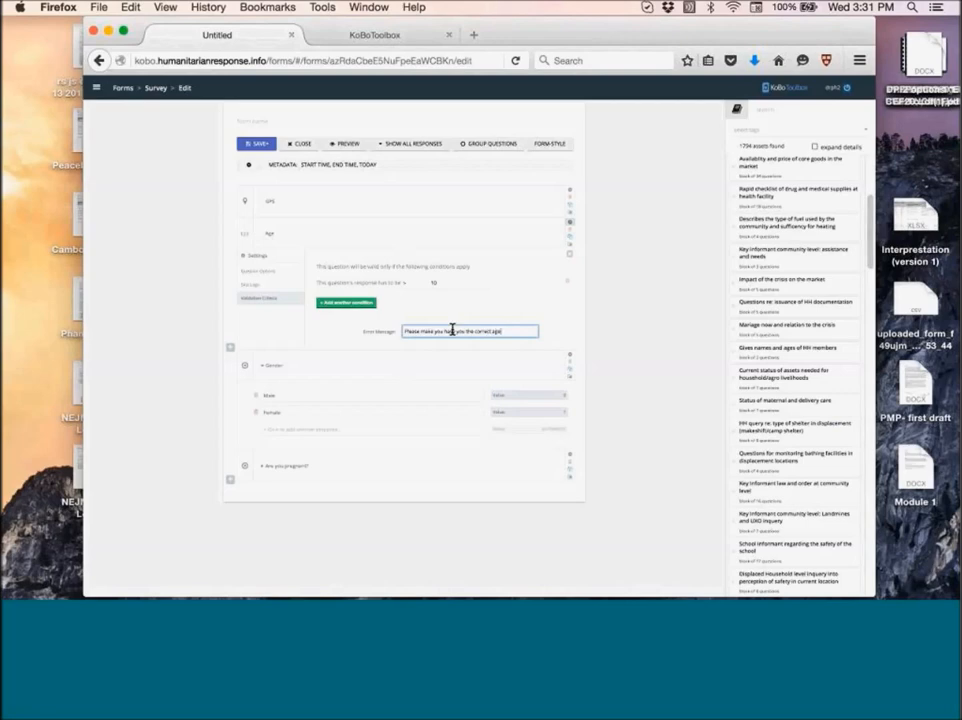
{"action": "type", "text": "or select"}
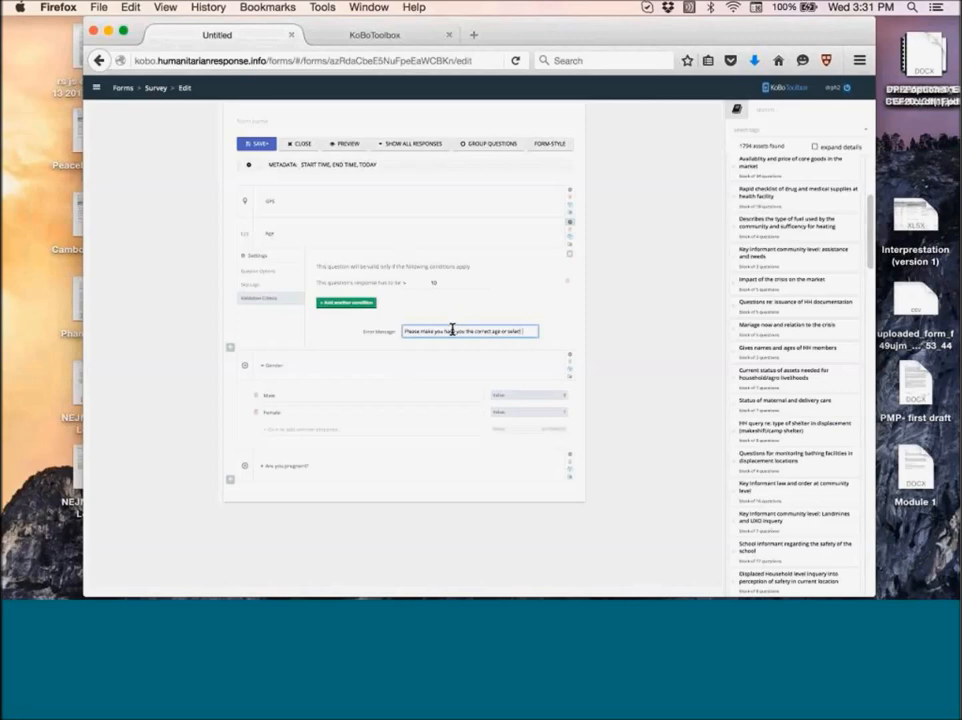
{"action": "type", "text": "ondent"}
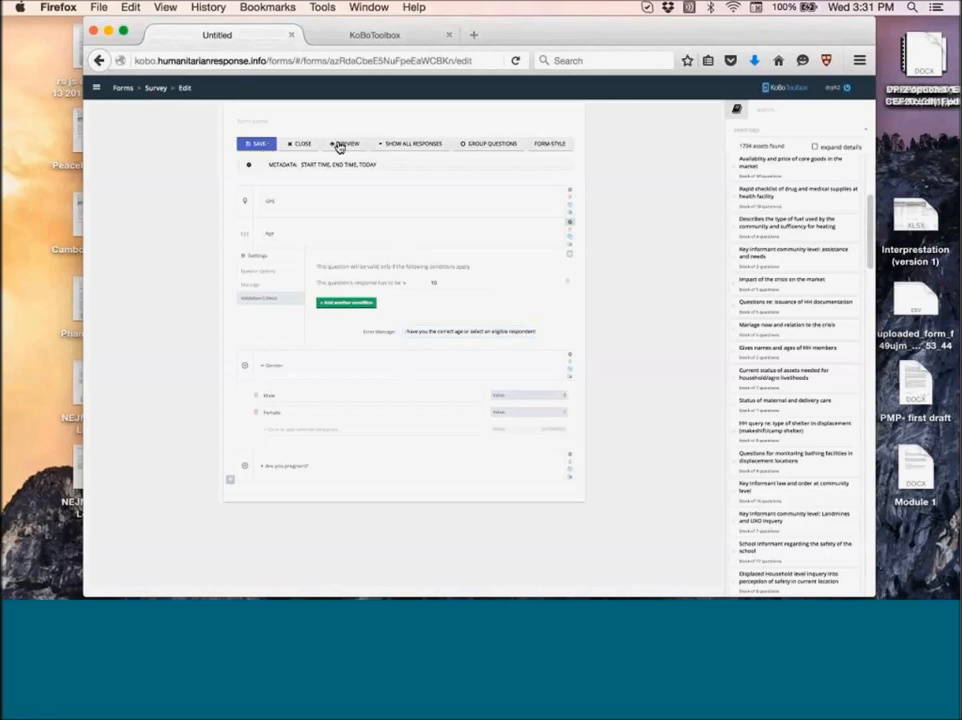
Preview the form and enter age 9 to trigger the validation error.
{"action": "left_click", "coordinate": [348, 144]}
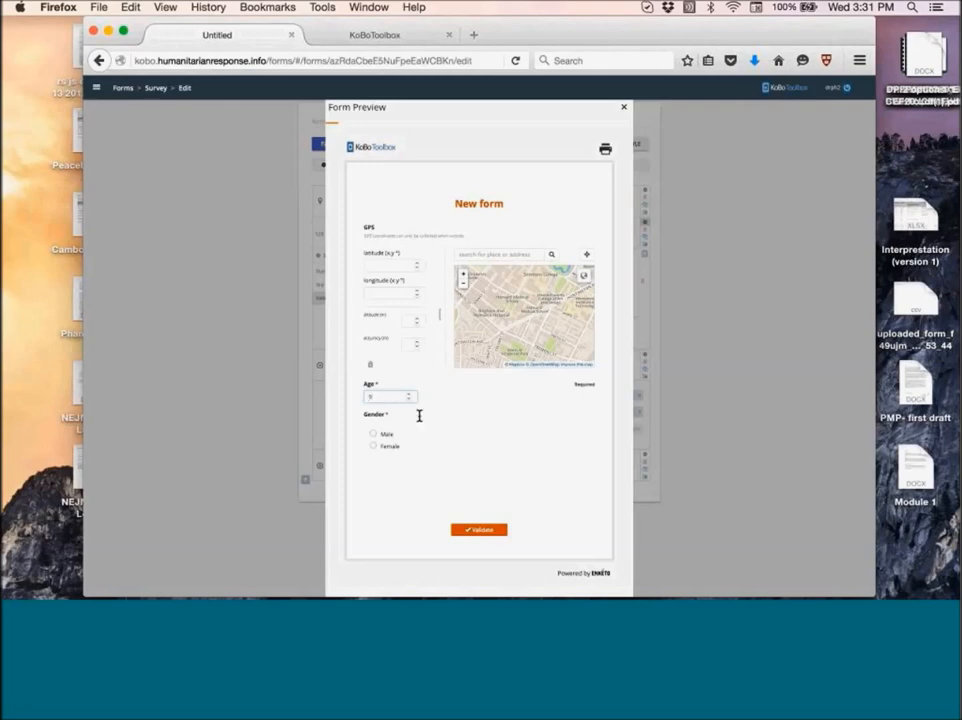
{"action": "mouse_move", "coordinate": [382, 272]}
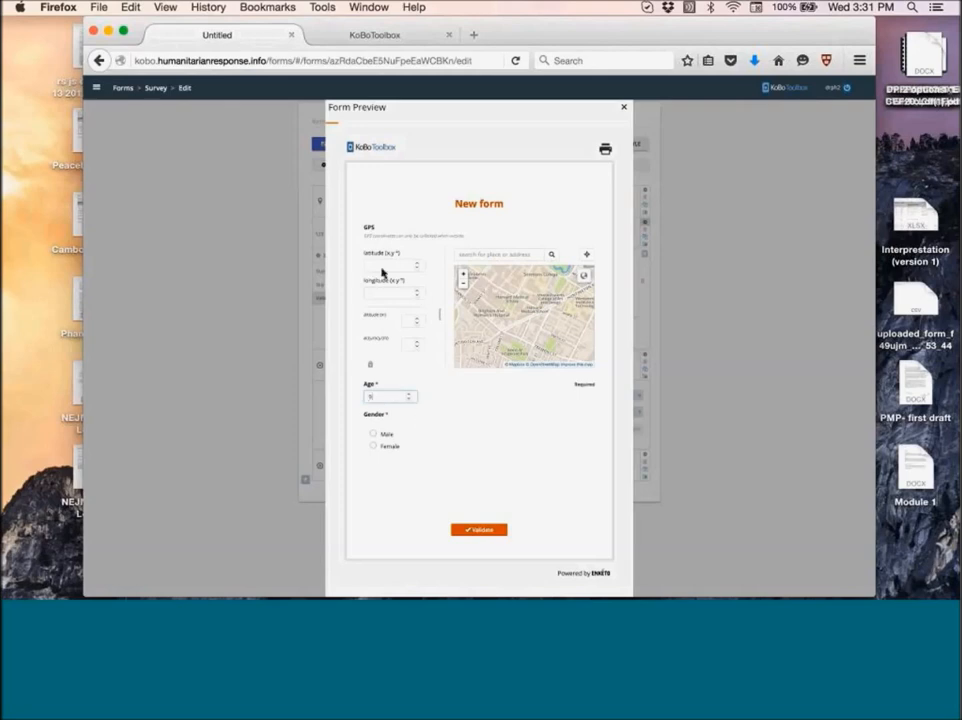
{"action": "mouse_move", "coordinate": [504, 288]}
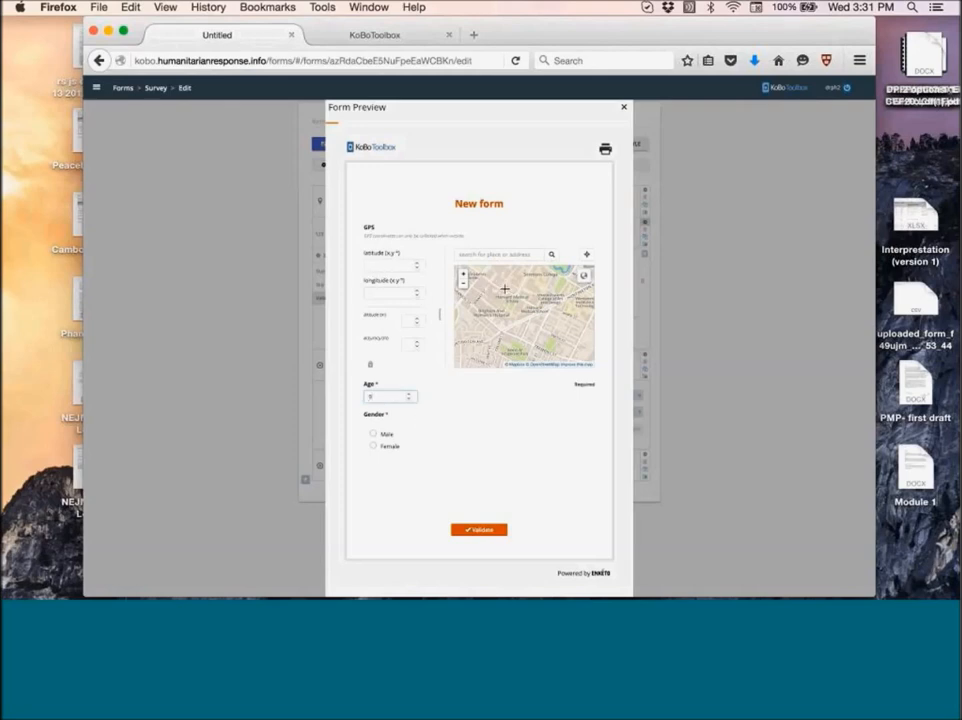
{"action": "left_click", "coordinate": [478, 528]}
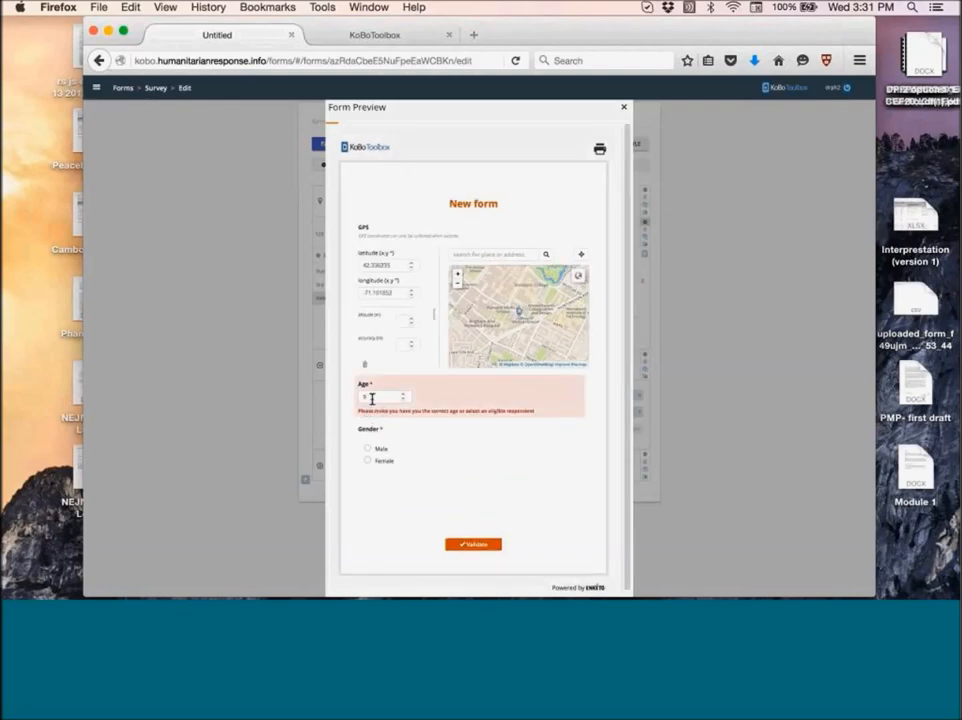
{"action": "type", "text": "9"}
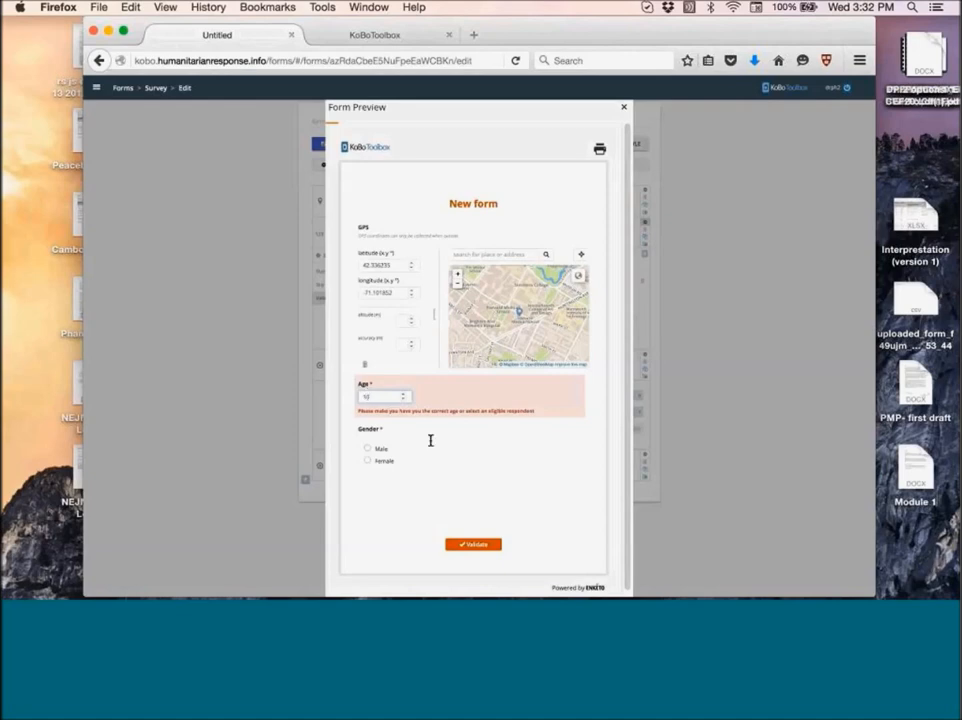
{"action": "mouse_move", "coordinate": [462, 440]}
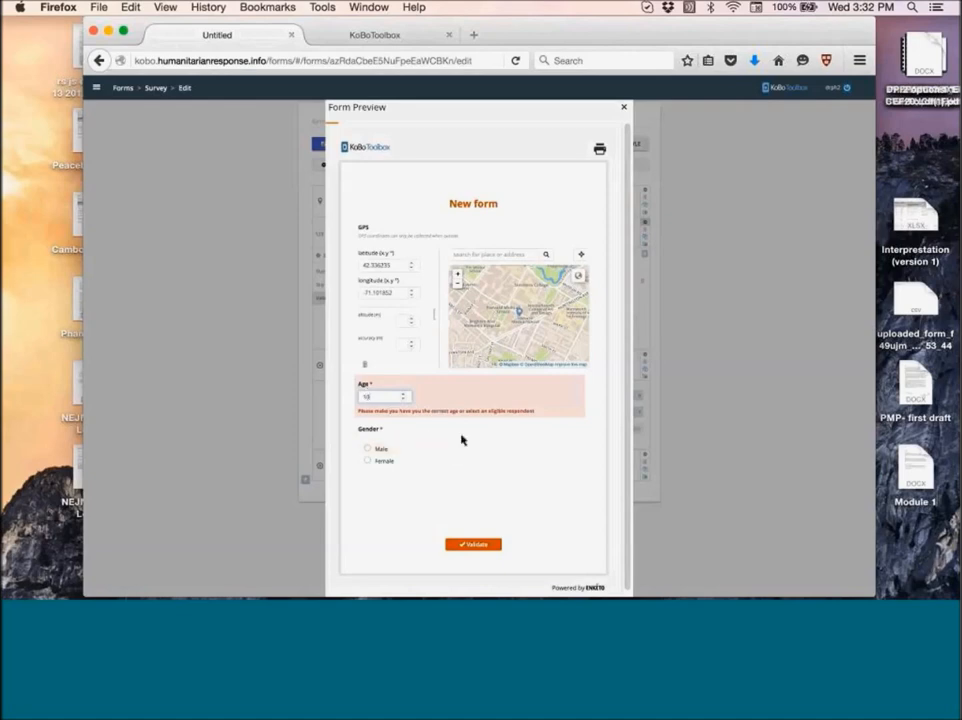
{"action": "left_click", "coordinate": [384, 396]}
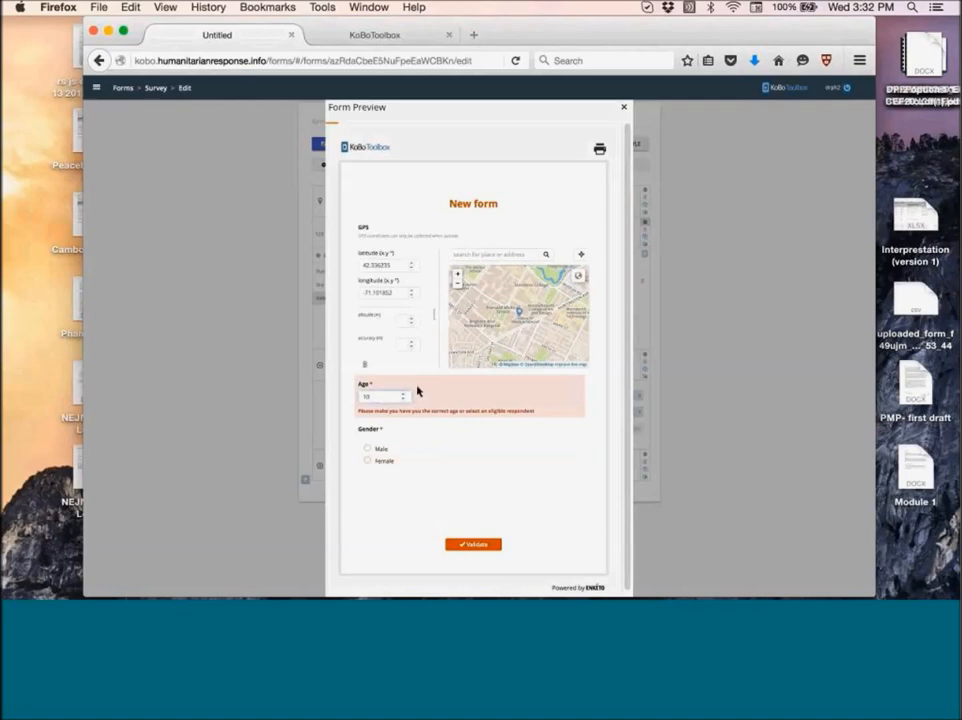
{"action": "mouse_move", "coordinate": [418, 428]}
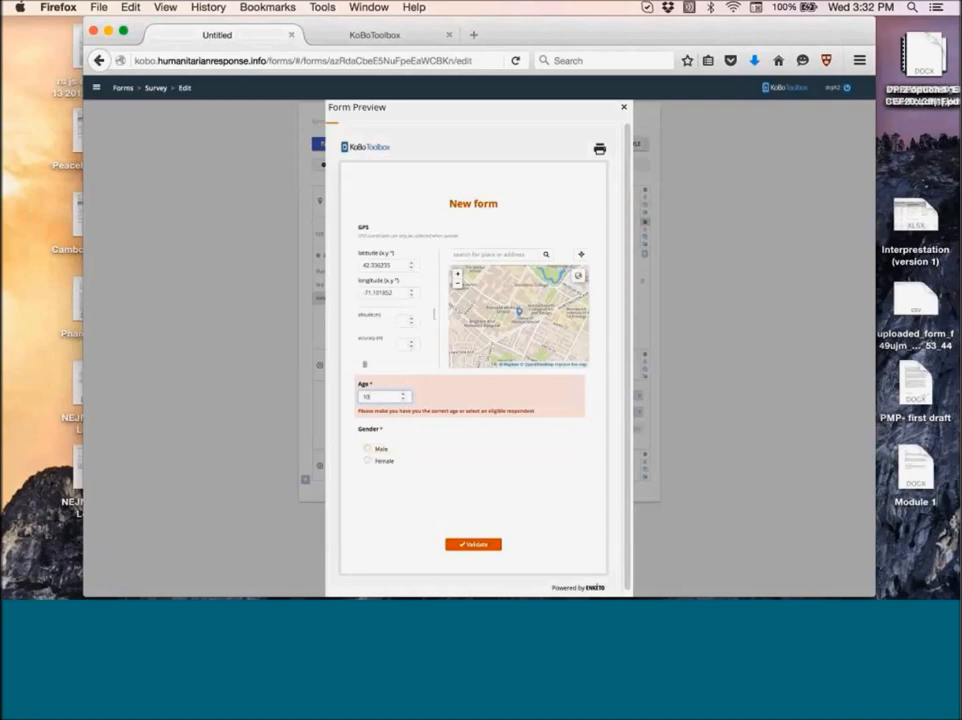
Choose Female as the gender in the preview.
{"action": "left_click", "coordinate": [368, 460]}
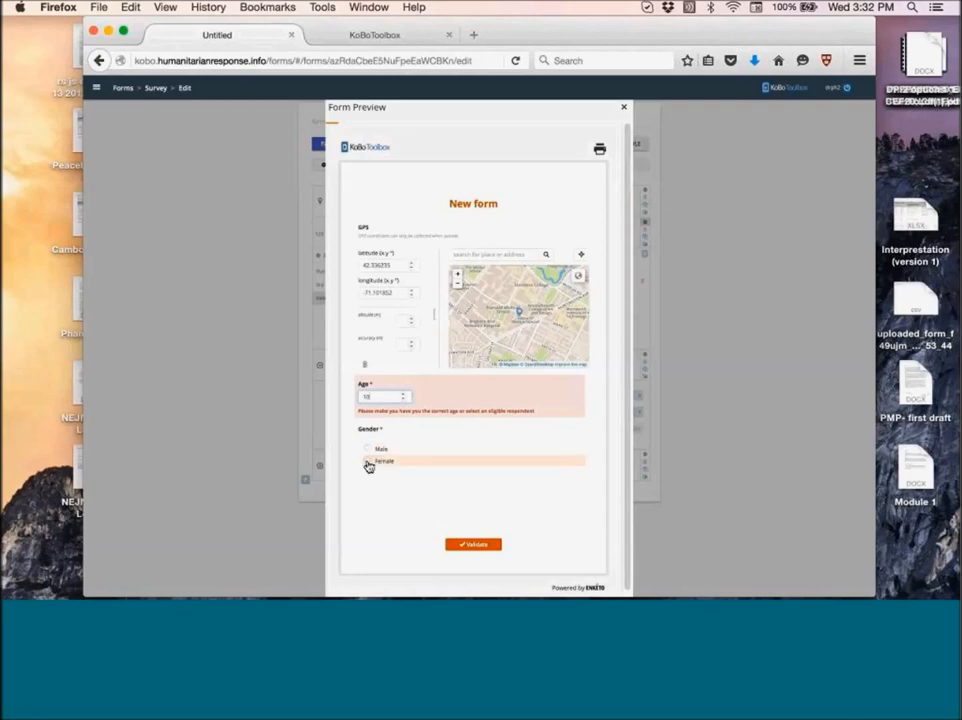
{"action": "left_click", "coordinate": [368, 460]}
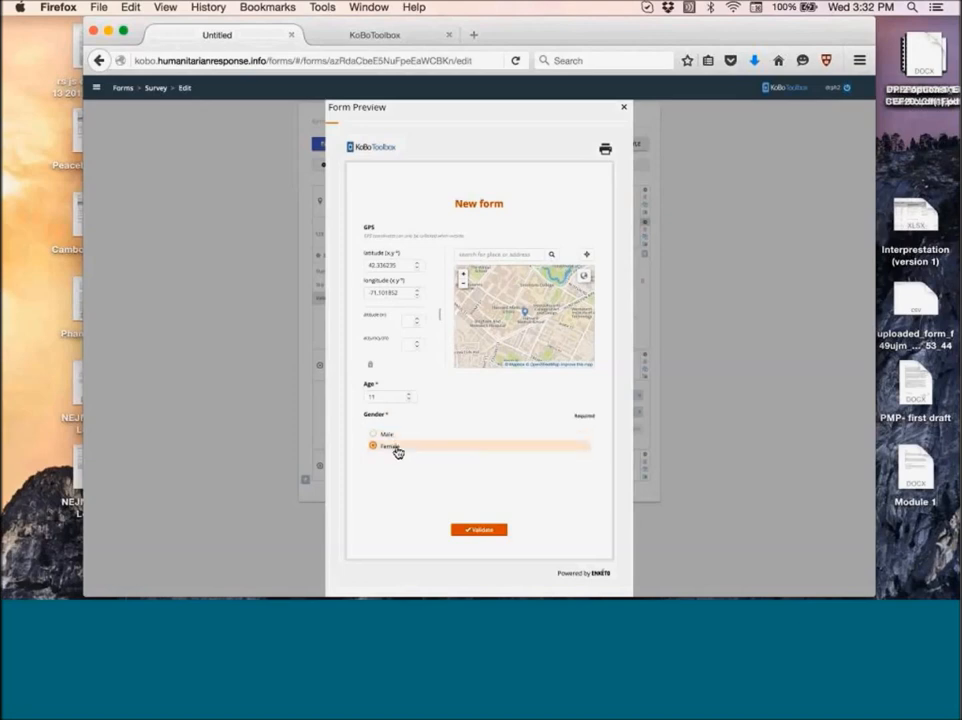
{"action": "left_click", "coordinate": [372, 446]}
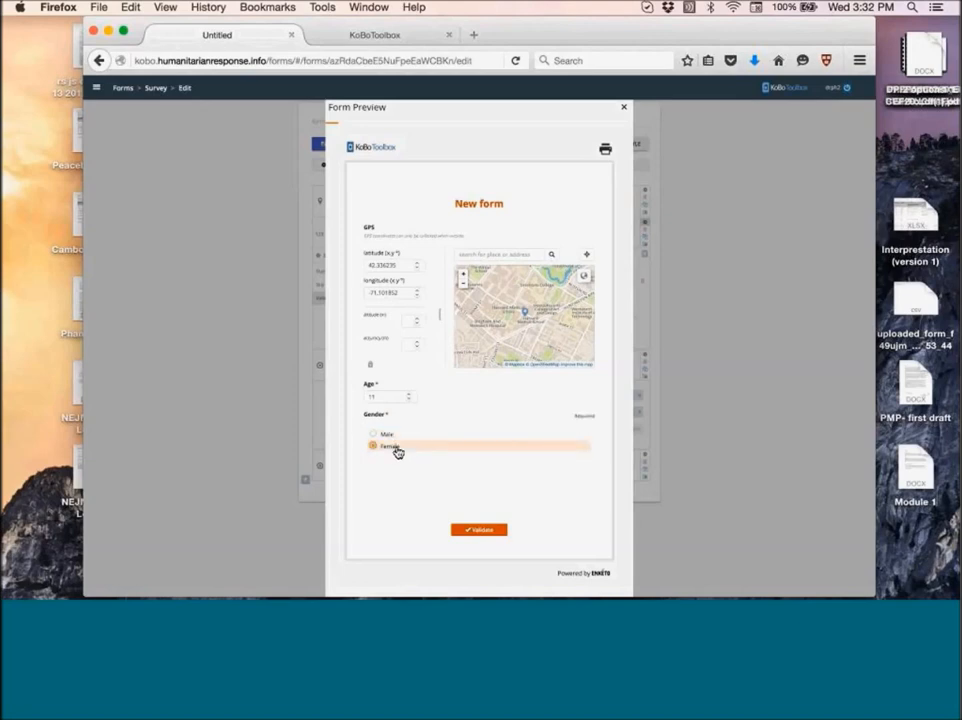
{"action": "left_click", "coordinate": [372, 446]}
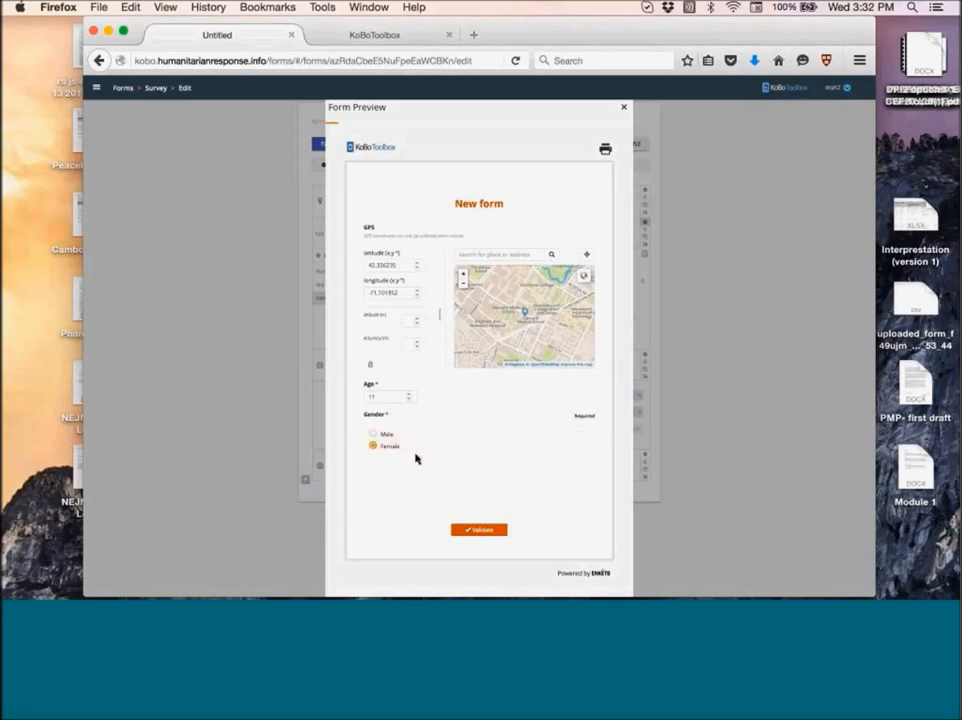
{"action": "mouse_move", "coordinate": [544, 450]}
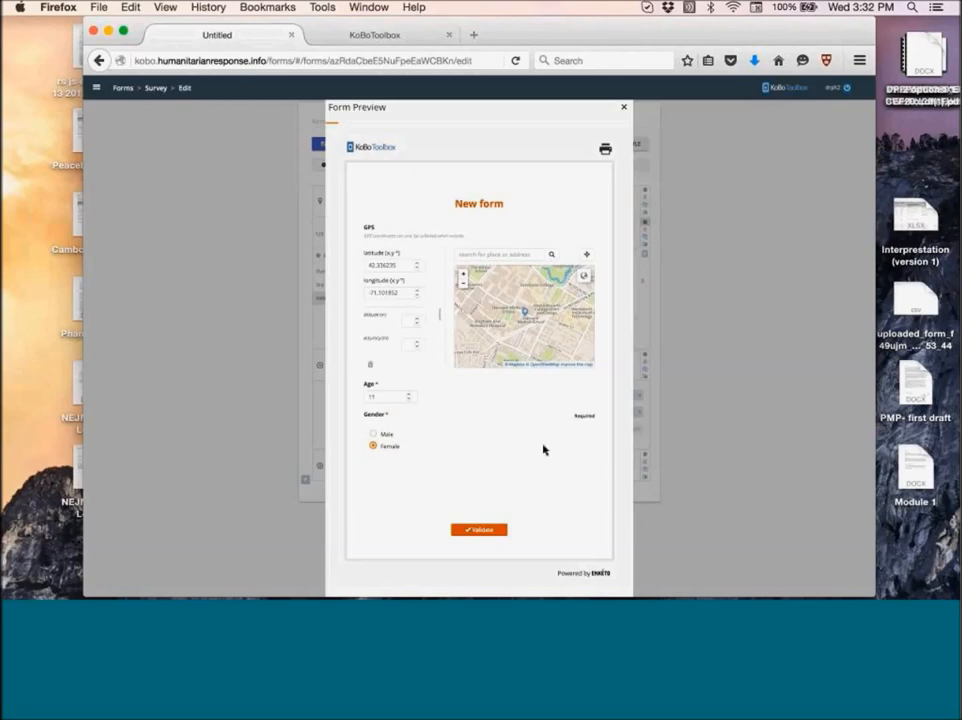
Close the form preview to return to the form builder.
{"action": "left_click", "coordinate": [624, 108]}
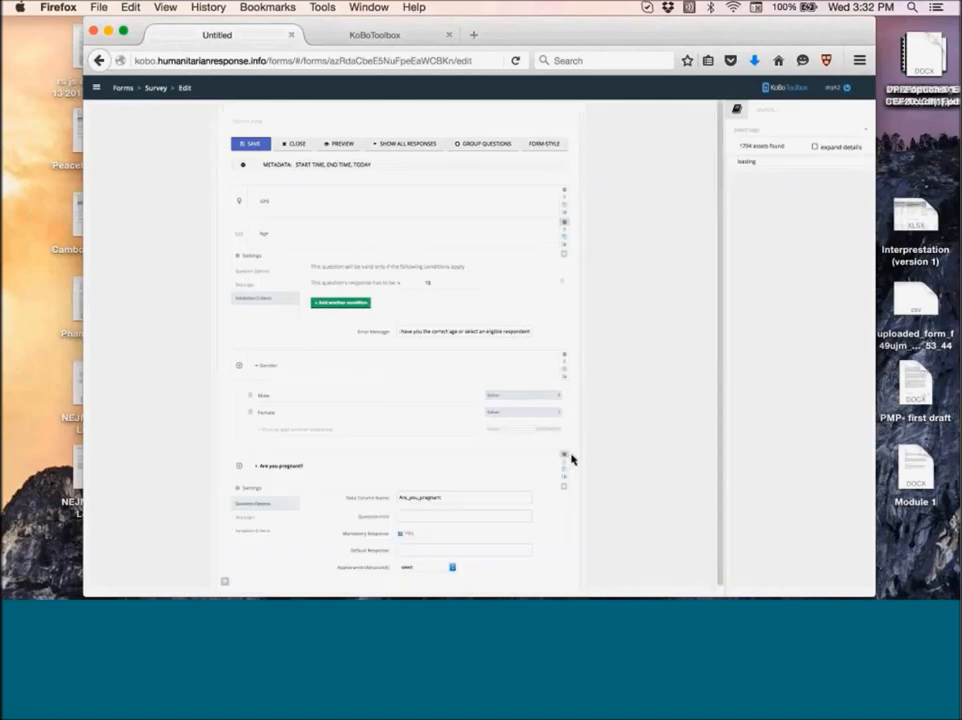
{"action": "mouse_move", "coordinate": [766, 370]}
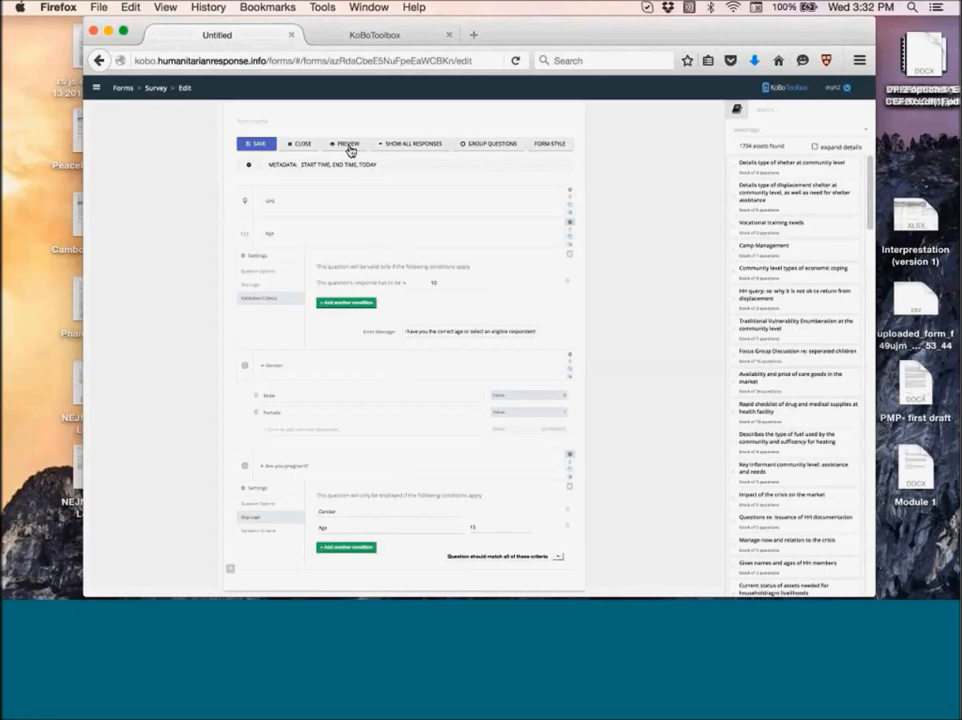
Preview the form again and choose Female to reveal the pregnancy question.
{"action": "left_click", "coordinate": [348, 144]}
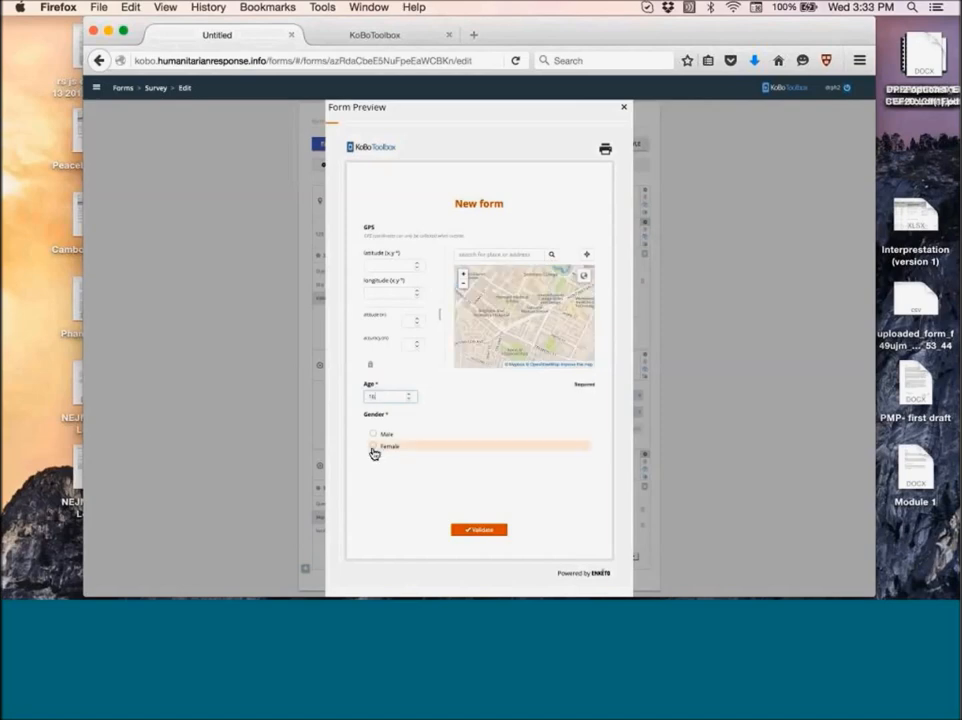
{"action": "left_click", "coordinate": [372, 446]}
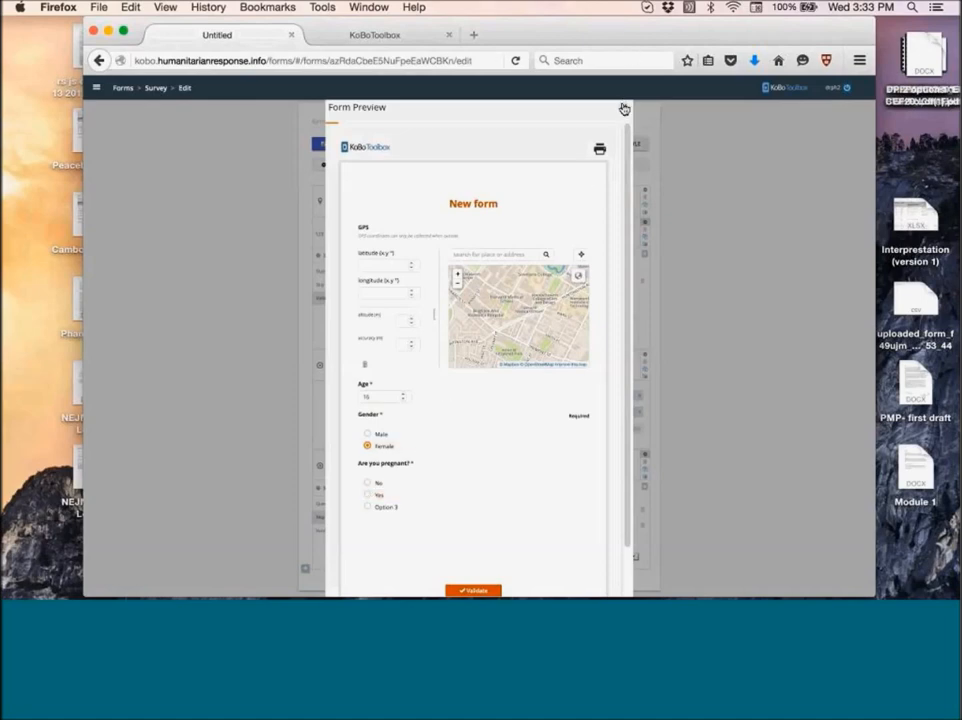
Close the preview and zoom the browser out so the whole form fits on screen.
{"action": "left_click", "coordinate": [624, 108]}
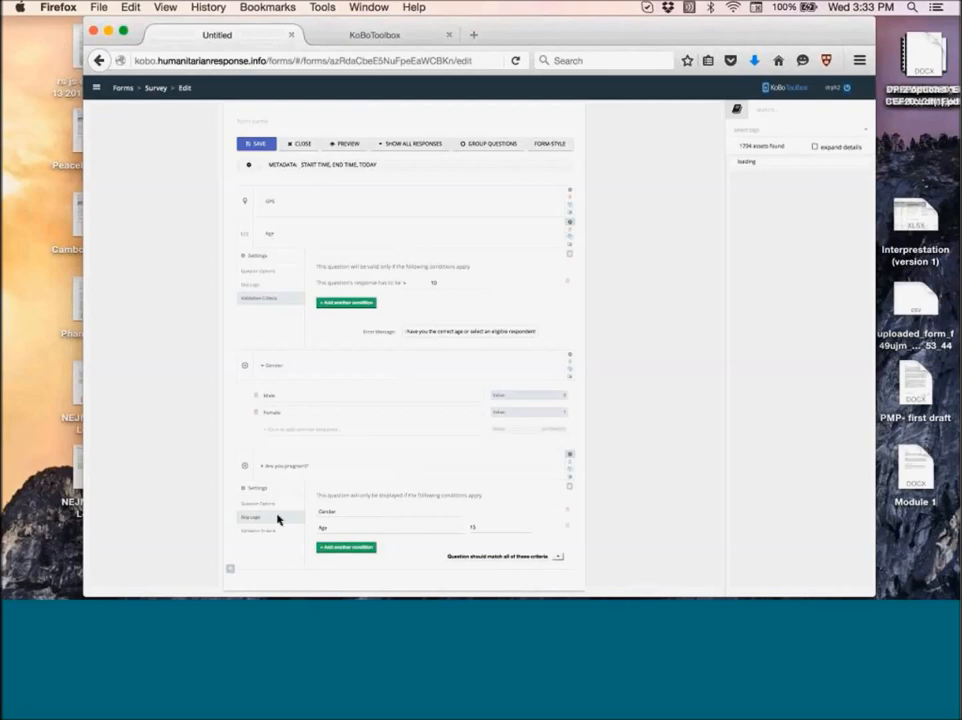
{"action": "scroll", "scroll_direction": "down", "scroll_amount": 3}
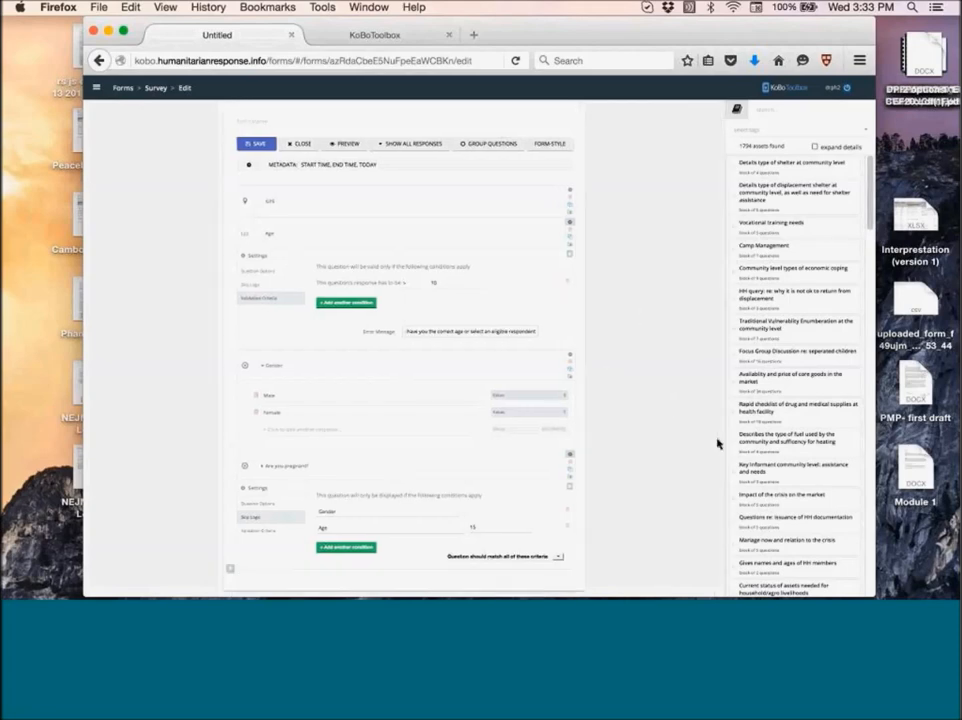
{"action": "mouse_move", "coordinate": [188, 8]}
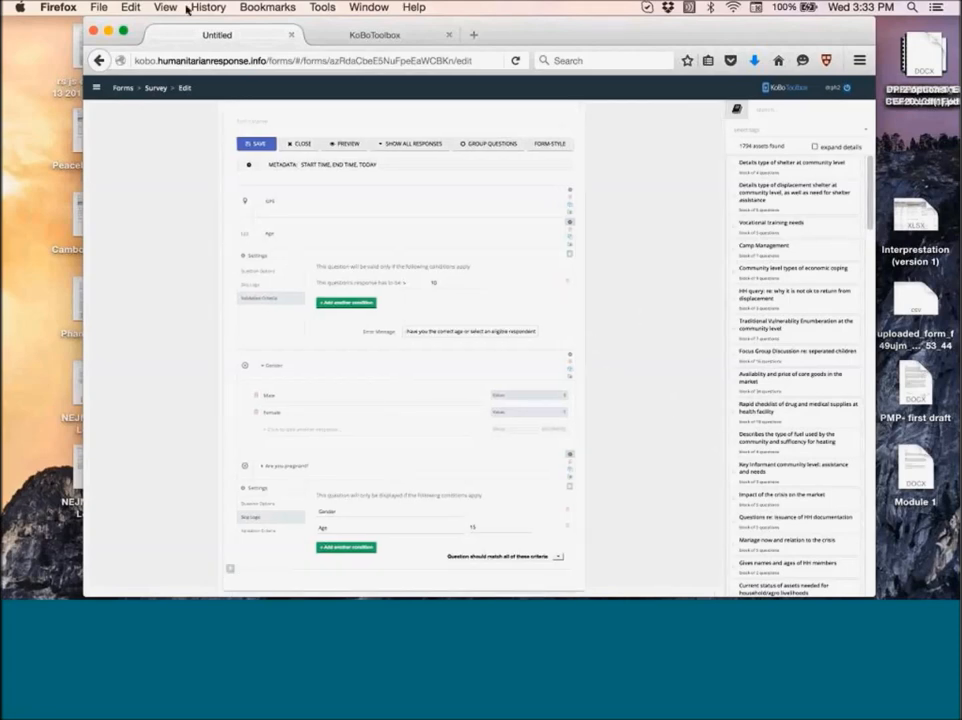
{"action": "left_click", "coordinate": [166, 8]}
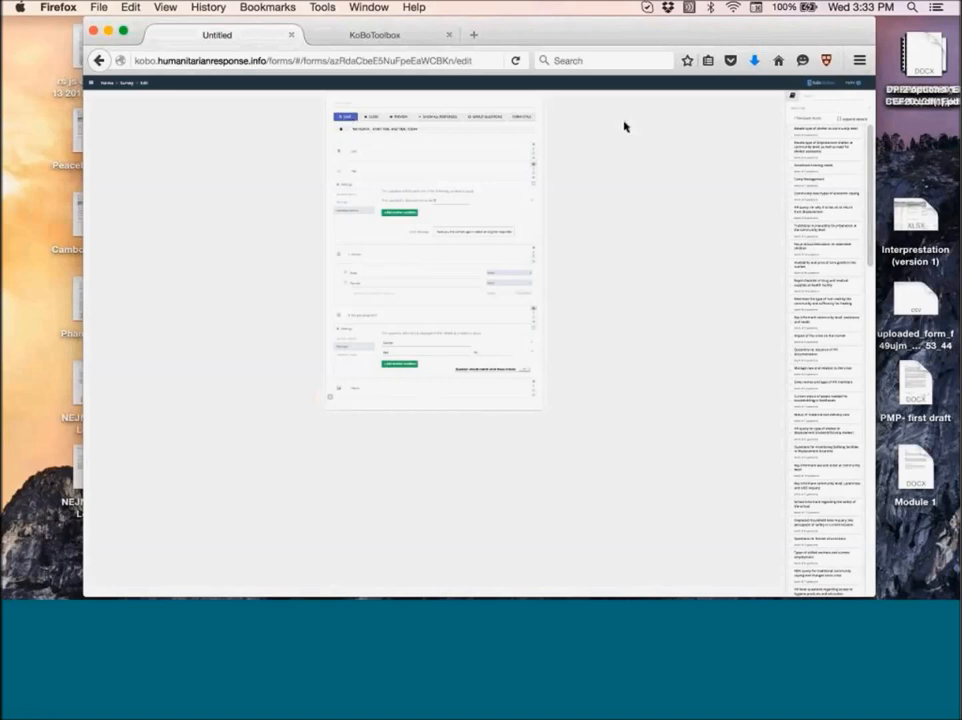
{"action": "mouse_move", "coordinate": [296, 88]}
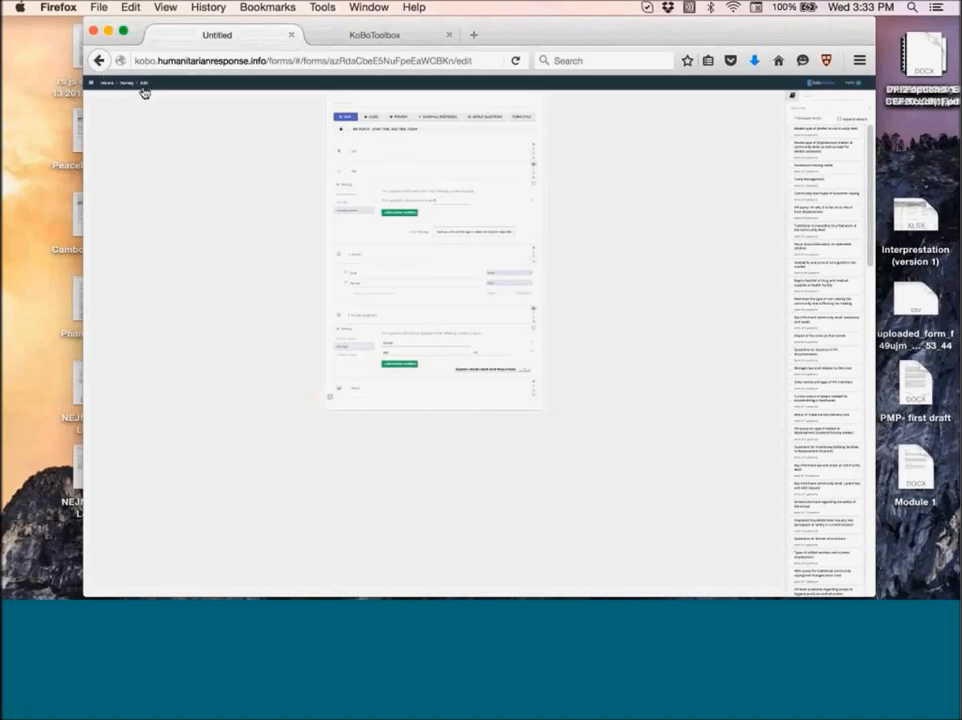
{"action": "mouse_move", "coordinate": [656, 30]}
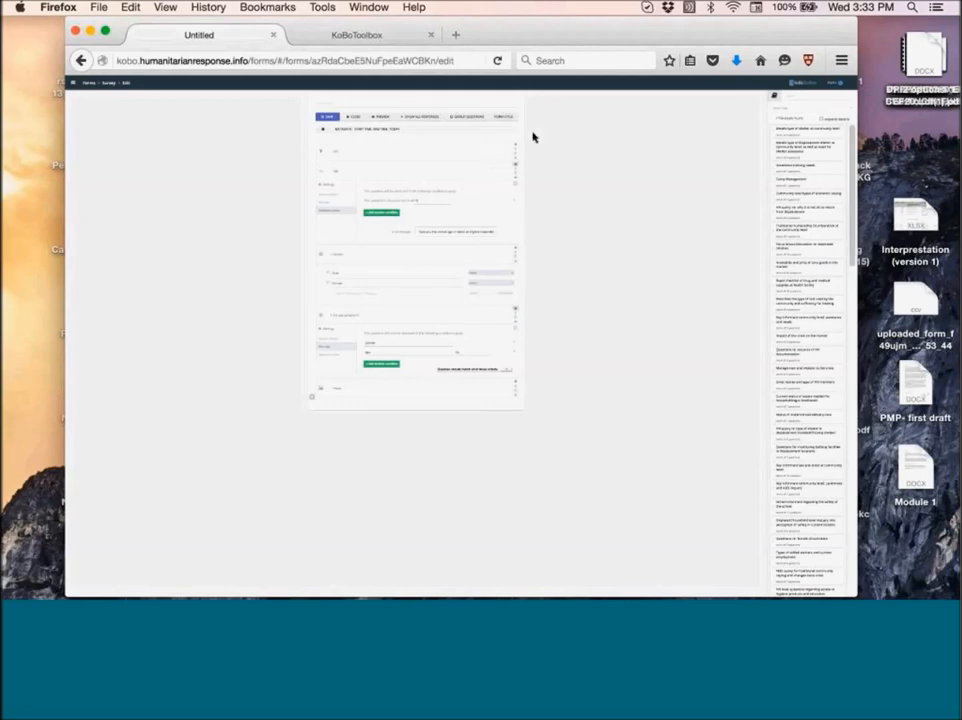
Reset the browser zoom and save the top question into the question library.
{"action": "left_click", "coordinate": [164, 8]}
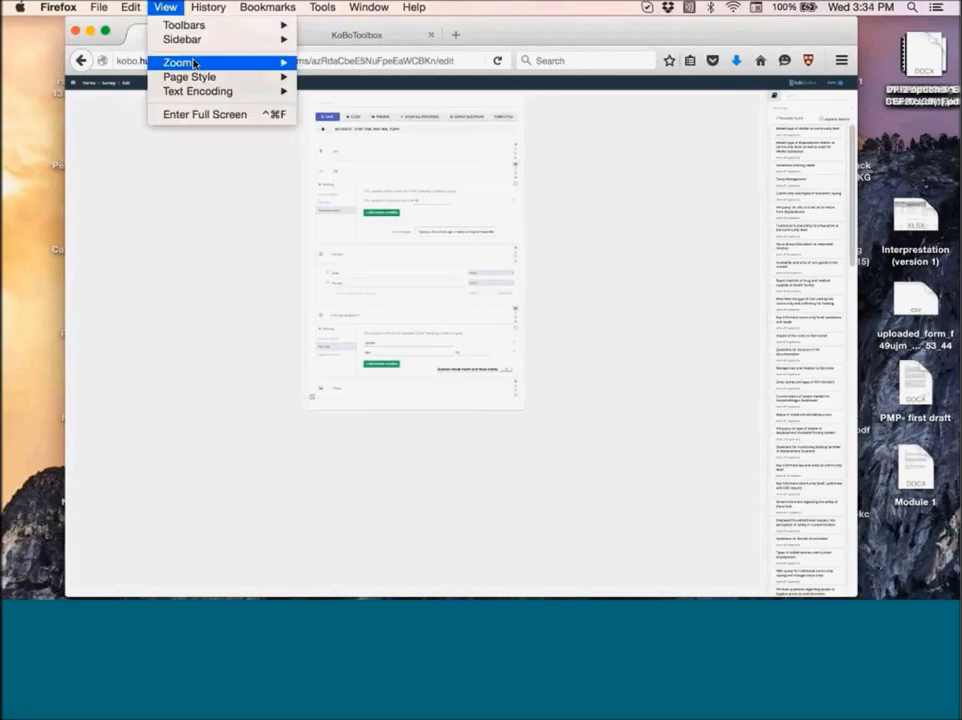
{"action": "left_click", "coordinate": [178, 62]}
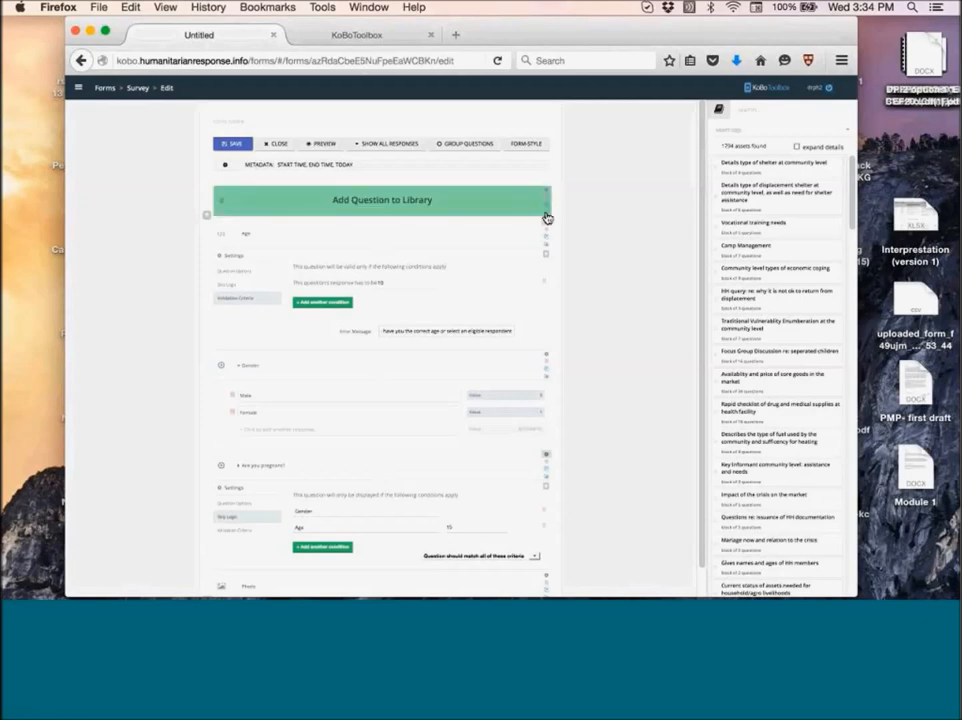
{"action": "left_click", "coordinate": [546, 216]}
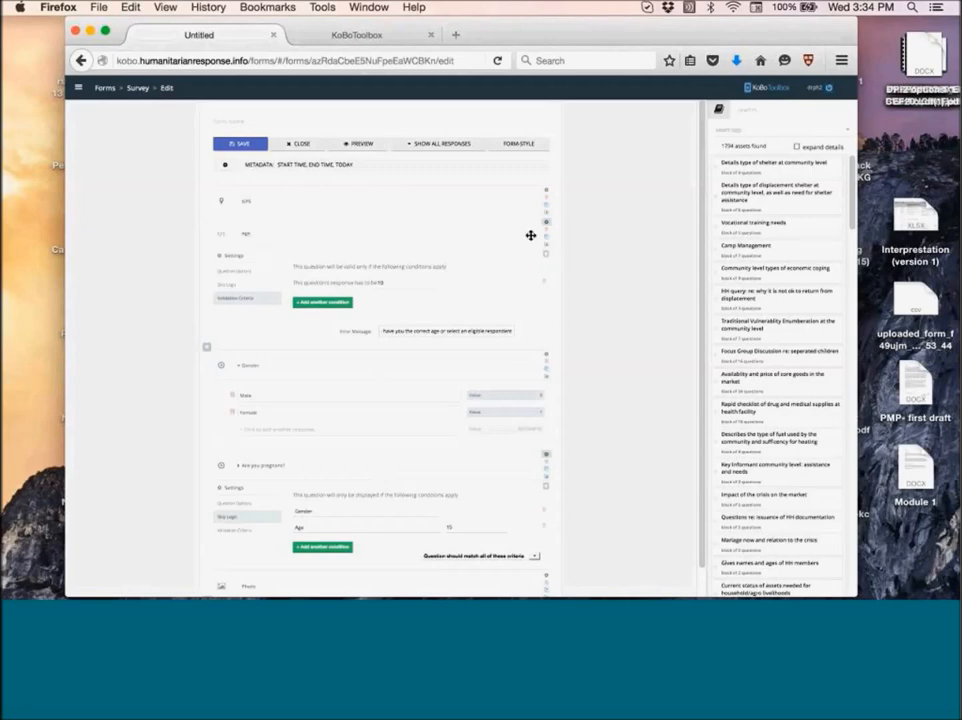
{"action": "mouse_move", "coordinate": [162, 112]}
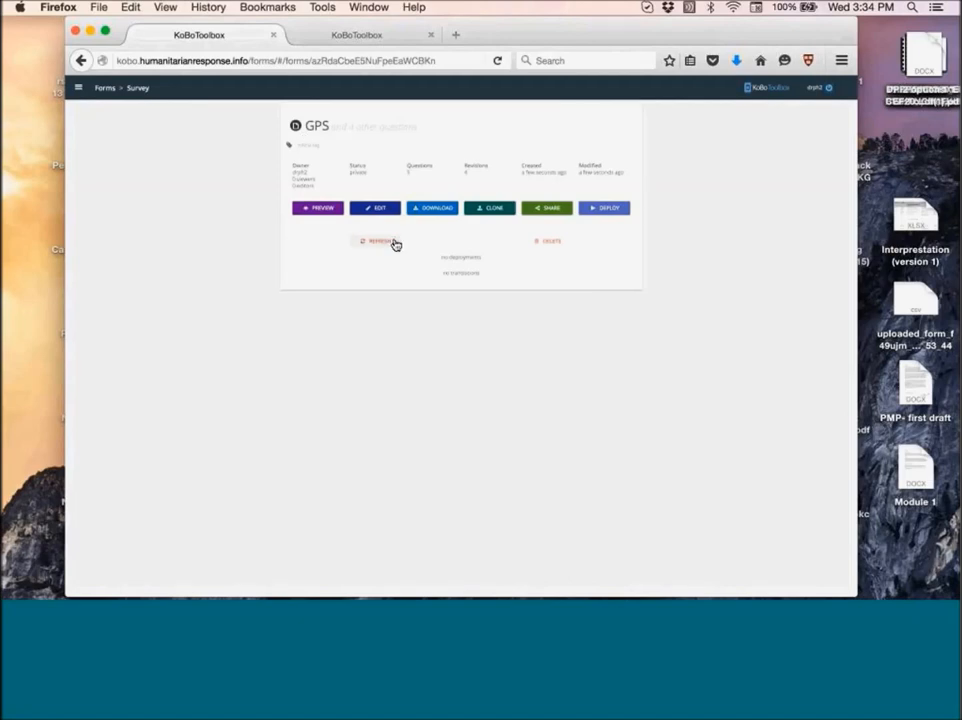
{"action": "mouse_move", "coordinate": [416, 244]}
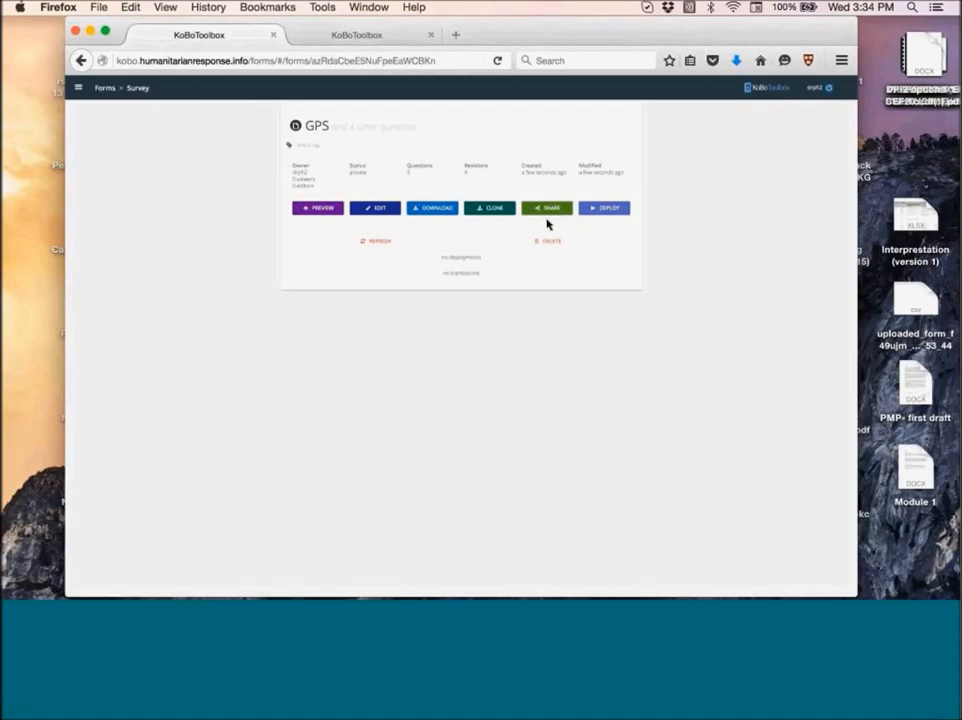
{"action": "mouse_move", "coordinate": [504, 210]}
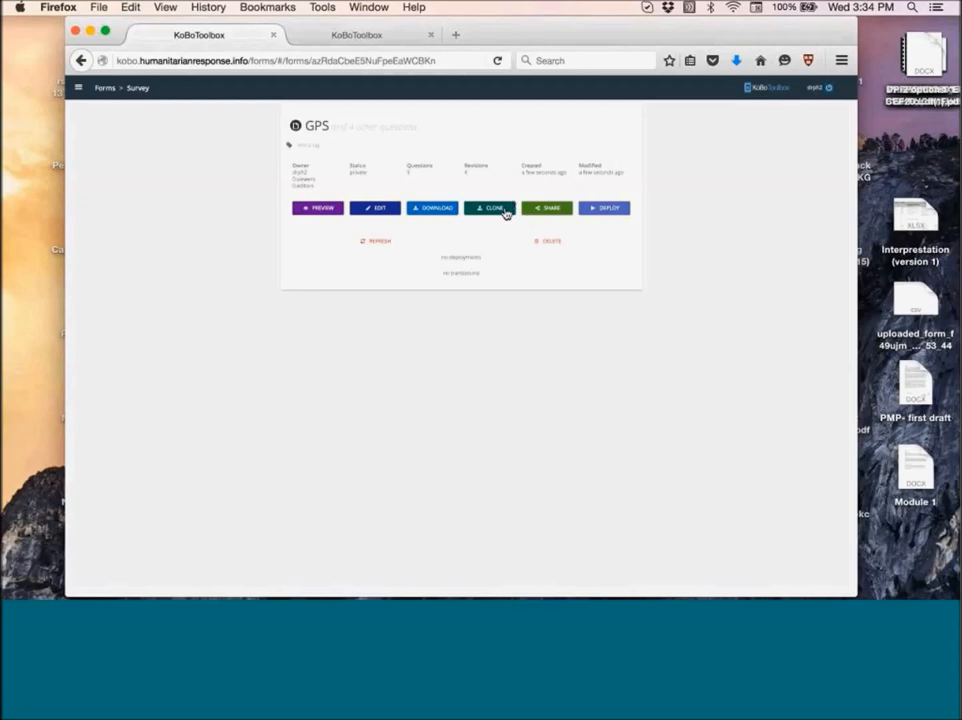
{"action": "mouse_move", "coordinate": [490, 224]}
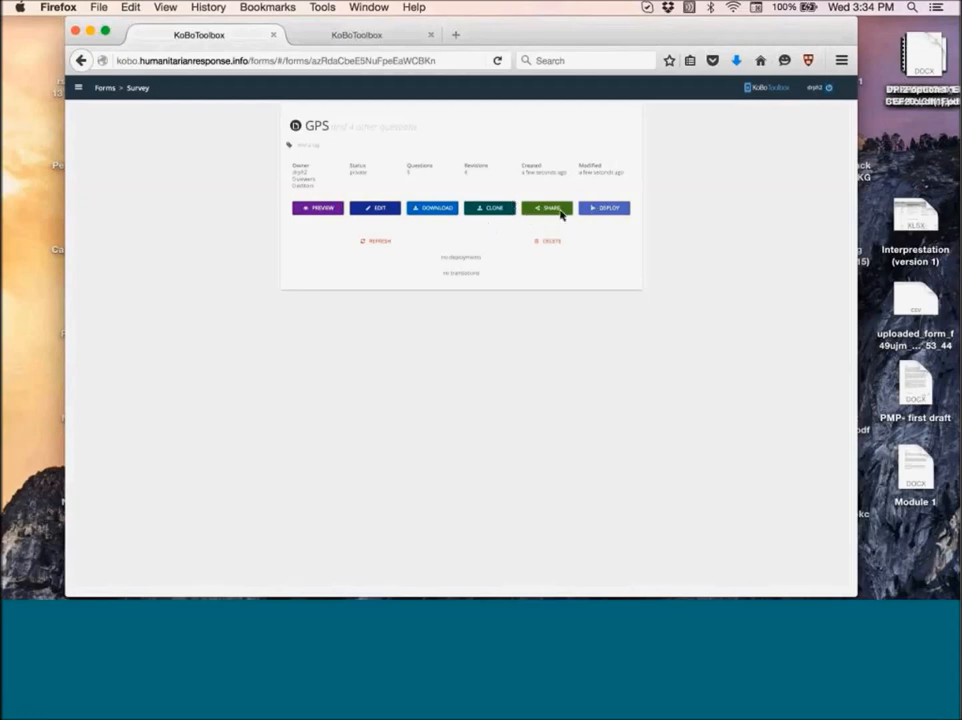
{"action": "mouse_move", "coordinate": [548, 208]}
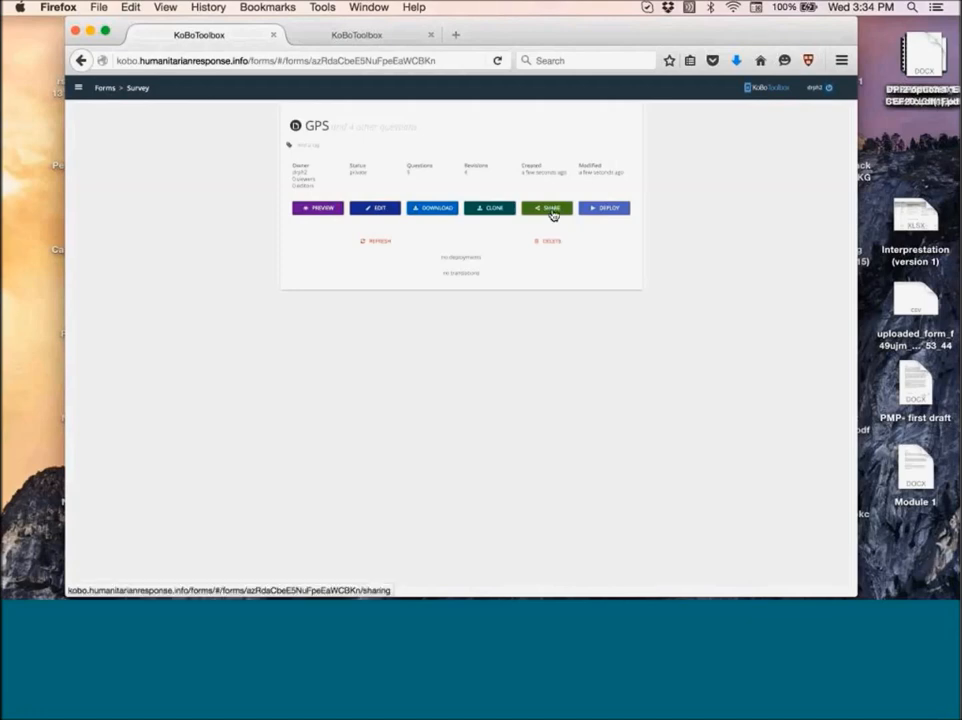
{"action": "left_click", "coordinate": [544, 206]}
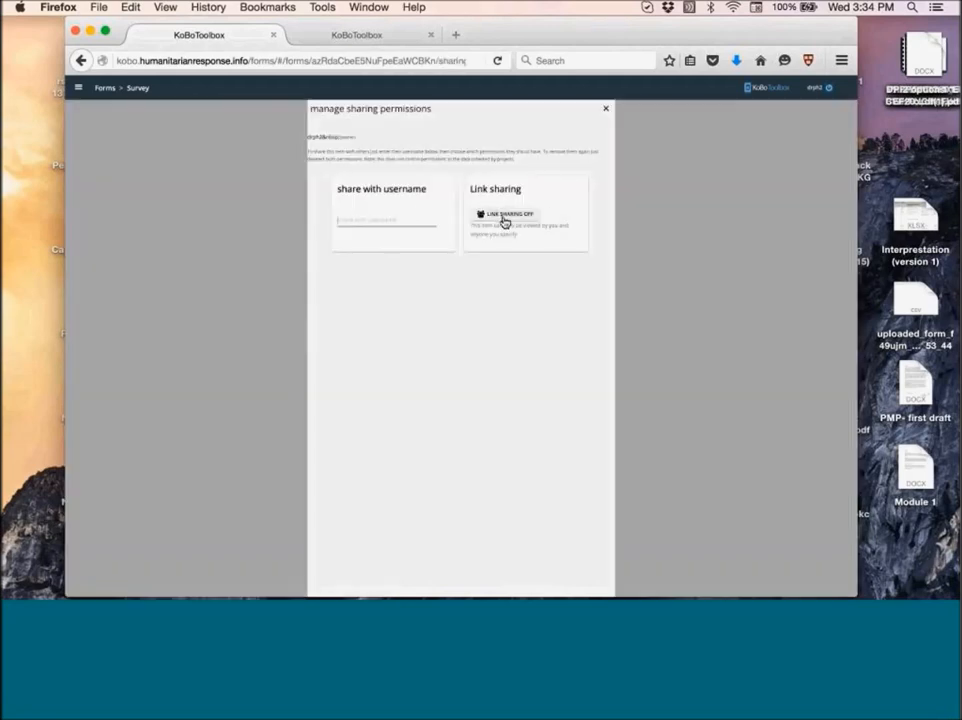
{"action": "left_click", "coordinate": [604, 108]}
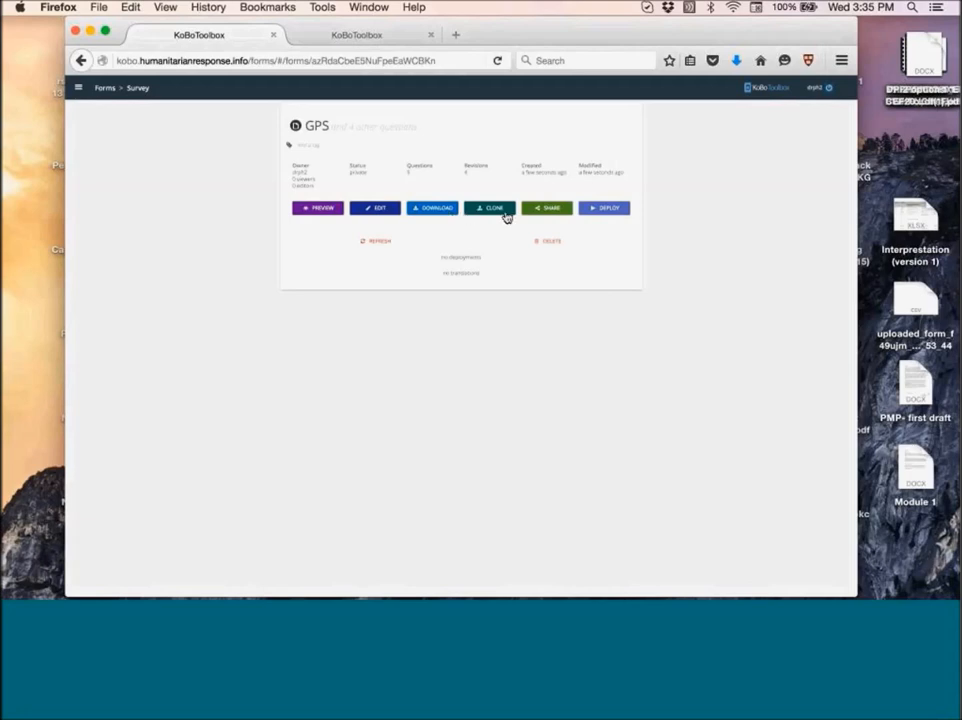
{"action": "mouse_move", "coordinate": [500, 258]}
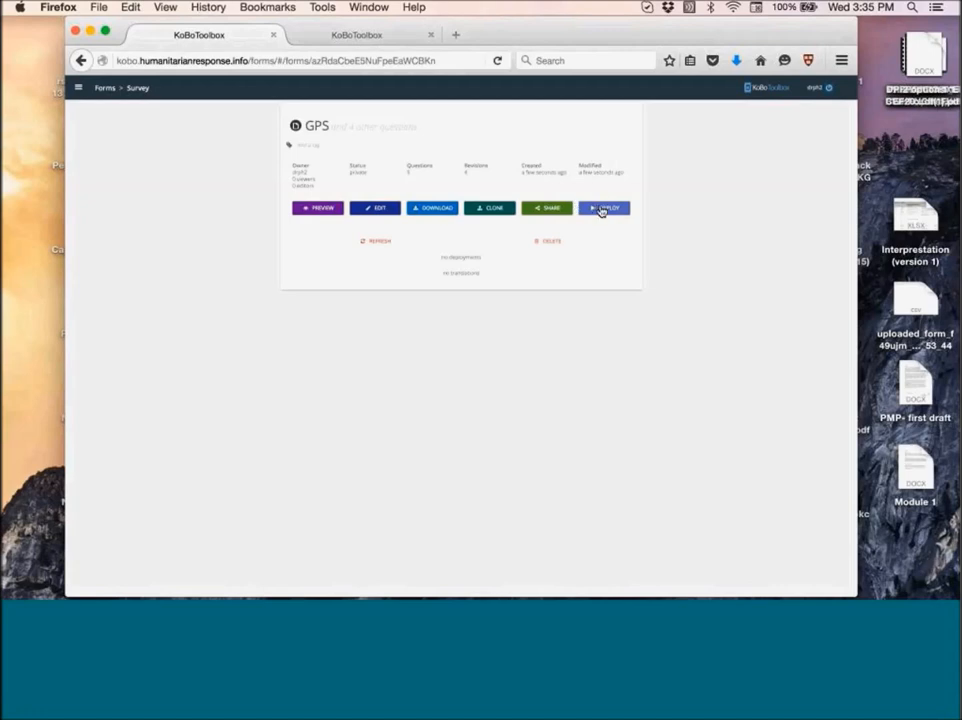
{"action": "mouse_move", "coordinate": [604, 250]}
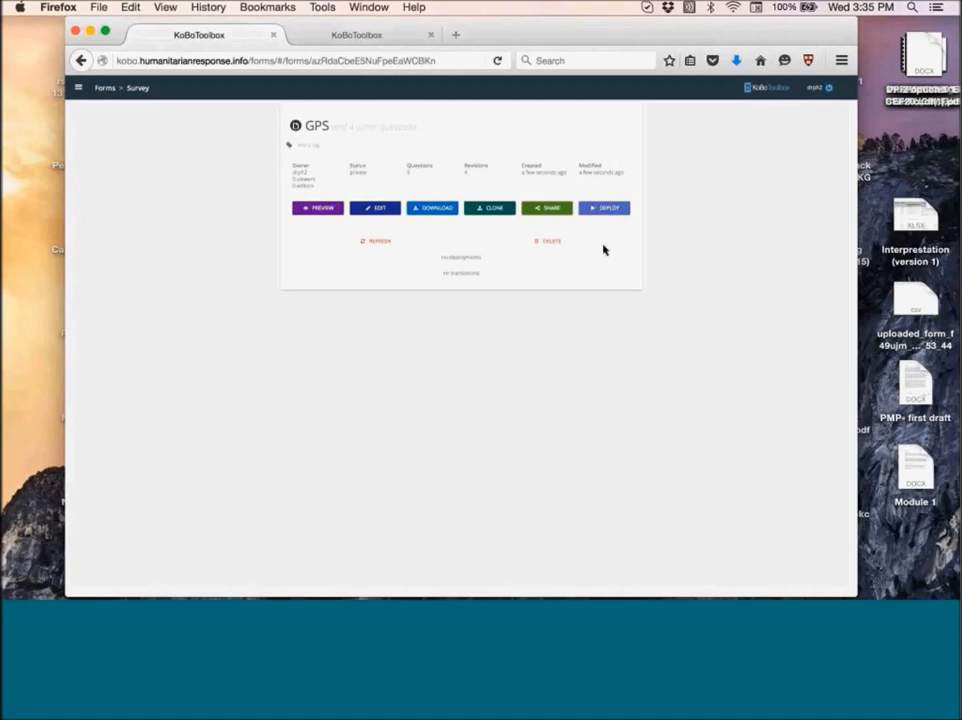
Deploy the GPS form to kobocat under a new form id as project Zika2.
{"action": "left_click", "coordinate": [604, 208]}
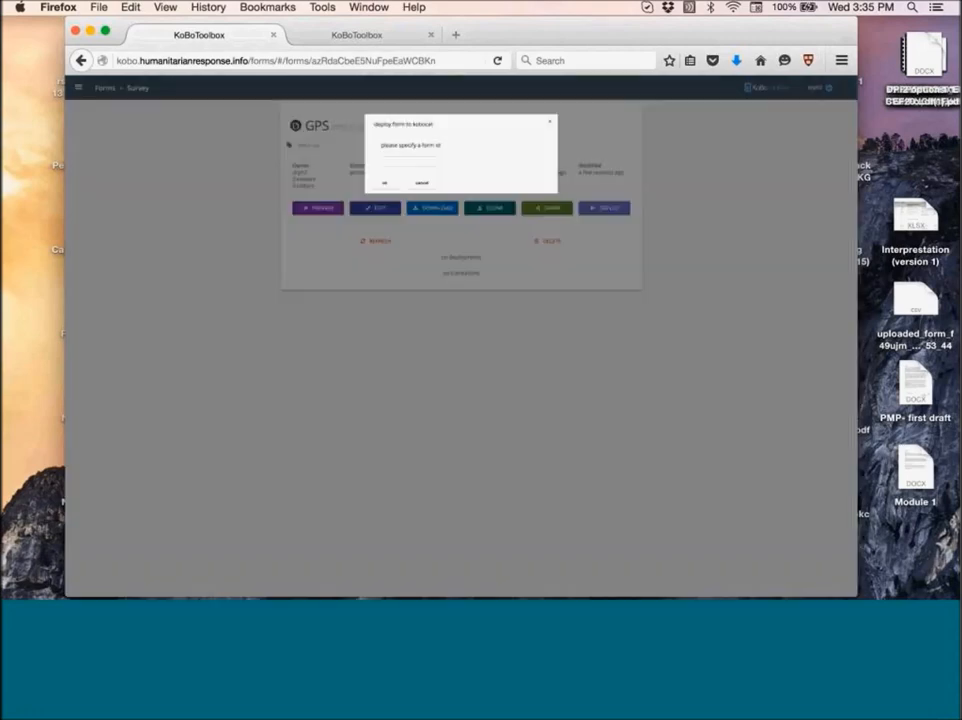
{"action": "left_click", "coordinate": [410, 160]}
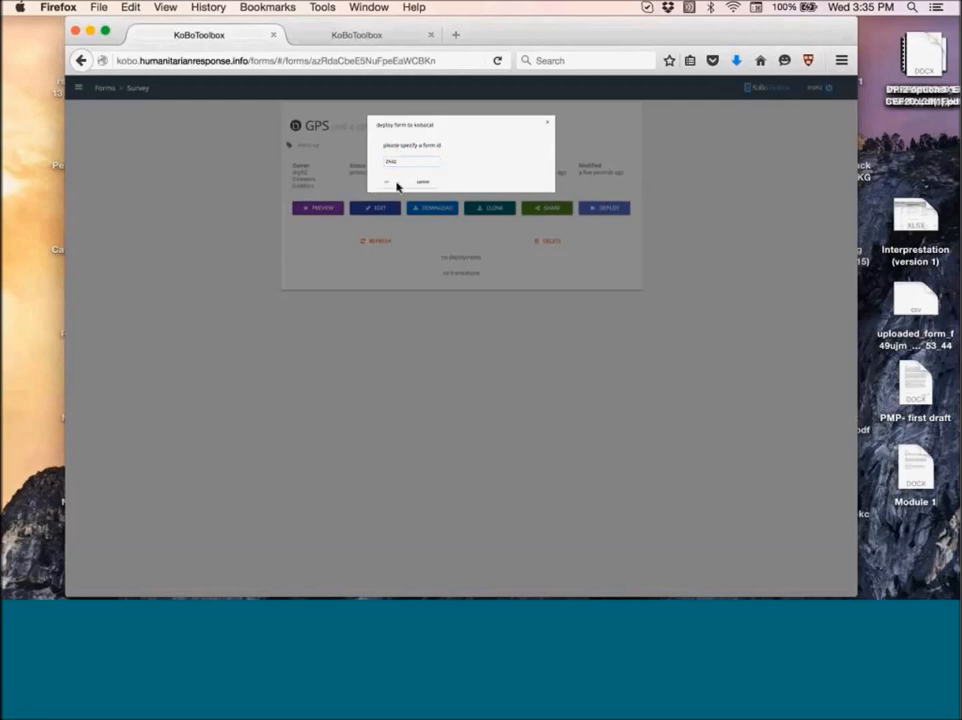
{"action": "left_click", "coordinate": [422, 180]}
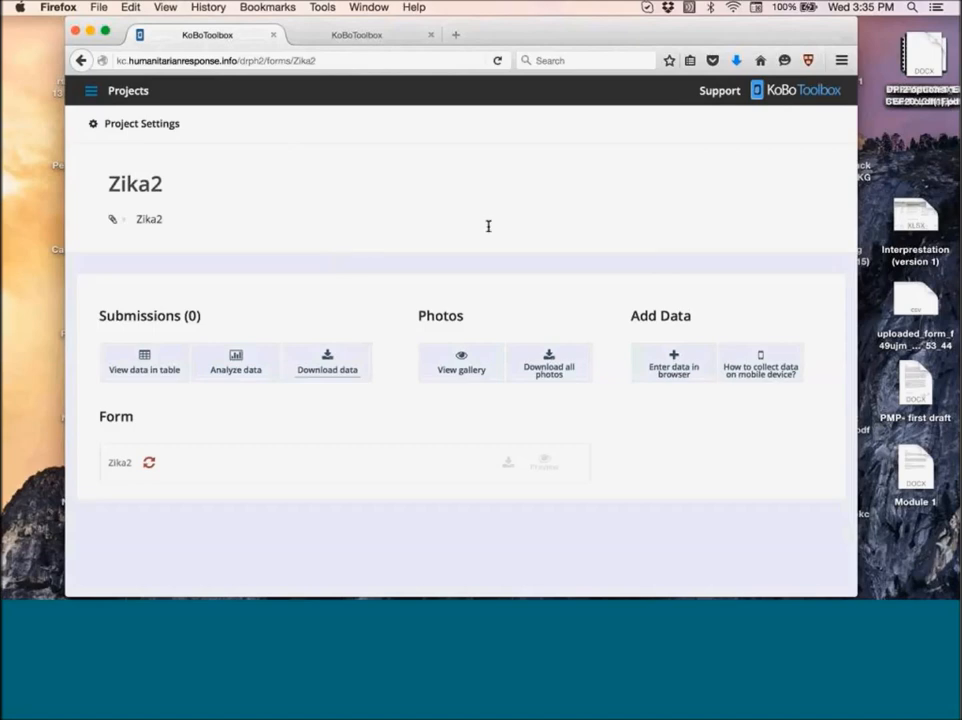
{"action": "mouse_move", "coordinate": [664, 232]}
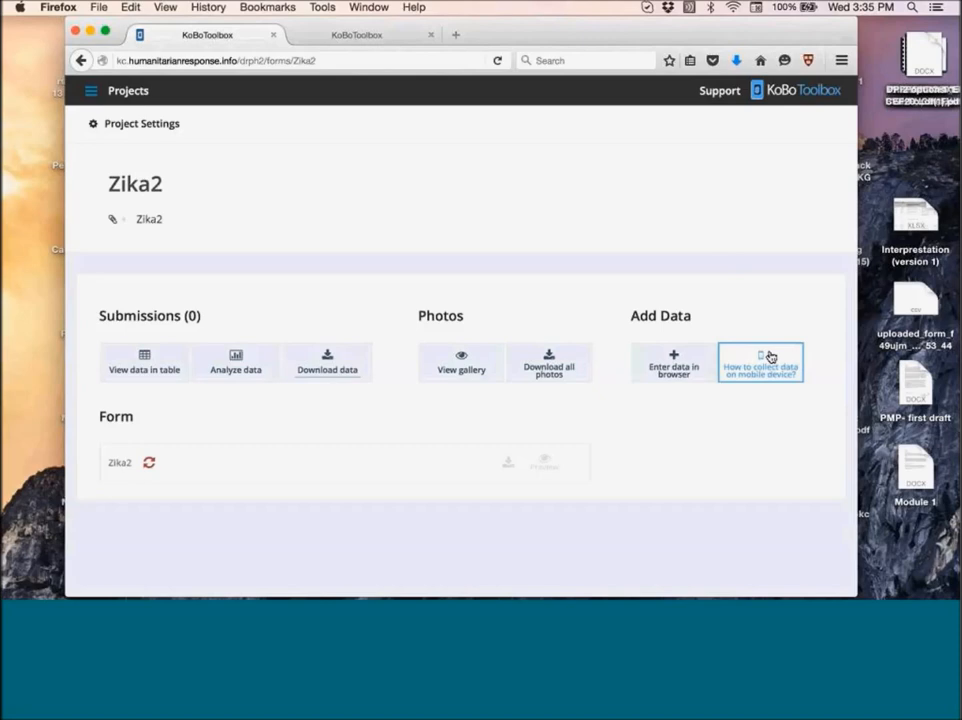
Show the mobile data collection instructions with KoBoCollect server URL, web form link and QR code.
{"action": "left_click", "coordinate": [760, 362]}
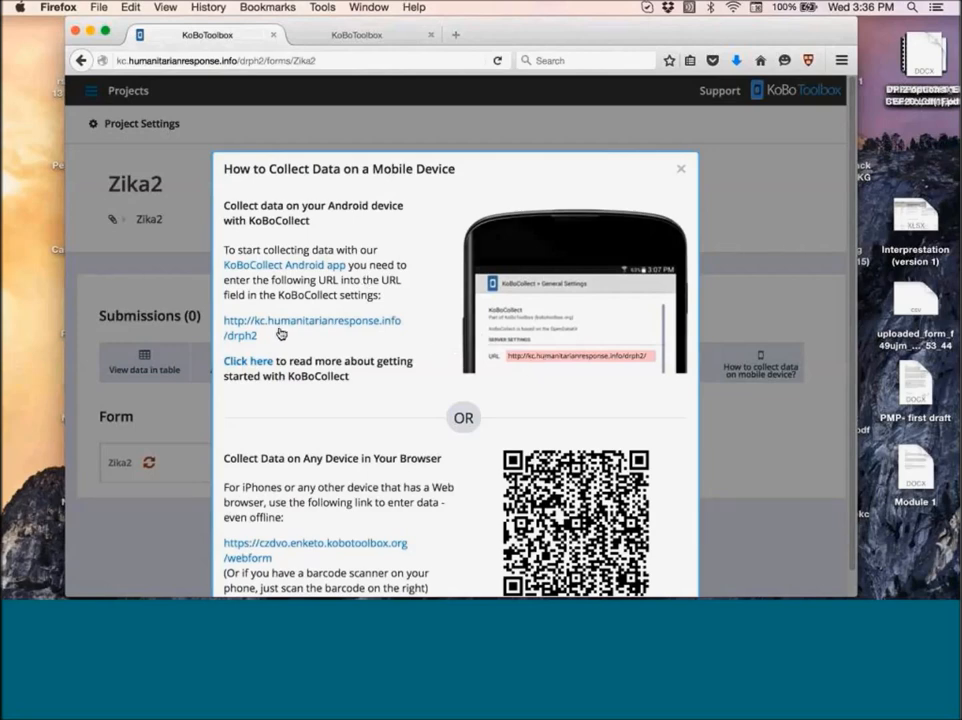
{"action": "mouse_move", "coordinate": [272, 336]}
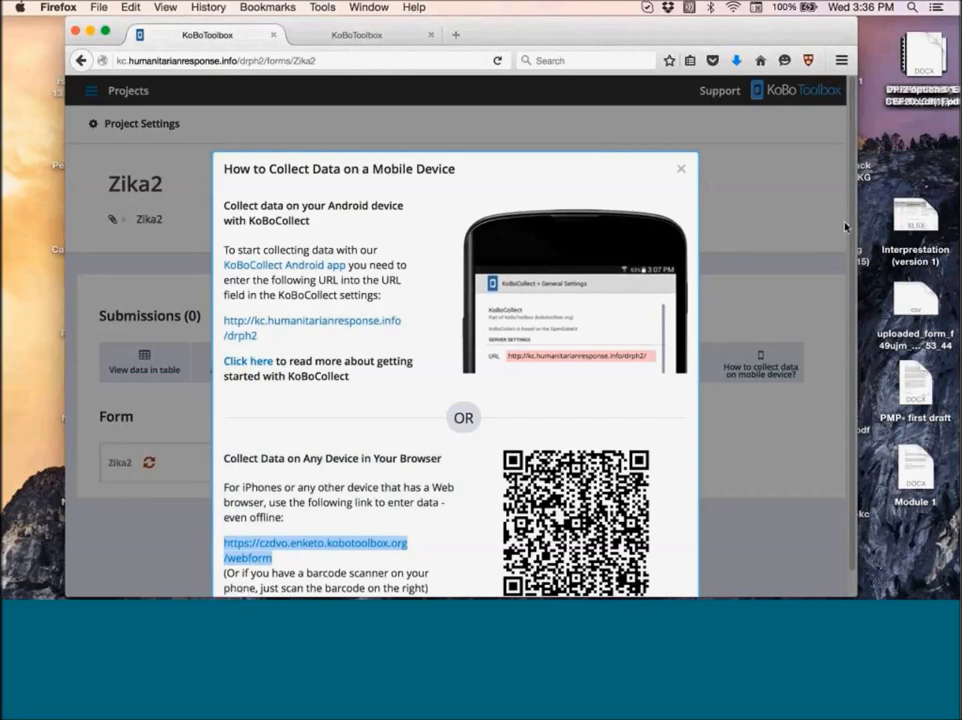
{"action": "mouse_move", "coordinate": [736, 84]}
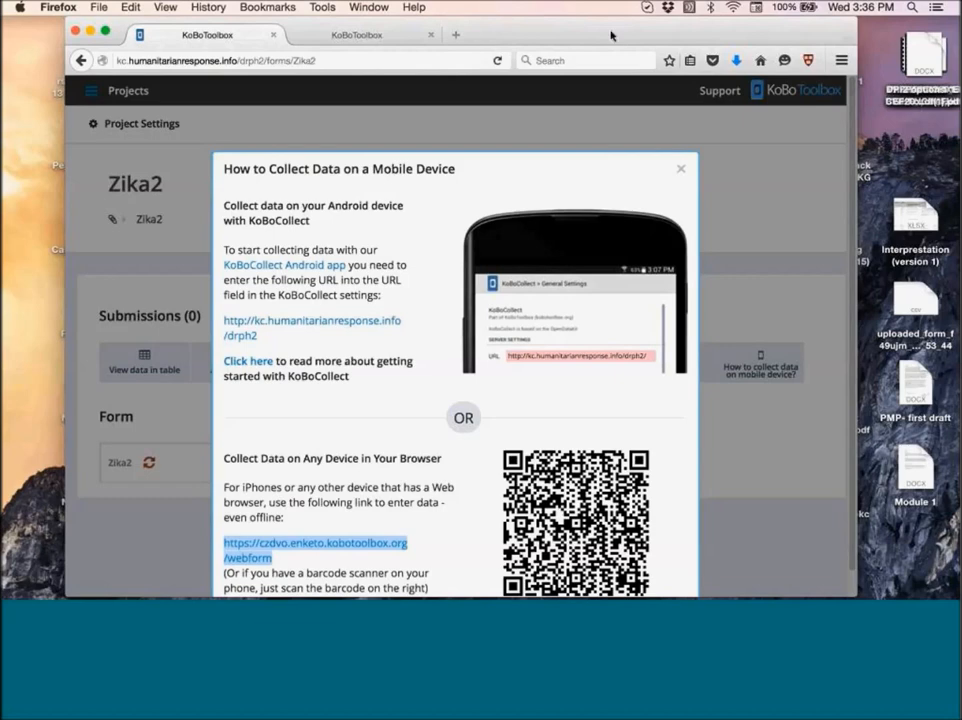
{"action": "mouse_move", "coordinate": [688, 402]}
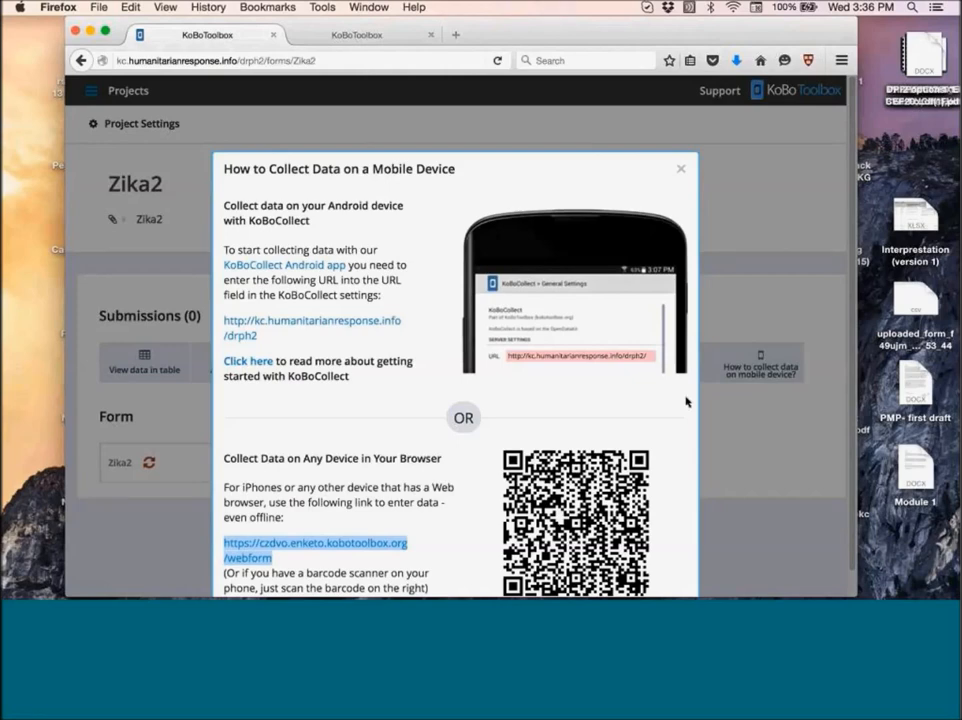
{"action": "mouse_move", "coordinate": [432, 284]}
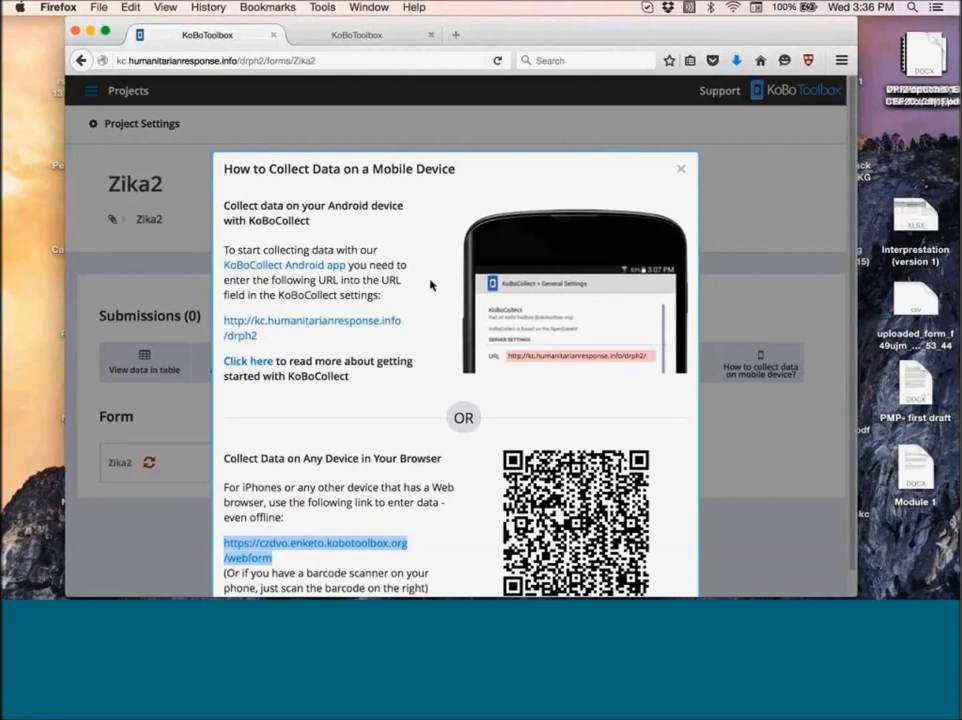
{"action": "mouse_move", "coordinate": [322, 324]}
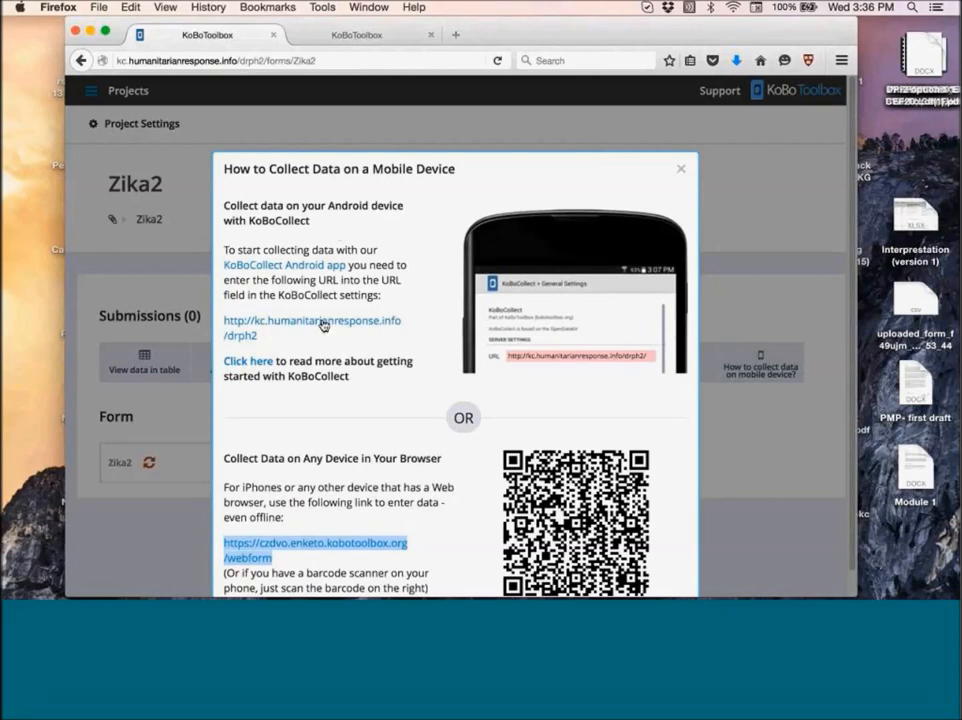
{"action": "mouse_move", "coordinate": [328, 332]}
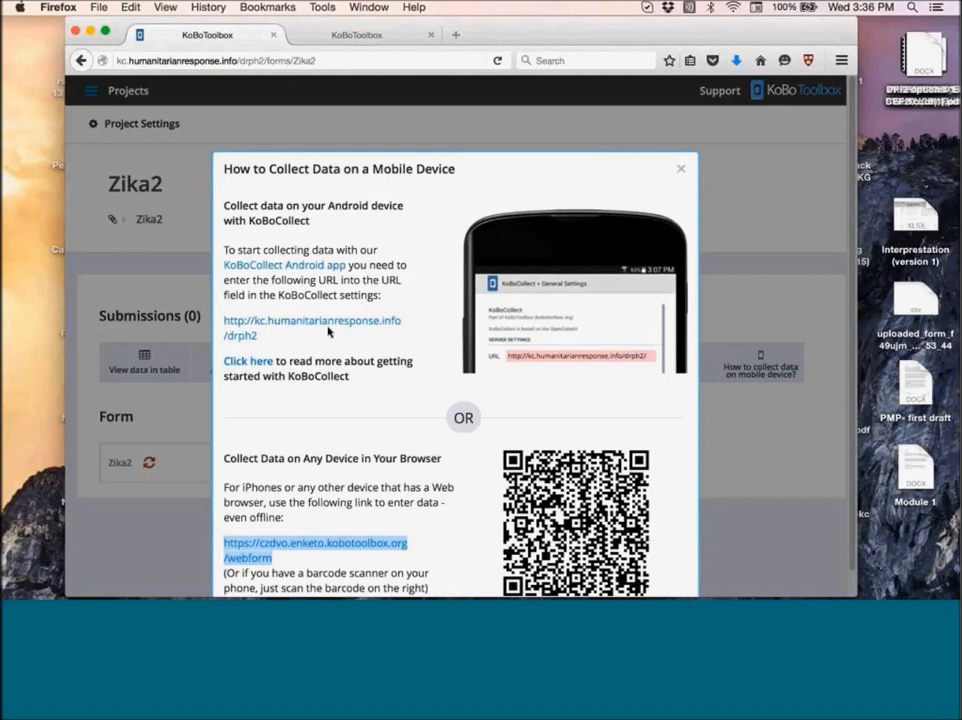
{"action": "mouse_move", "coordinate": [328, 336]}
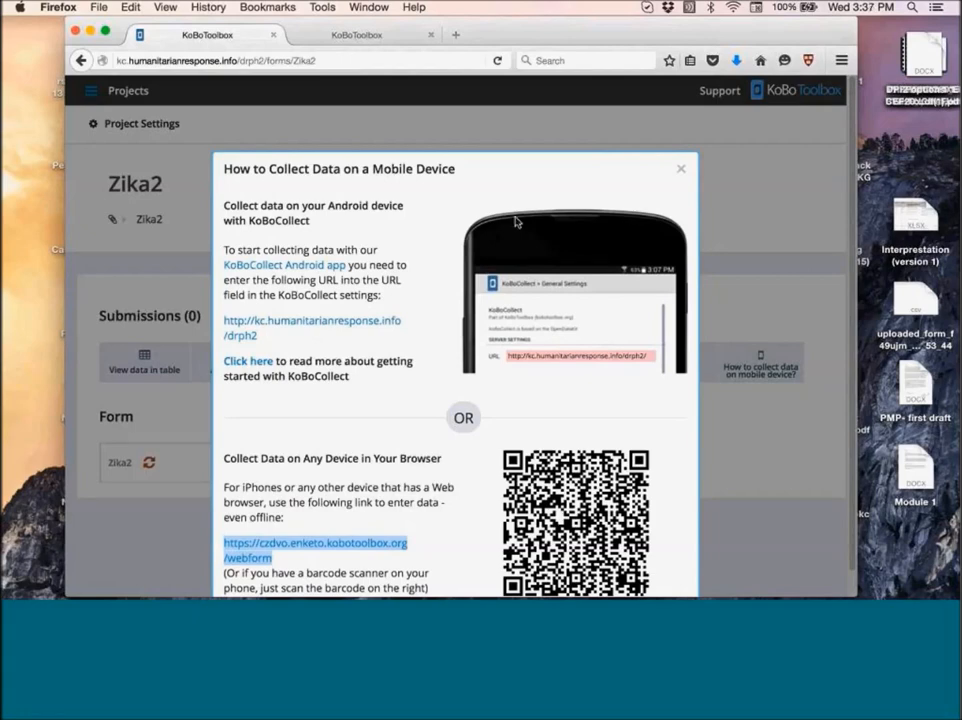
{"action": "mouse_move", "coordinate": [684, 168]}
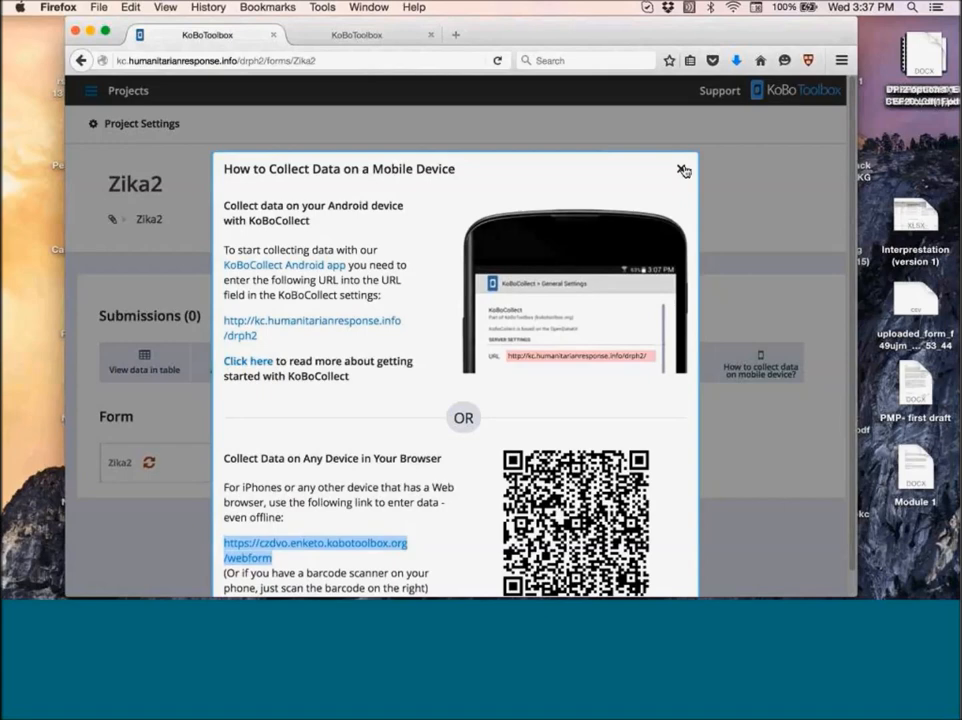
{"action": "left_click", "coordinate": [684, 168]}
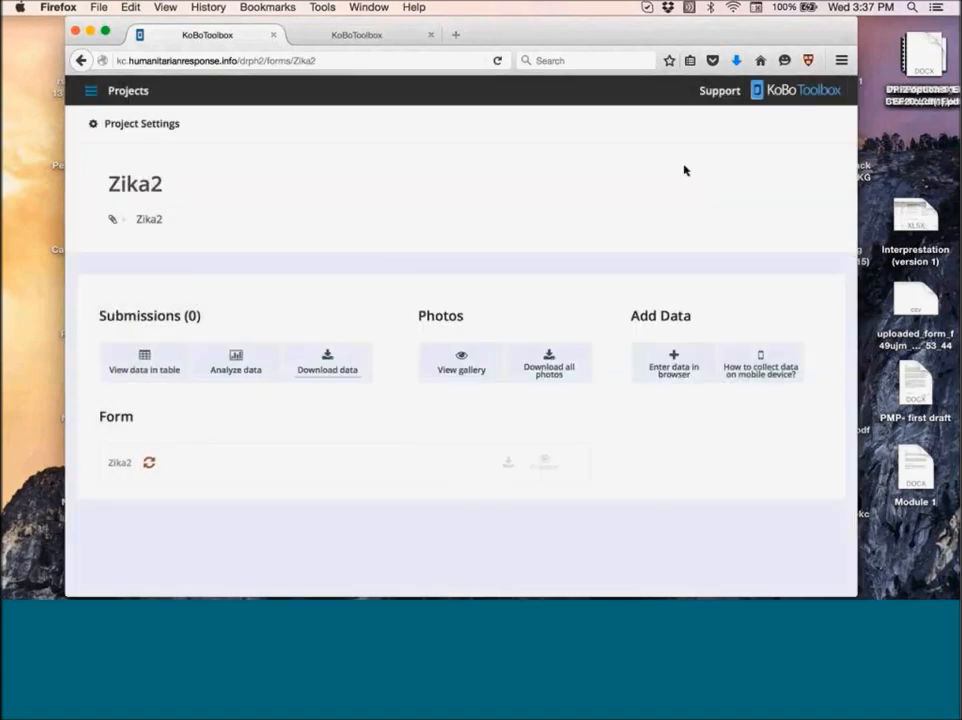
{"action": "mouse_move", "coordinate": [716, 196]}
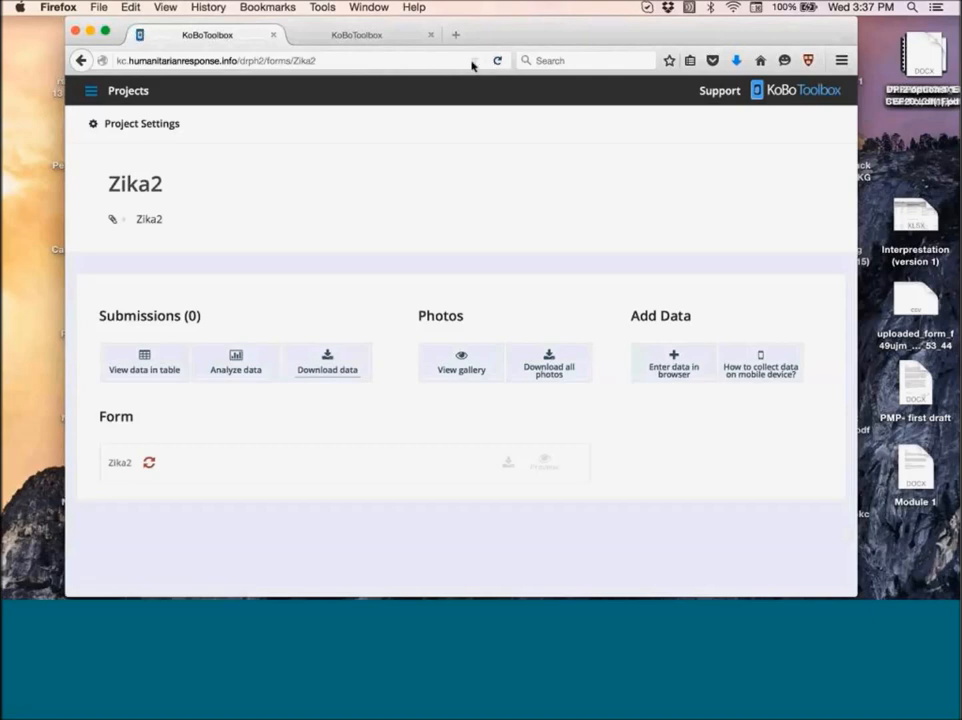
{"action": "left_click", "coordinate": [496, 60]}
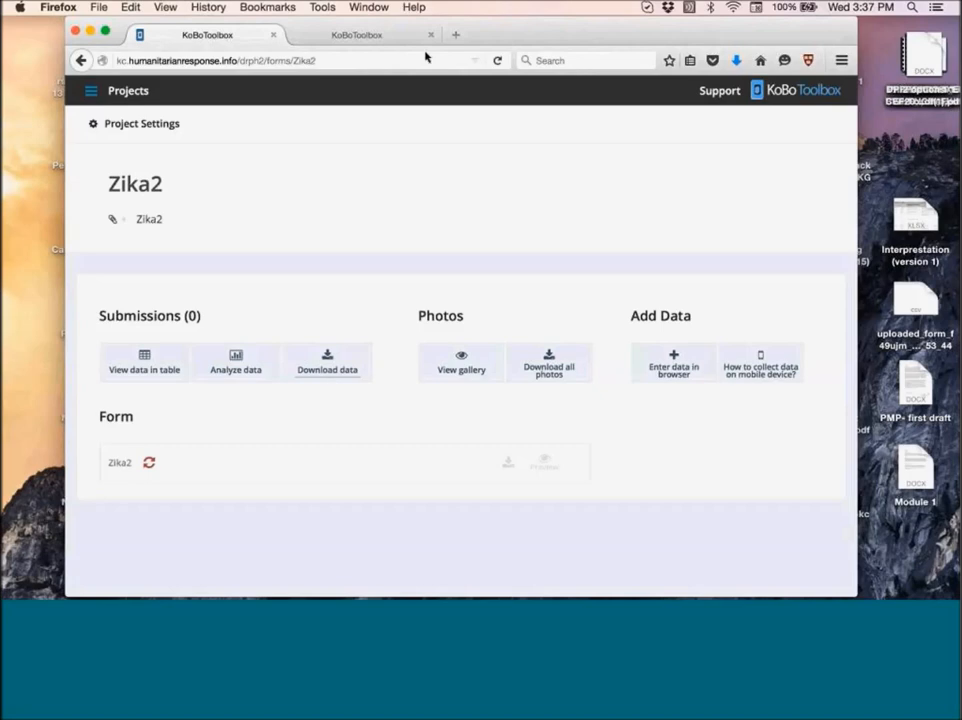
{"action": "mouse_move", "coordinate": [224, 320]}
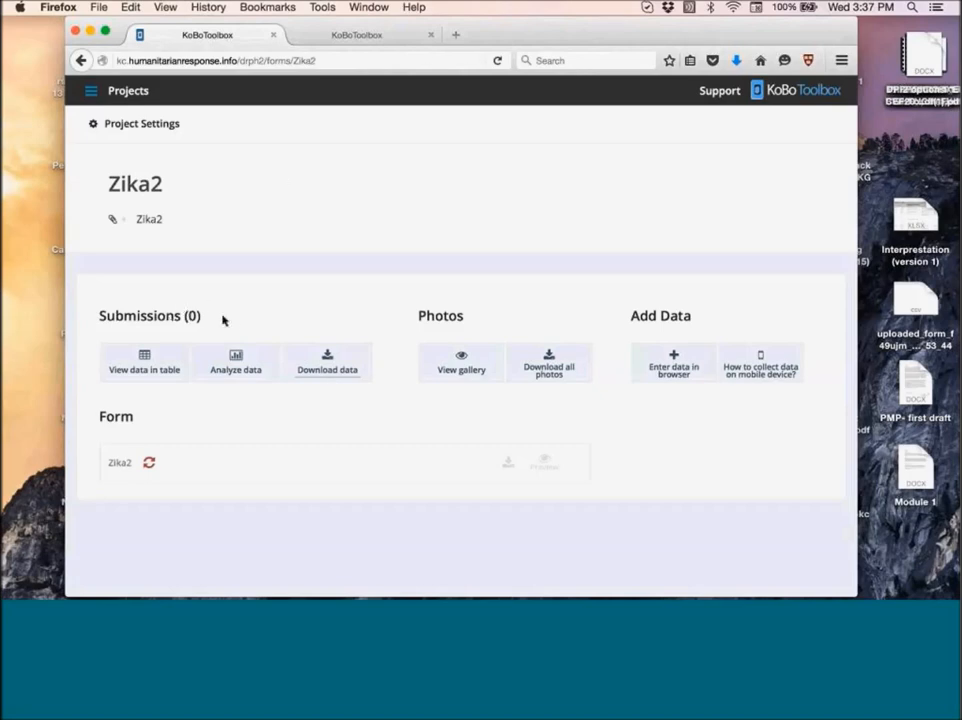
{"action": "mouse_move", "coordinate": [190, 322]}
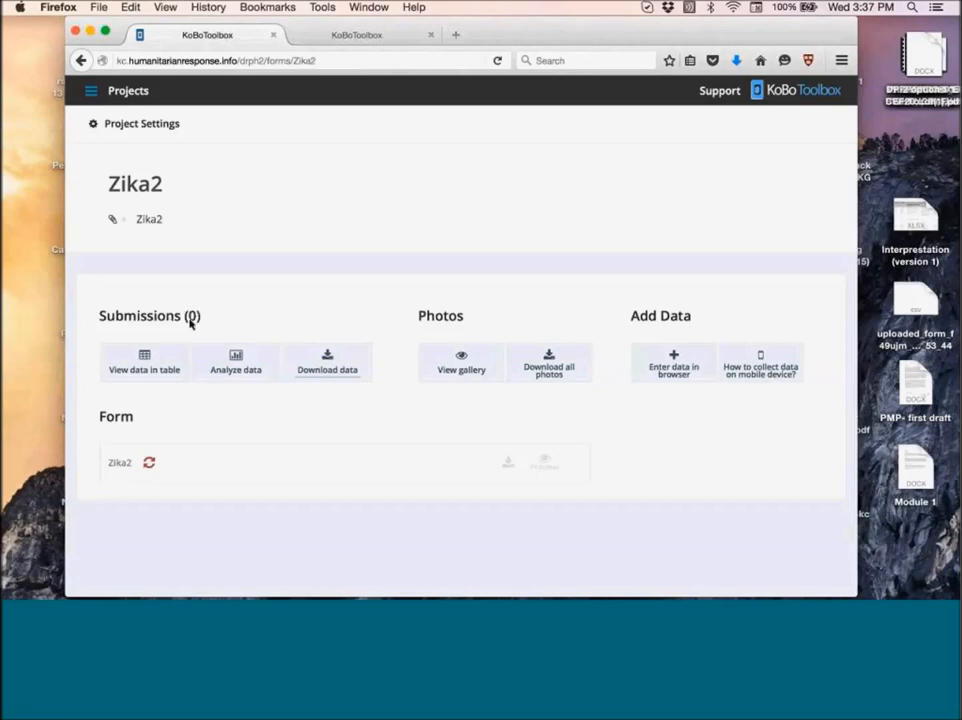
{"action": "mouse_move", "coordinate": [232, 286]}
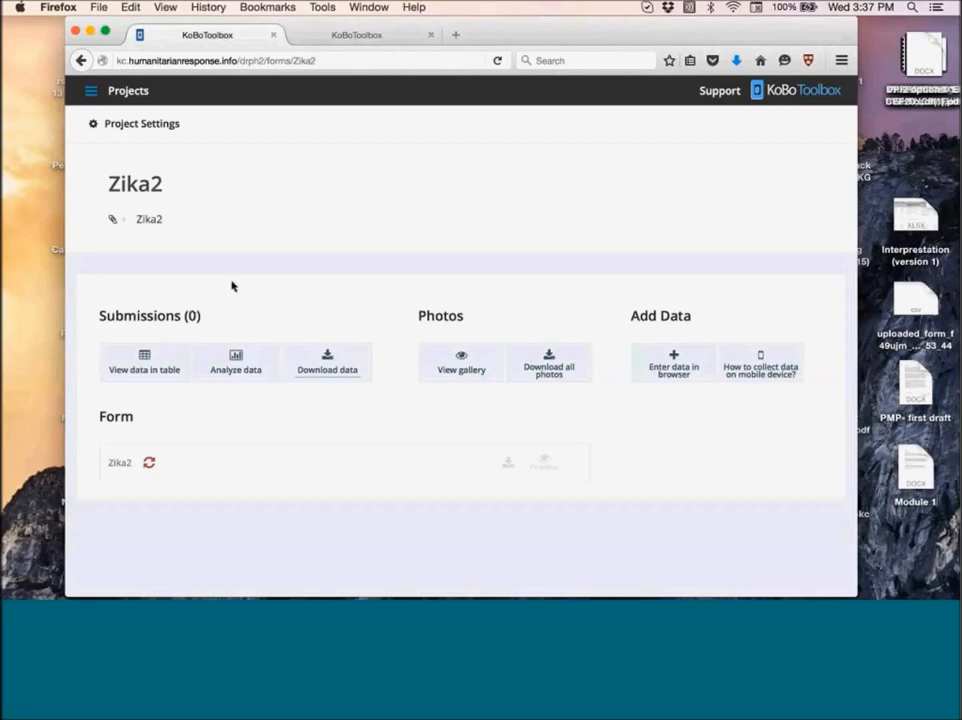
{"action": "mouse_move", "coordinate": [194, 308]}
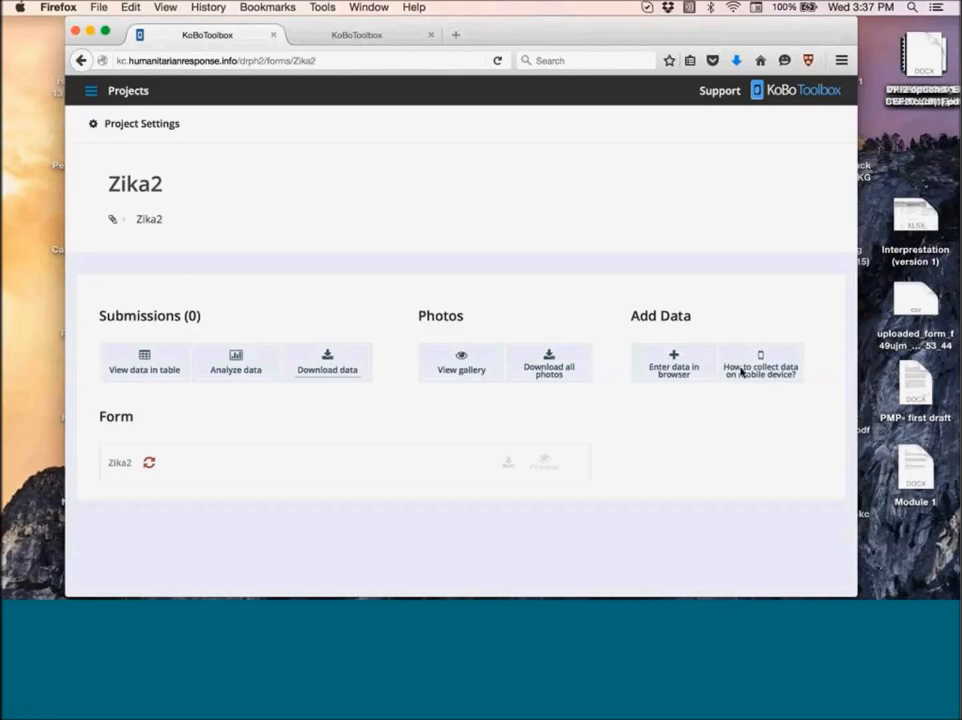
{"action": "mouse_move", "coordinate": [740, 386]}
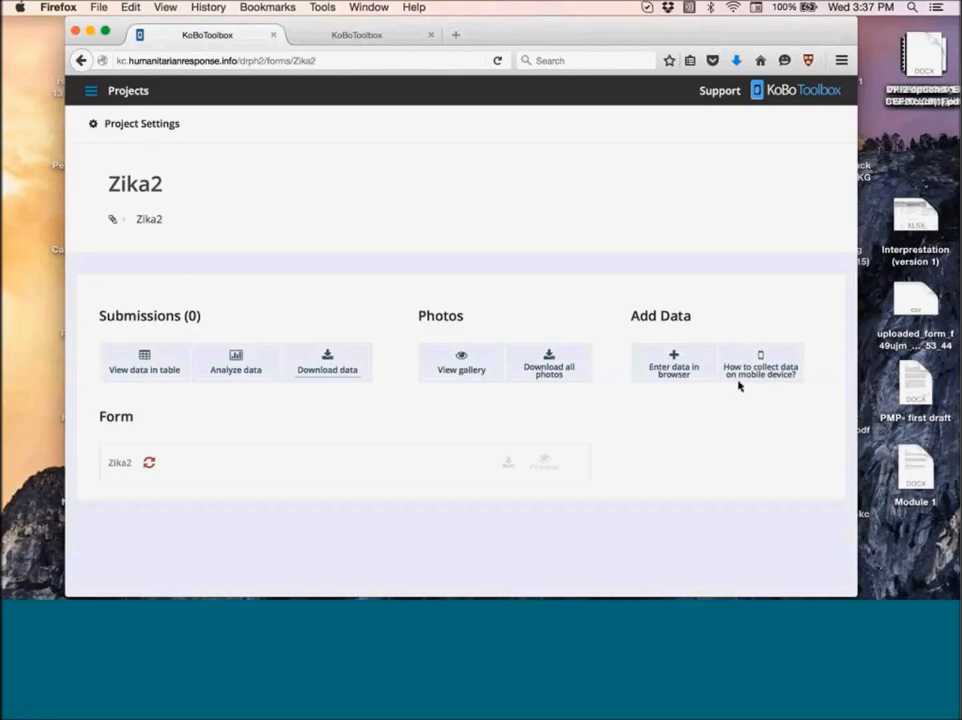
{"action": "mouse_move", "coordinate": [726, 404]}
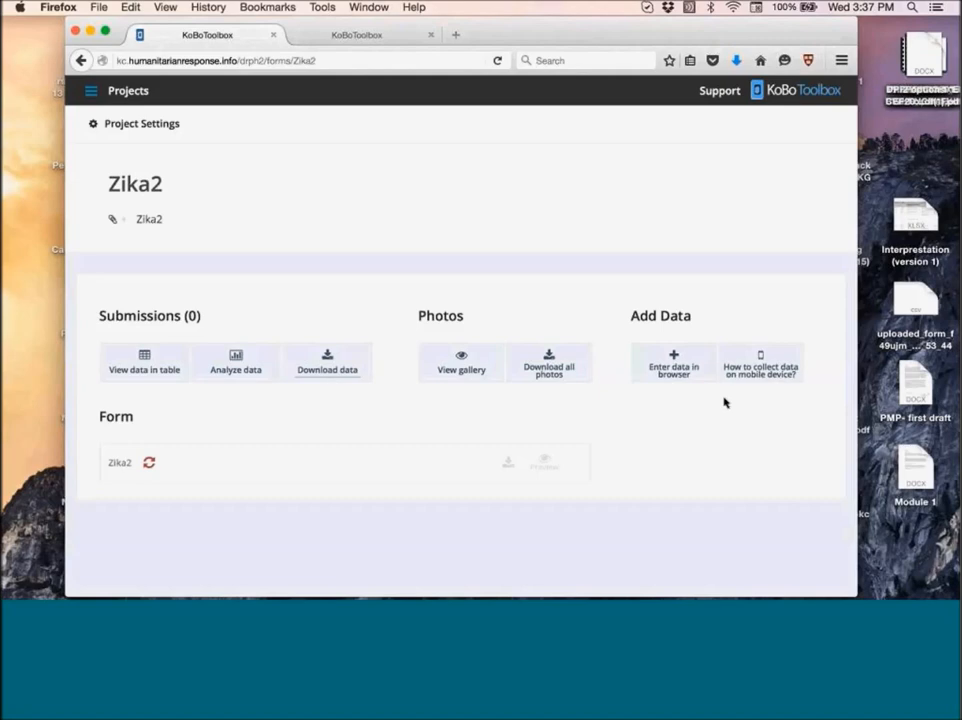
{"action": "mouse_move", "coordinate": [880, 368]}
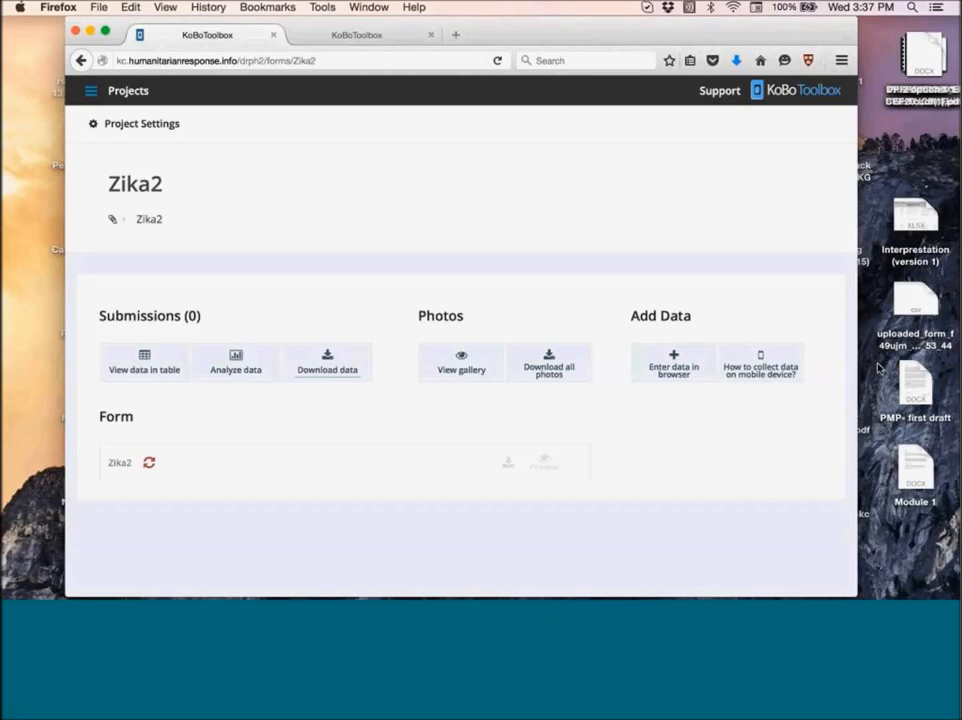
{"action": "mouse_move", "coordinate": [700, 116]}
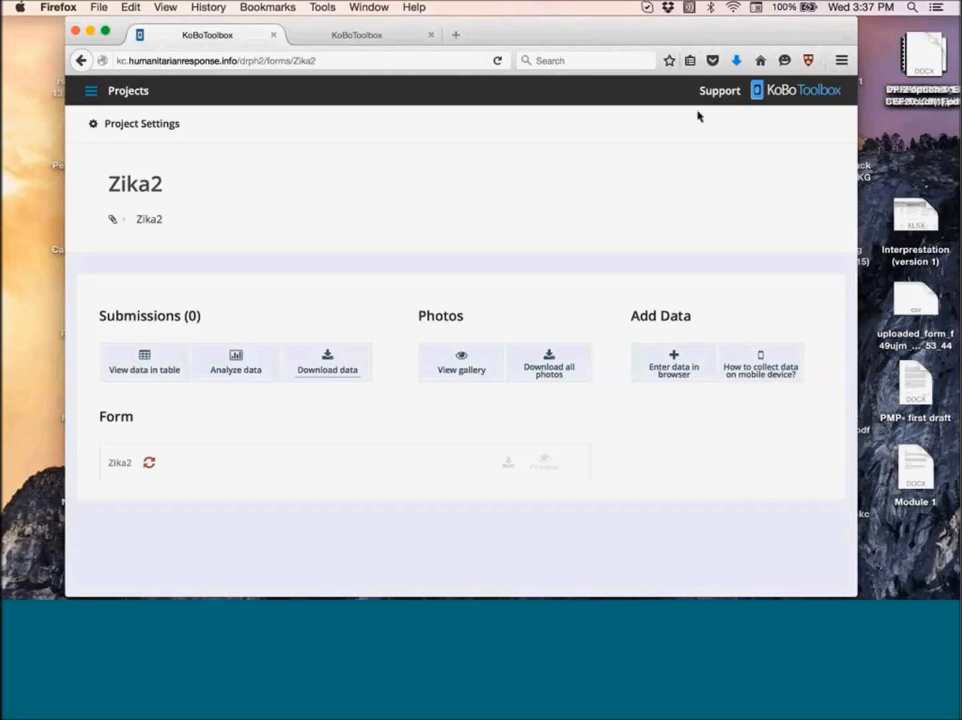
Reload the Zika2 project page so it reports 3 submissions and a GPS Points section.
{"action": "left_click", "coordinate": [496, 60]}
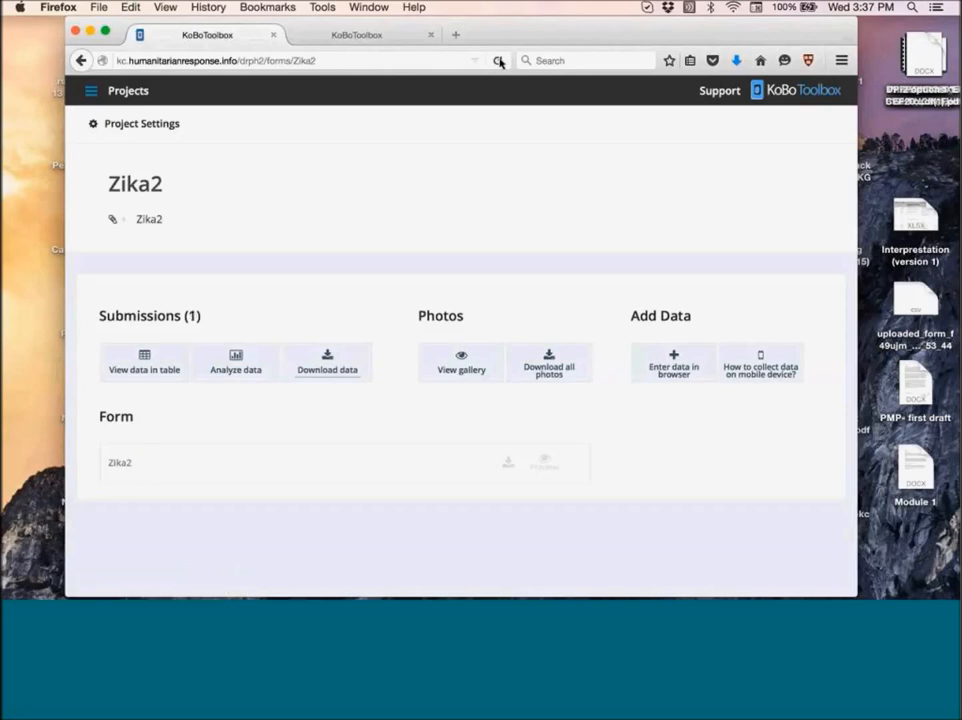
{"action": "mouse_move", "coordinate": [144, 362]}
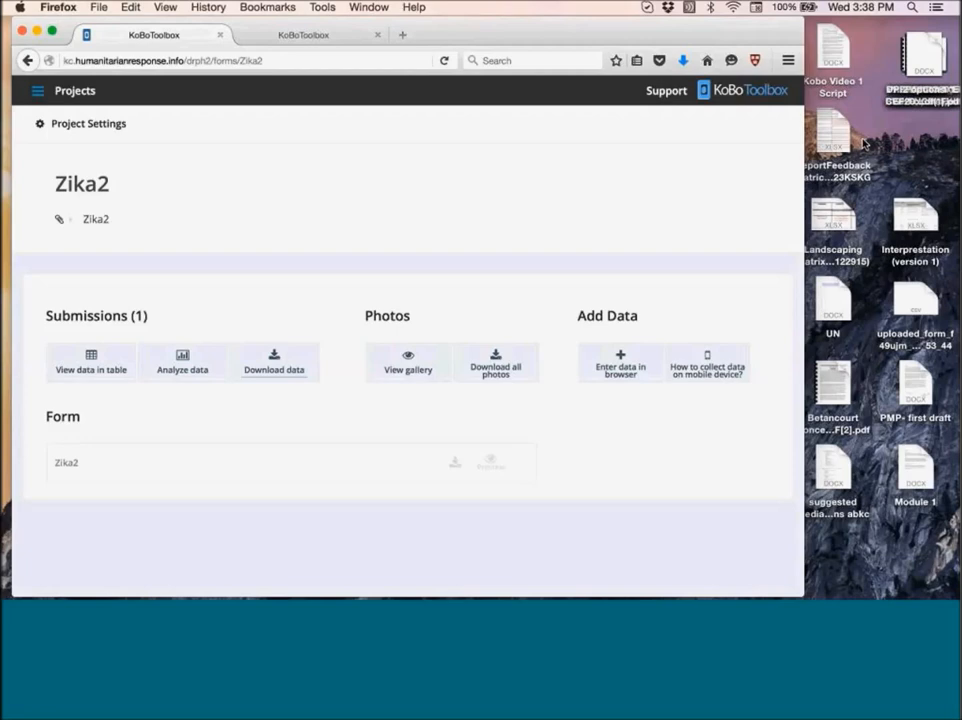
{"action": "mouse_move", "coordinate": [344, 168]}
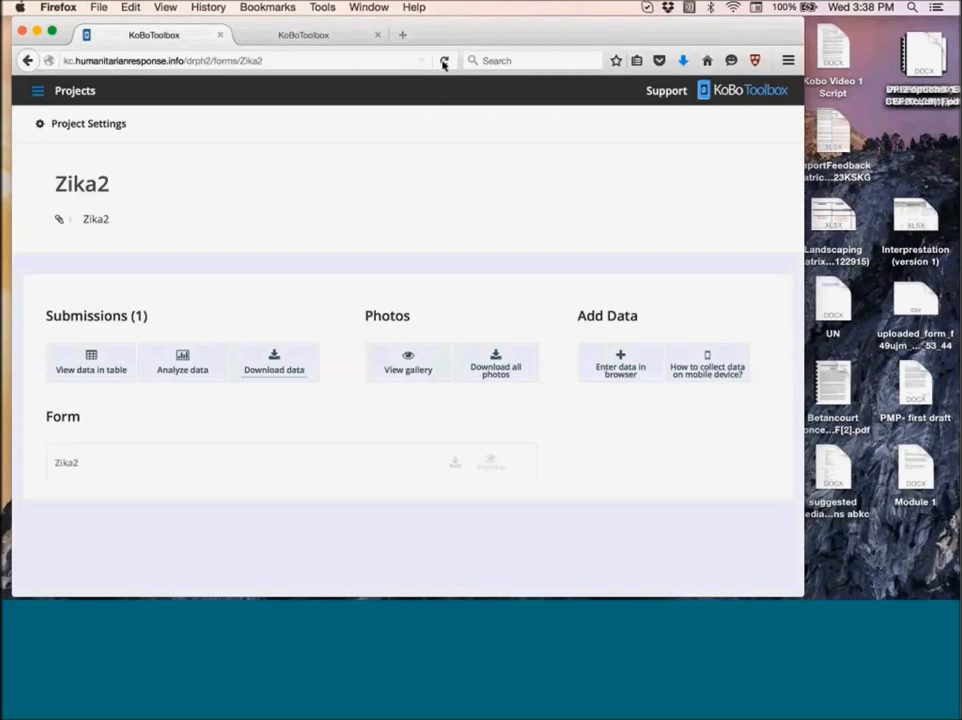
{"action": "left_click", "coordinate": [444, 60]}
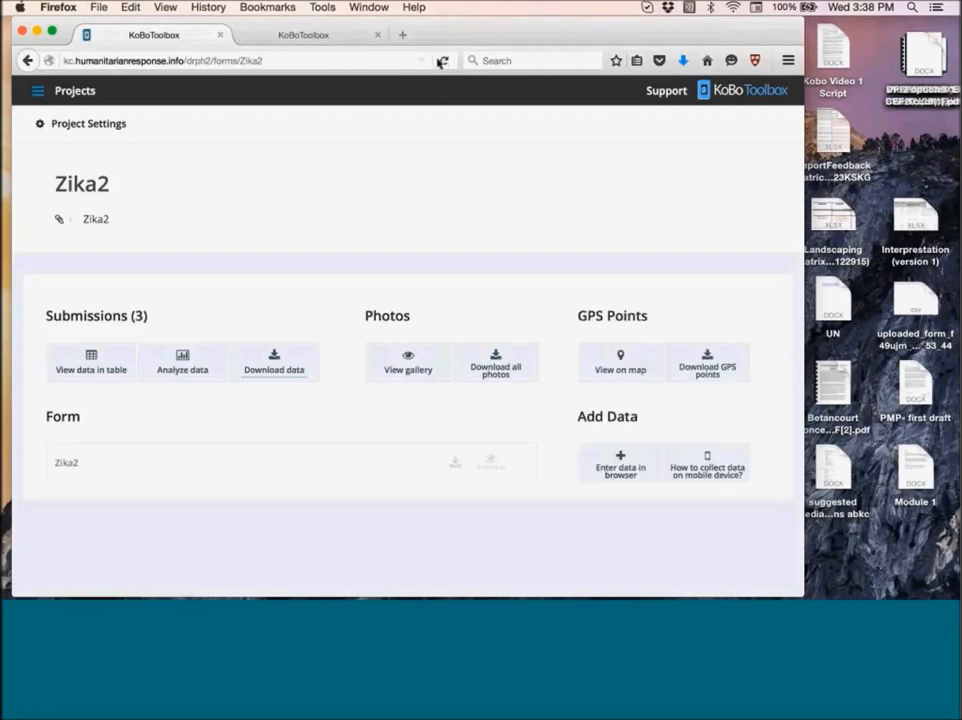
{"action": "mouse_move", "coordinate": [418, 60]}
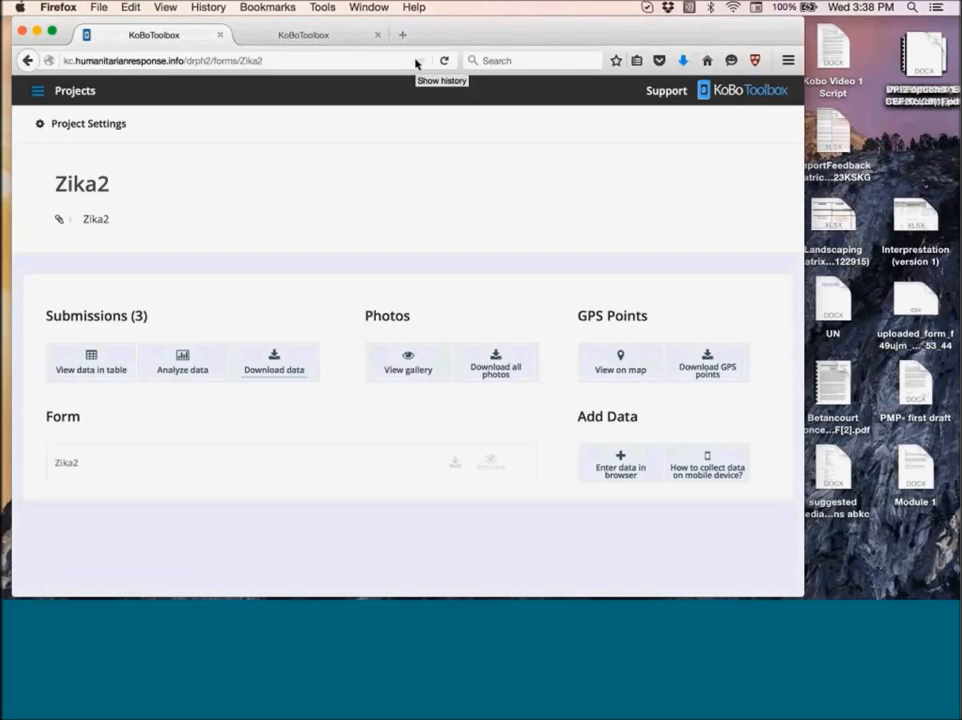
{"action": "mouse_move", "coordinate": [452, 80]}
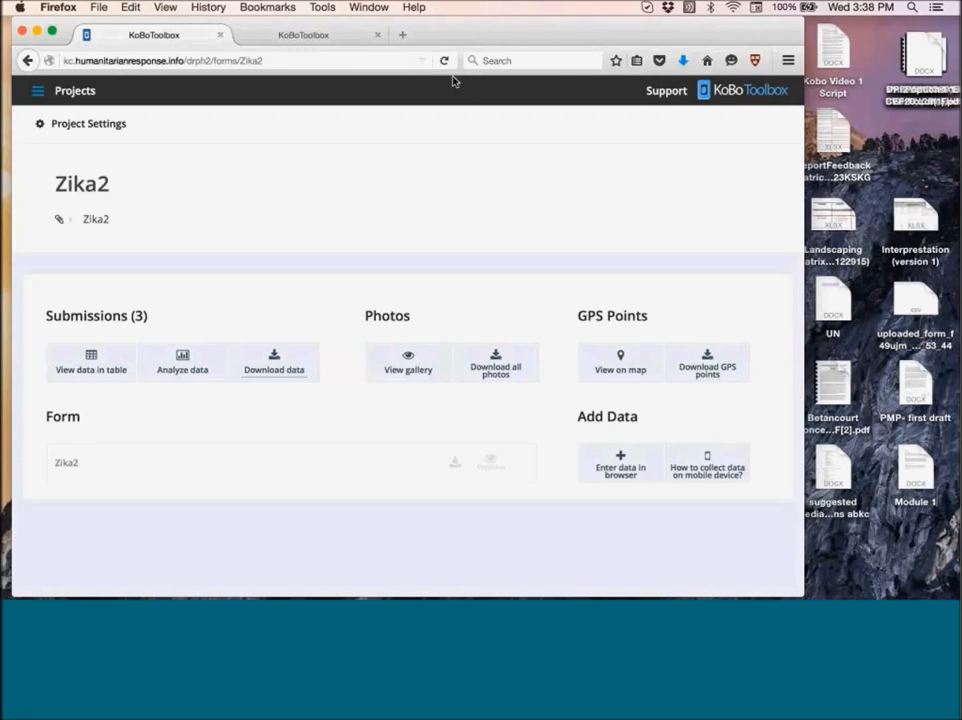
{"action": "mouse_move", "coordinate": [656, 376]}
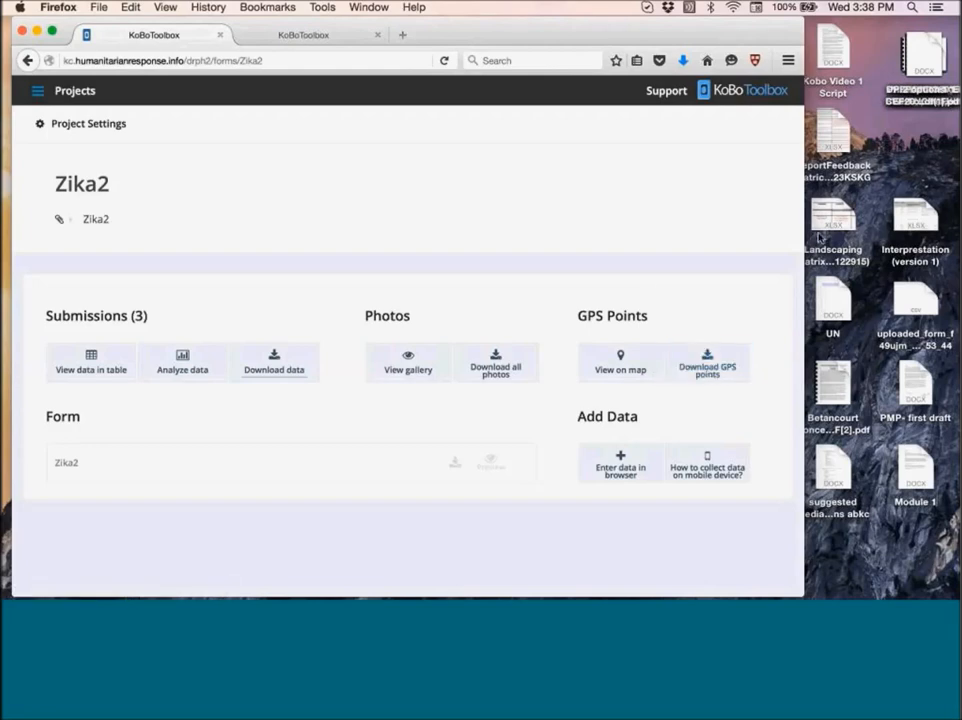
Mark a location on the Zika2 web form's map so latitude and longitude are filled in.
{"action": "left_click", "coordinate": [620, 464]}
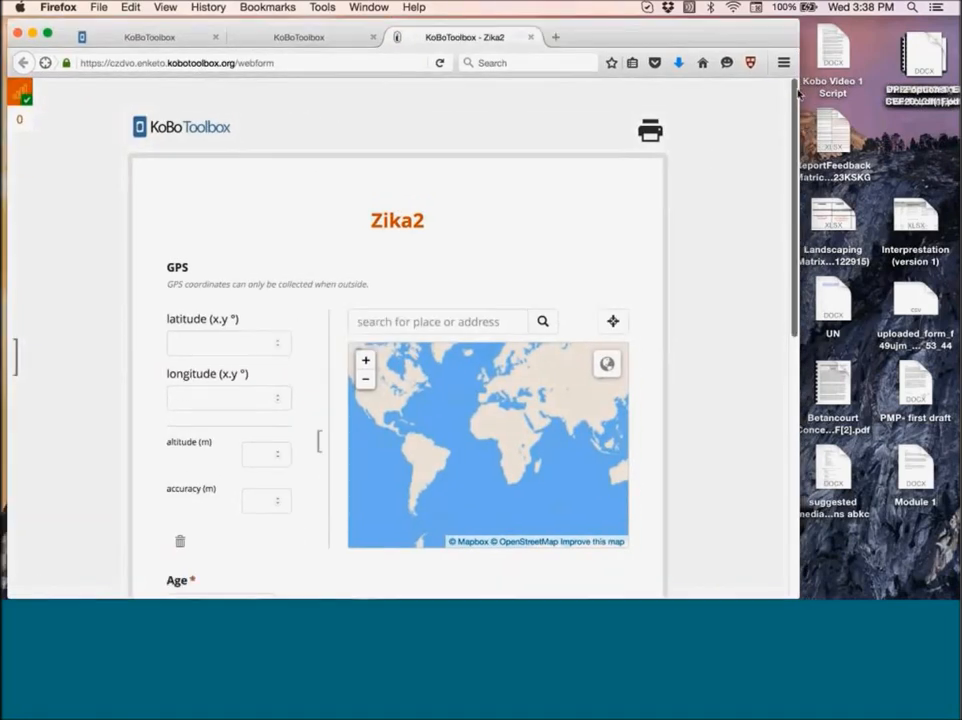
{"action": "scroll", "scroll_direction": "down", "scroll_amount": 3}
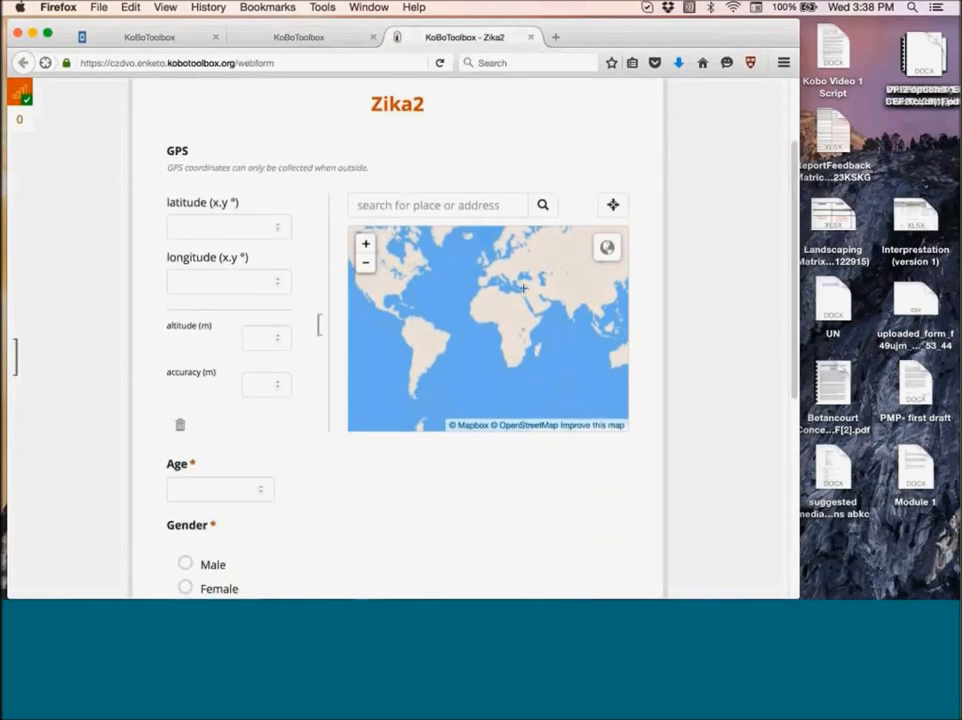
{"action": "left_click", "coordinate": [488, 320]}
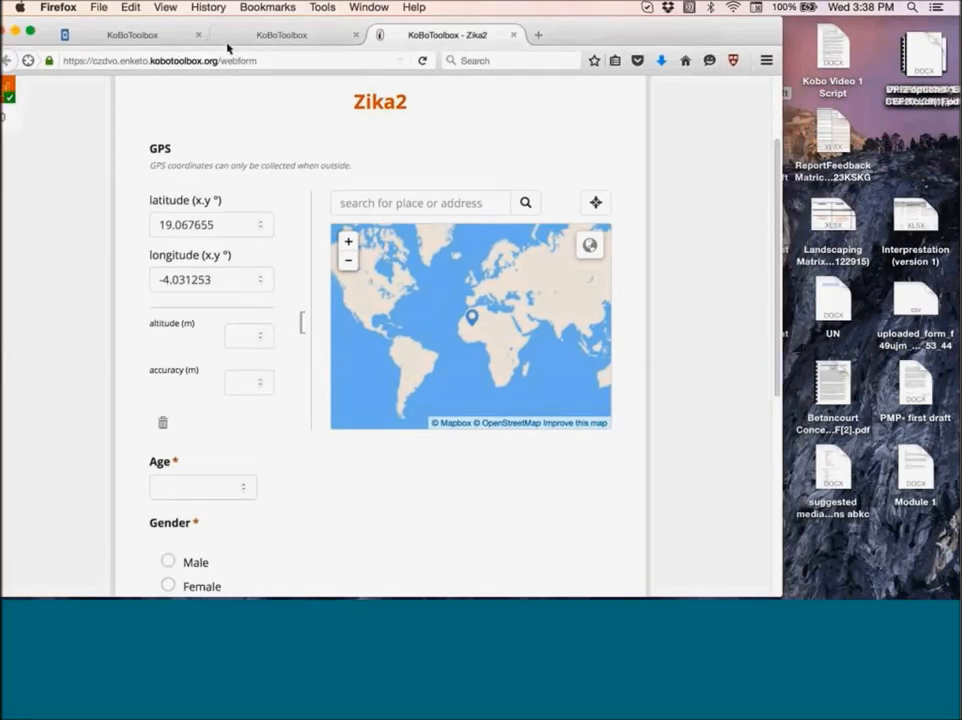
Browse the KoBoToolbox forms and projects pages, then come back to the Zika2 web form.
{"action": "left_click", "coordinate": [280, 34]}
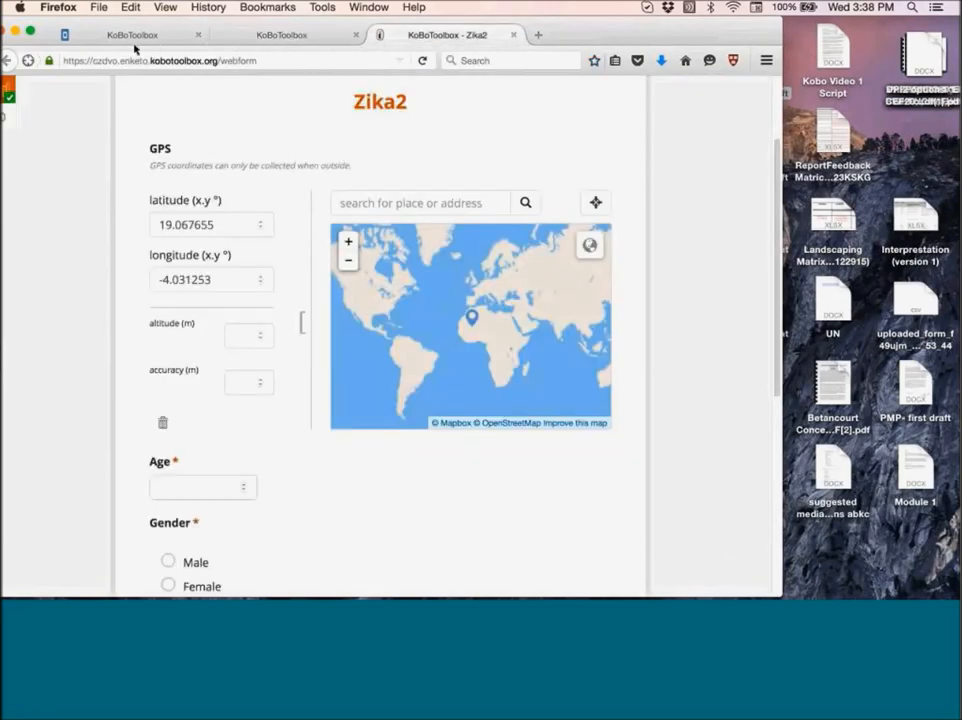
{"action": "left_click", "coordinate": [280, 34]}
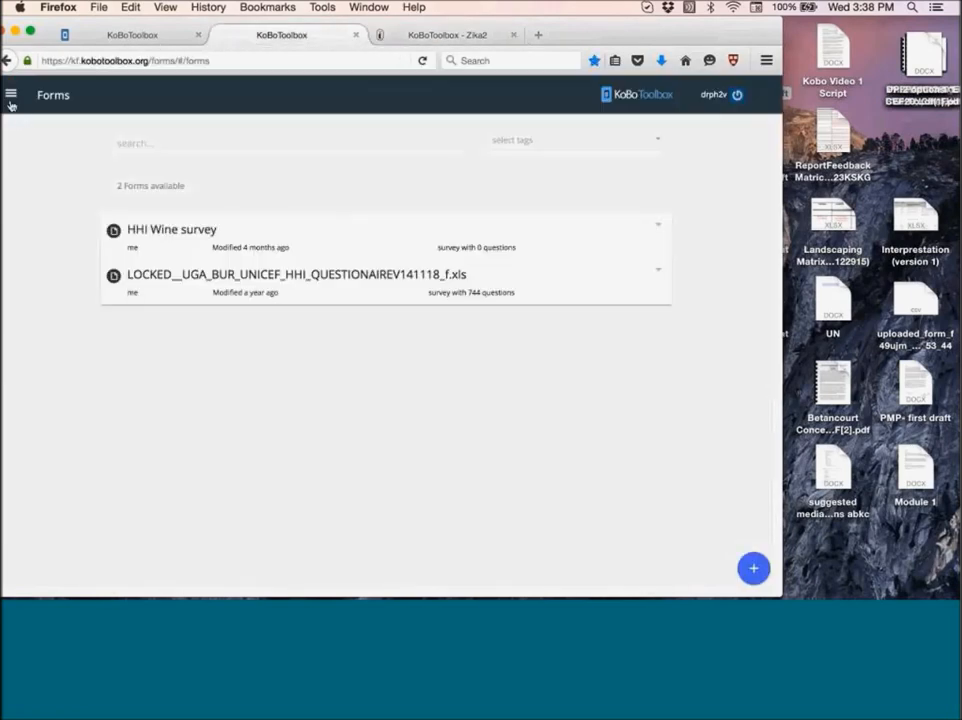
{"action": "left_click", "coordinate": [12, 94]}
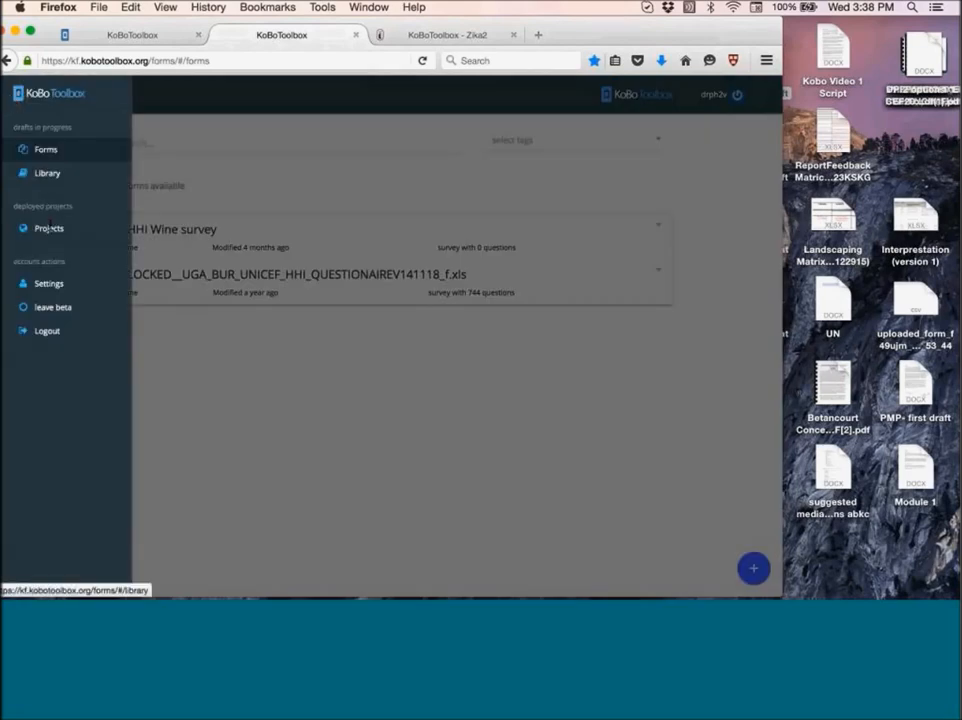
{"action": "left_click", "coordinate": [48, 228]}
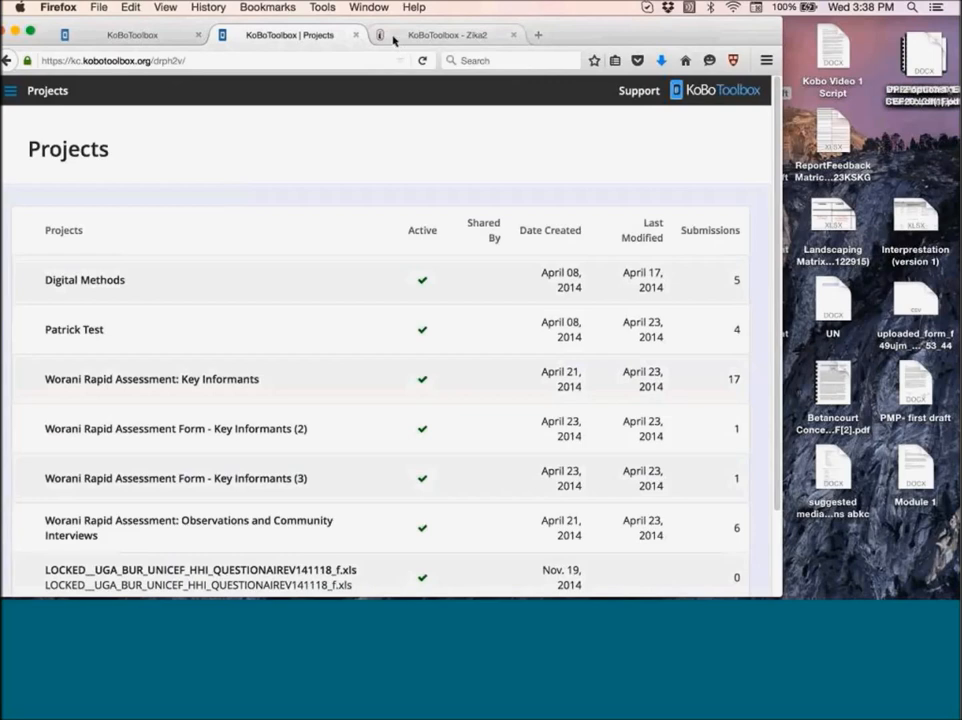
{"action": "left_click", "coordinate": [444, 34]}
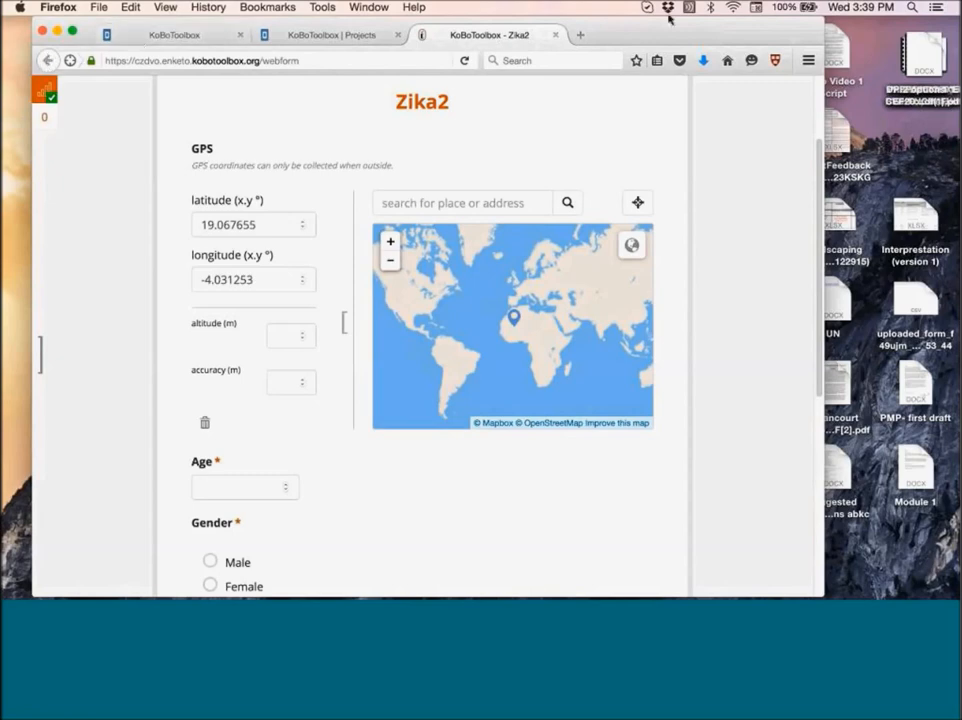
Return to the Zika2 project page, now reporting six submissions.
{"action": "left_click", "coordinate": [344, 36]}
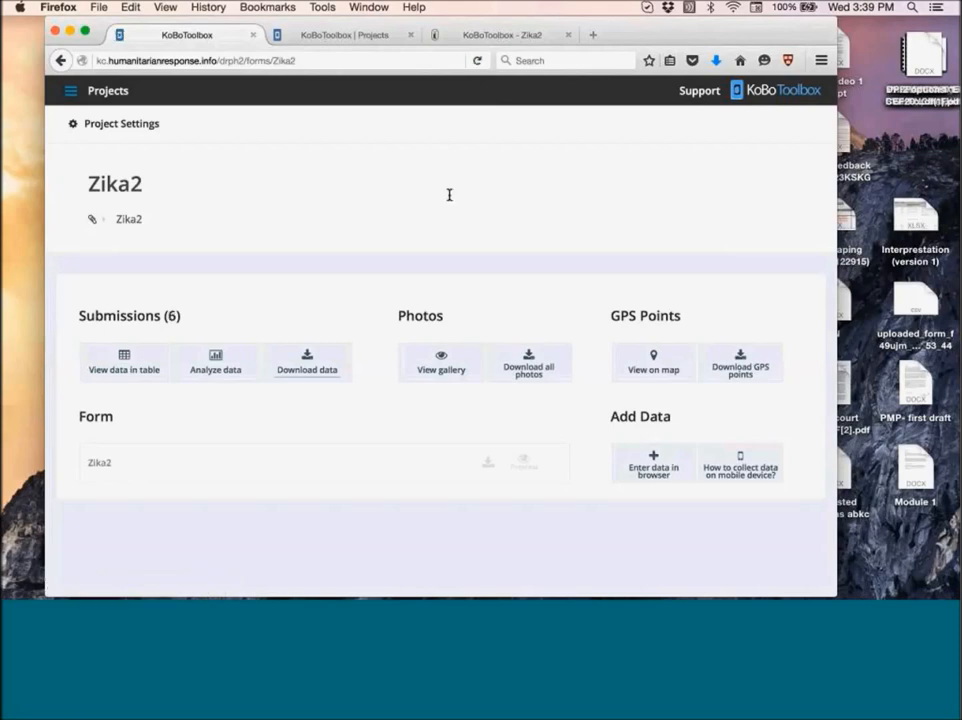
{"action": "mouse_move", "coordinate": [680, 340]}
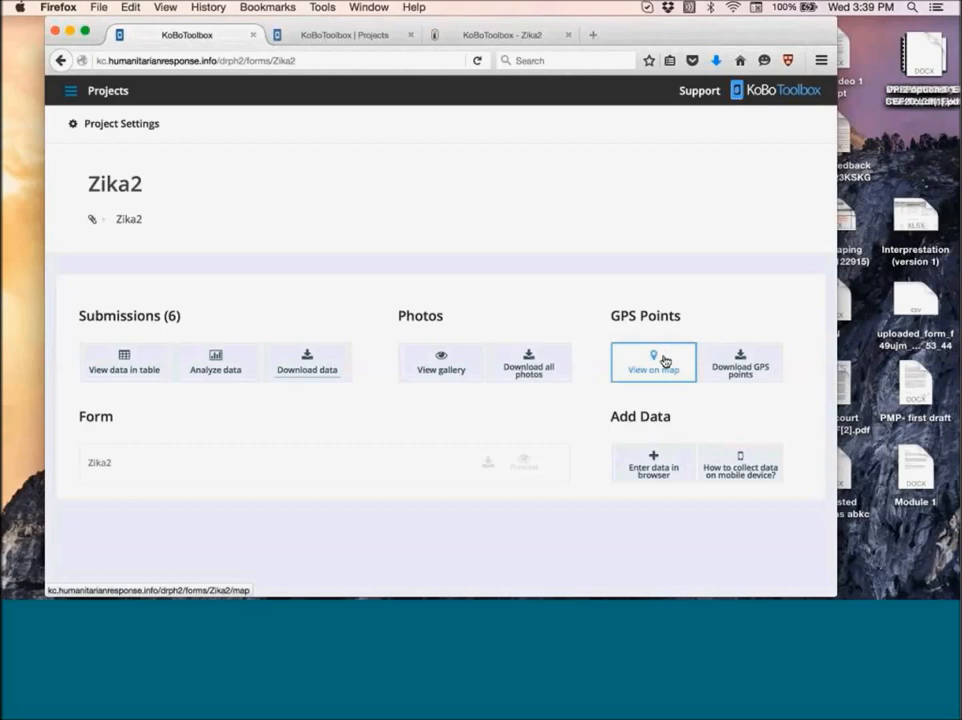
View the Zika2 GPS points on a map zoomed out to show North America, Africa and Asia.
{"action": "left_click", "coordinate": [652, 362]}
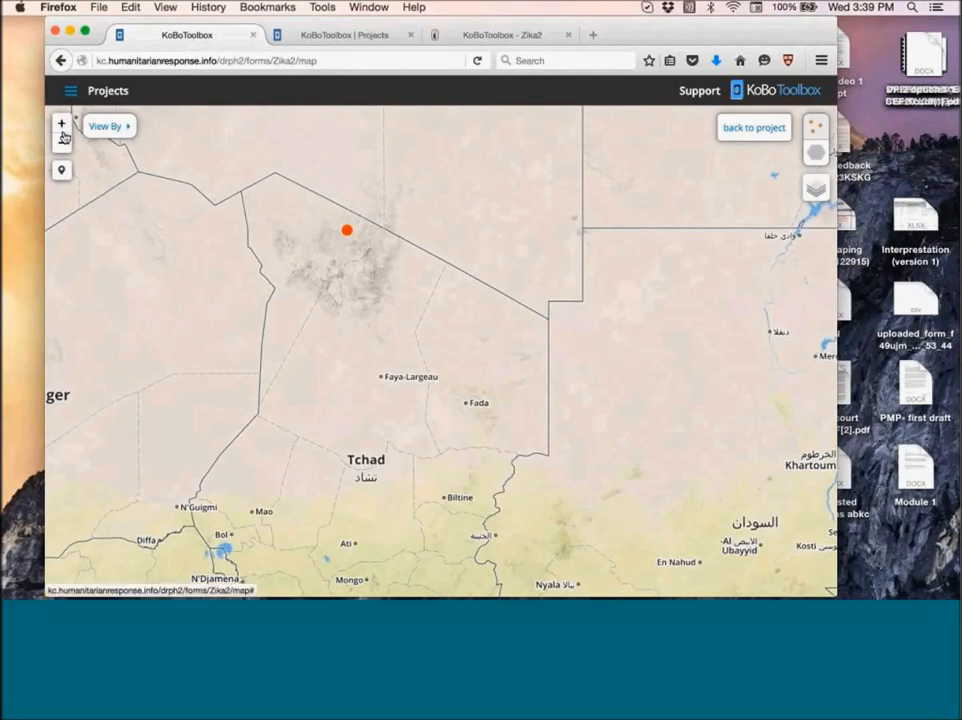
{"action": "left_click", "coordinate": [62, 140]}
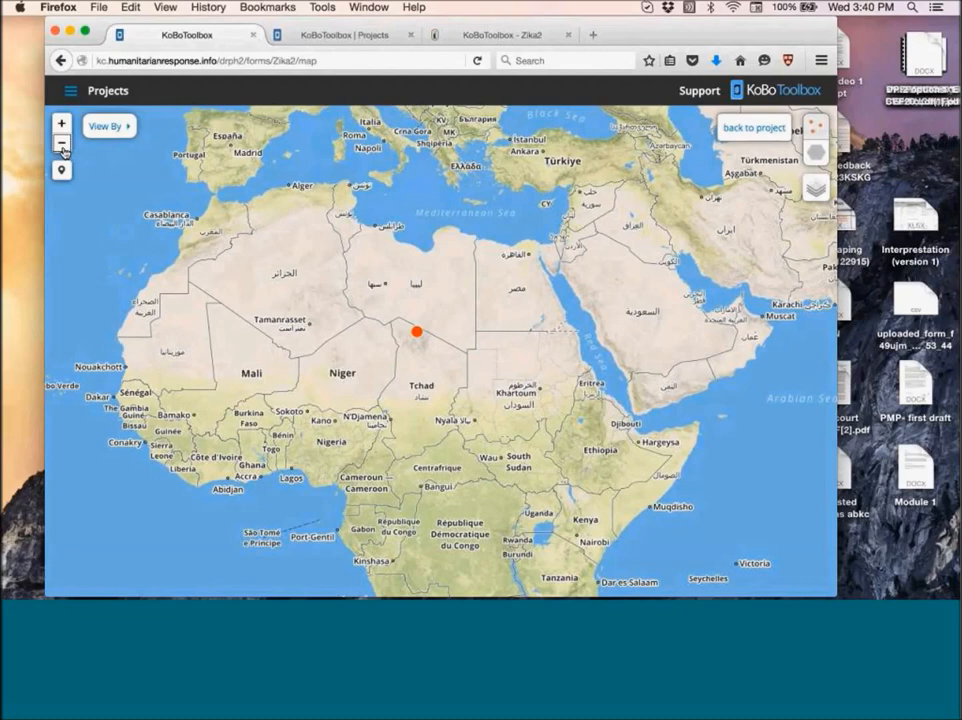
{"action": "left_click", "coordinate": [62, 140]}
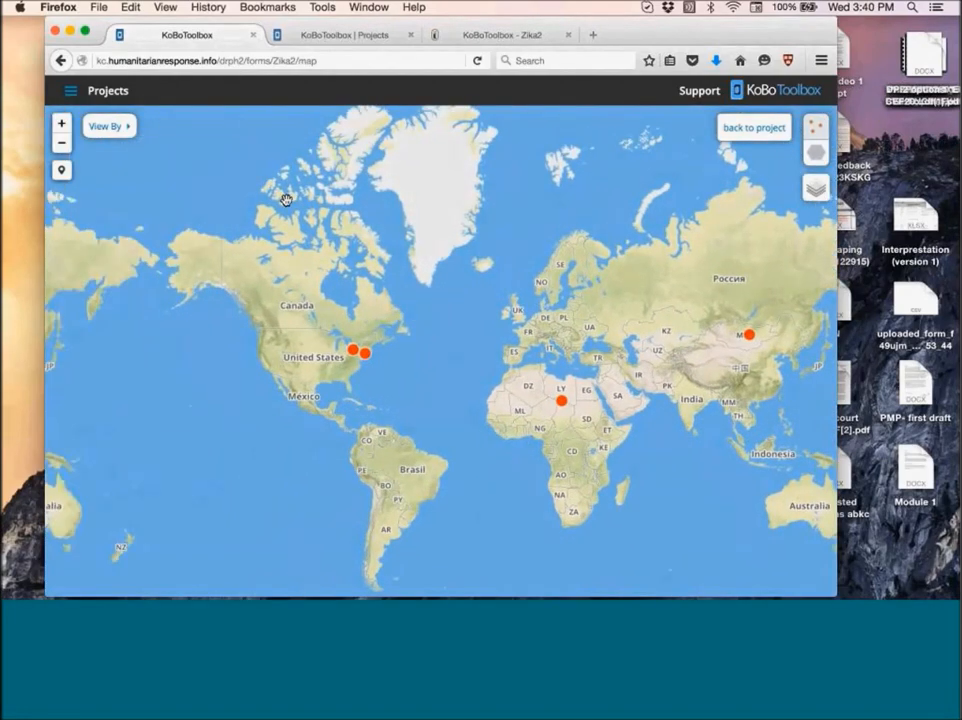
Colour the Zika2 map points by Gender answers with a legend.
{"action": "left_click", "coordinate": [104, 126]}
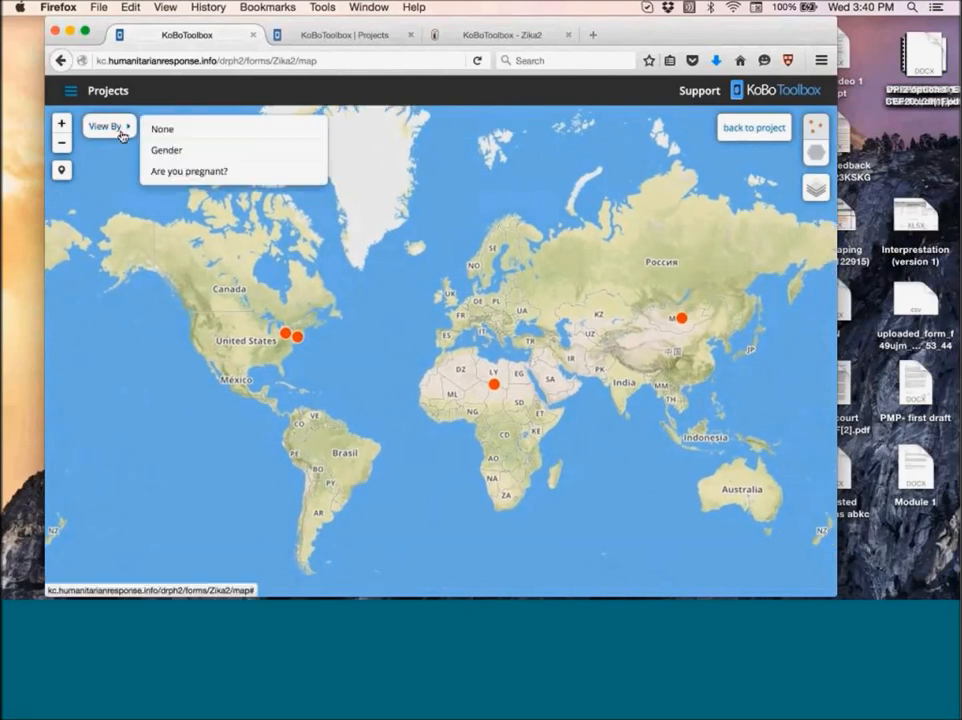
{"action": "left_click", "coordinate": [168, 150]}
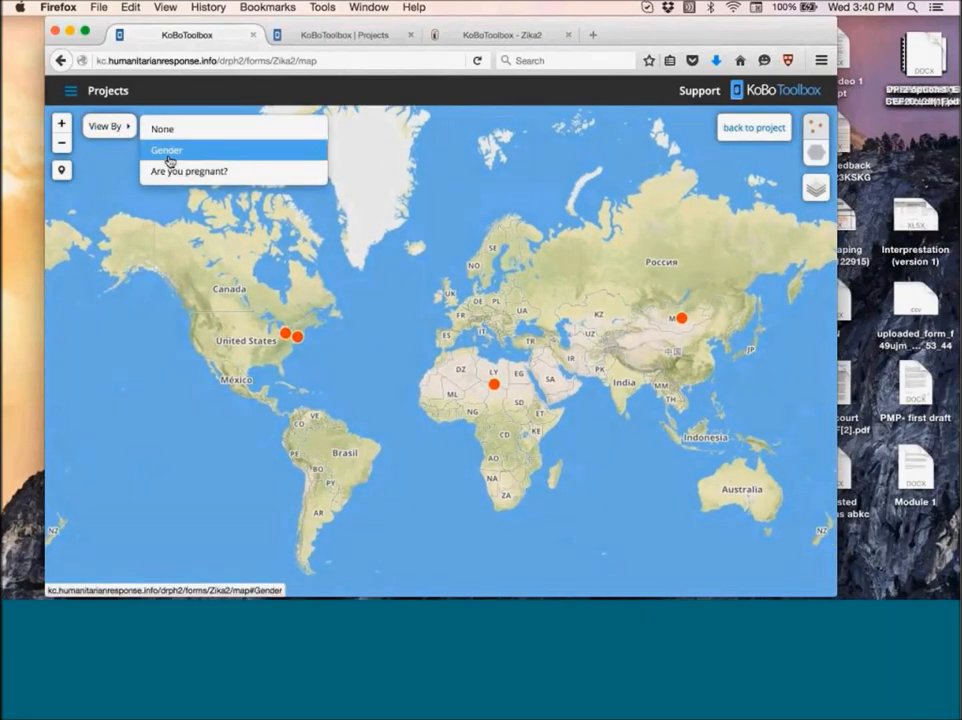
{"action": "left_click", "coordinate": [168, 150]}
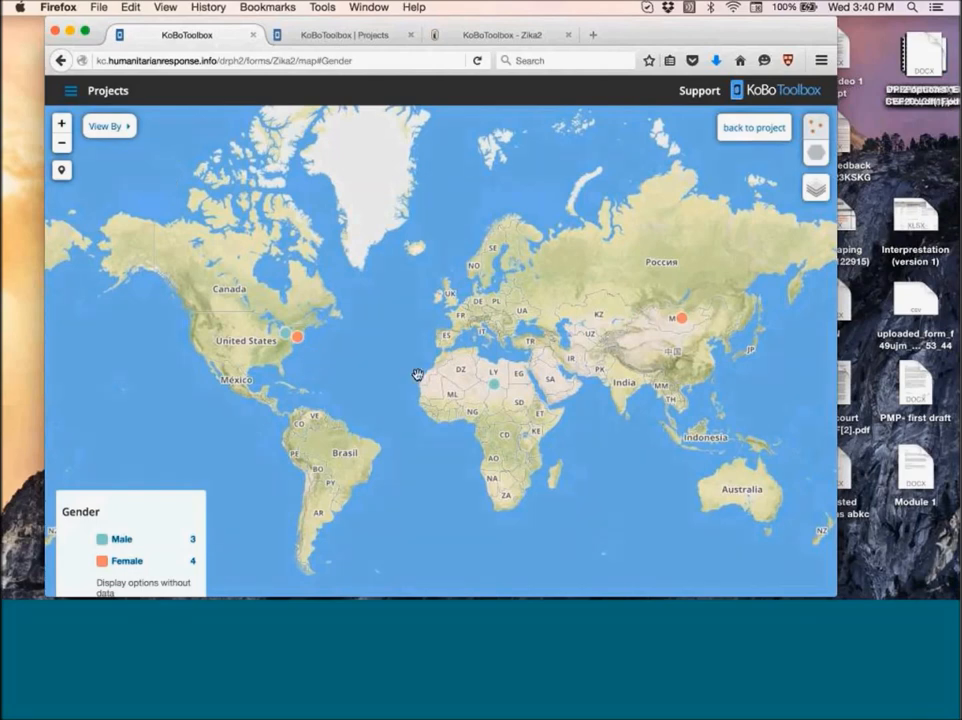
{"action": "mouse_move", "coordinate": [432, 364]}
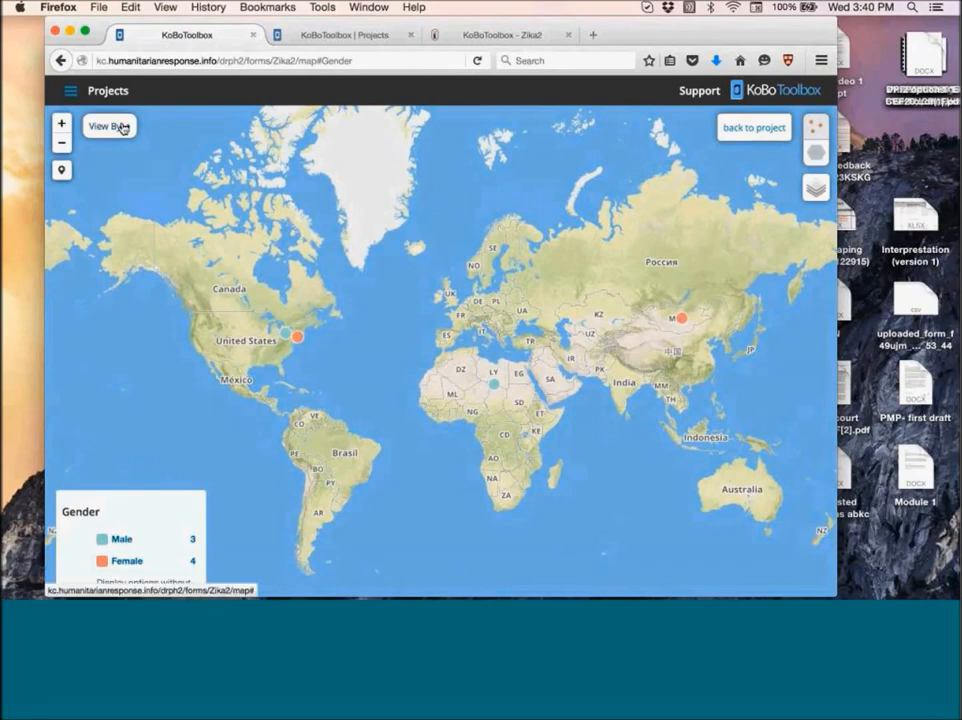
Colour the map points by 'Are you pregnant?' answers, then remove the grouping.
{"action": "left_click", "coordinate": [104, 126]}
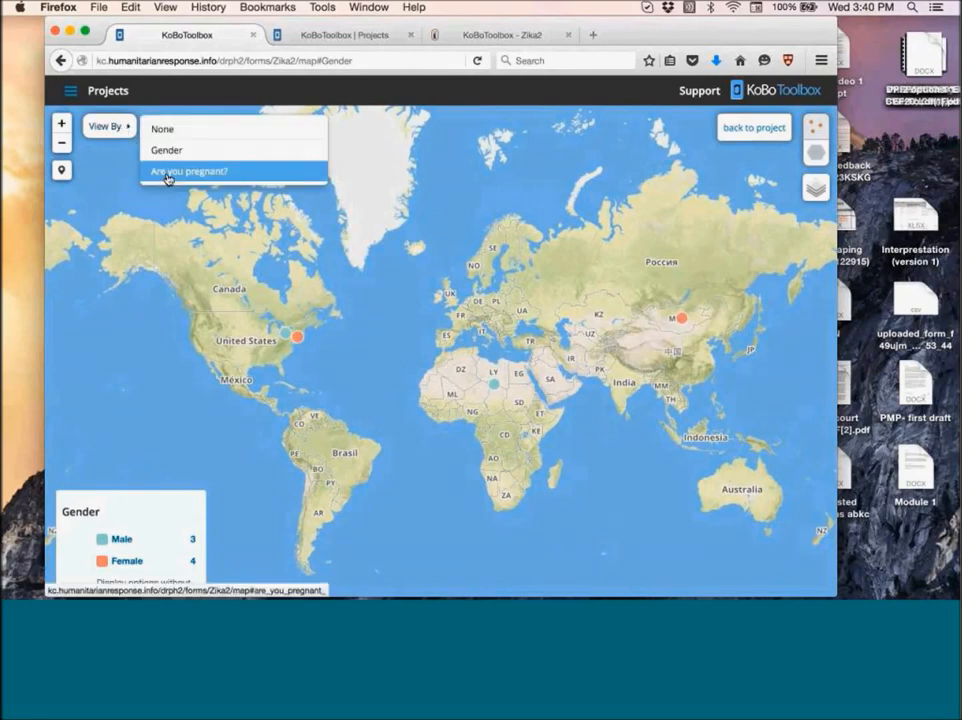
{"action": "left_click", "coordinate": [188, 172]}
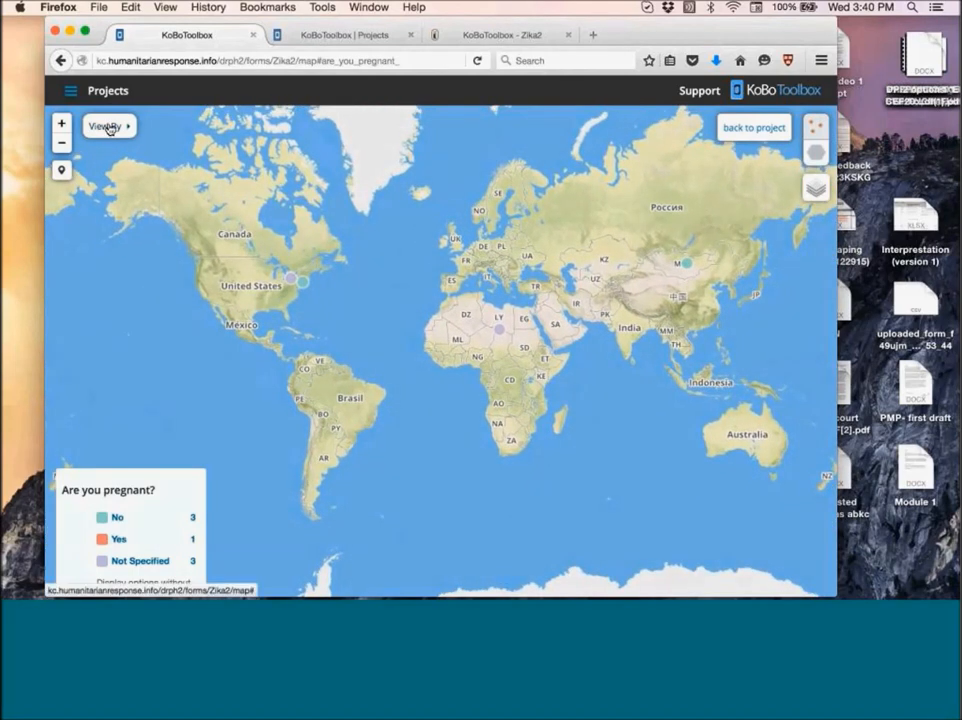
{"action": "left_click", "coordinate": [104, 126]}
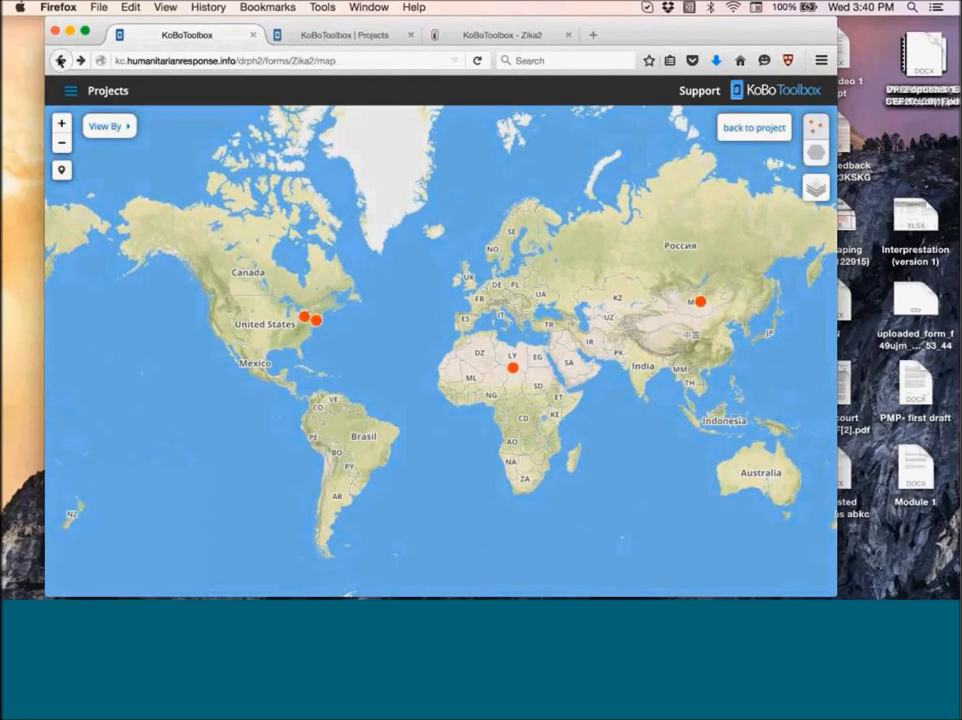
Go to the Projects list and reopen the Zika2 project, now with 11 submissions.
{"action": "left_click", "coordinate": [70, 90]}
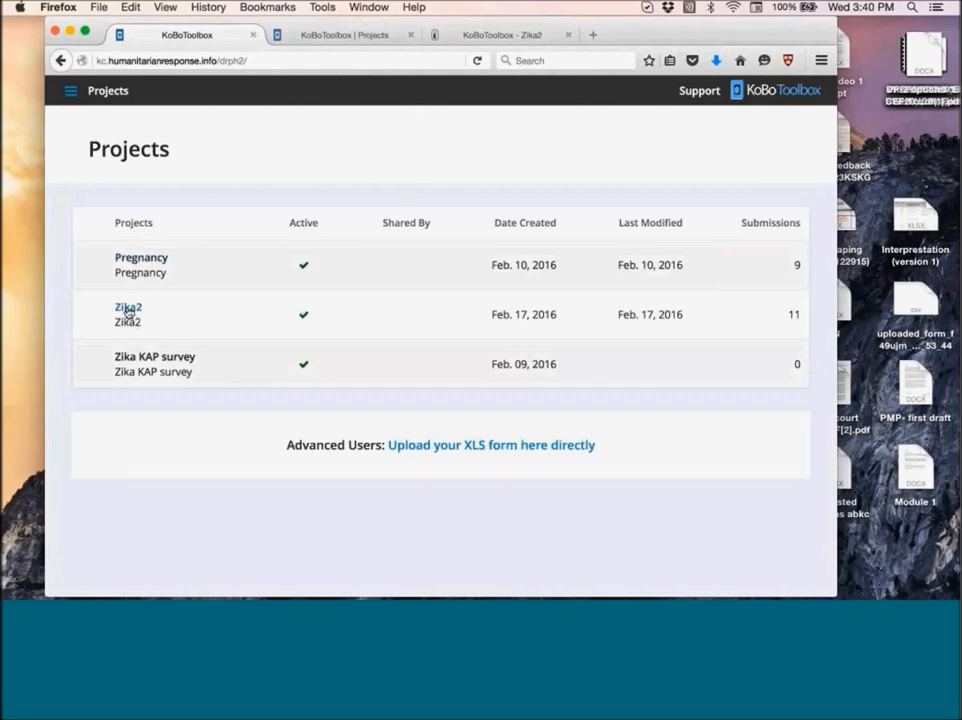
{"action": "left_click", "coordinate": [128, 308]}
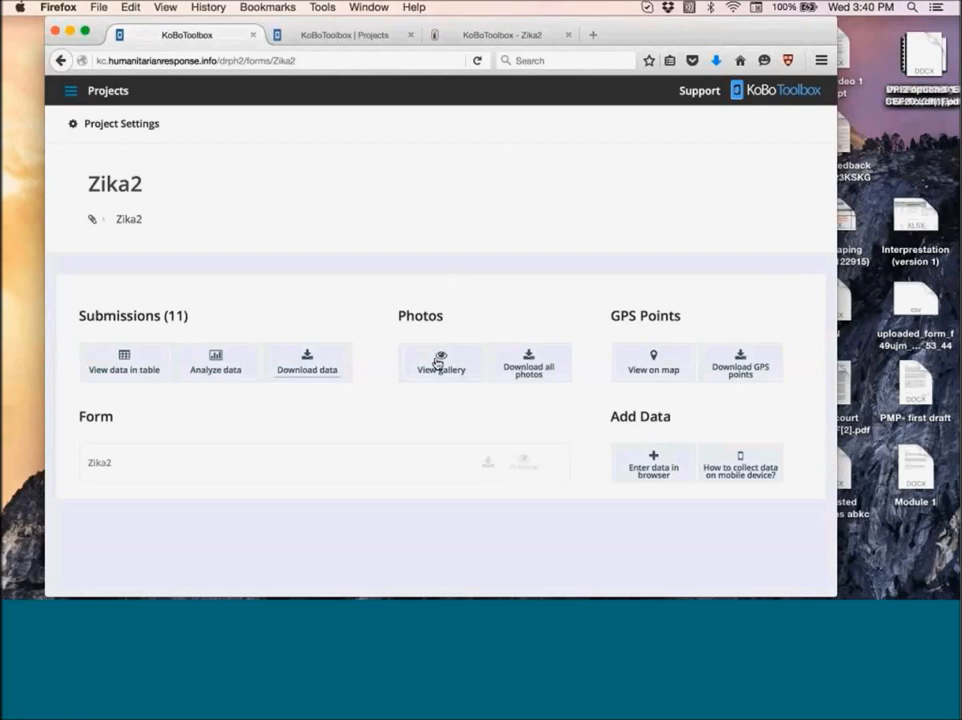
Browse the Zika2 photo gallery forward to the airport terminal map image.
{"action": "left_click", "coordinate": [440, 362]}
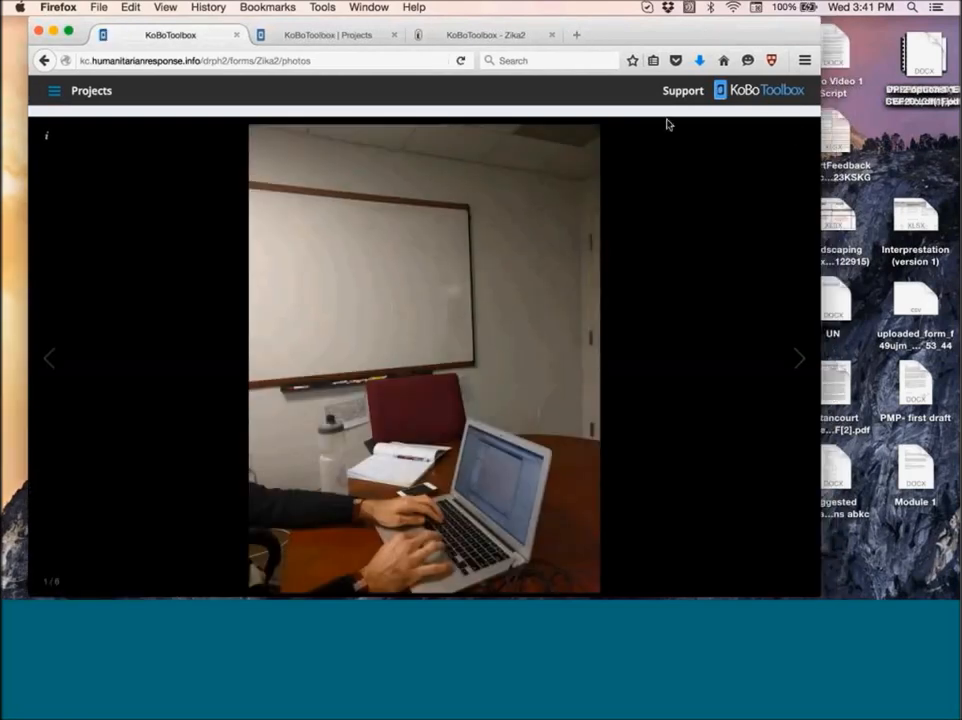
{"action": "mouse_move", "coordinate": [592, 300]}
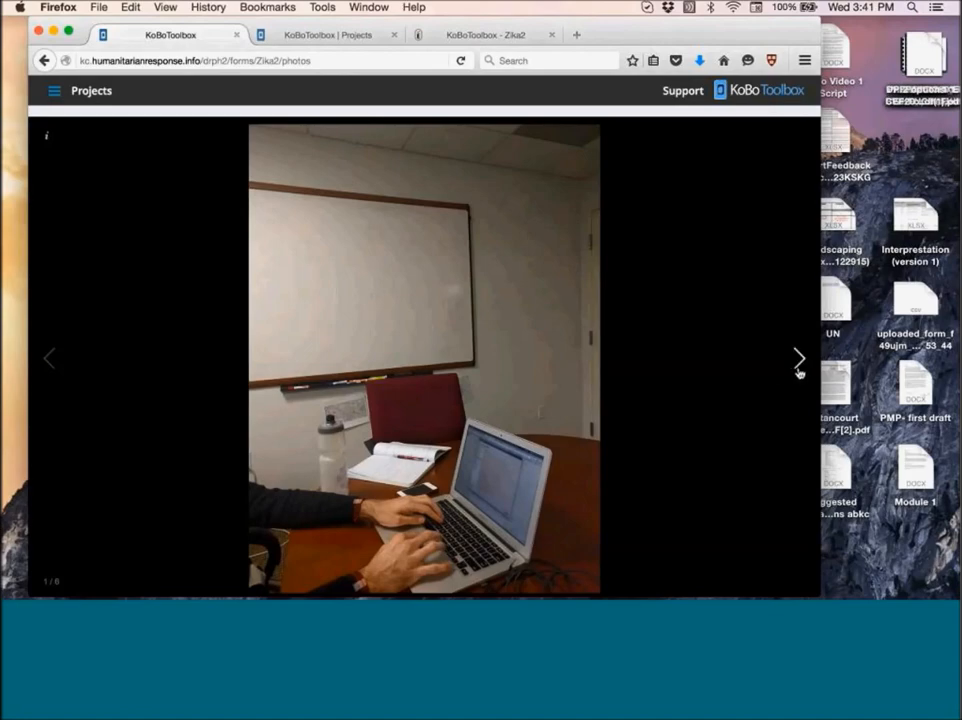
{"action": "left_click", "coordinate": [798, 358]}
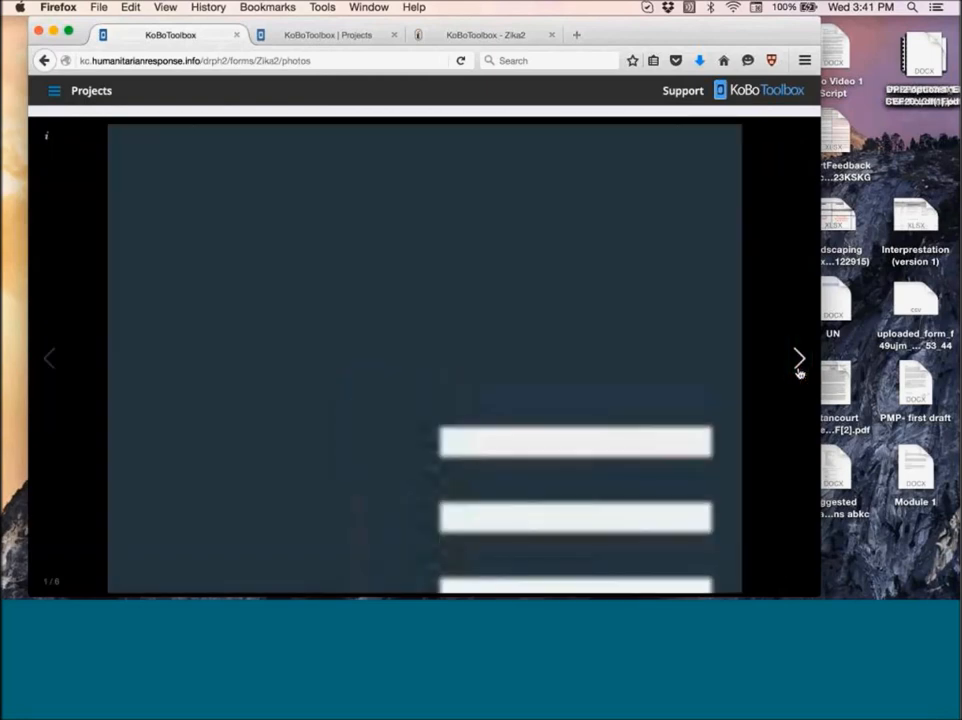
{"action": "left_click", "coordinate": [798, 358]}
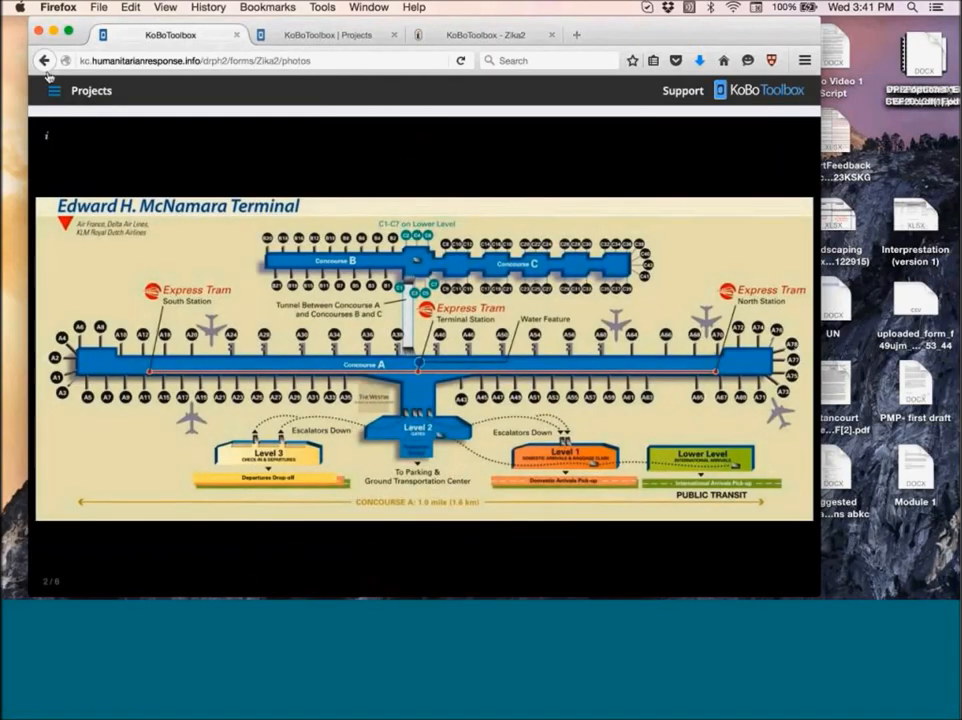
View the Zika2 data table with column headers and answer values shown as labels.
{"action": "left_click", "coordinate": [44, 60]}
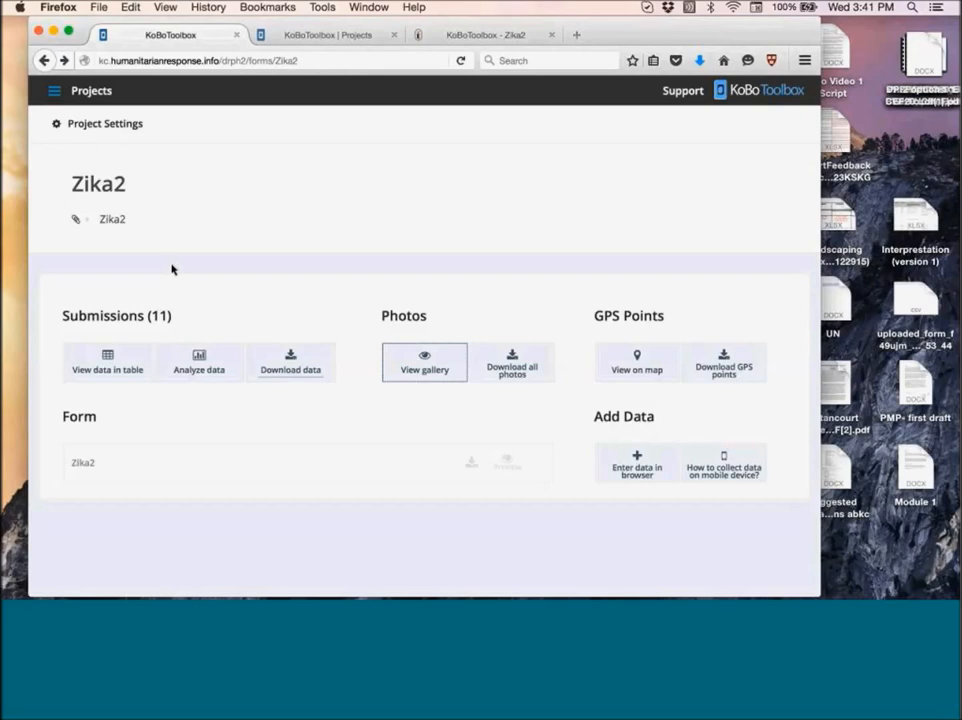
{"action": "mouse_move", "coordinate": [108, 362]}
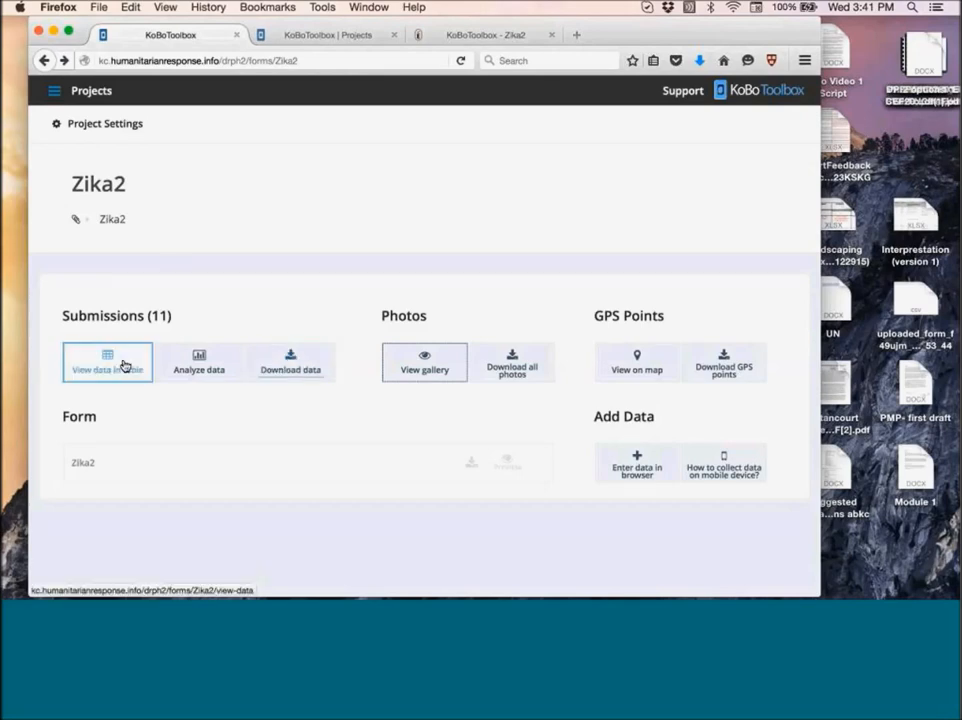
{"action": "left_click", "coordinate": [108, 362]}
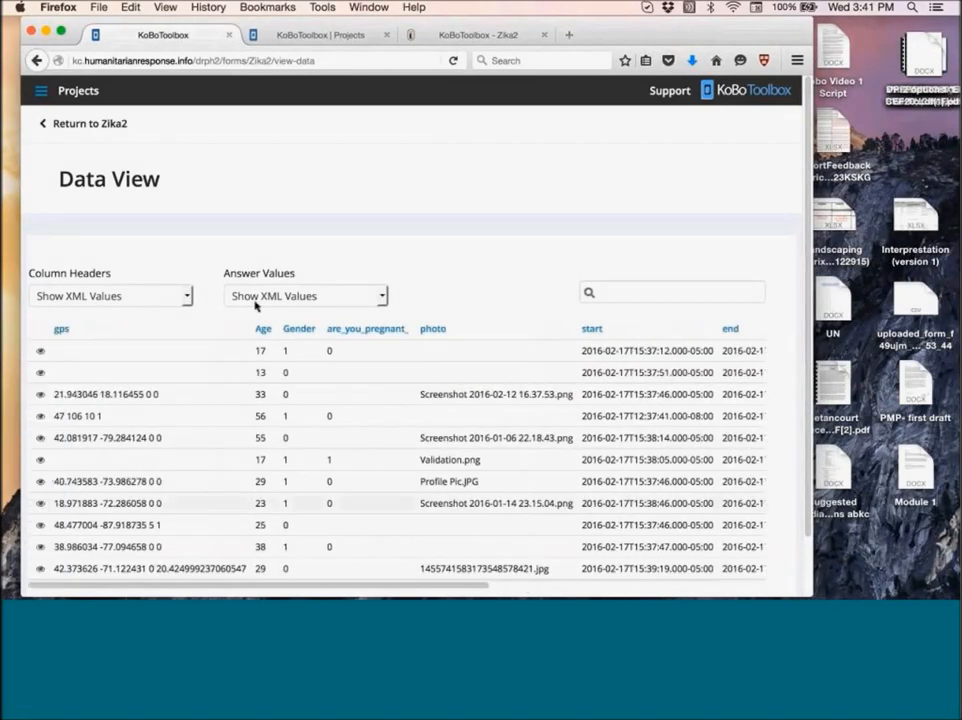
{"action": "left_click", "coordinate": [110, 296]}
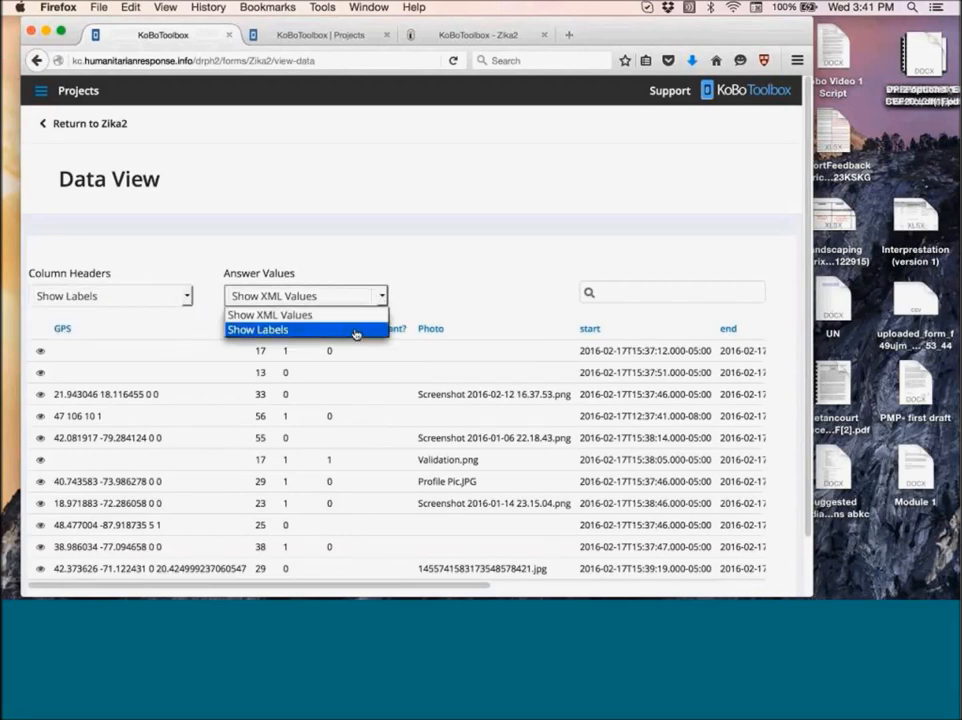
{"action": "left_click", "coordinate": [258, 330]}
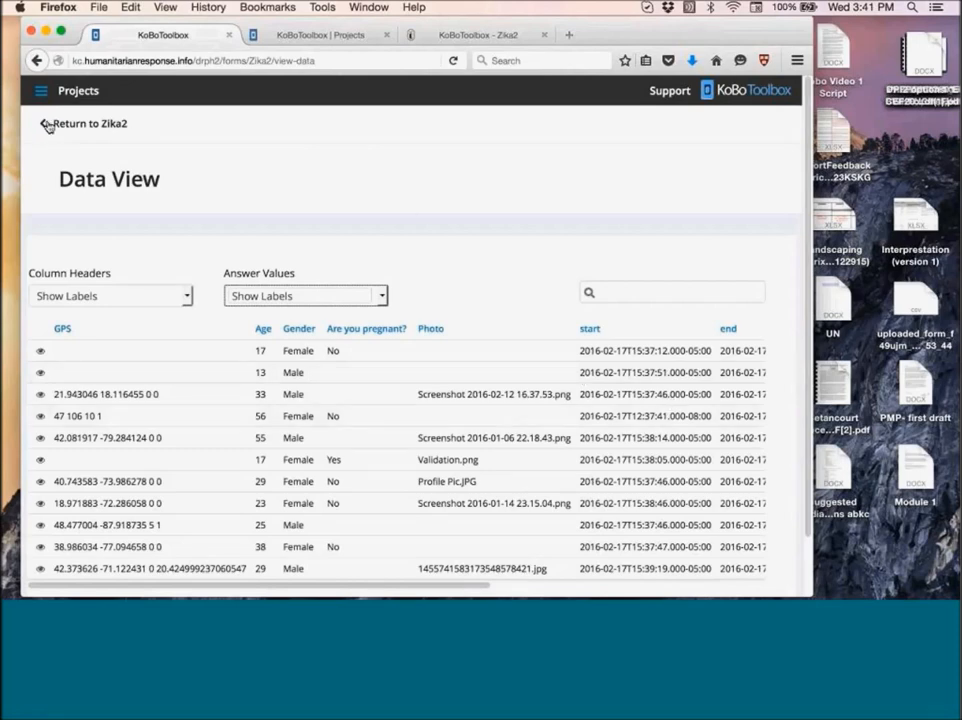
Create a Frequencies summary table for the Gender question in Analyze data.
{"action": "left_click", "coordinate": [90, 124]}
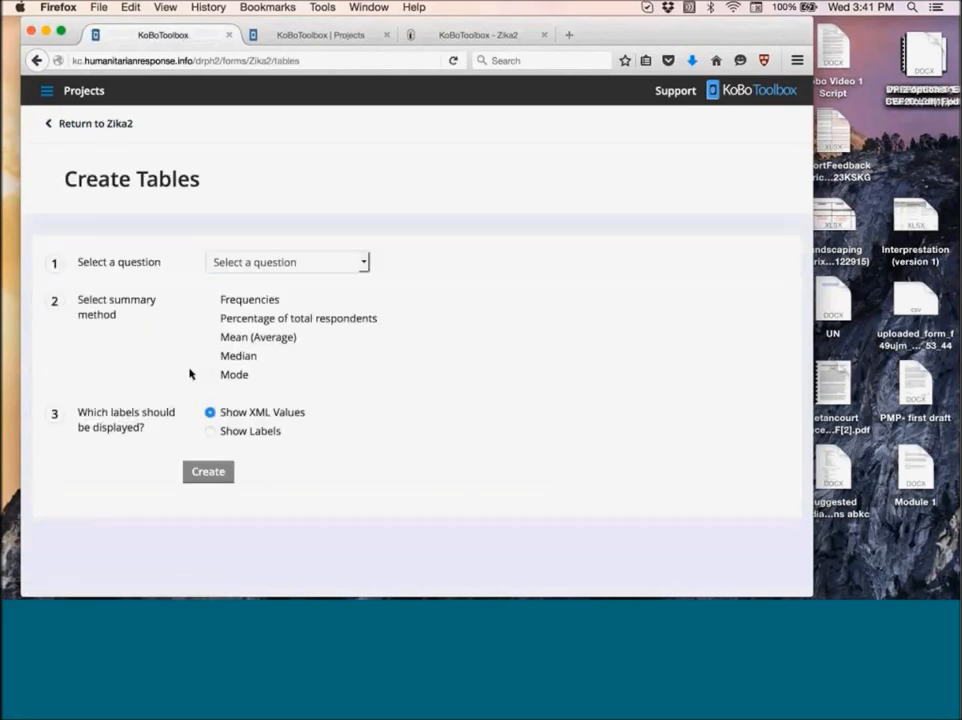
{"action": "left_click", "coordinate": [288, 262]}
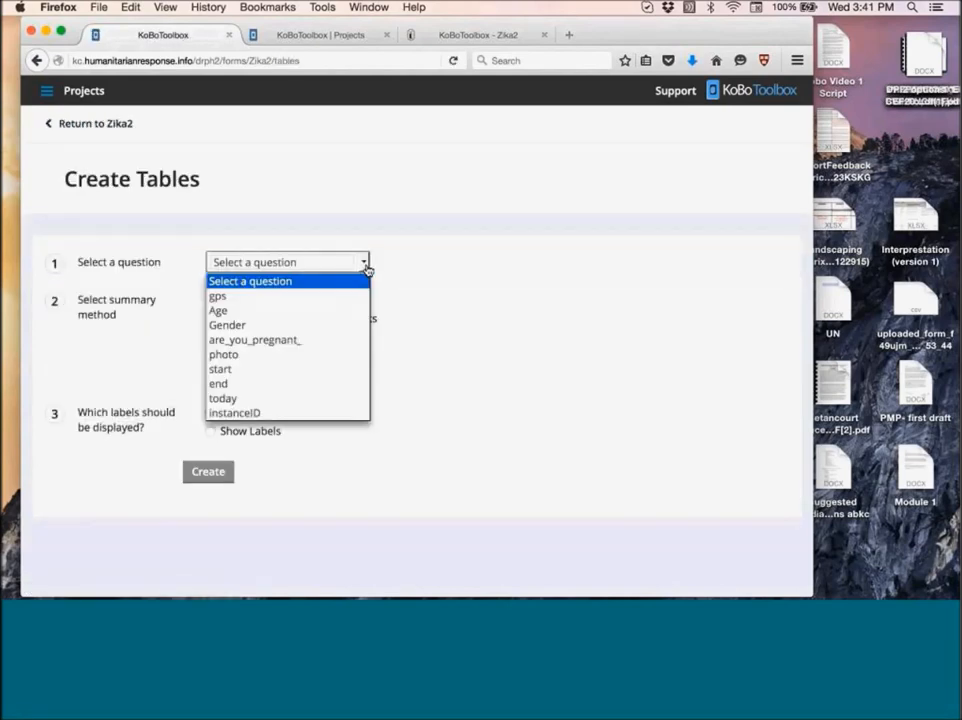
{"action": "left_click", "coordinate": [228, 324]}
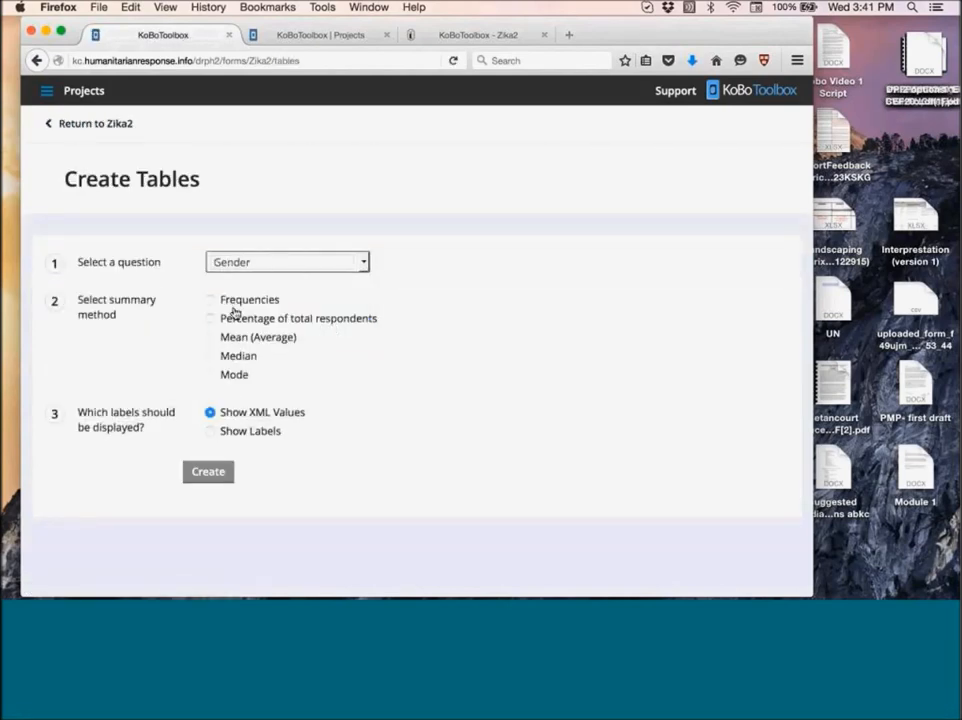
{"action": "left_click", "coordinate": [210, 300]}
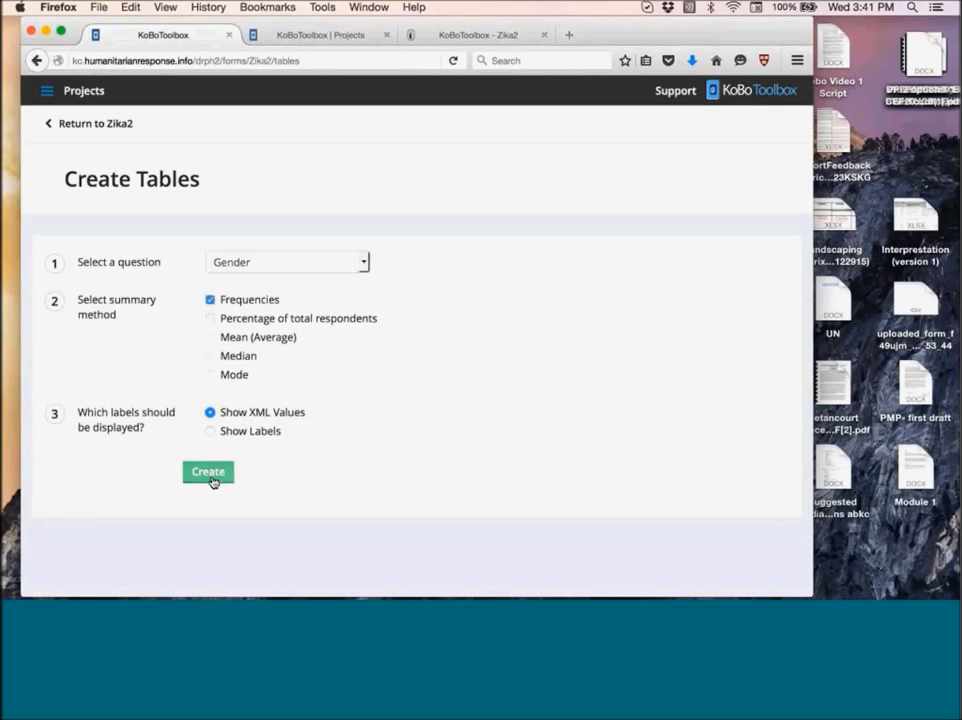
{"action": "left_click", "coordinate": [208, 472]}
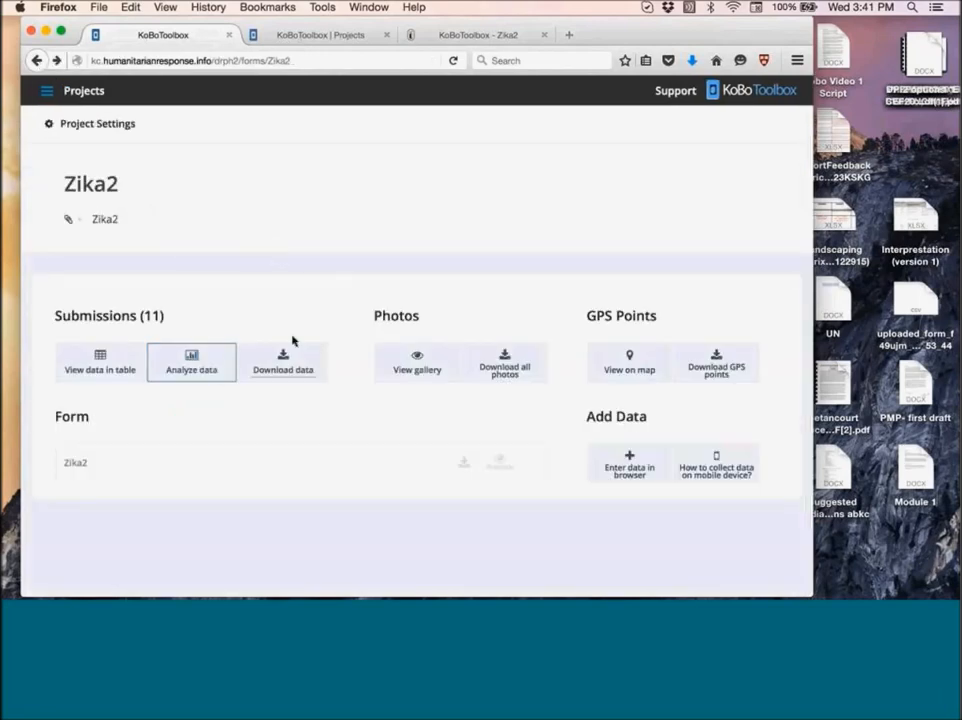
Request the Zika2 data as an Excel Analyser export, then return to the project page.
{"action": "left_click", "coordinate": [284, 364]}
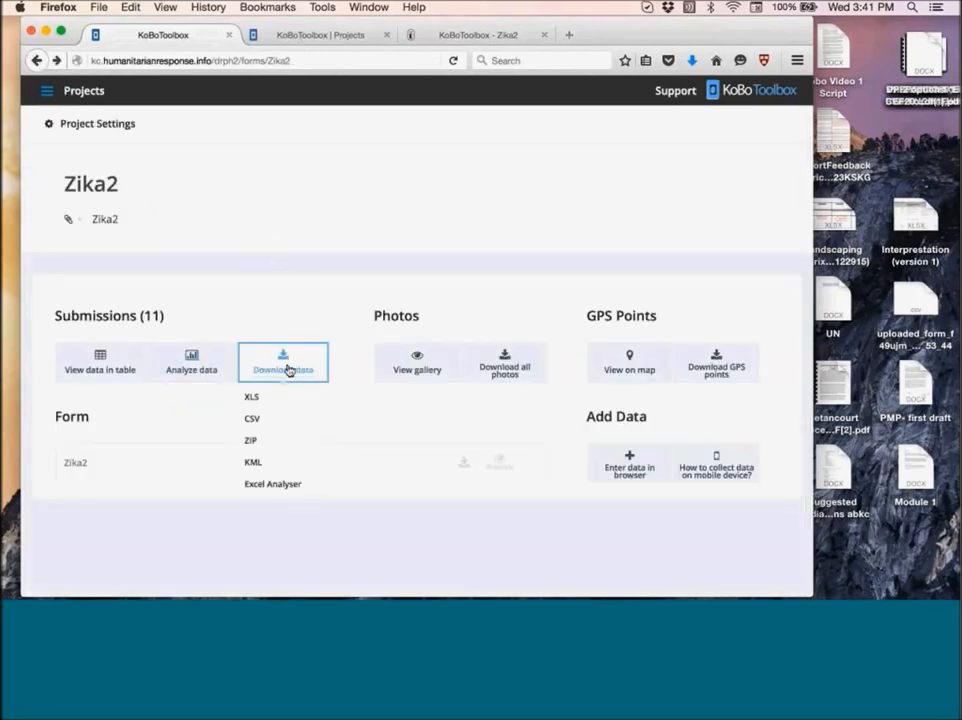
{"action": "mouse_move", "coordinate": [252, 396]}
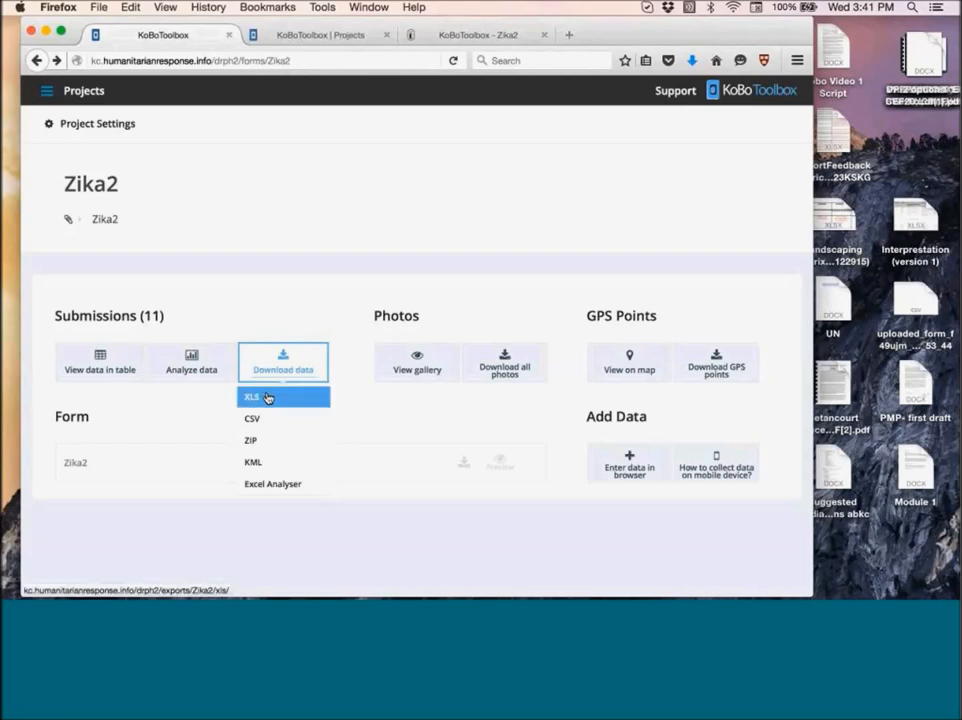
{"action": "mouse_move", "coordinate": [264, 418]}
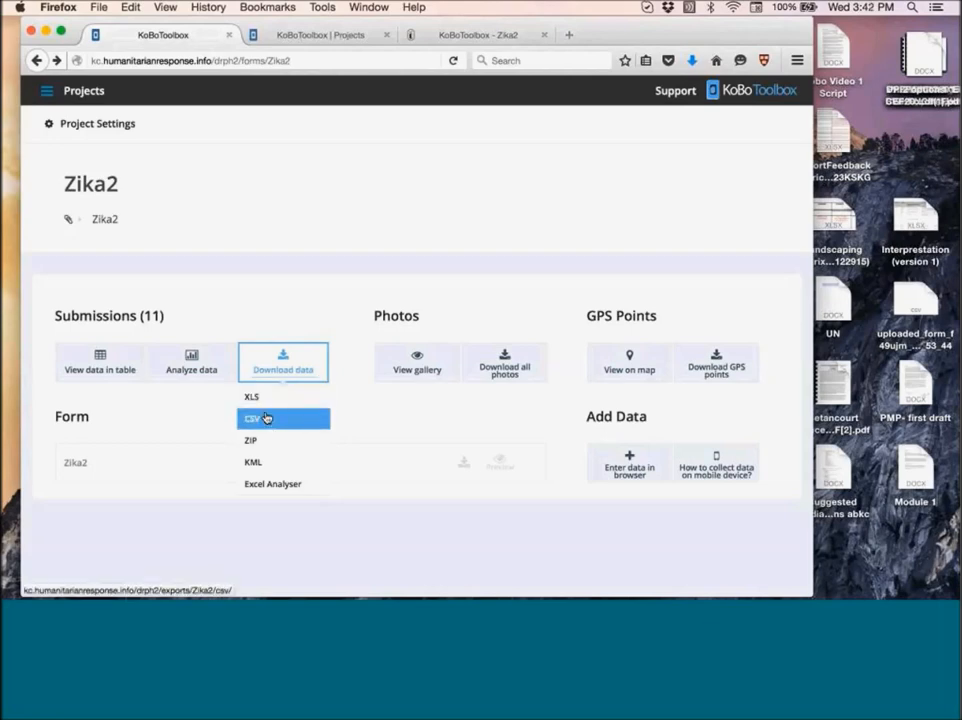
{"action": "mouse_move", "coordinate": [272, 484]}
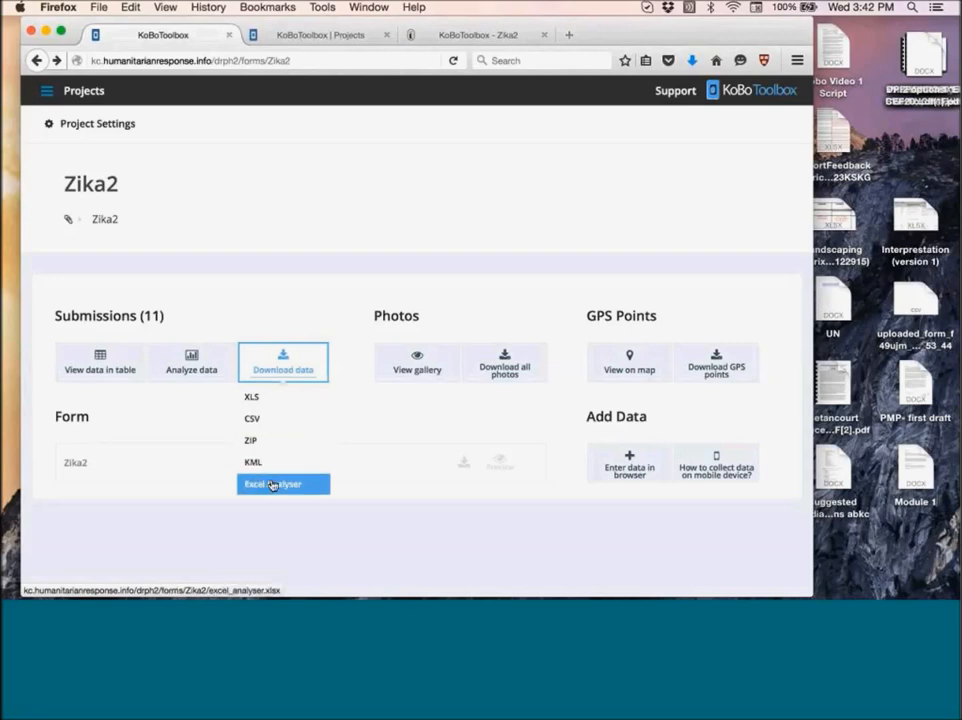
{"action": "left_click", "coordinate": [280, 484]}
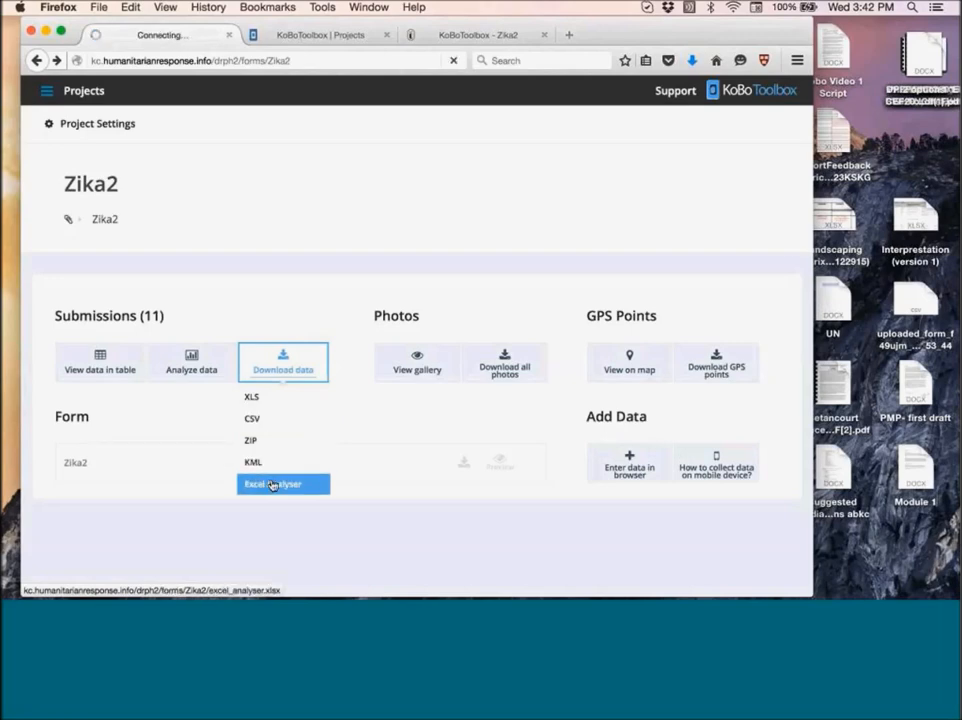
{"action": "left_click", "coordinate": [272, 484]}
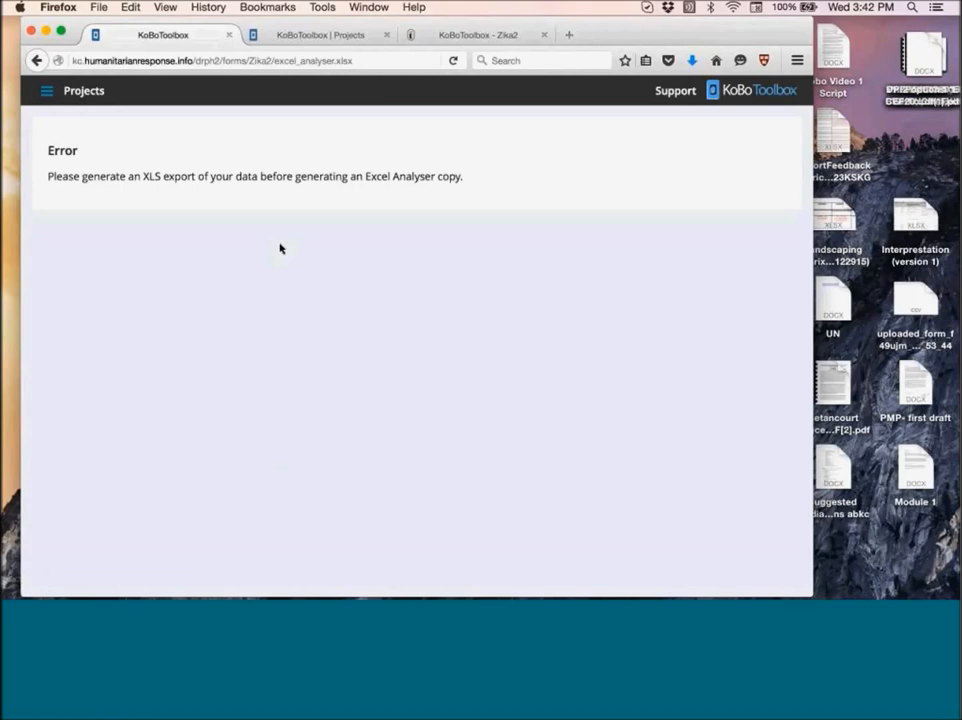
{"action": "mouse_move", "coordinate": [36, 60]}
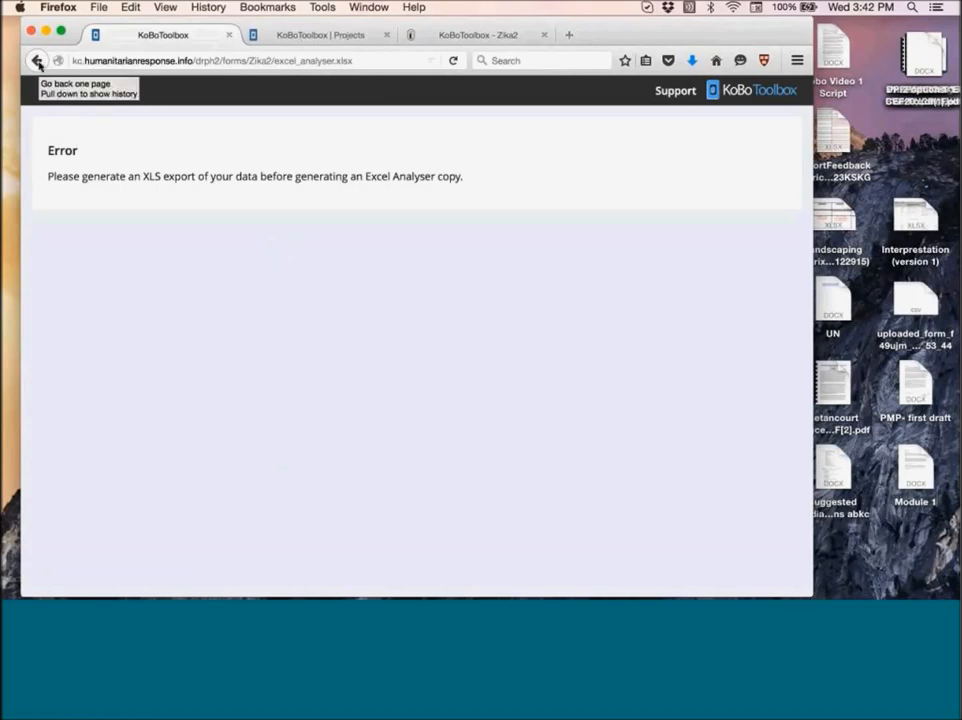
{"action": "left_click", "coordinate": [36, 60]}
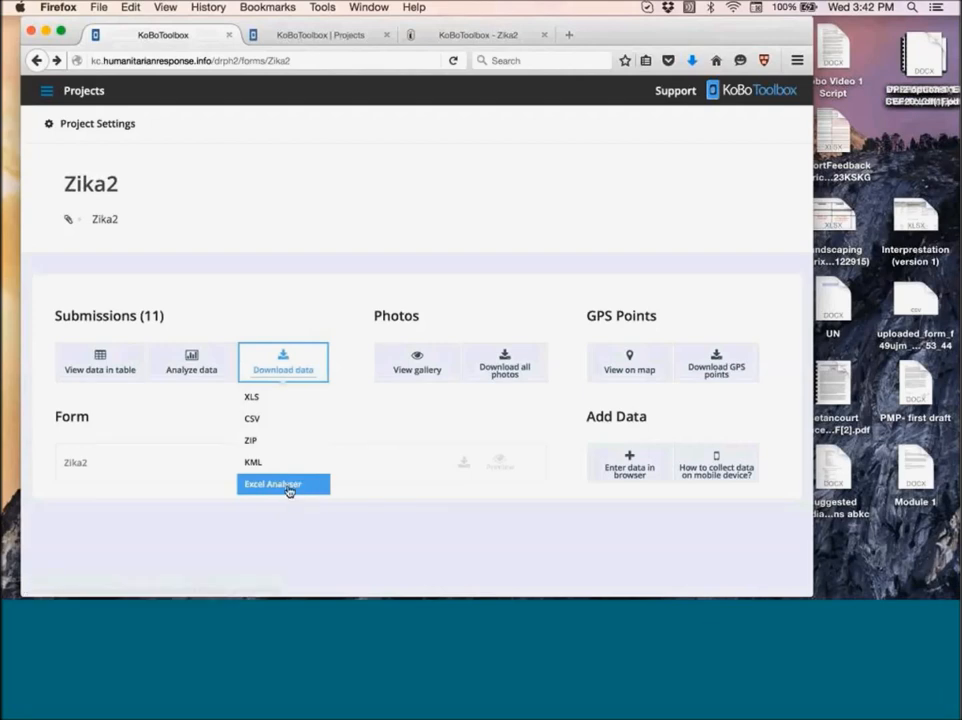
{"action": "mouse_move", "coordinate": [284, 484]}
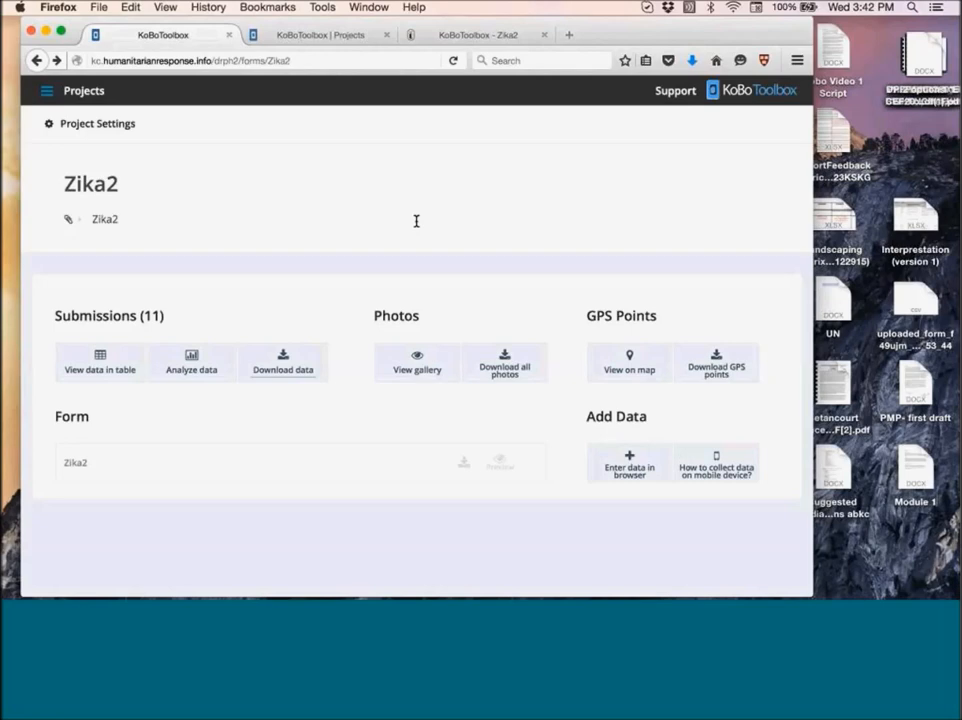
From the Forms list, expand Zika KAP survey and open it in the form builder.
{"action": "left_click", "coordinate": [48, 92]}
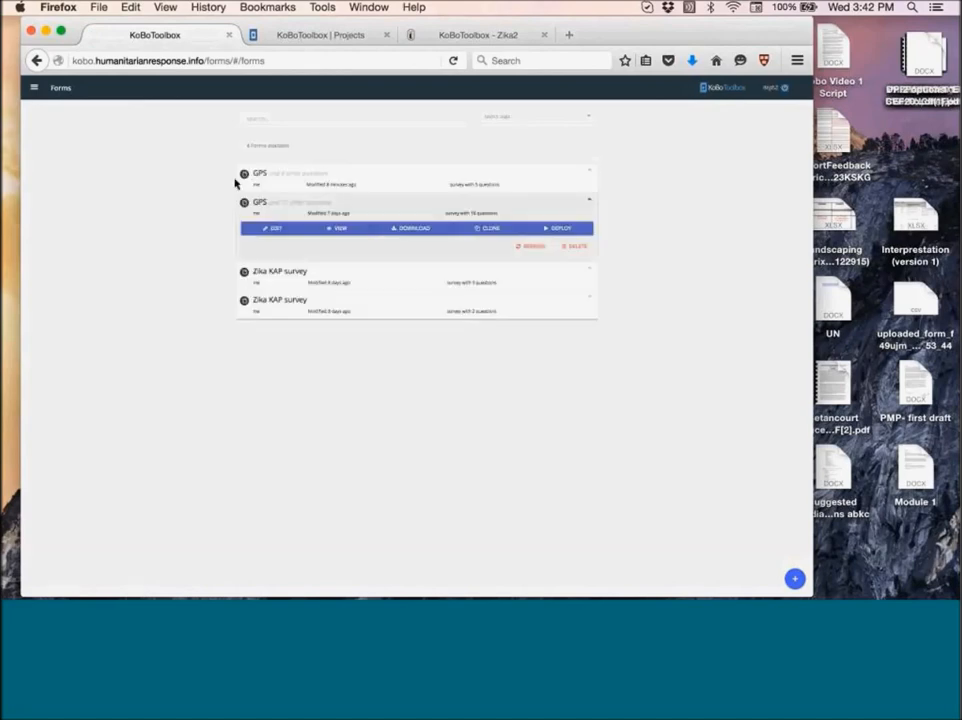
{"action": "mouse_move", "coordinate": [282, 308]}
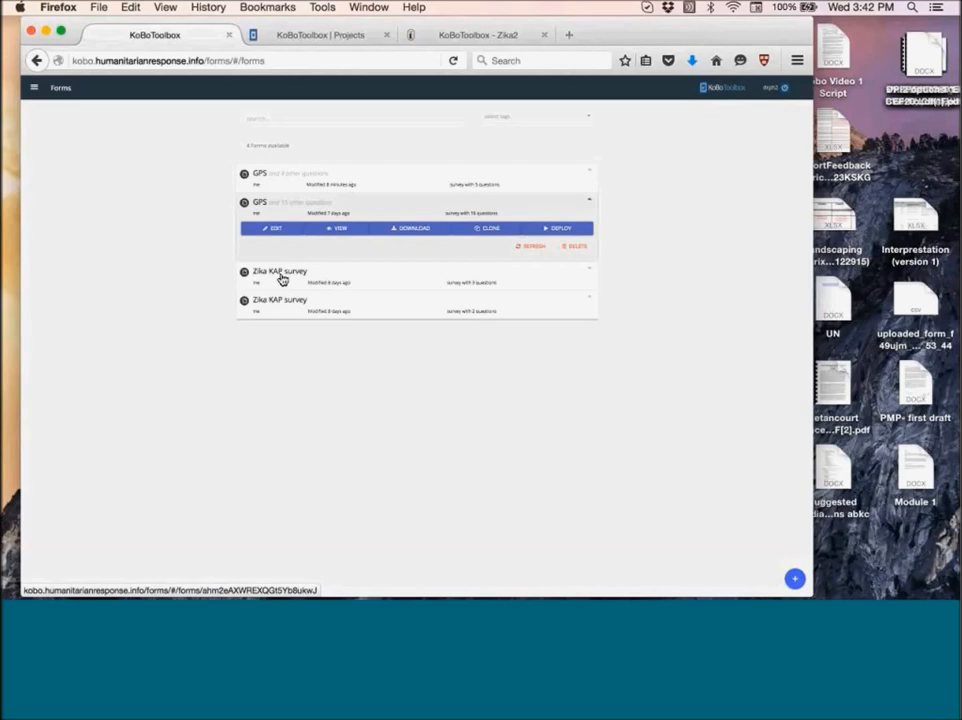
{"action": "left_click", "coordinate": [280, 272]}
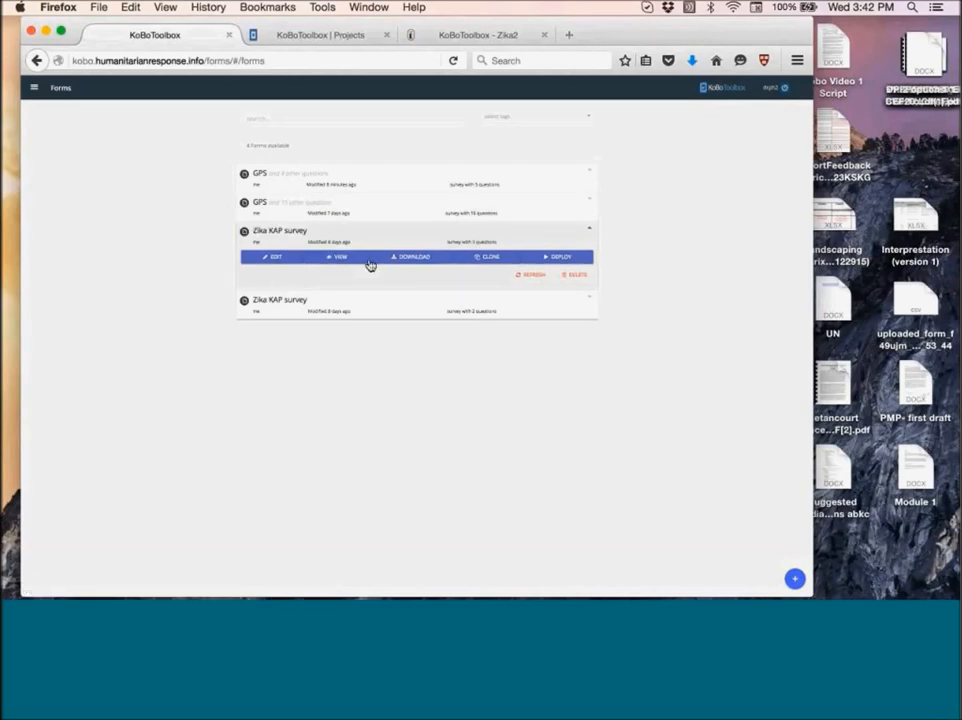
{"action": "left_click", "coordinate": [276, 256]}
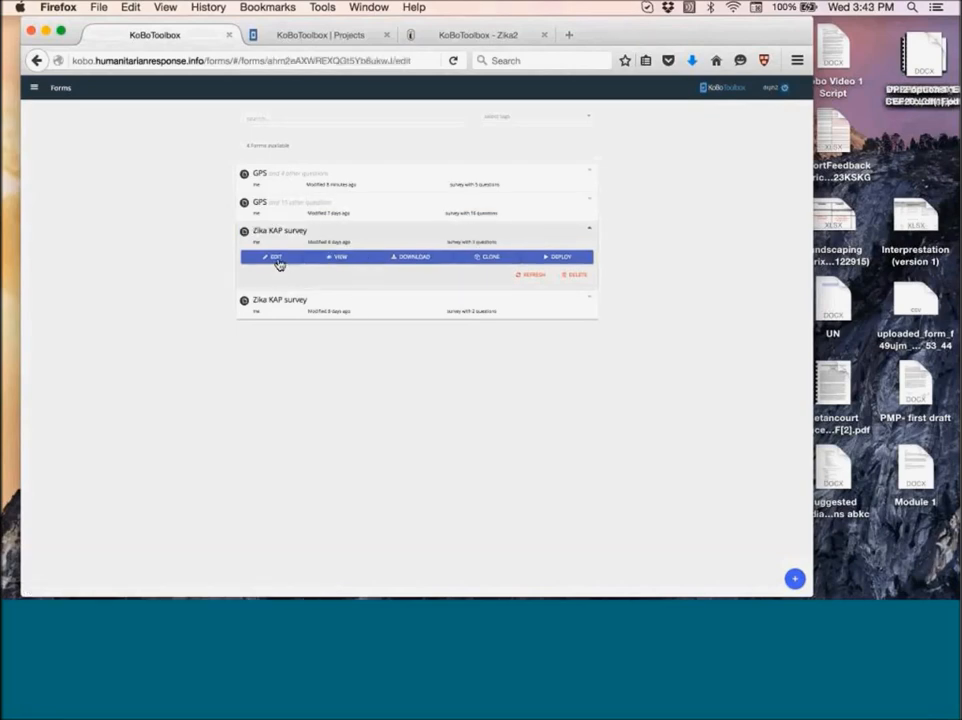
{"action": "left_click", "coordinate": [276, 256]}
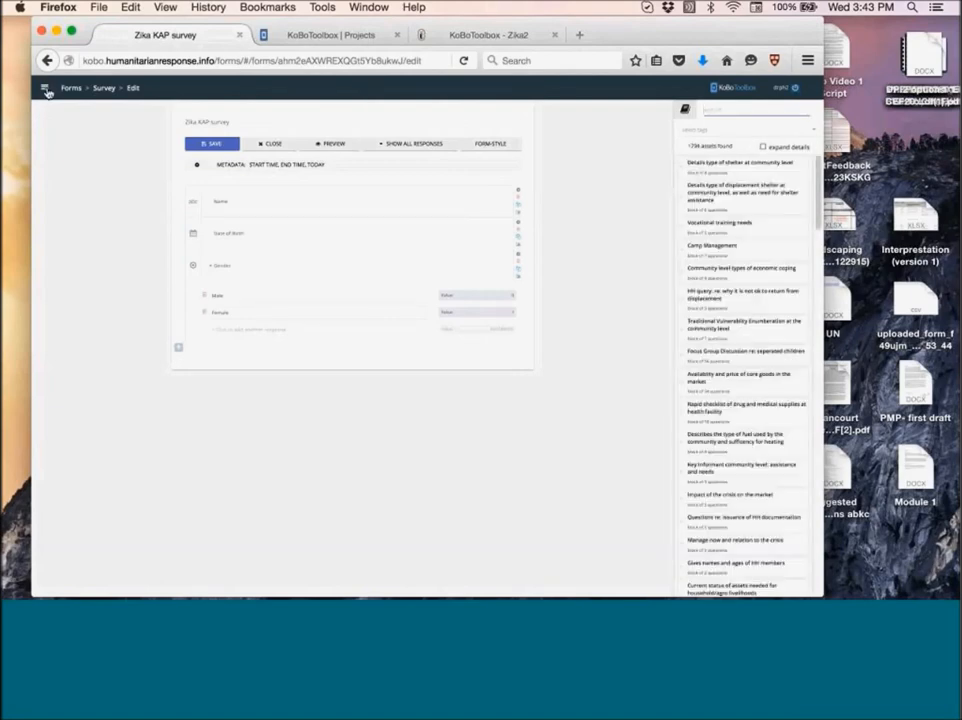
{"action": "left_click", "coordinate": [44, 88]}
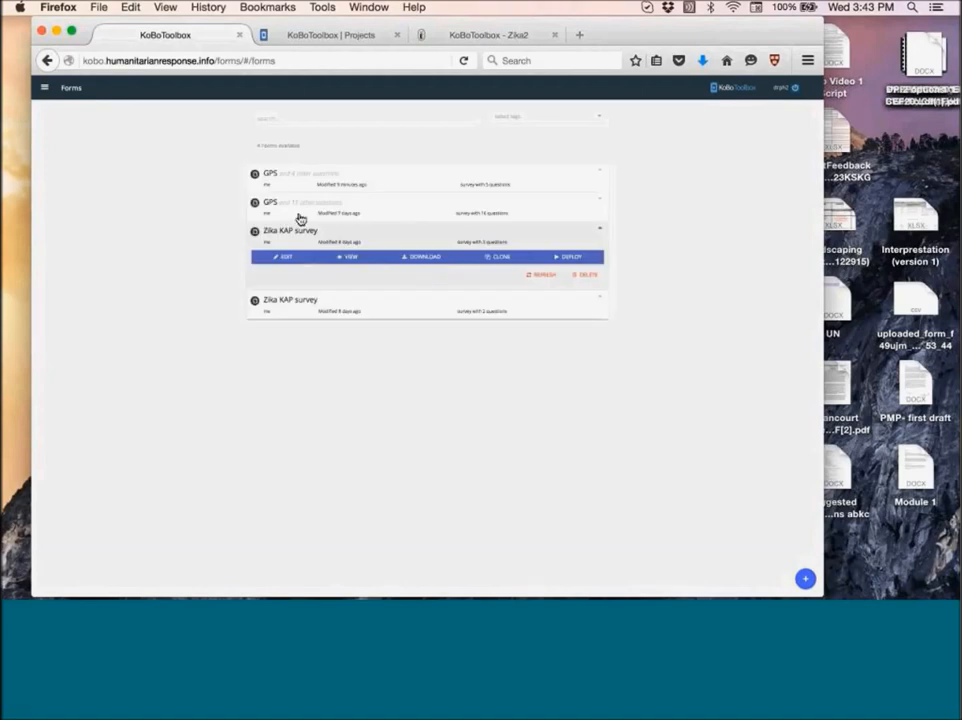
{"action": "mouse_move", "coordinate": [290, 240]}
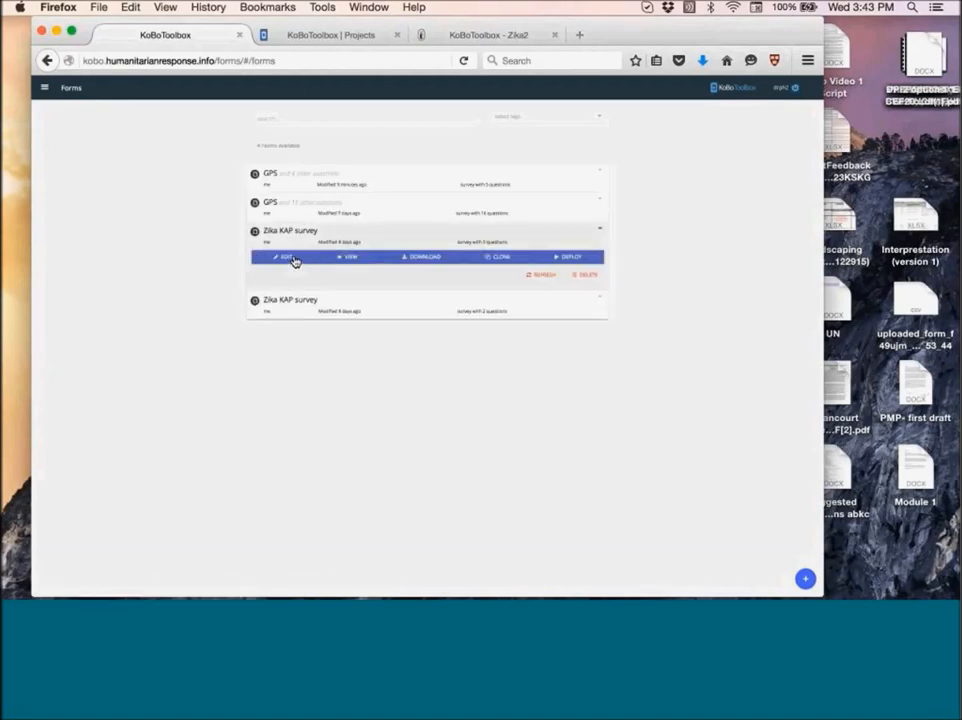
{"action": "left_click", "coordinate": [286, 256]}
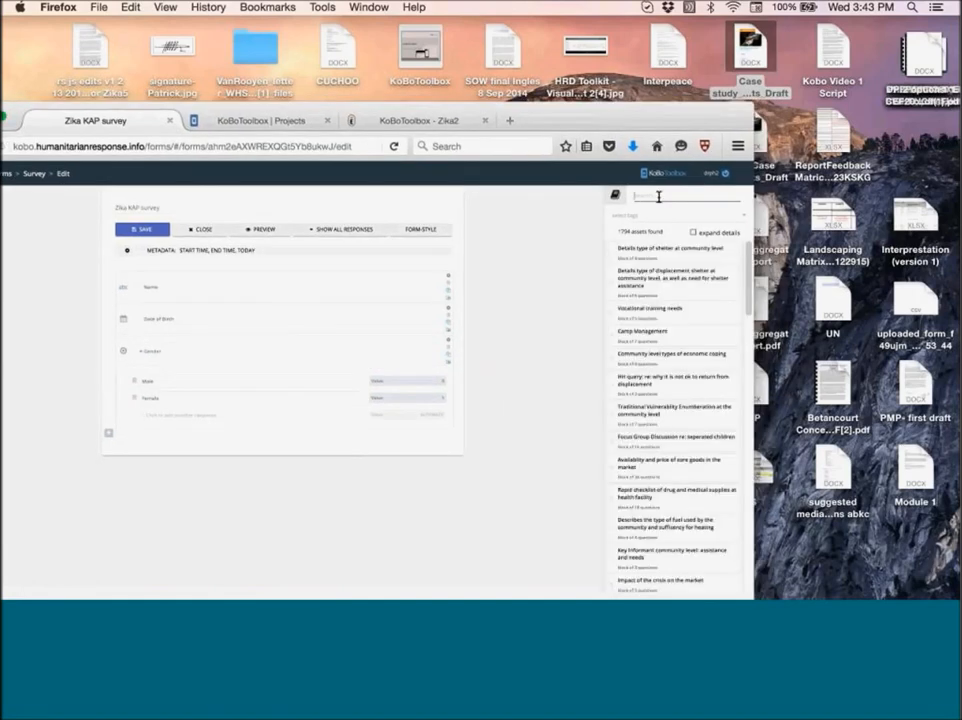
Search the question library for 'Education' and expand details to show each block's questions.
{"action": "type", "text": "Ge"}
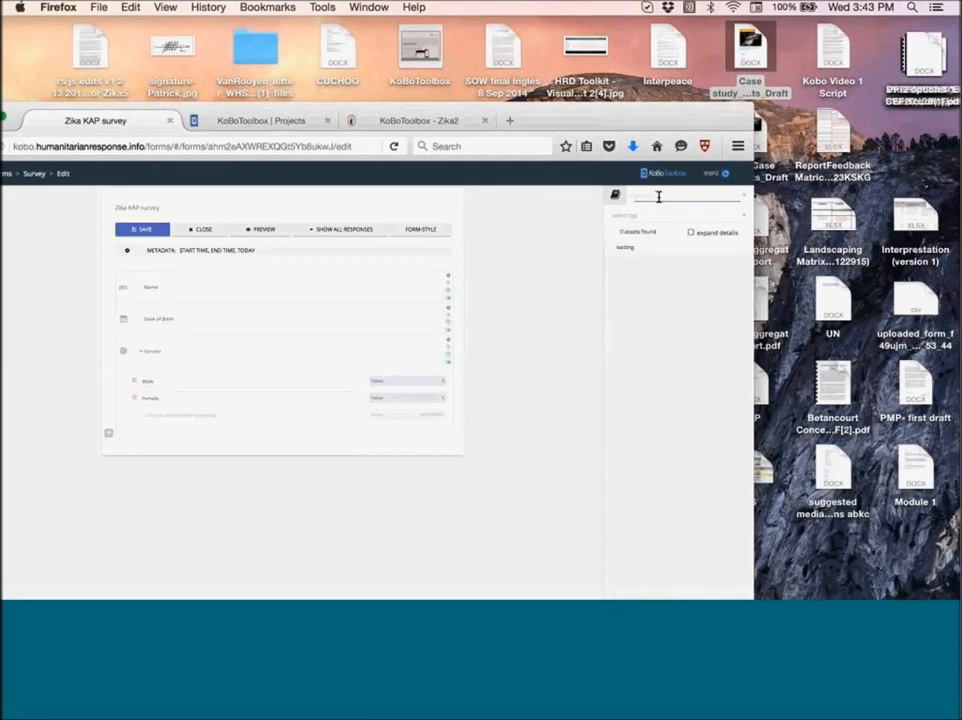
{"action": "type", "text": "Education"}
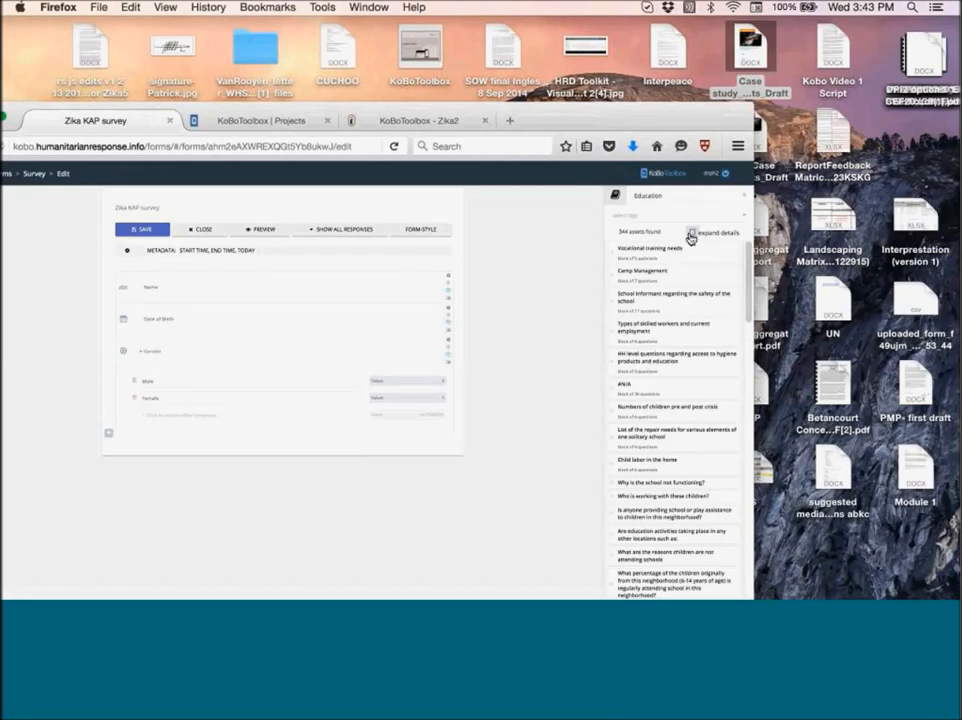
{"action": "left_click", "coordinate": [692, 232]}
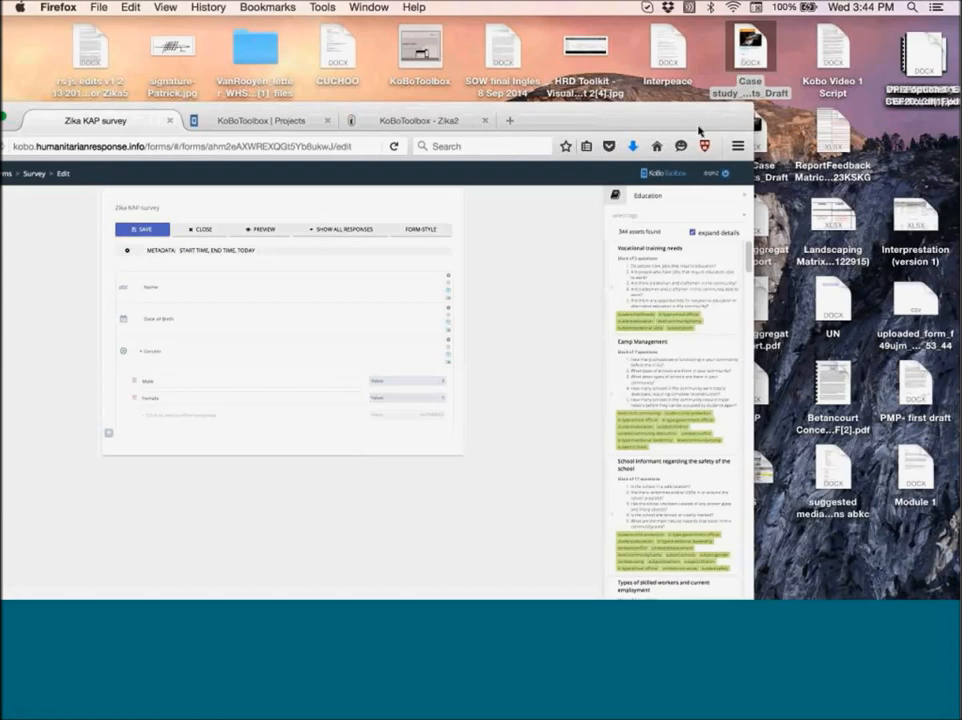
{"action": "mouse_move", "coordinate": [700, 128]}
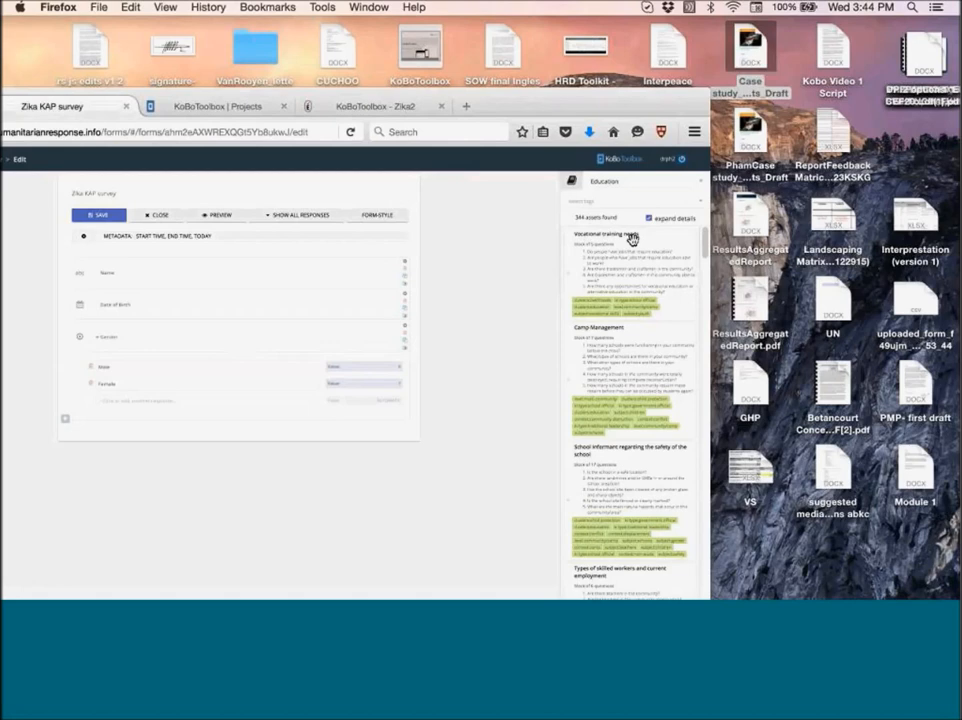
{"action": "left_click_drag", "start_coordinate": [630, 238], "coordinate": [148, 476]}
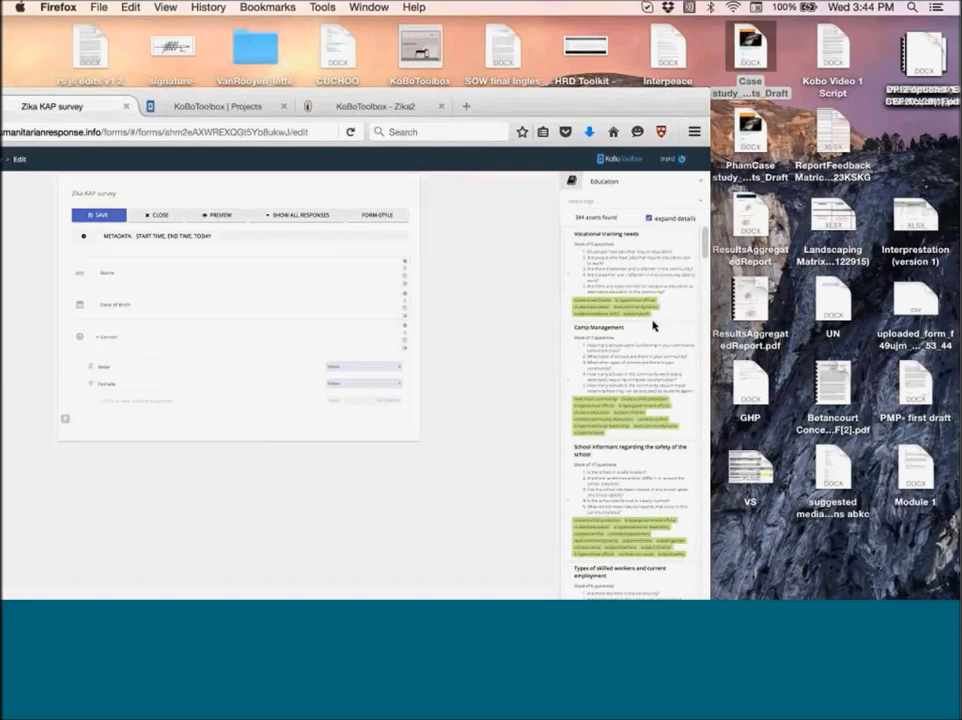
{"action": "mouse_move", "coordinate": [438, 412]}
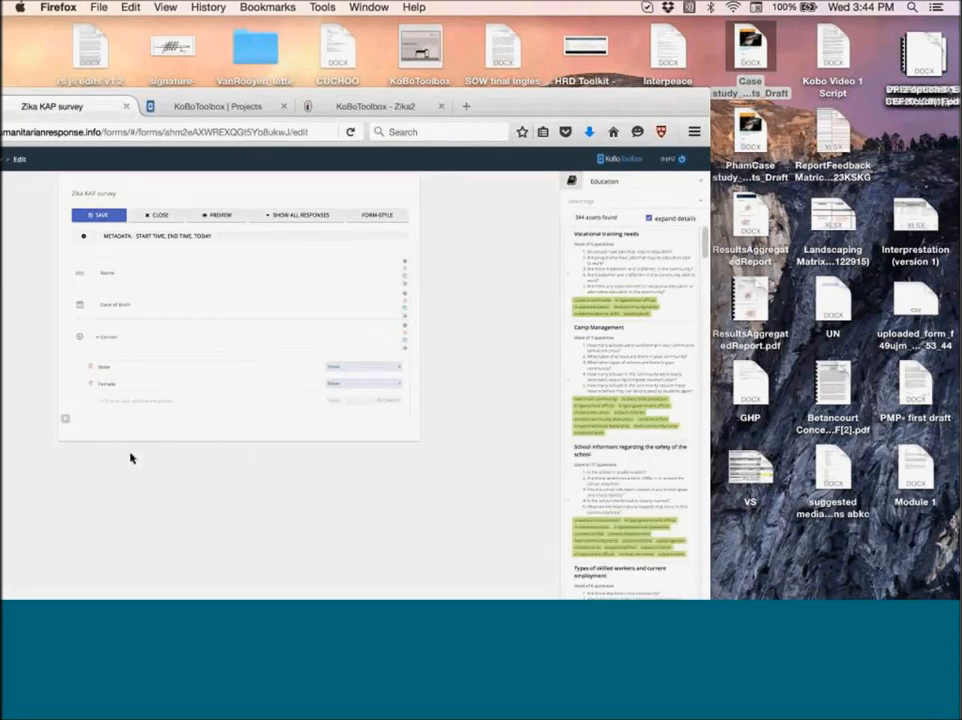
{"action": "mouse_move", "coordinate": [460, 352]}
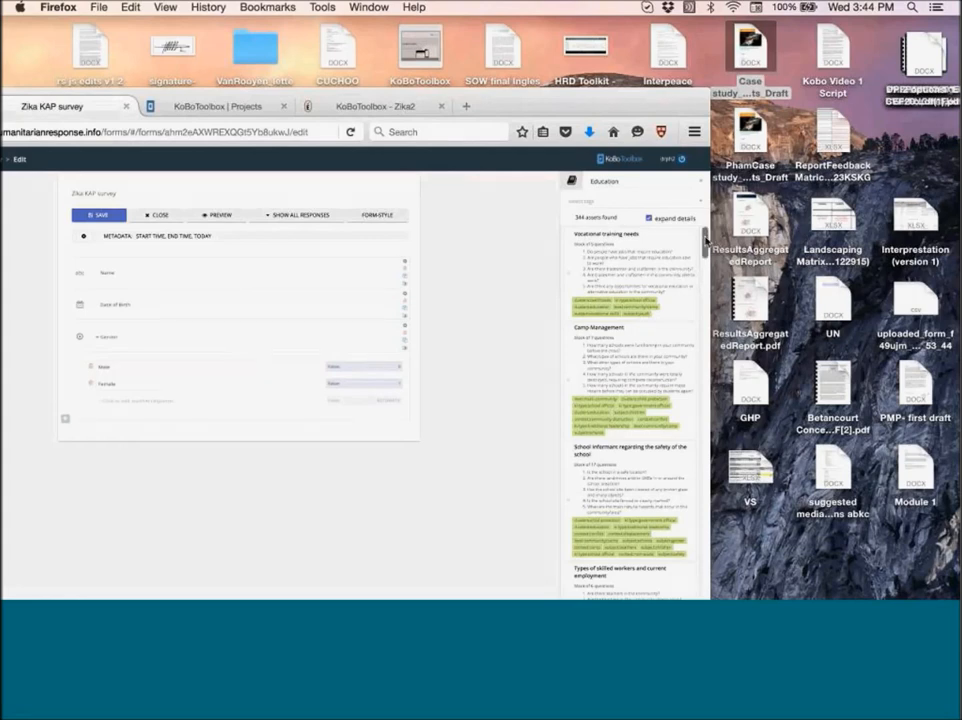
Scroll through the Education question blocks in the library panel.
{"action": "scroll", "scroll_direction": "down", "scroll_amount": 3}
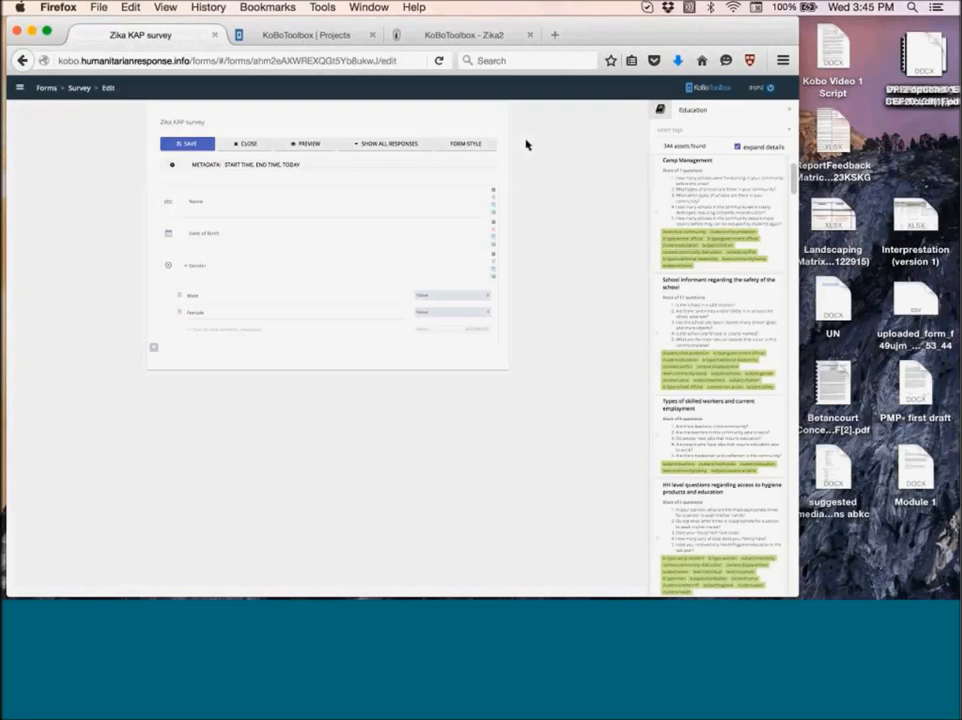
{"action": "mouse_move", "coordinate": [28, 88]}
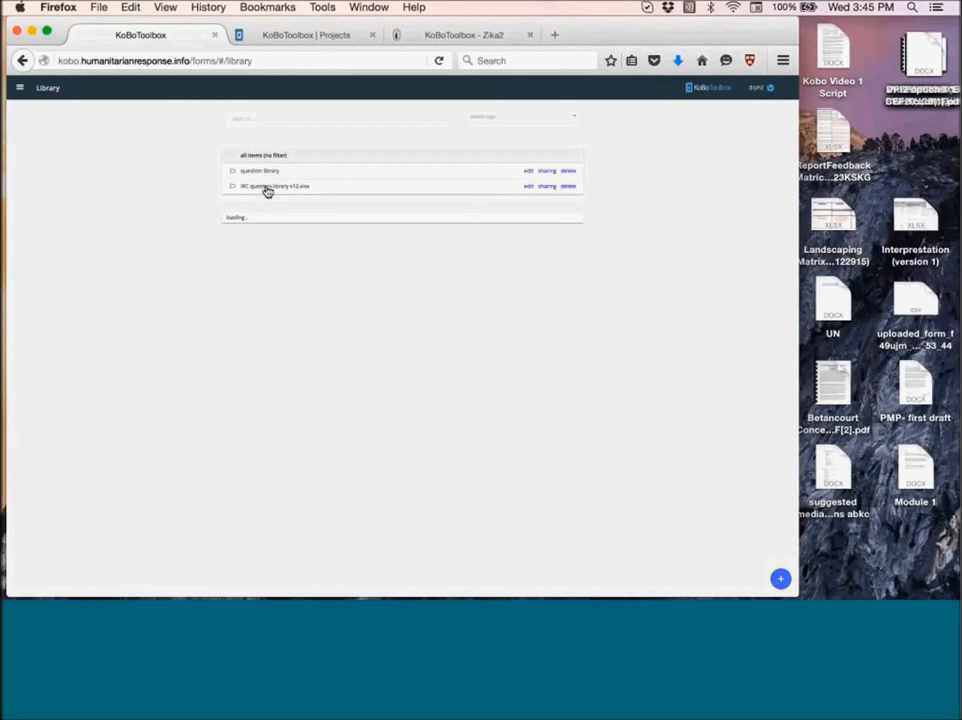
{"action": "mouse_move", "coordinate": [542, 192]}
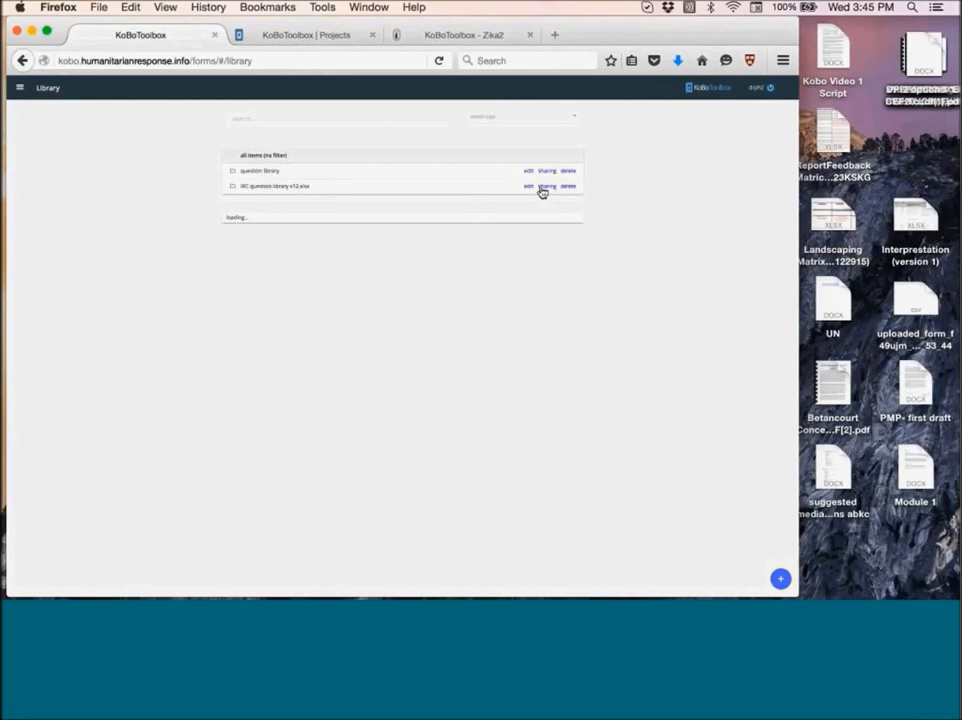
Enable link sharing for the IRC question library v1.2.xlsx collection.
{"action": "left_click", "coordinate": [546, 186]}
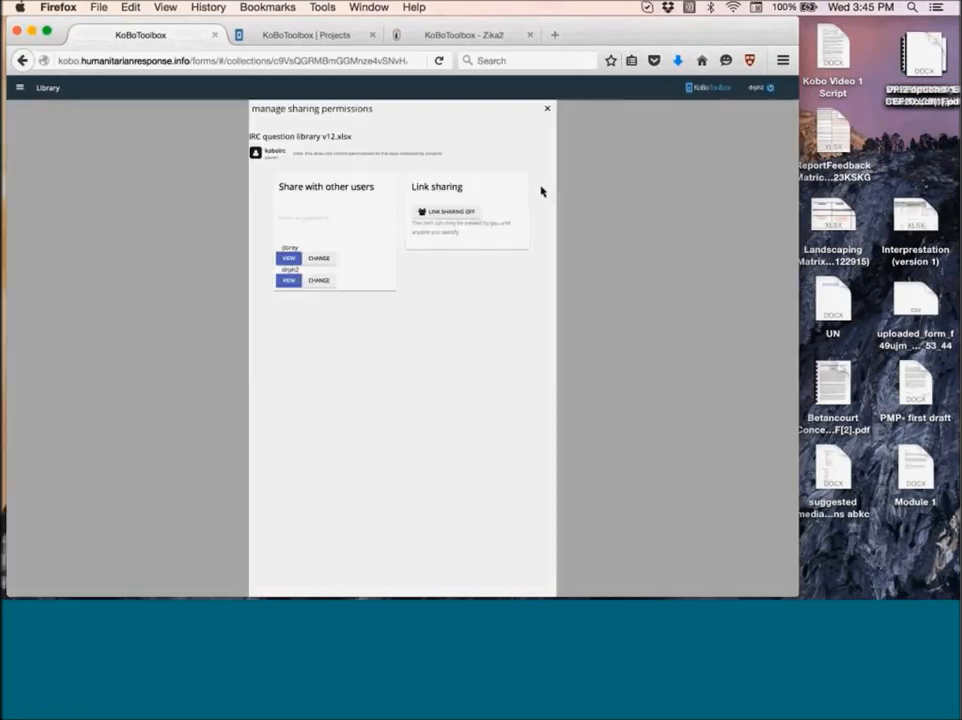
{"action": "mouse_move", "coordinate": [332, 236]}
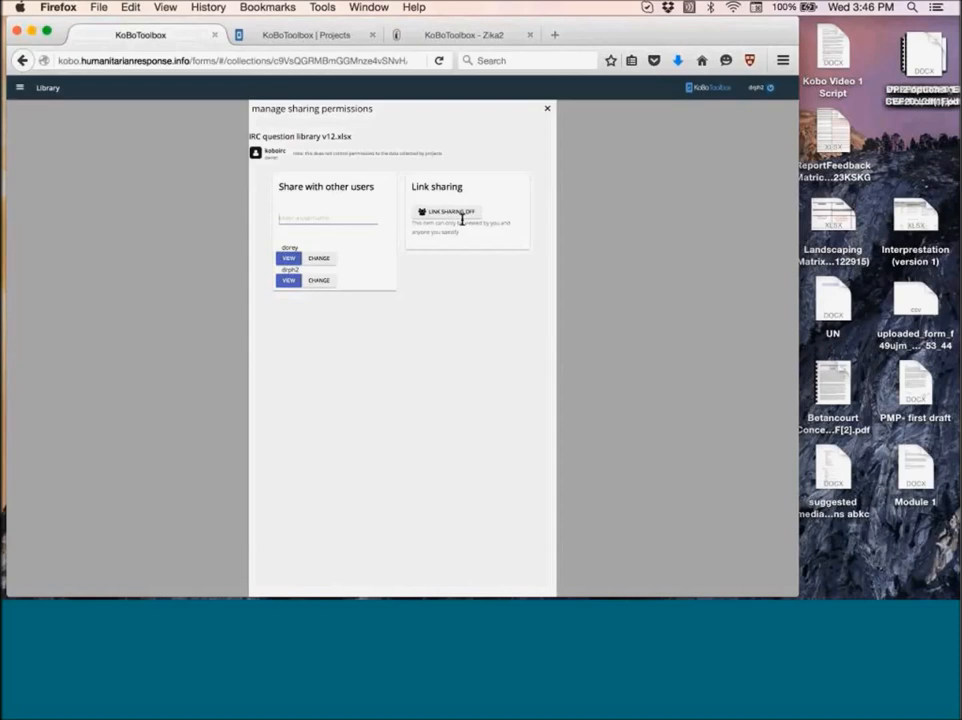
{"action": "left_click", "coordinate": [328, 218]}
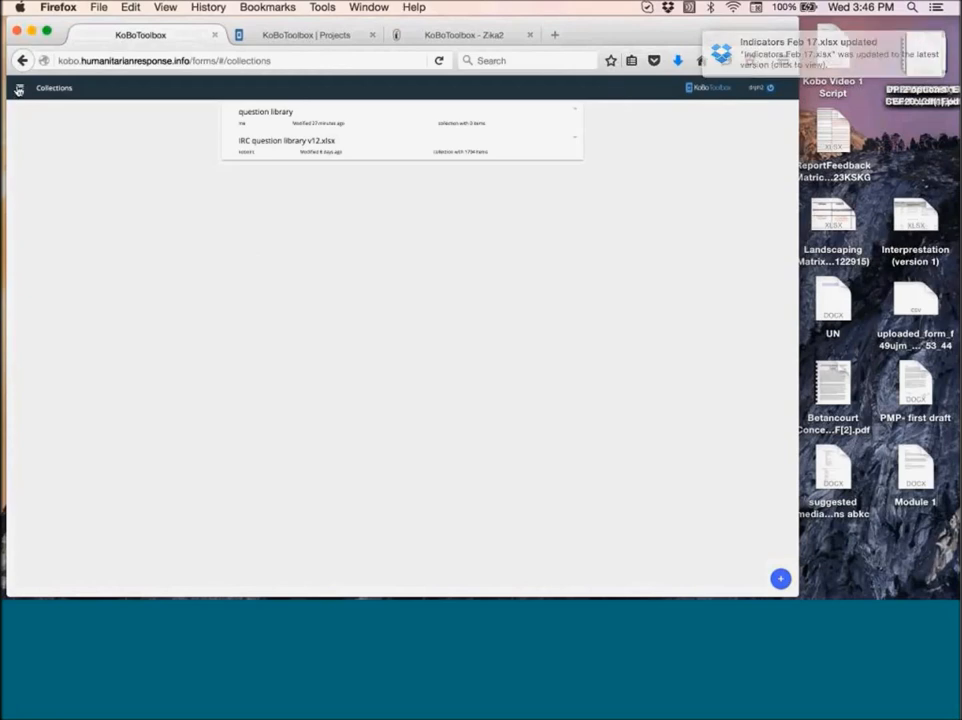
Use the side menu to go back to the Forms list.
{"action": "left_click", "coordinate": [18, 88]}
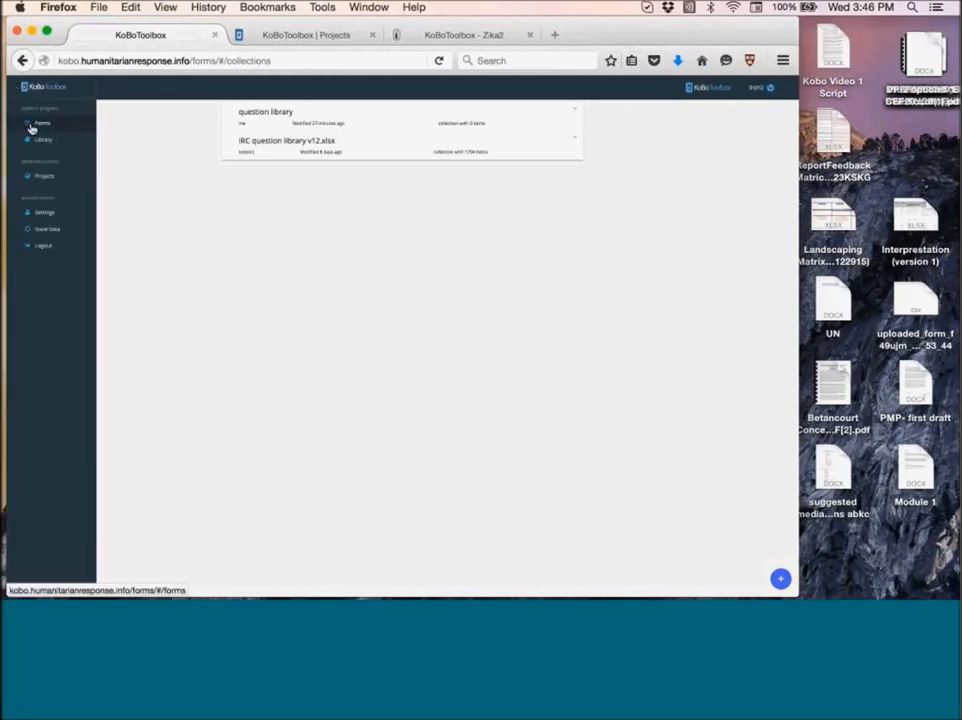
{"action": "left_click", "coordinate": [42, 124]}
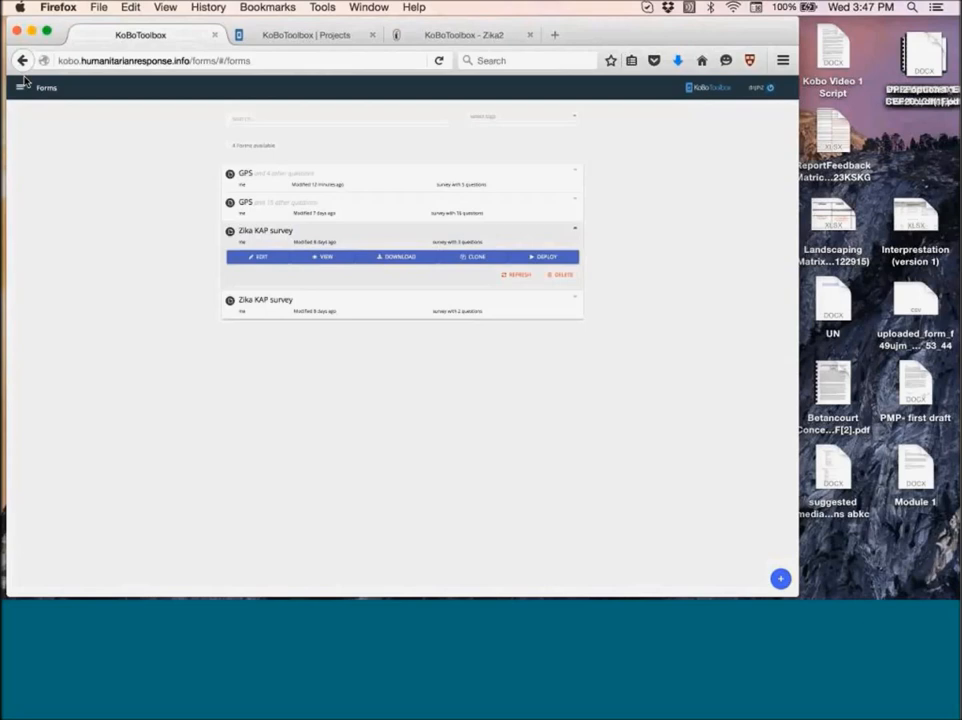
{"action": "mouse_move", "coordinate": [448, 40]}
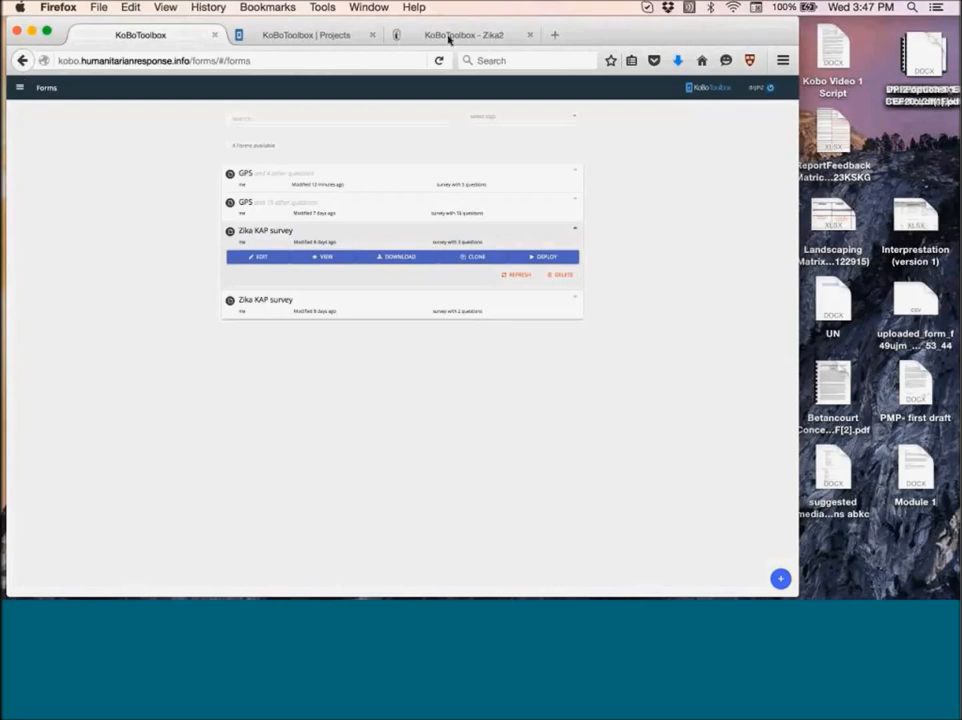